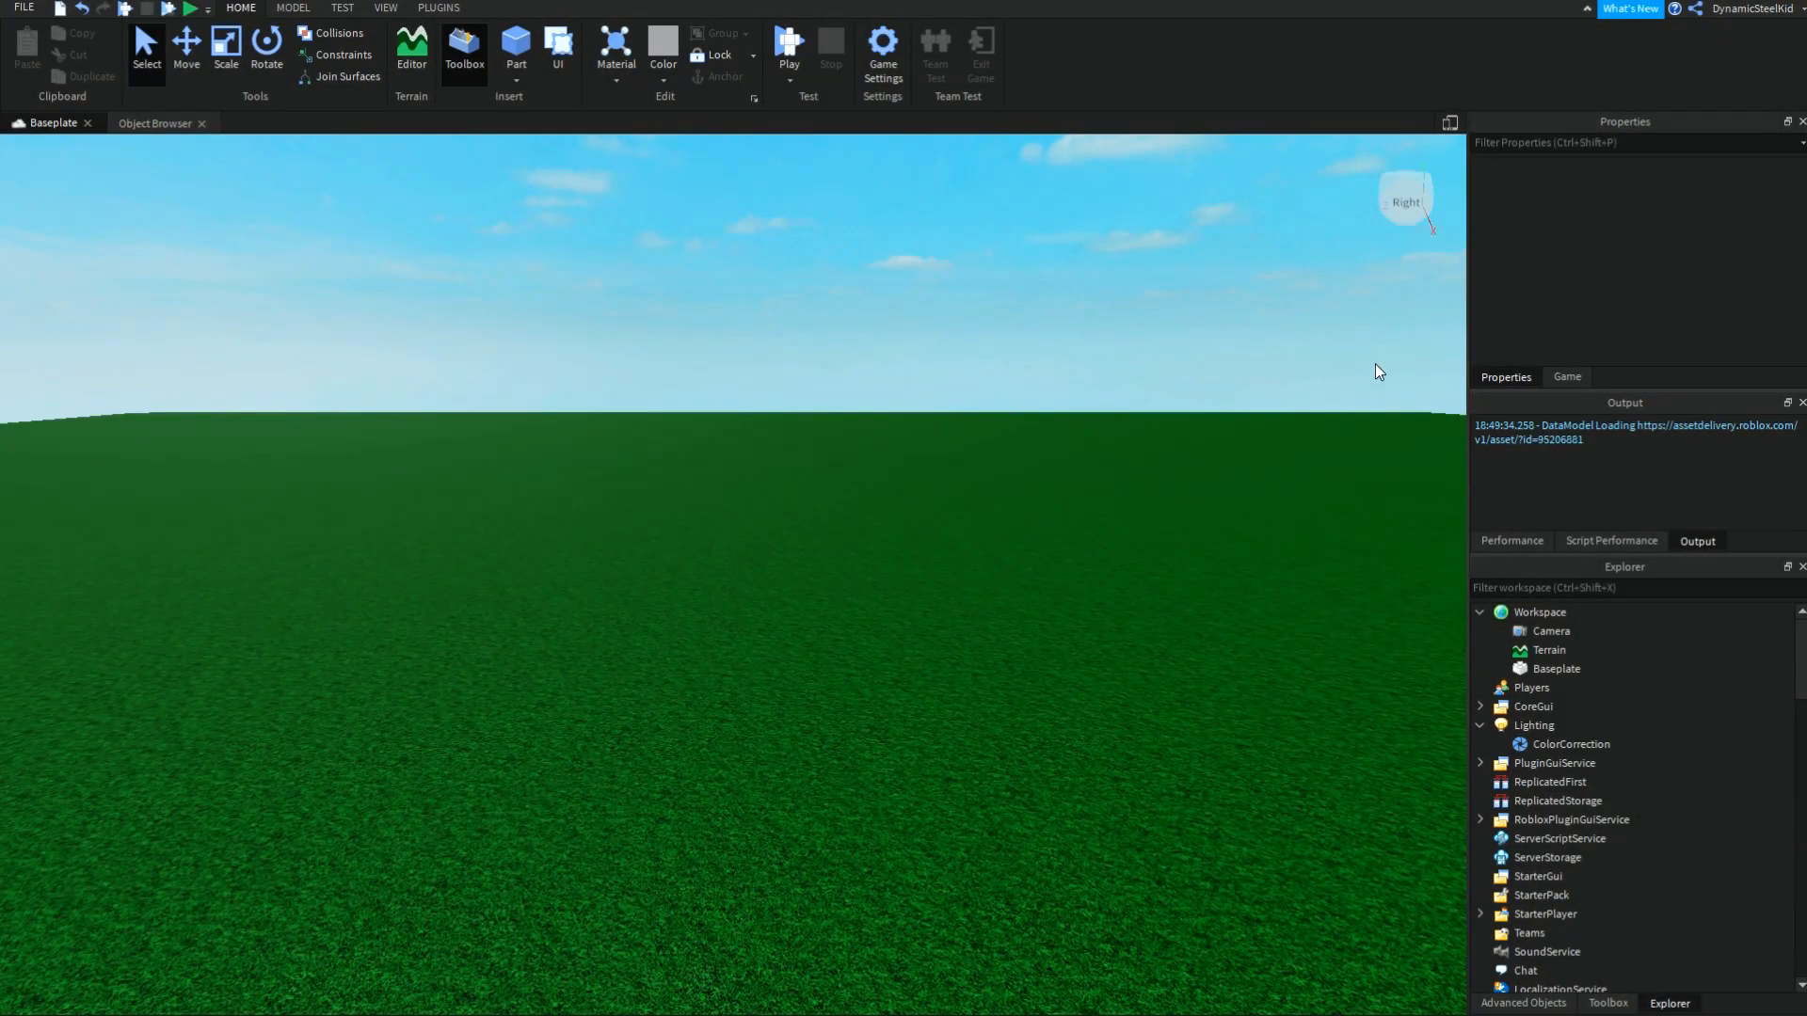
pyautogui.moveTo(1336, 371)
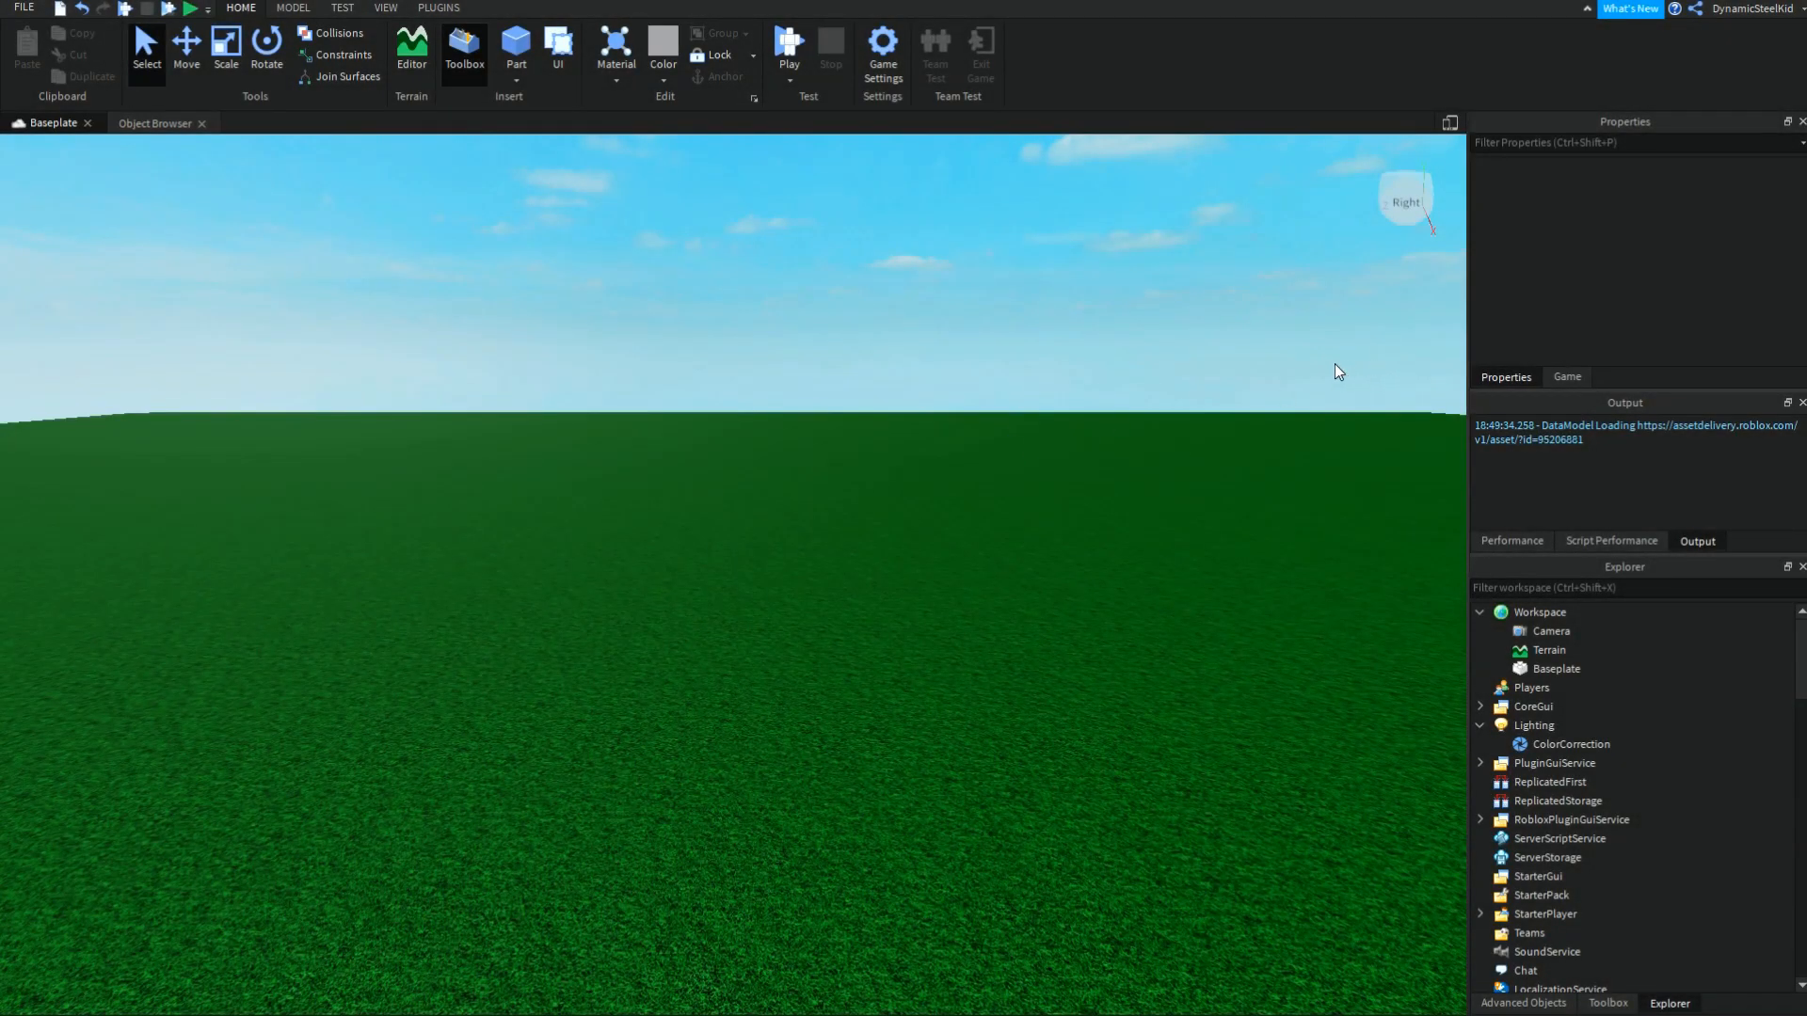
pyautogui.moveTo(1325, 432)
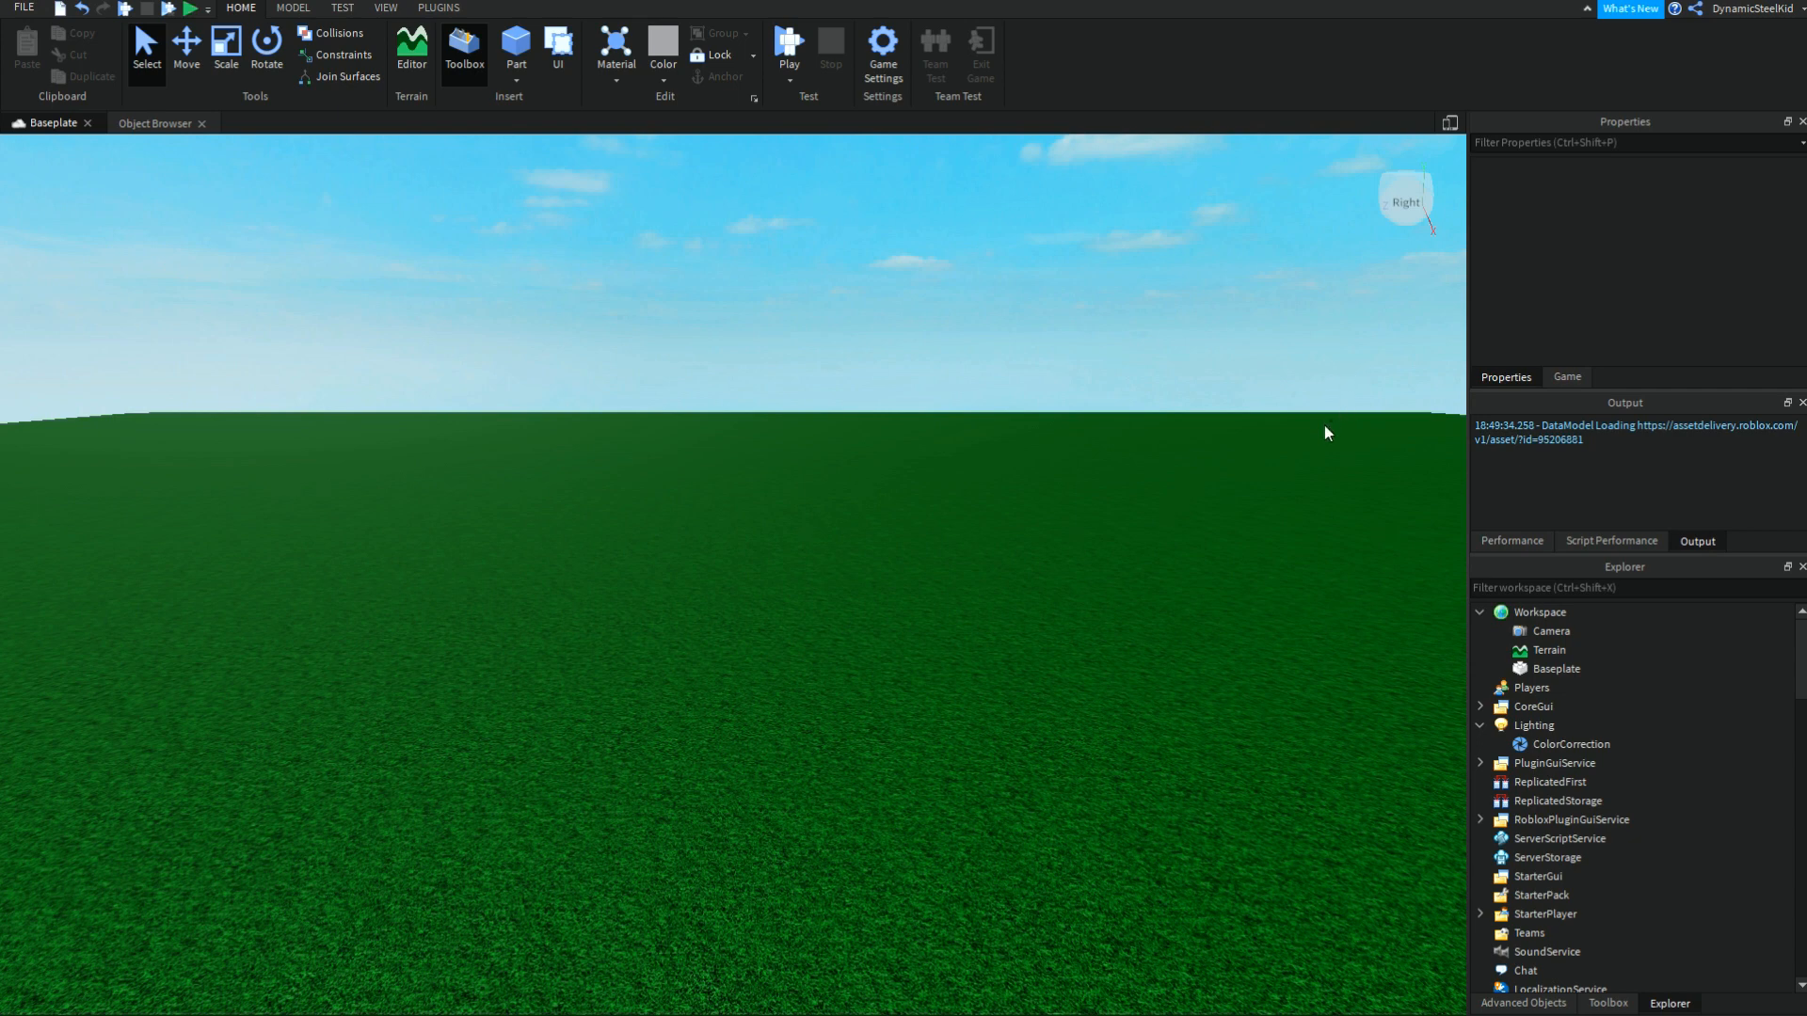
pyautogui.moveTo(1321, 426)
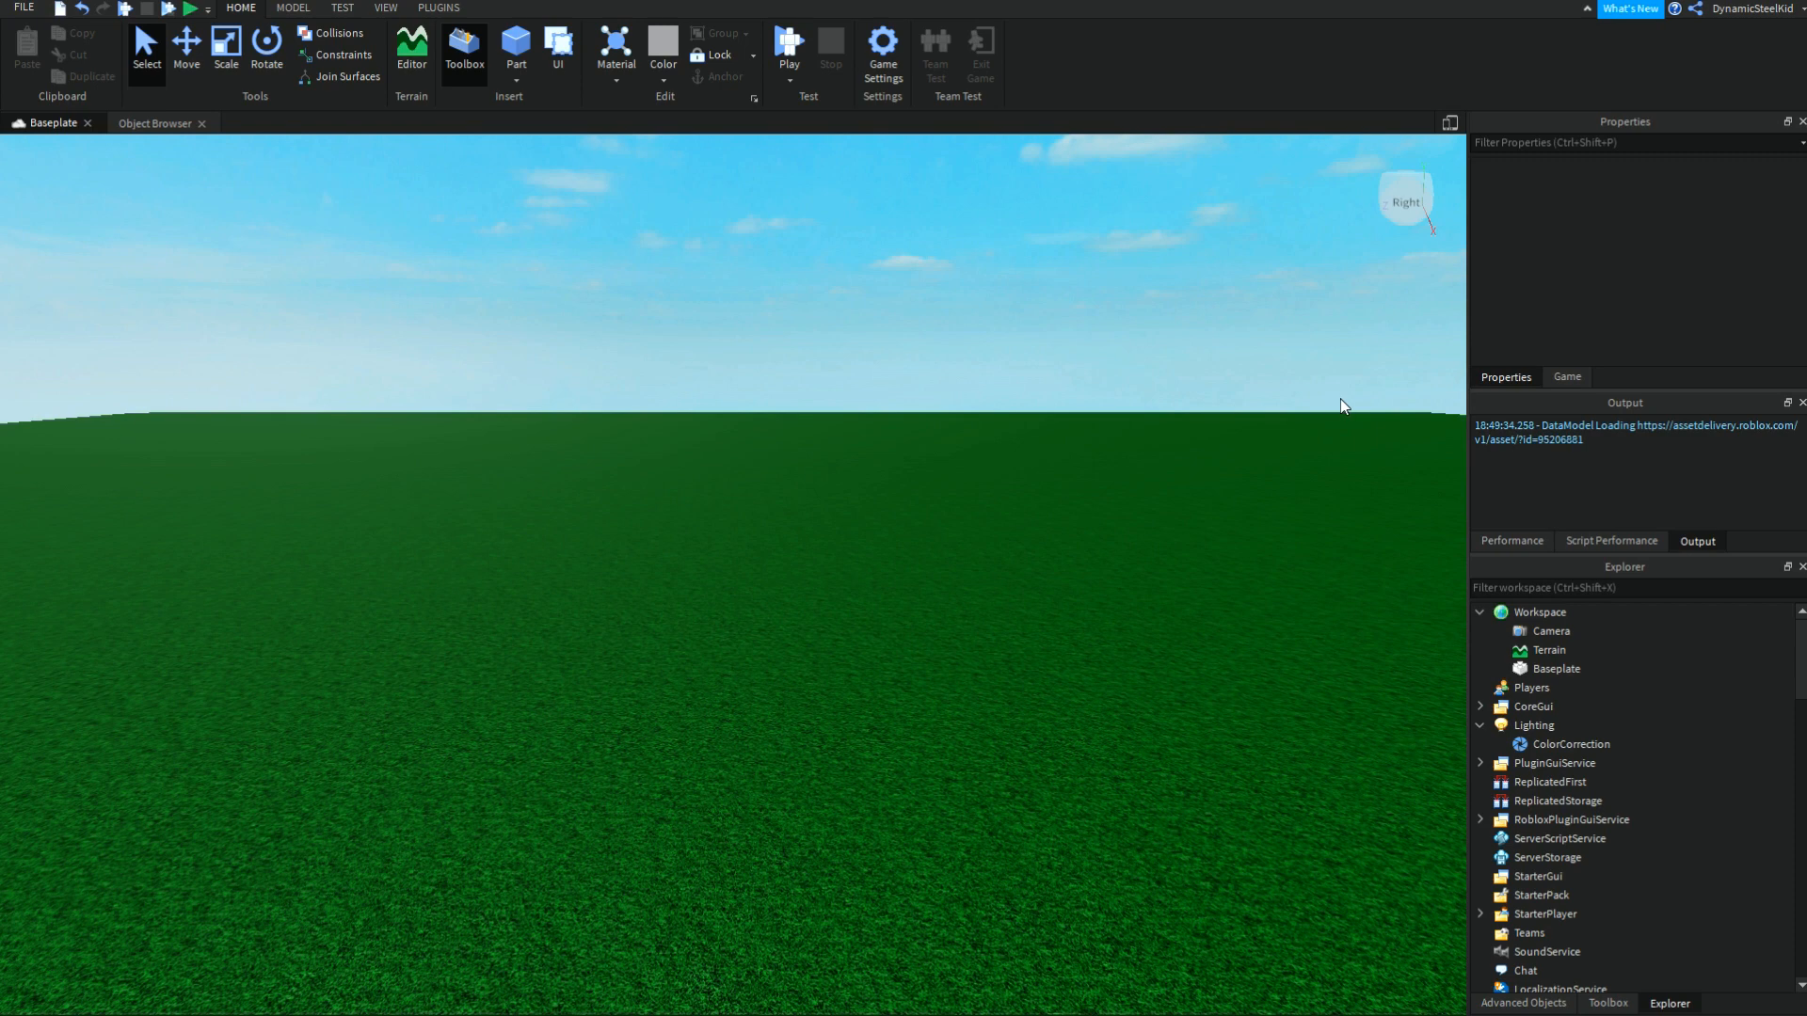
pyautogui.moveTo(997, 363)
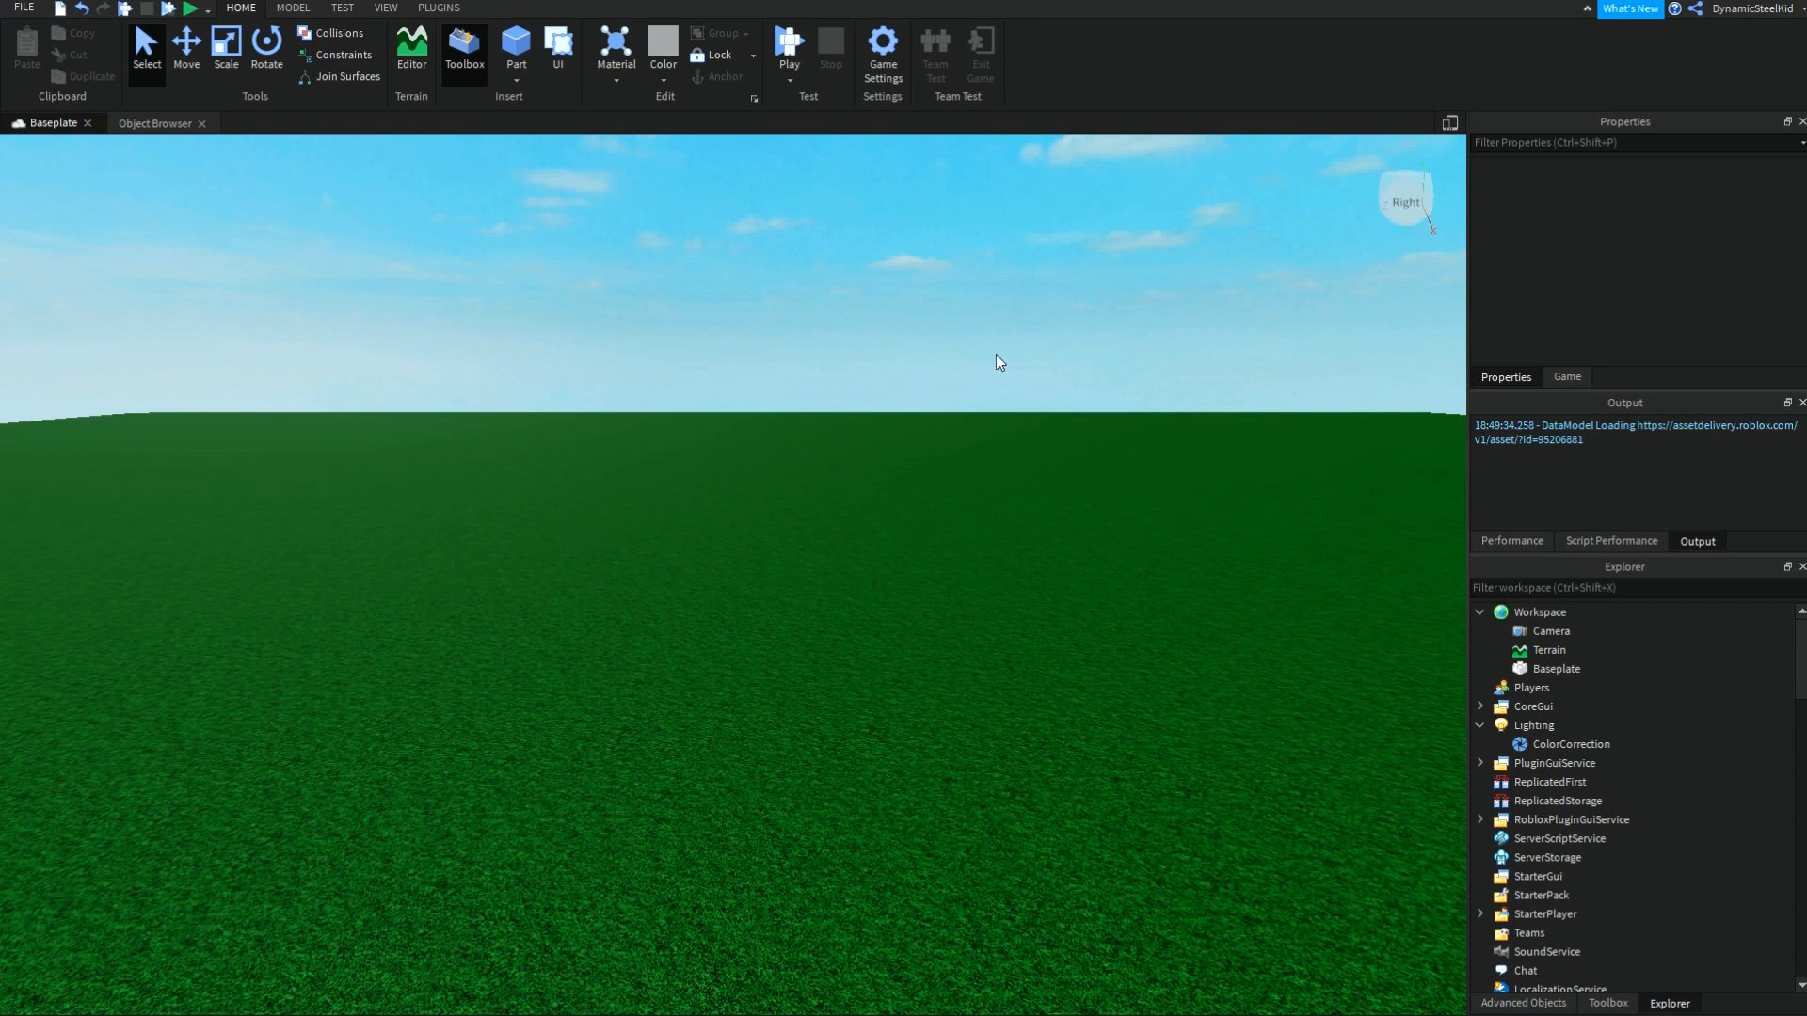
pyautogui.moveTo(1161, 395)
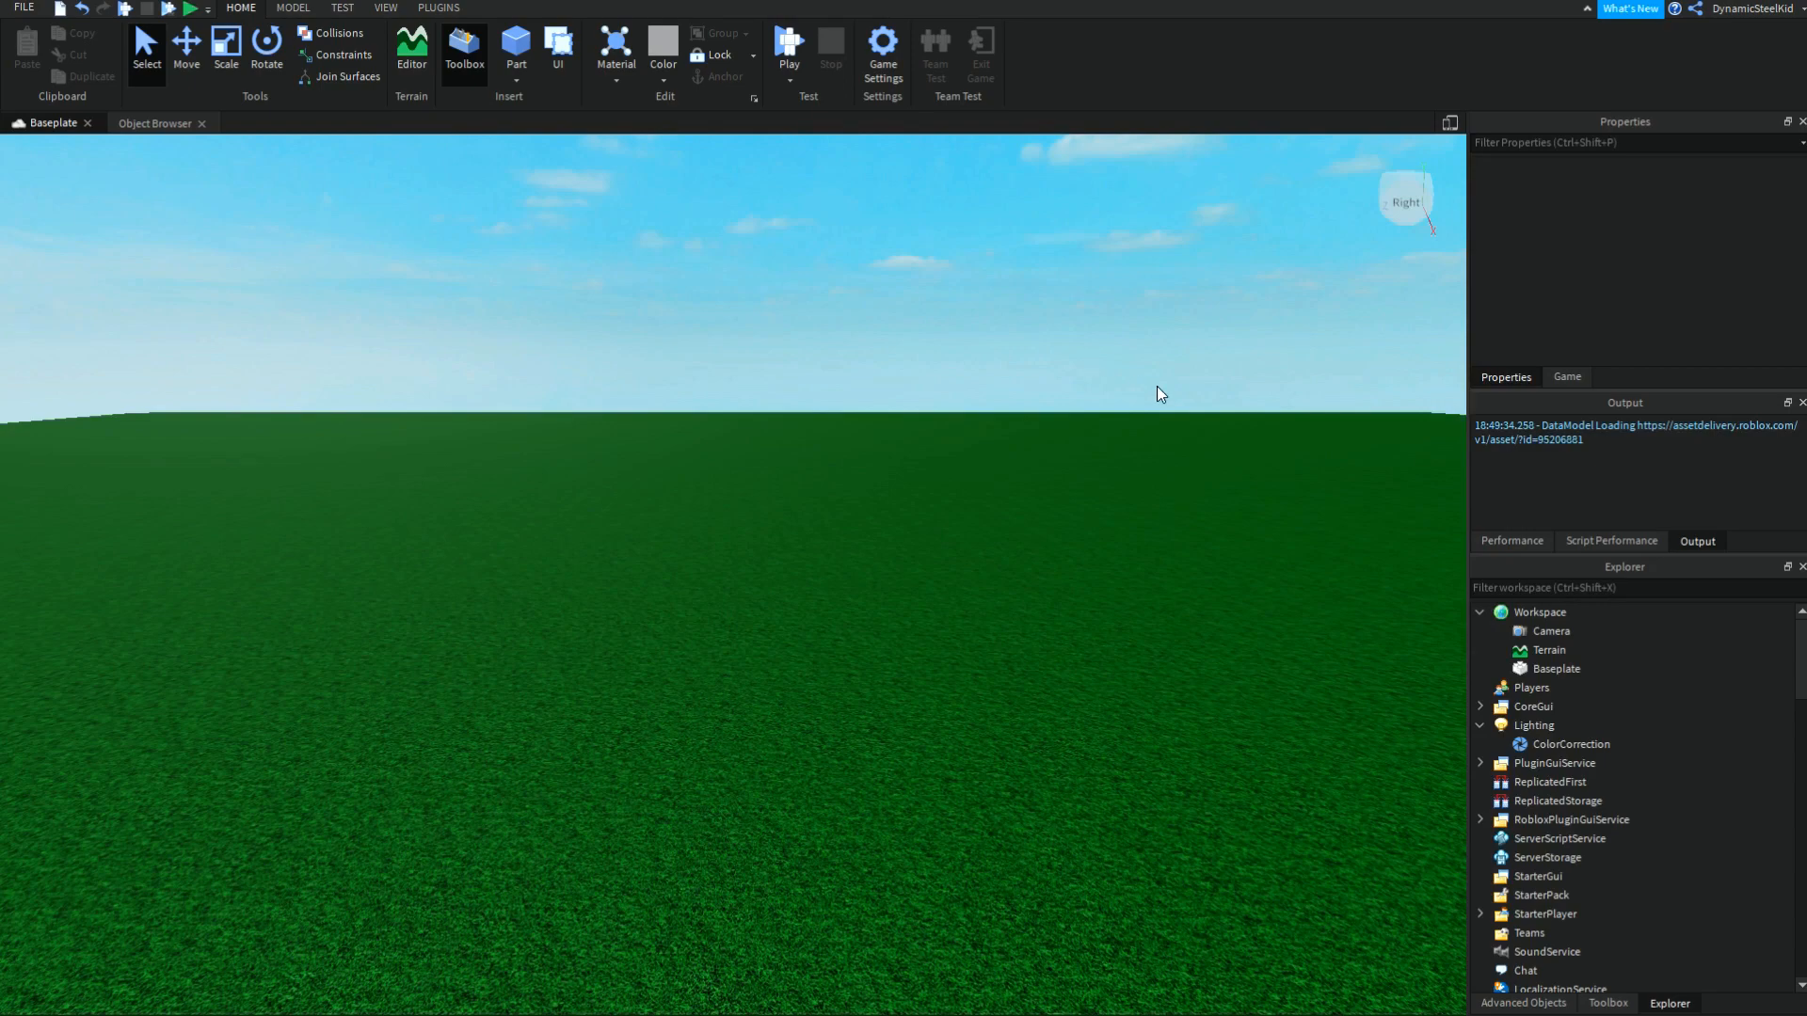
pyautogui.moveTo(1171, 353)
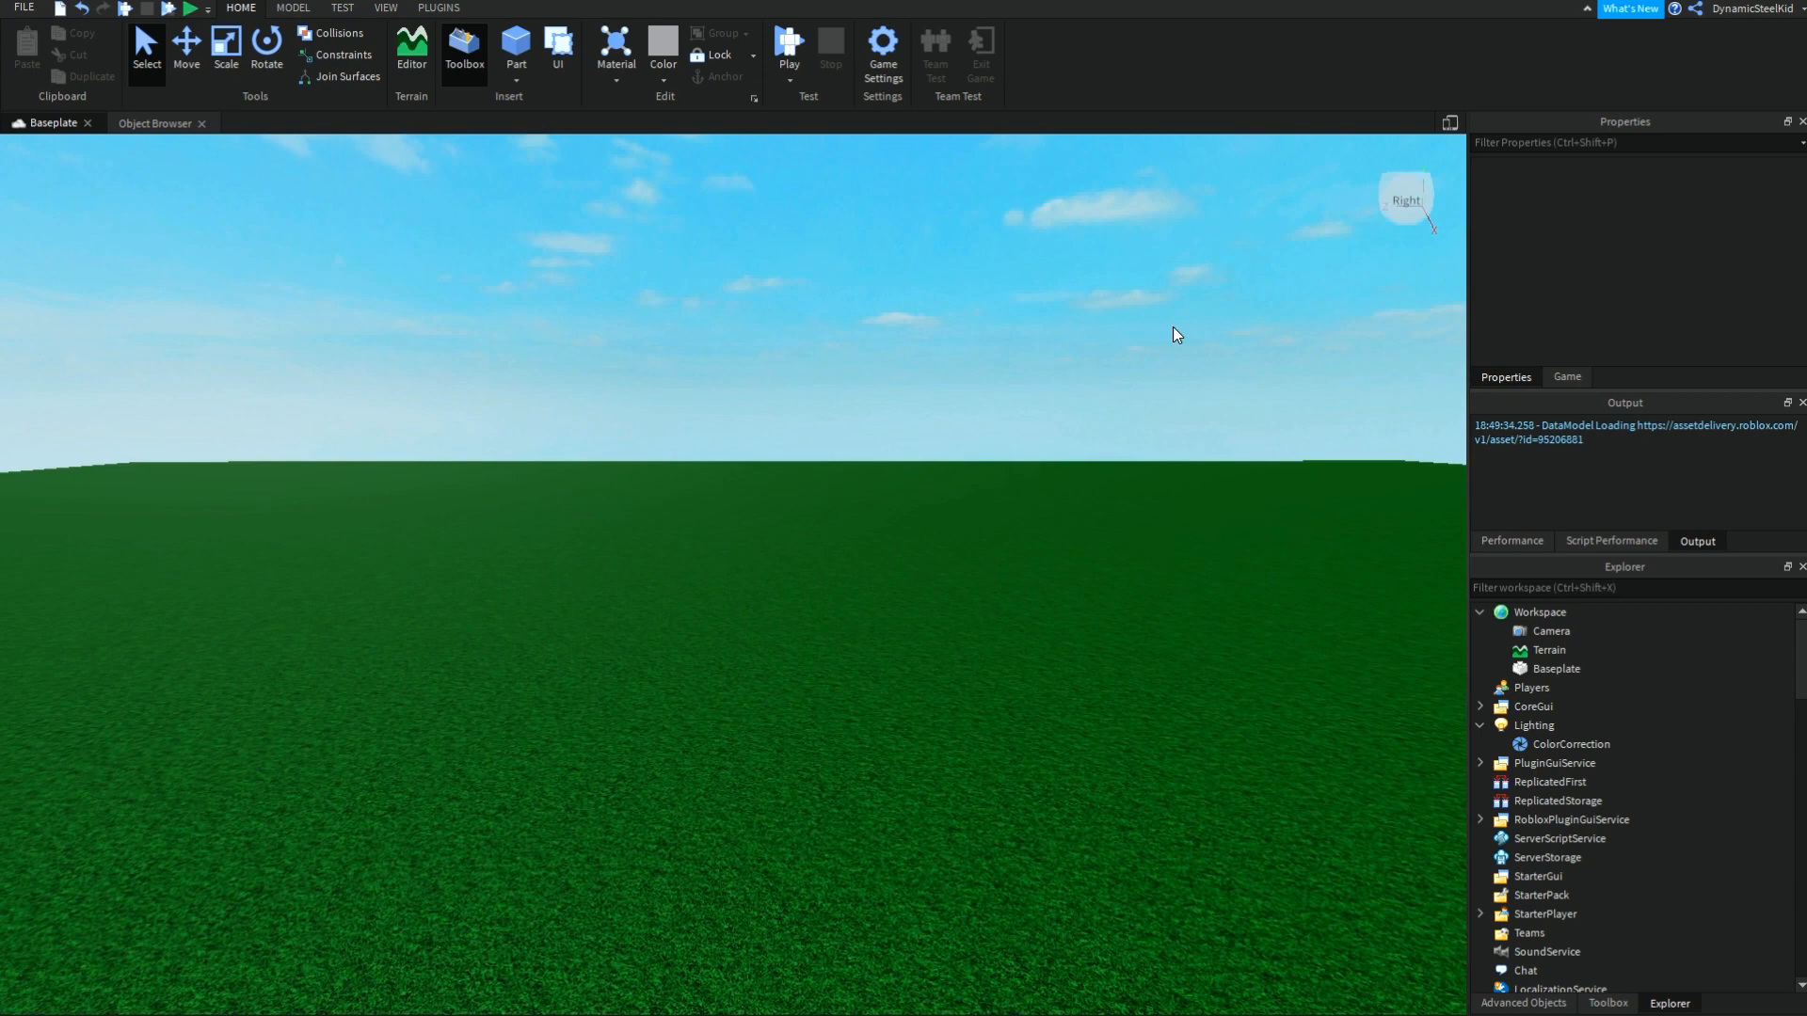
pyautogui.moveTo(1216, 320)
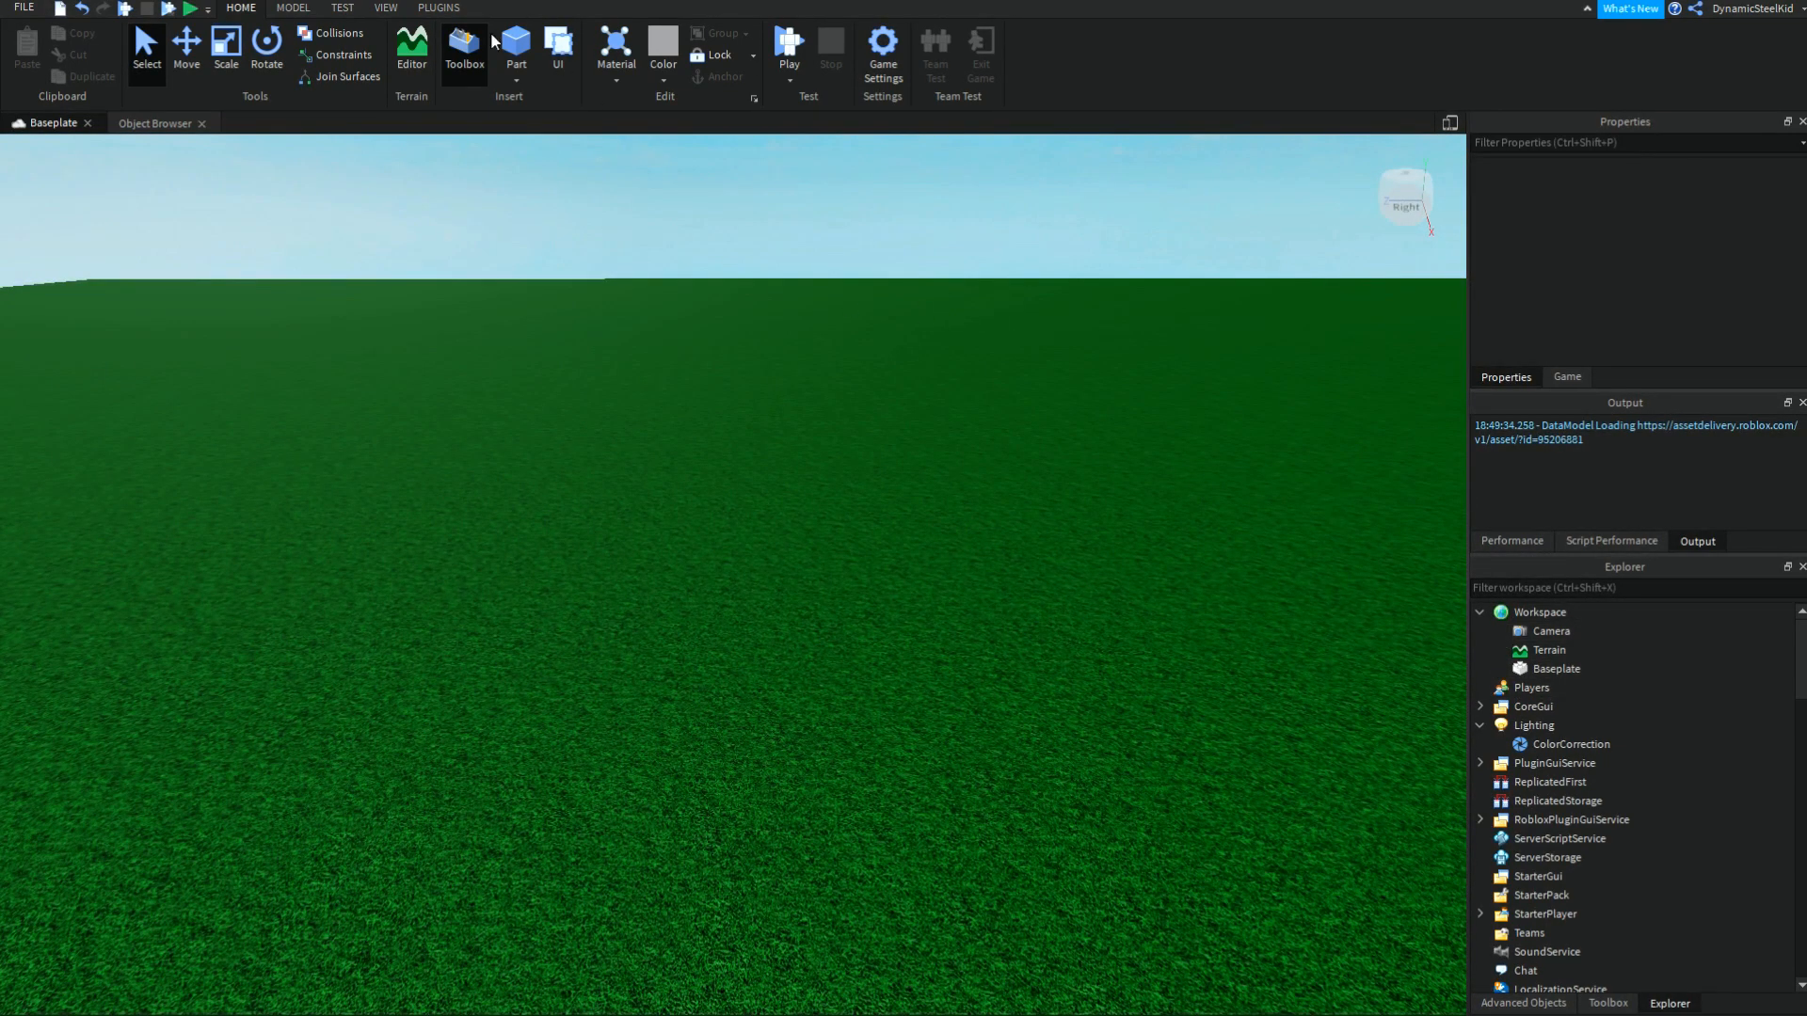
pyautogui.moveTo(937, 301)
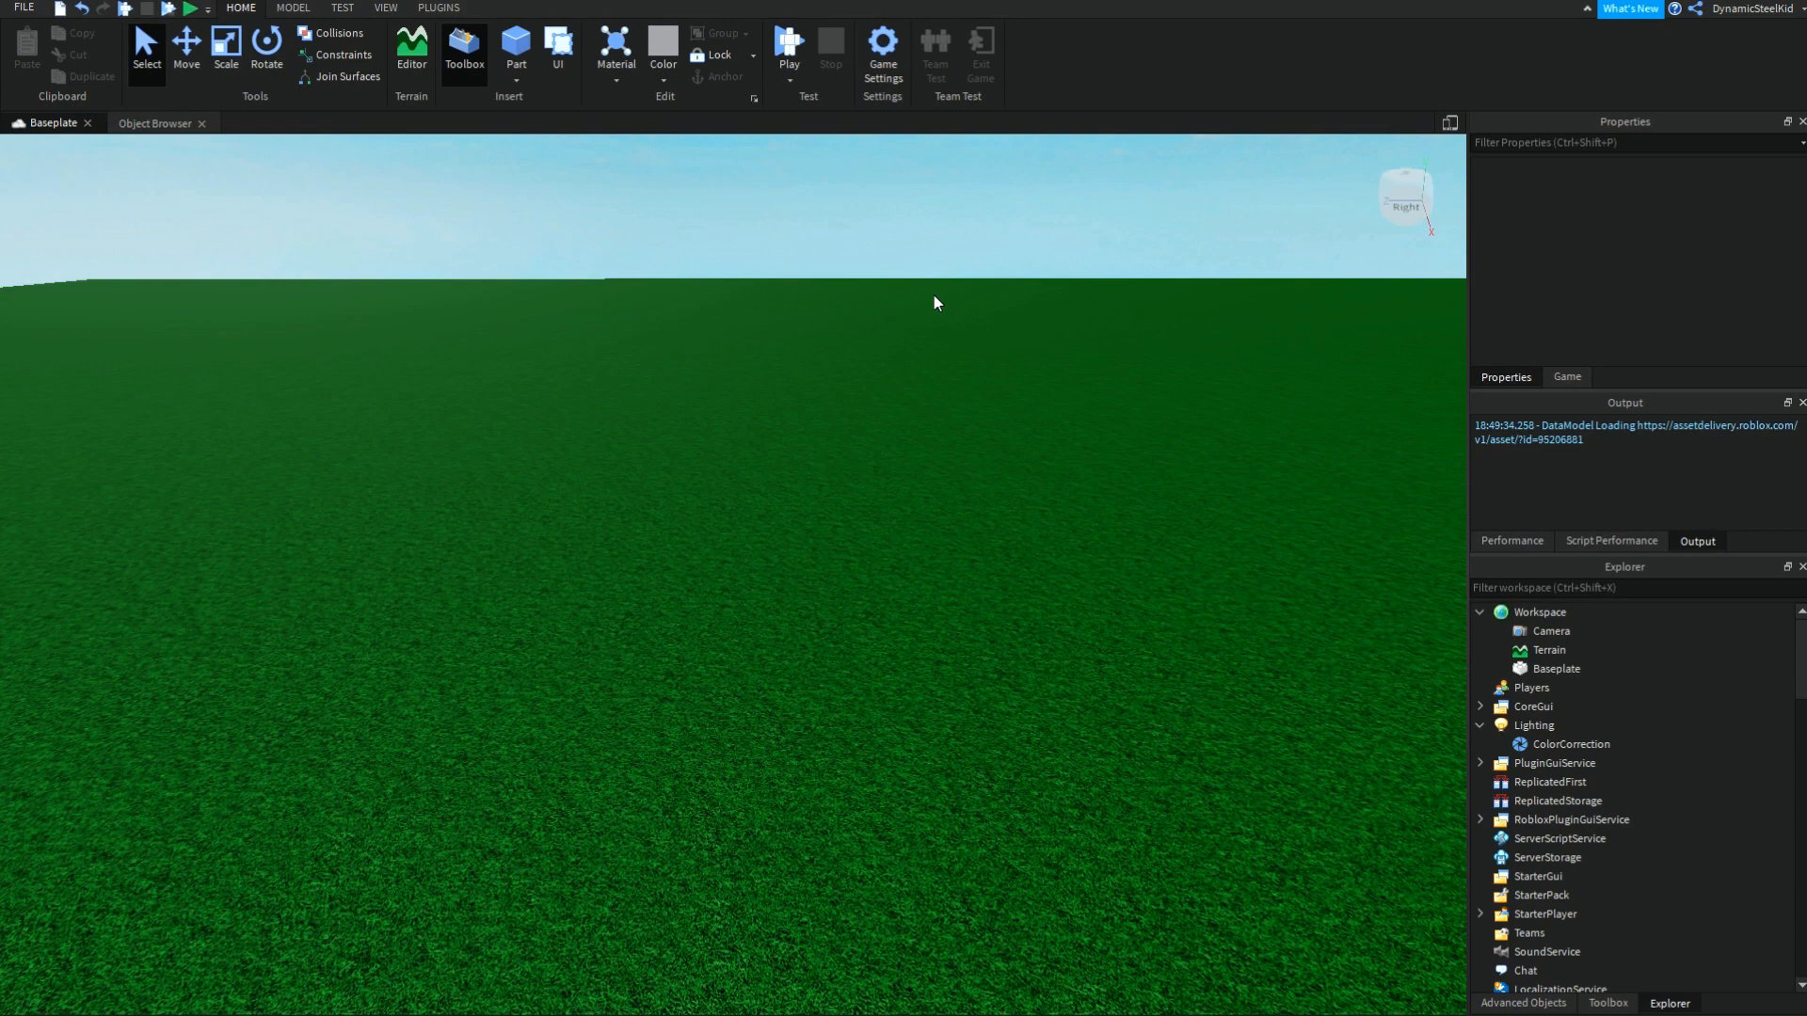
pyautogui.moveTo(563, 49)
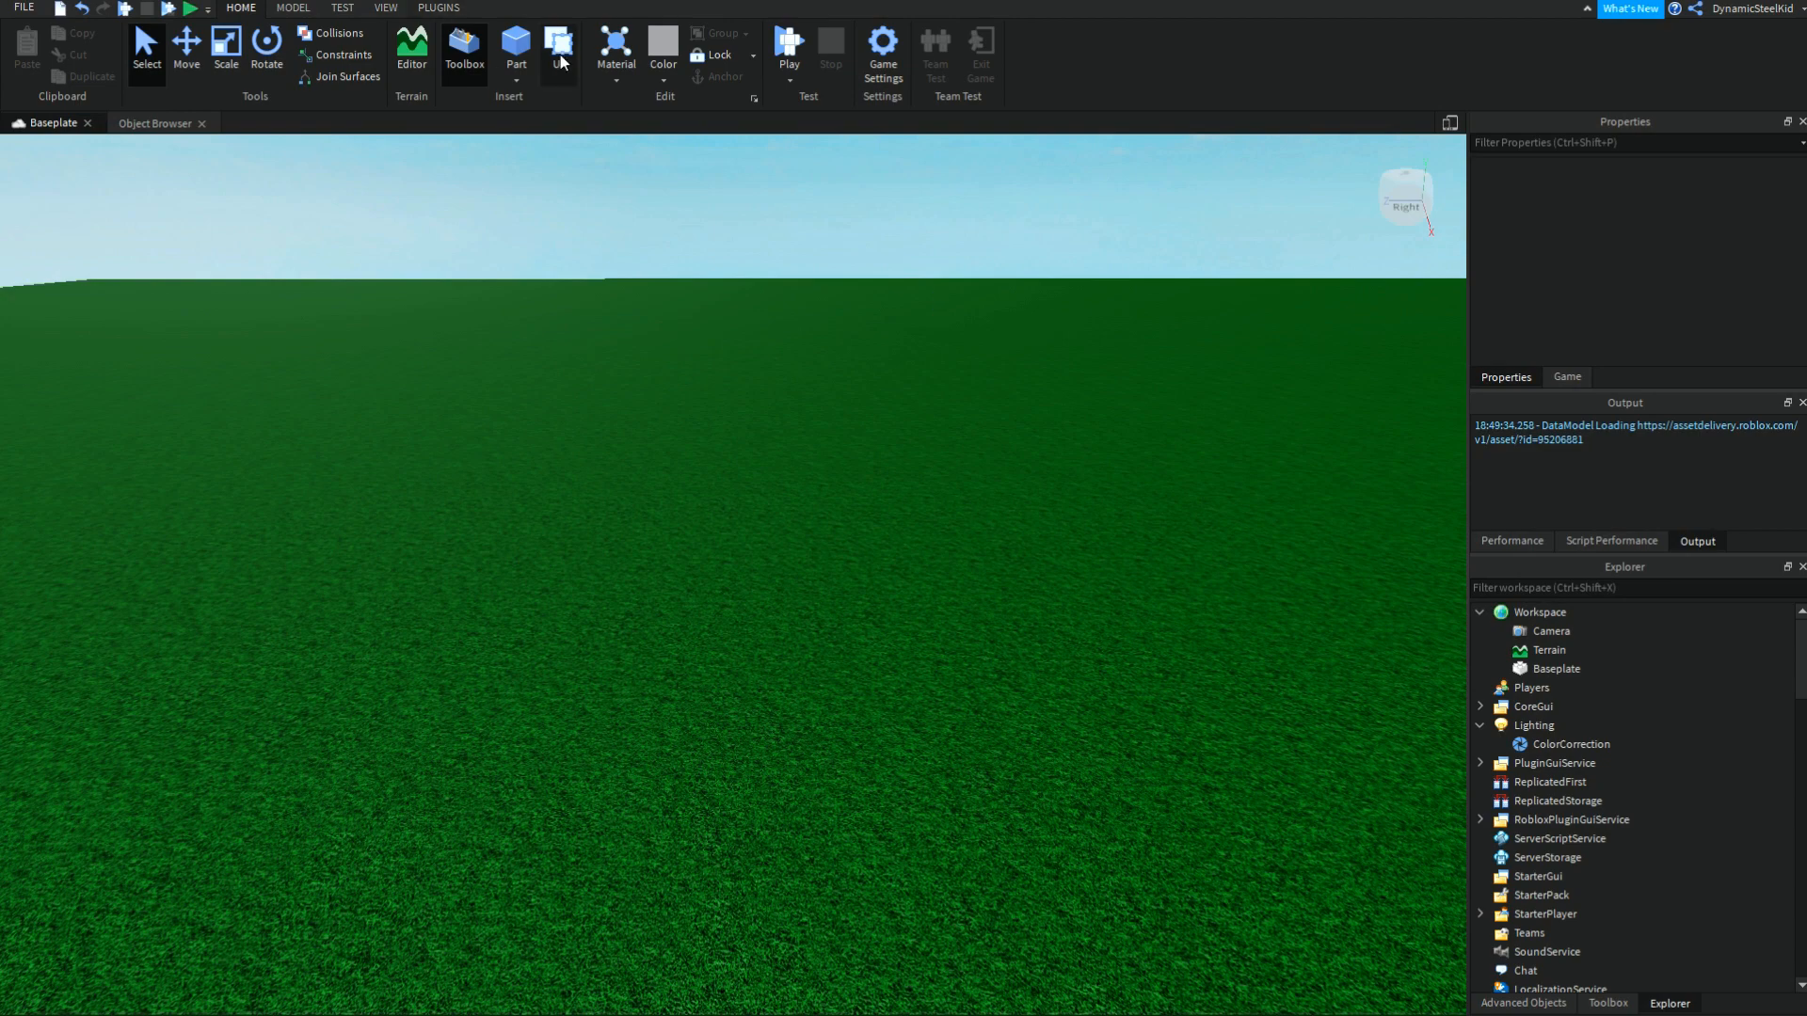
# Step: Add a new block part, resize and move it, and select a duplicated part
pyautogui.click(514, 49)
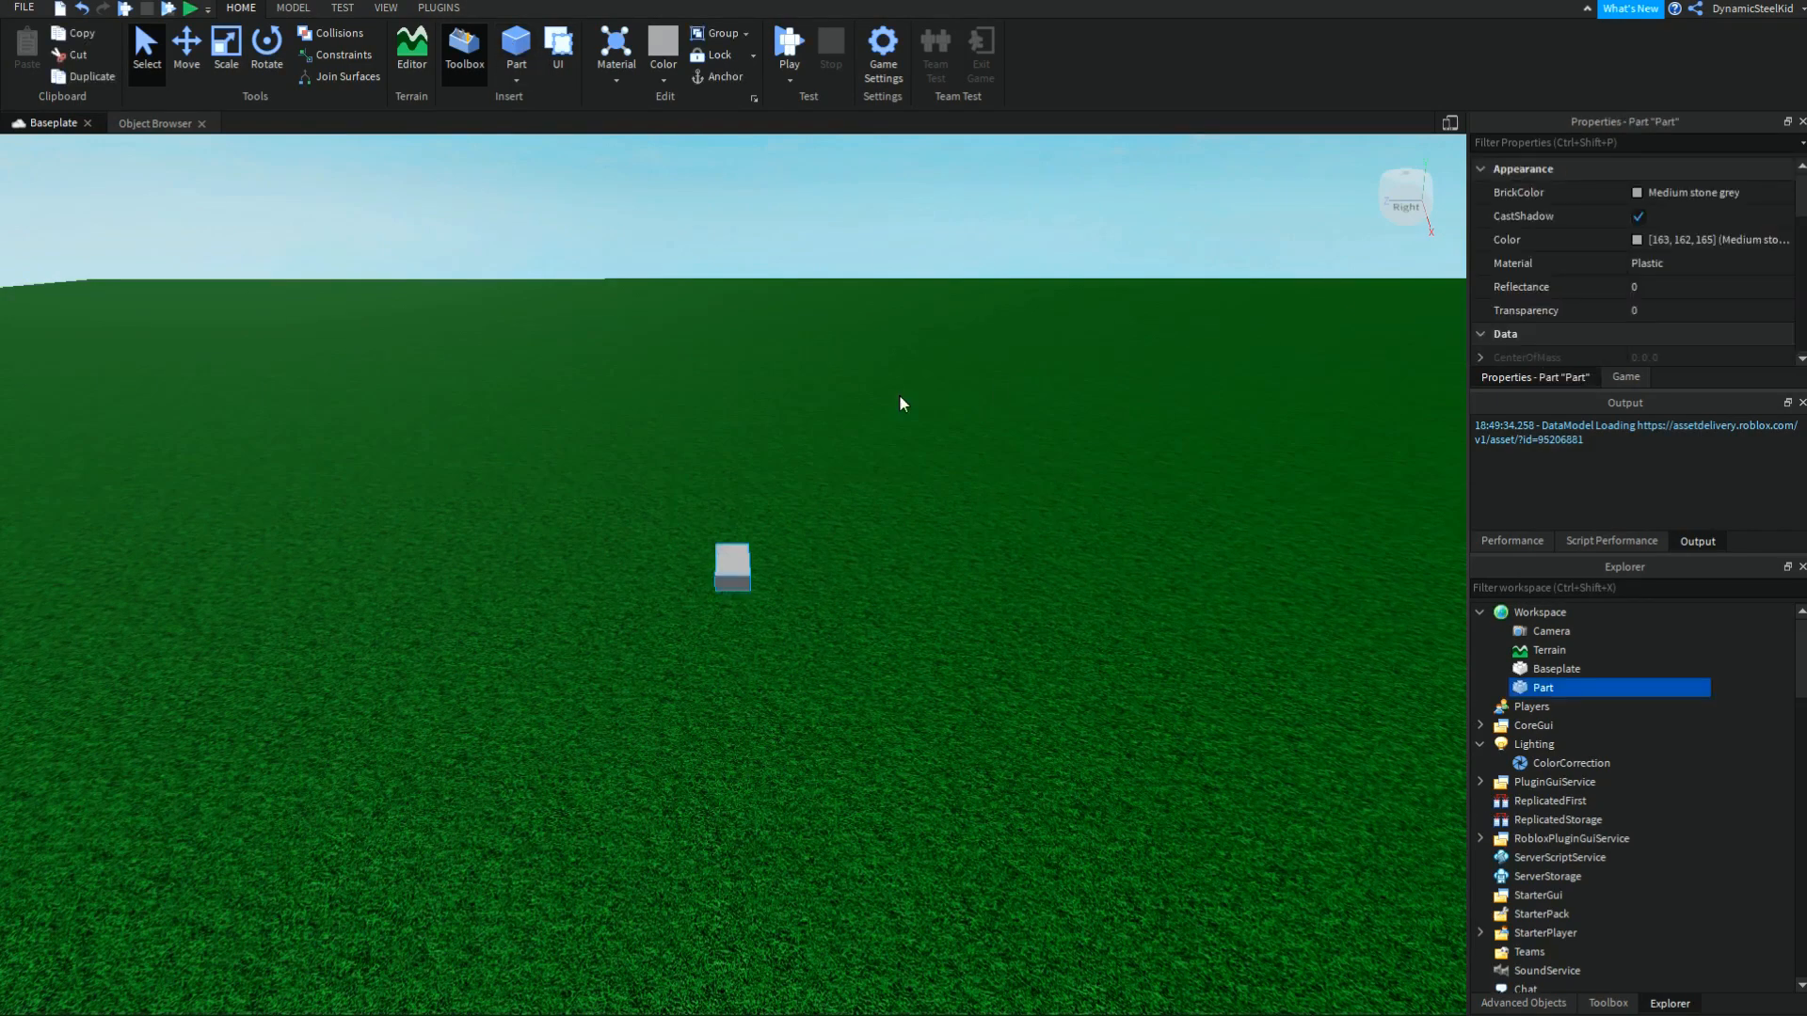
pyautogui.click(225, 49)
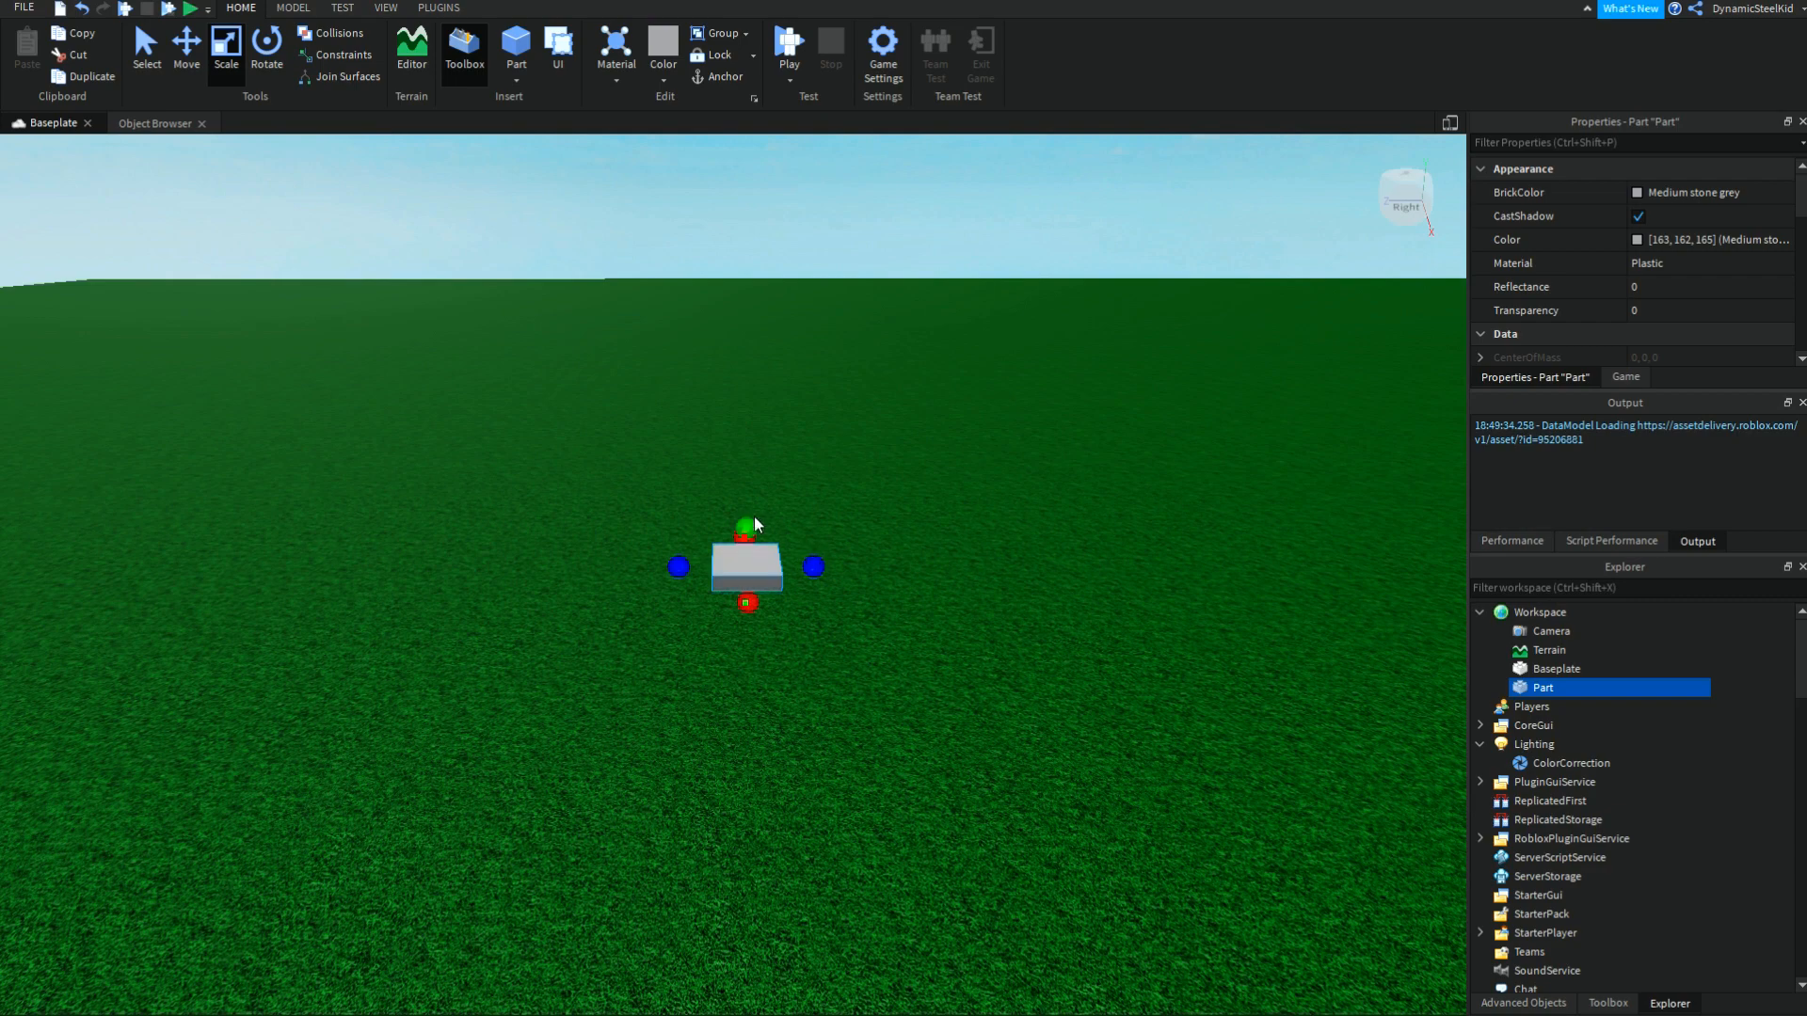
pyautogui.click(186, 53)
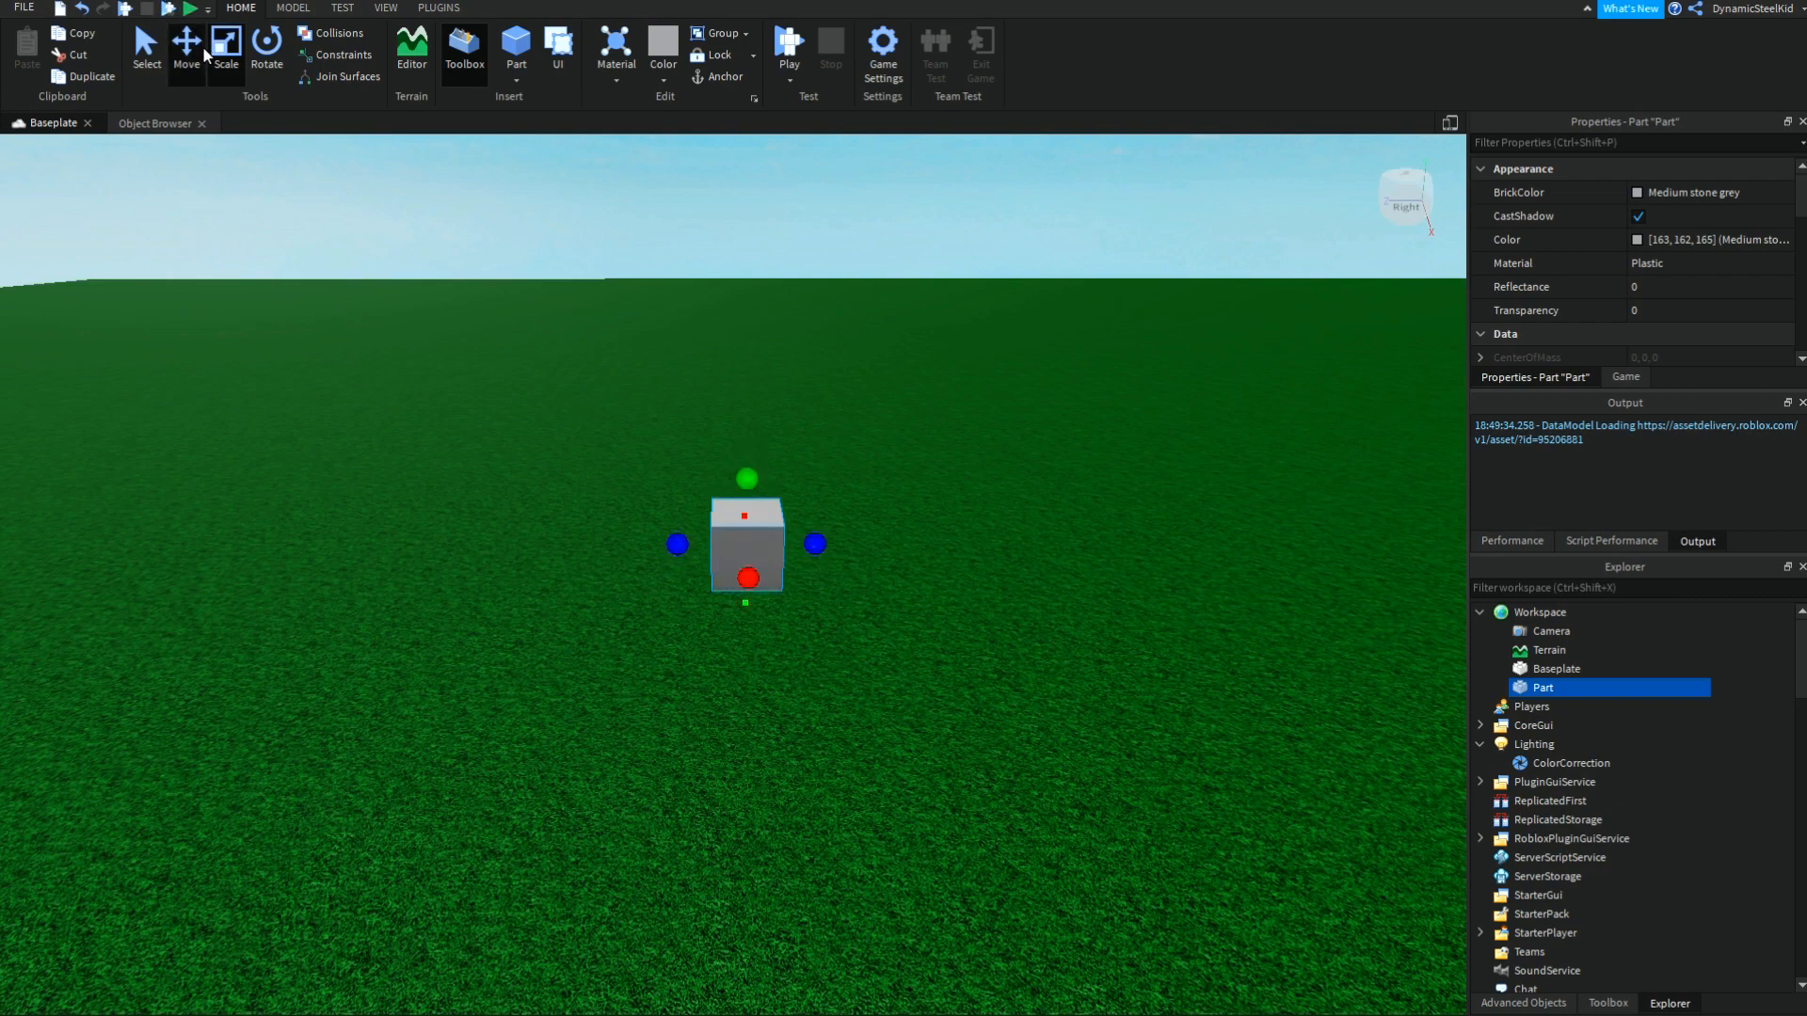
pyautogui.click(186, 45)
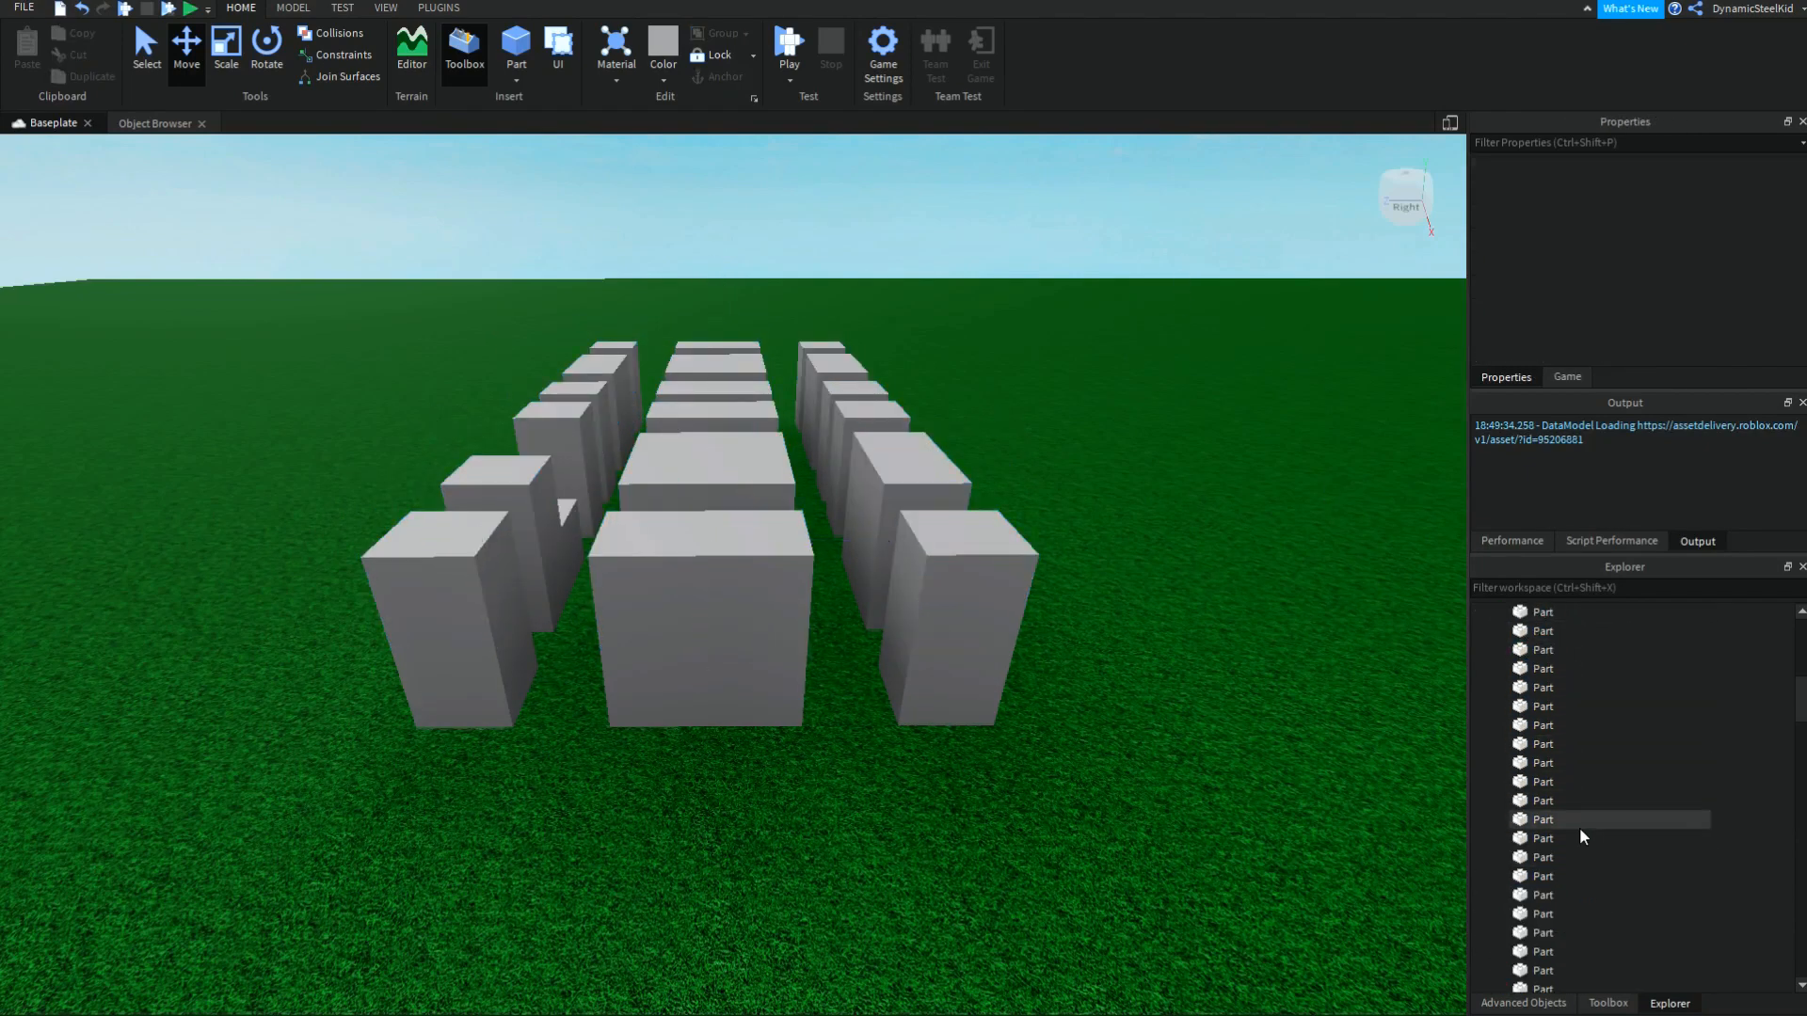
pyautogui.click(1543, 820)
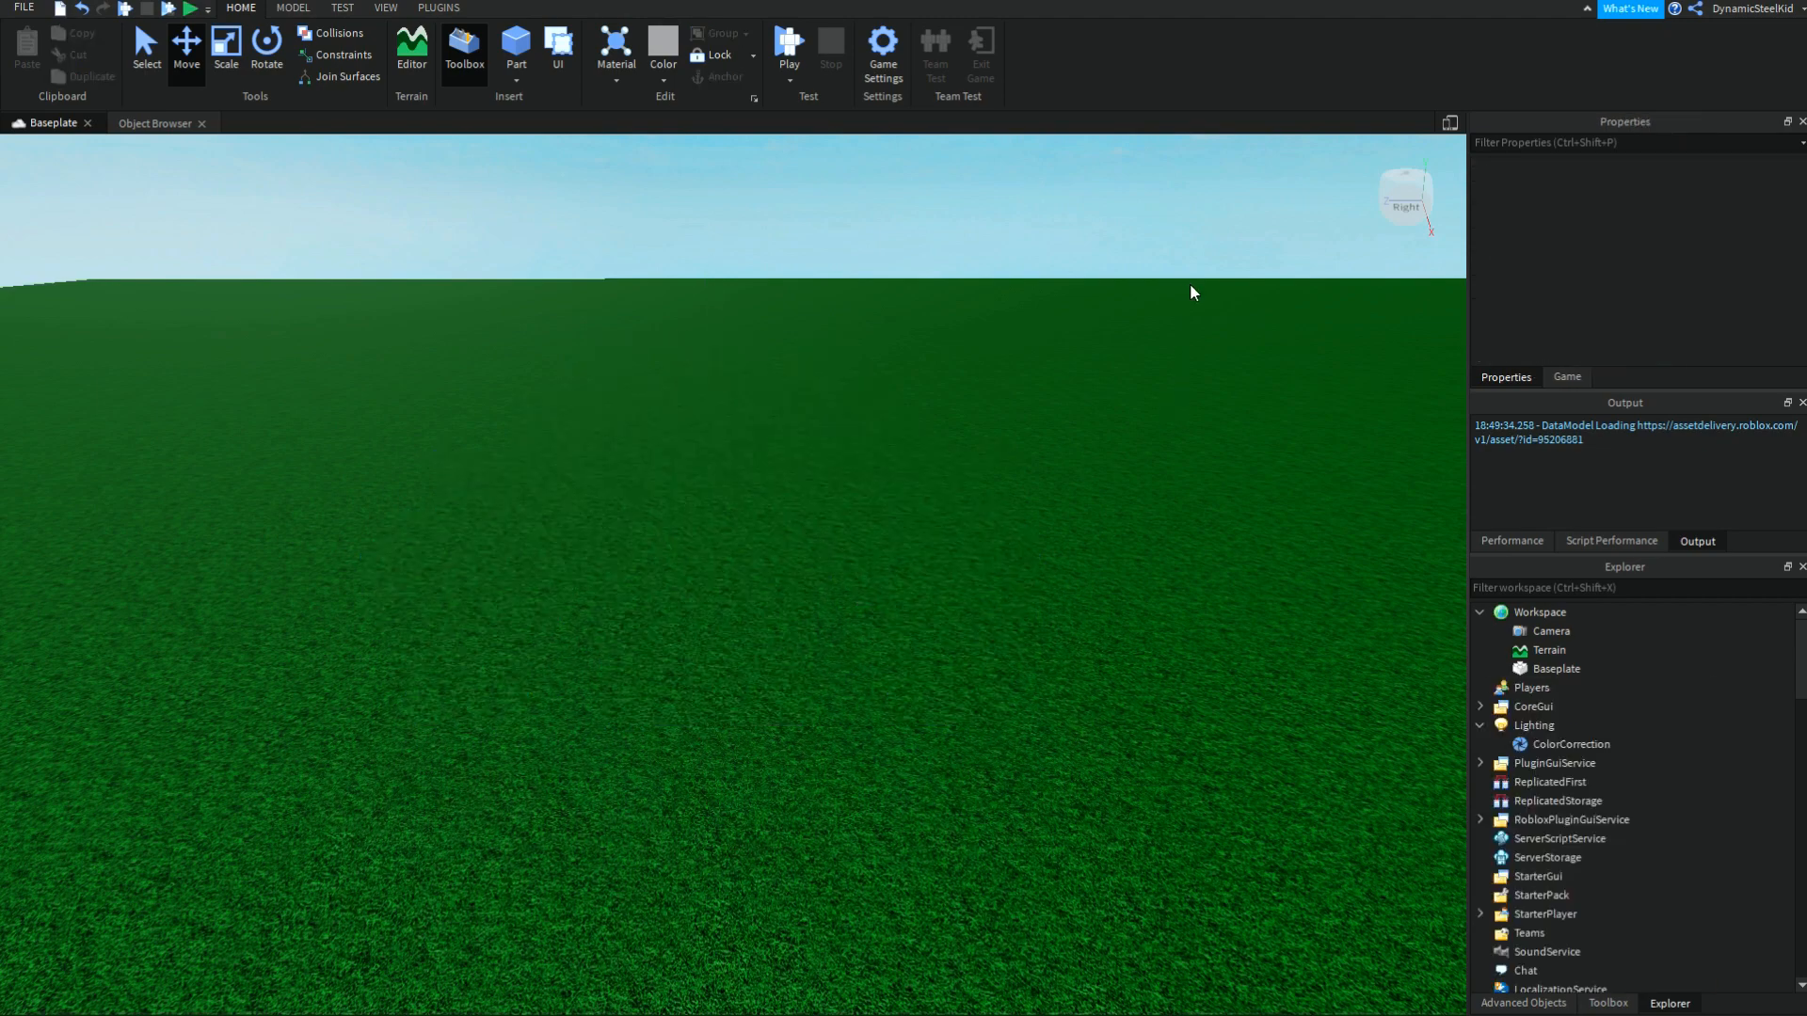
pyautogui.moveTo(1293, 371)
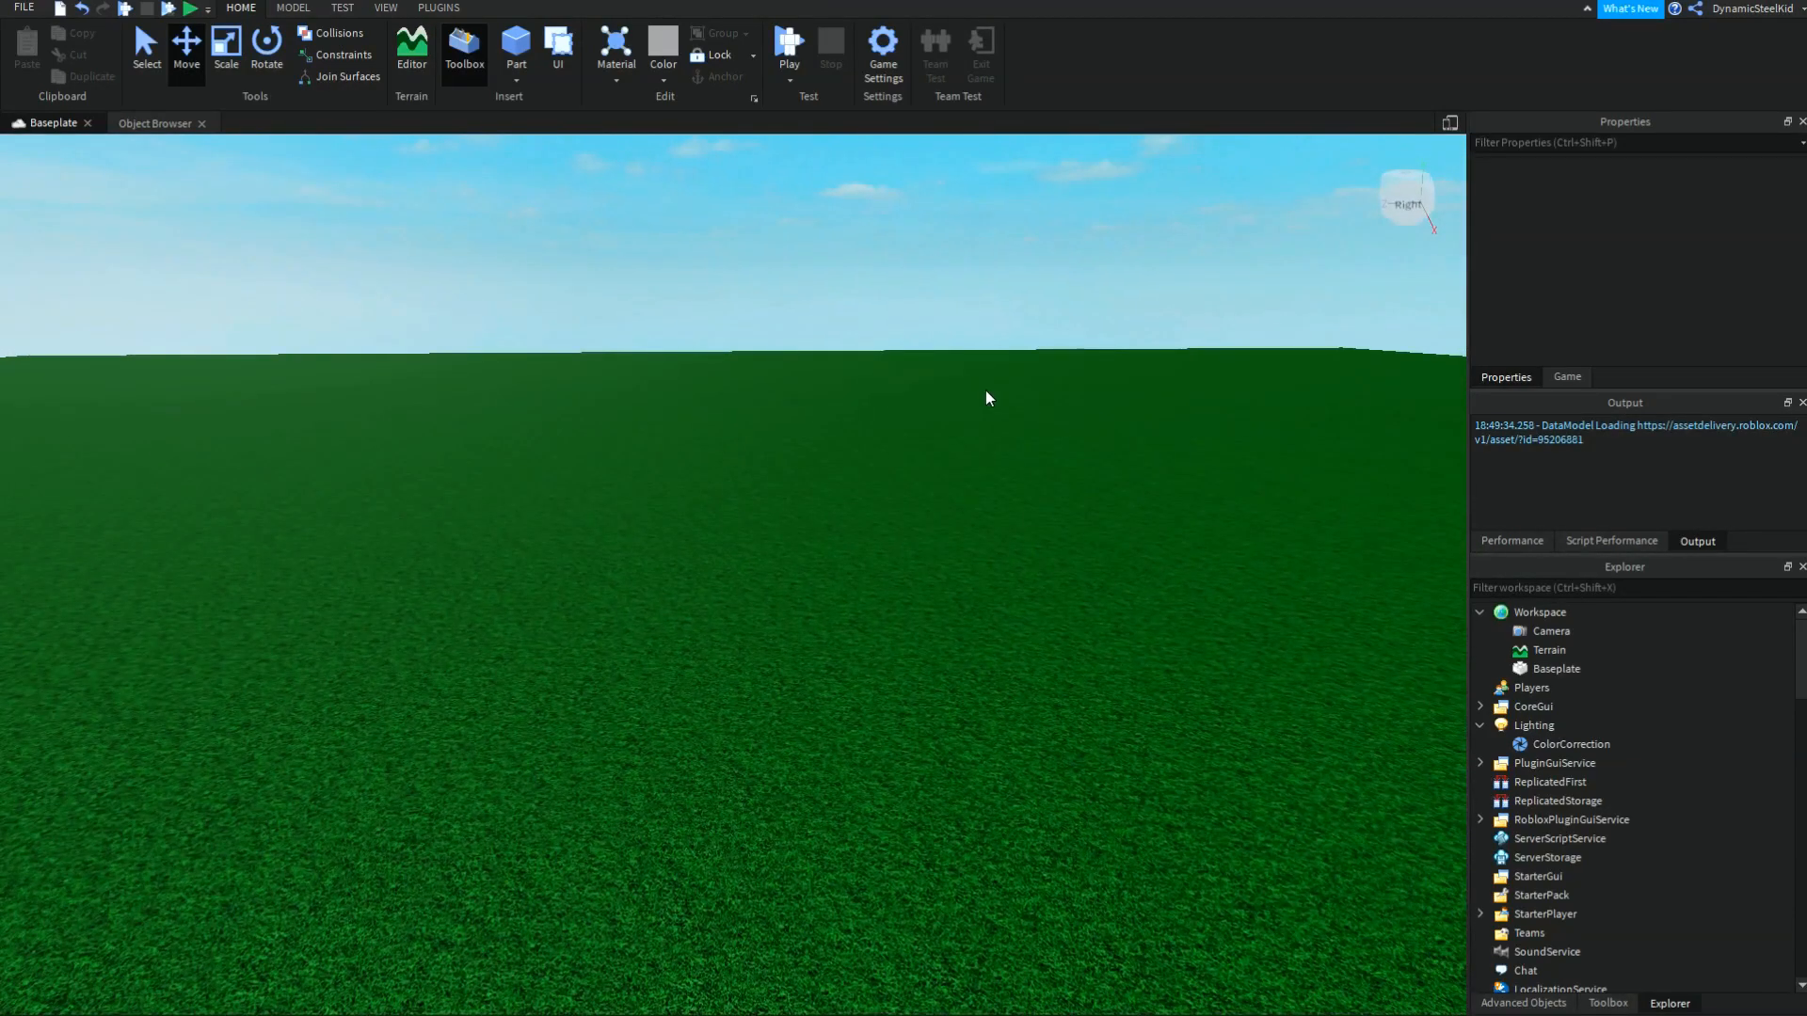
pyautogui.moveTo(1014, 407)
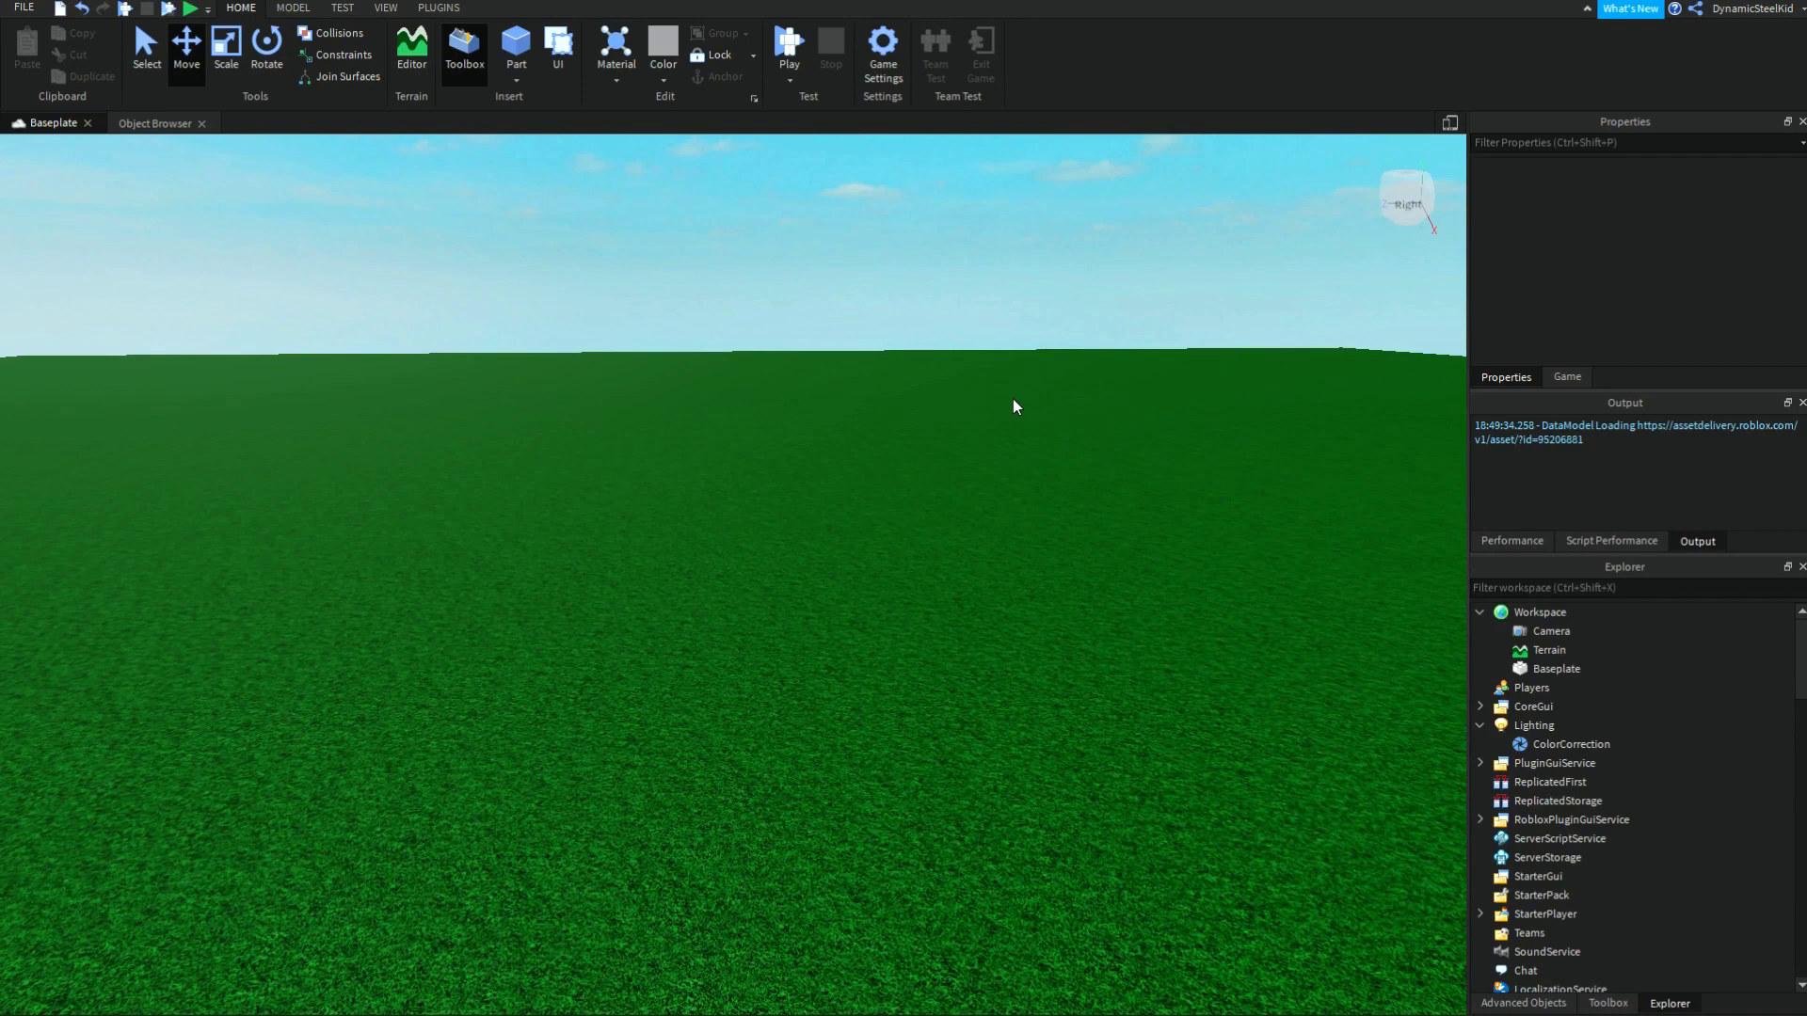
pyautogui.moveTo(1066, 414)
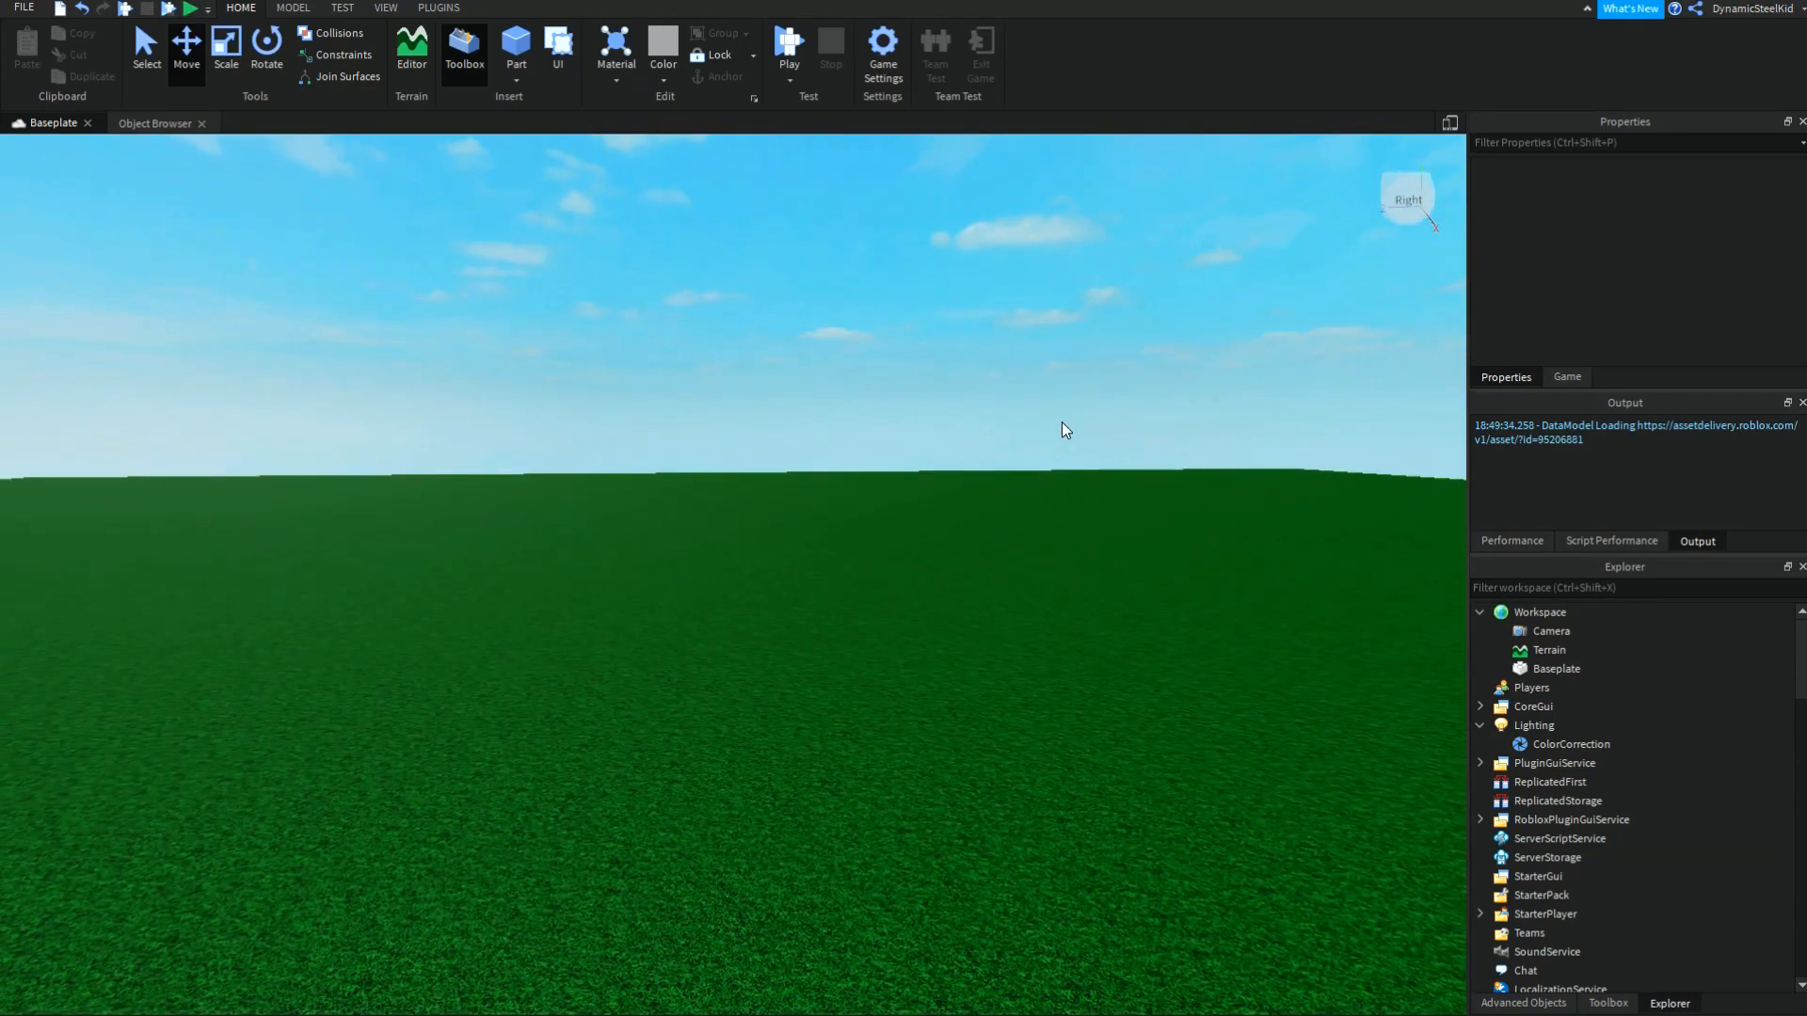
pyautogui.moveTo(892, 422)
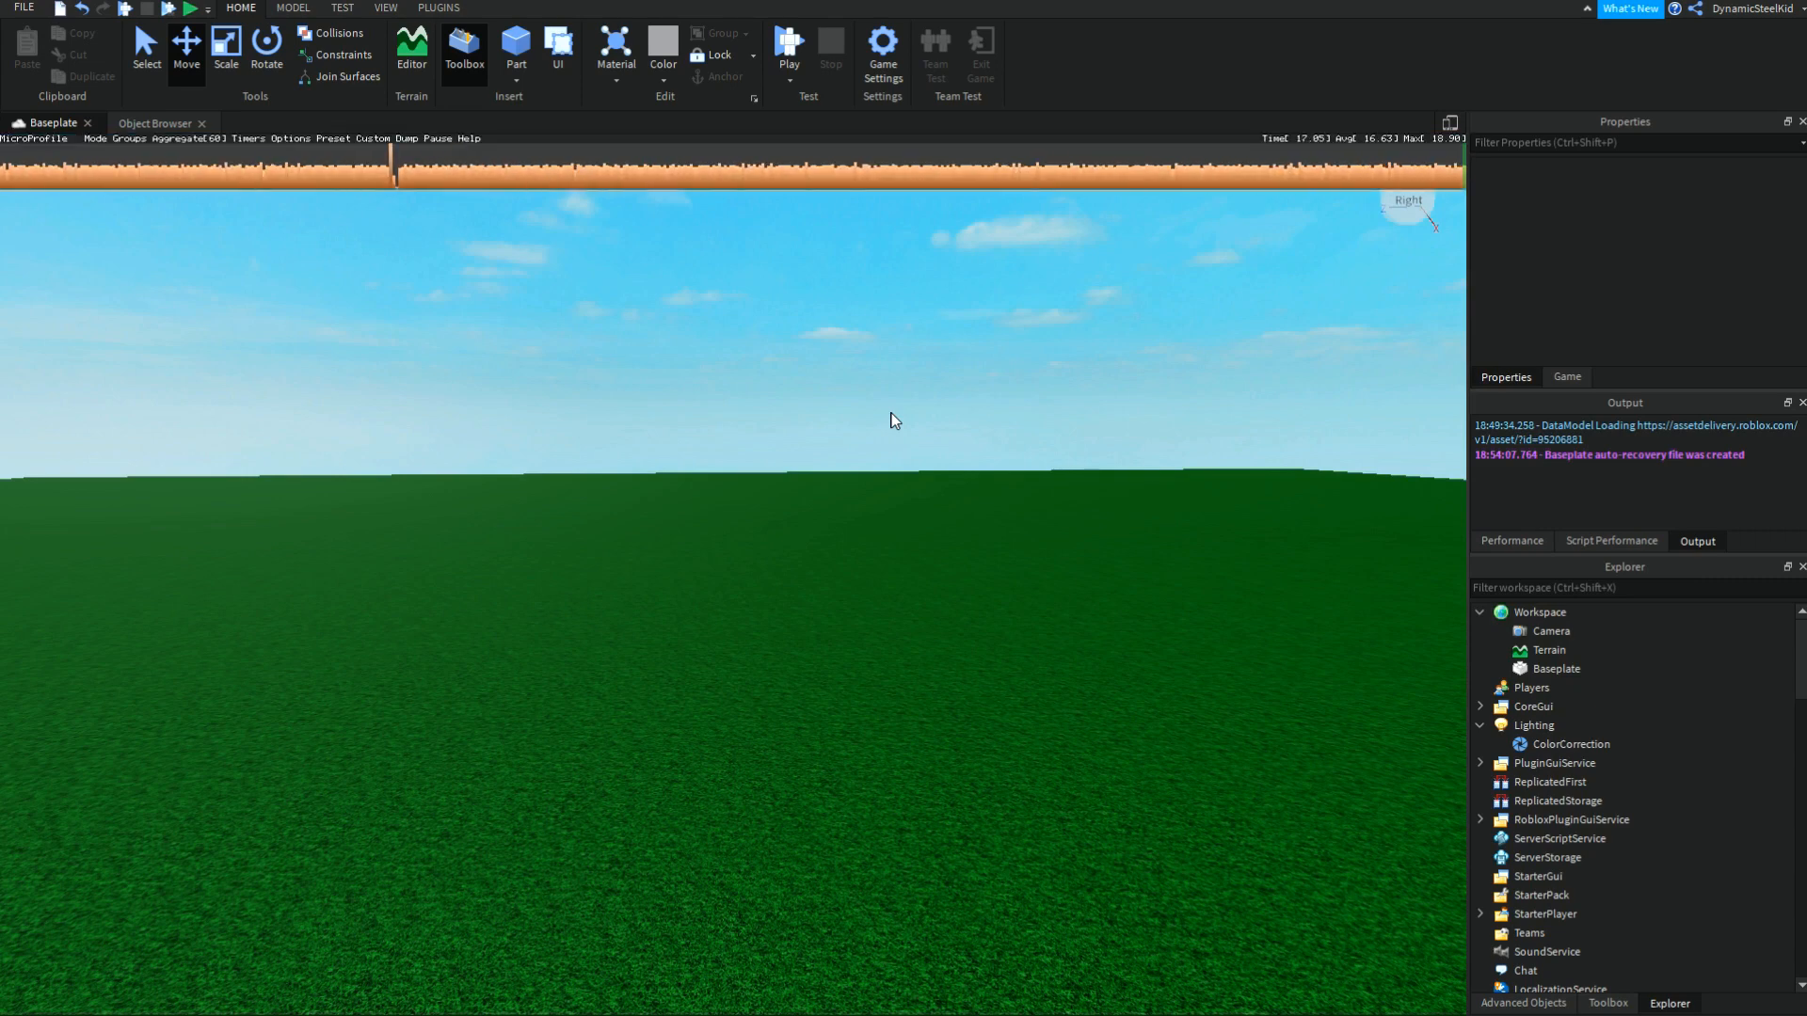
pyautogui.moveTo(1114, 176)
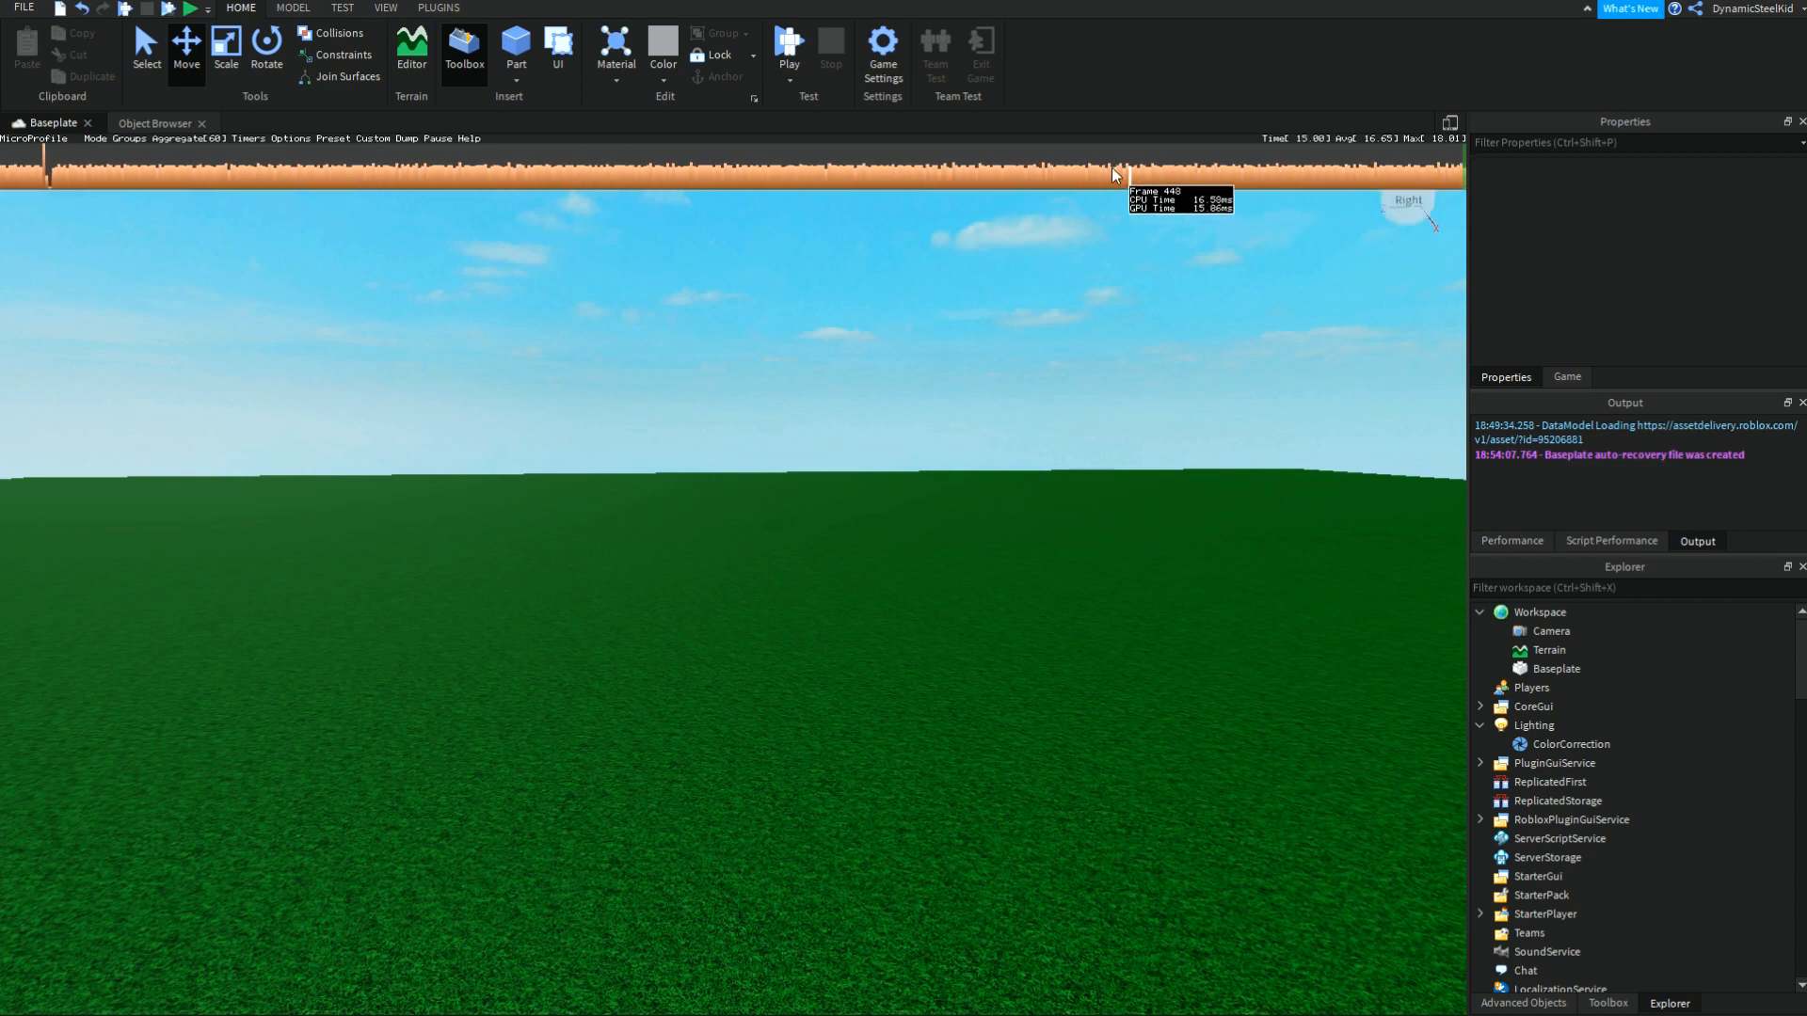
pyautogui.moveTo(1255, 171)
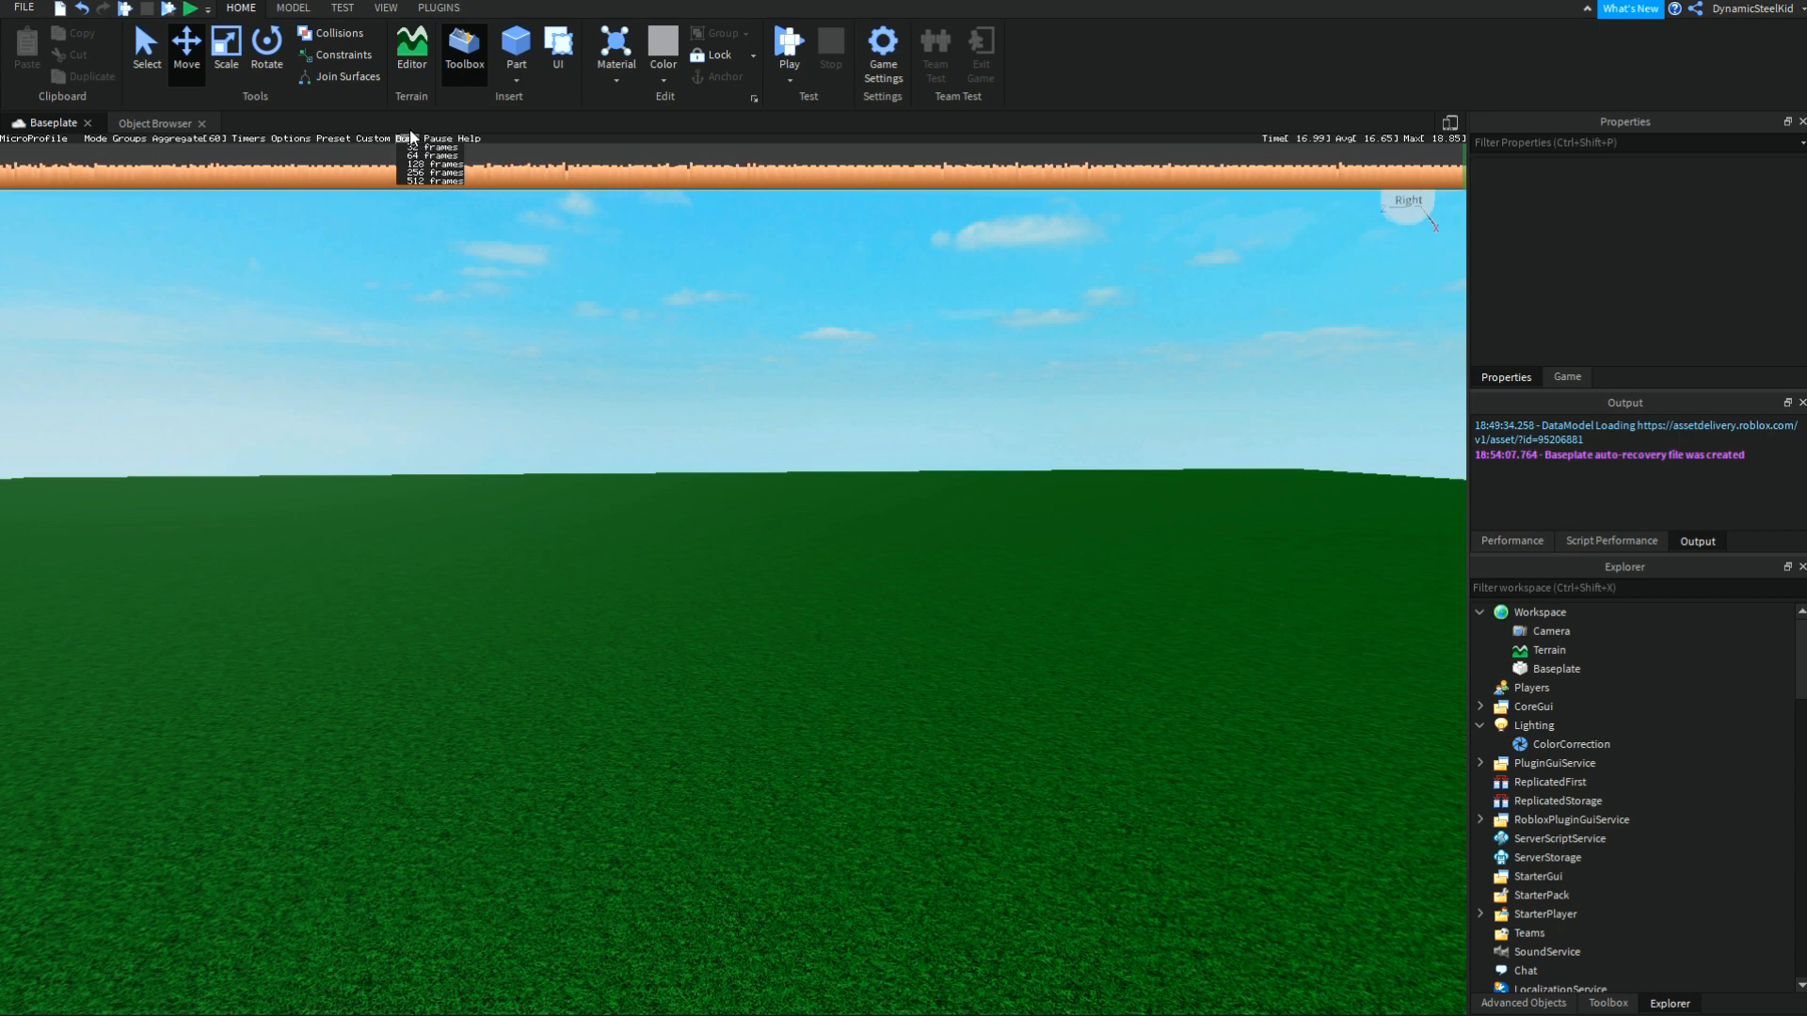
# Step: Freeze the profiler's frame capture and orbit the view across the baseplate
pyautogui.click(128, 139)
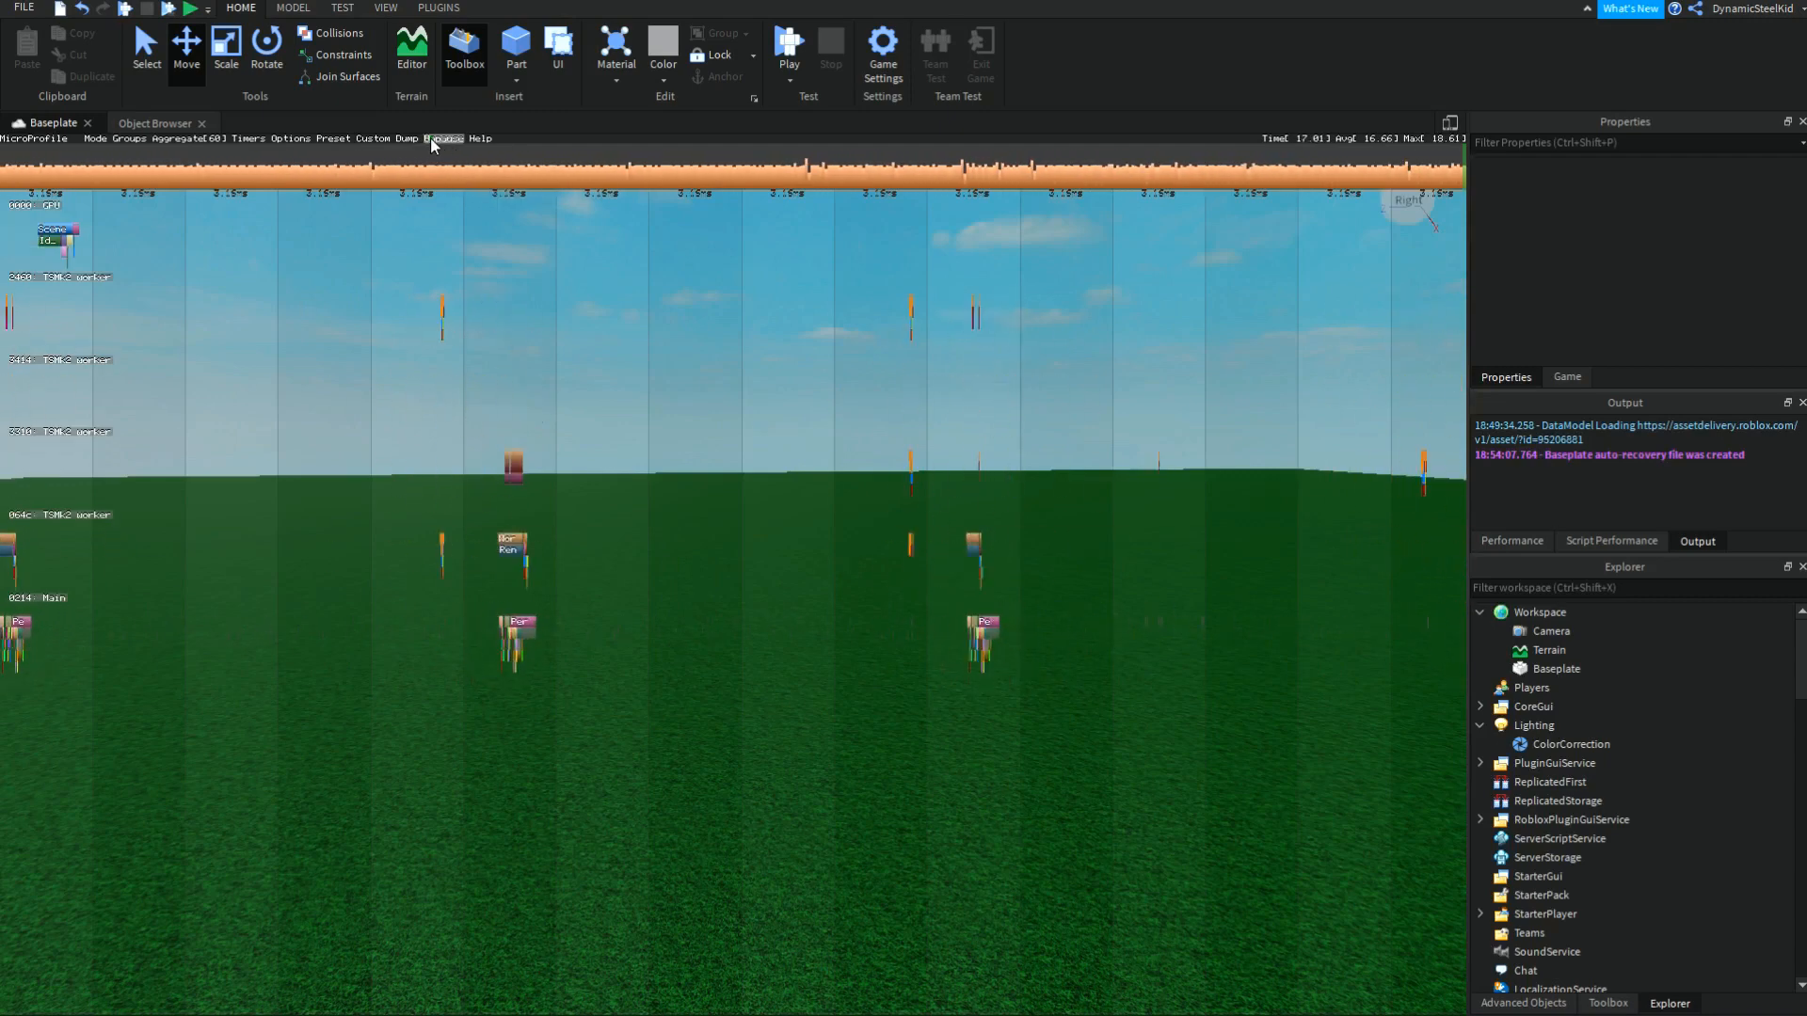
pyautogui.click(436, 140)
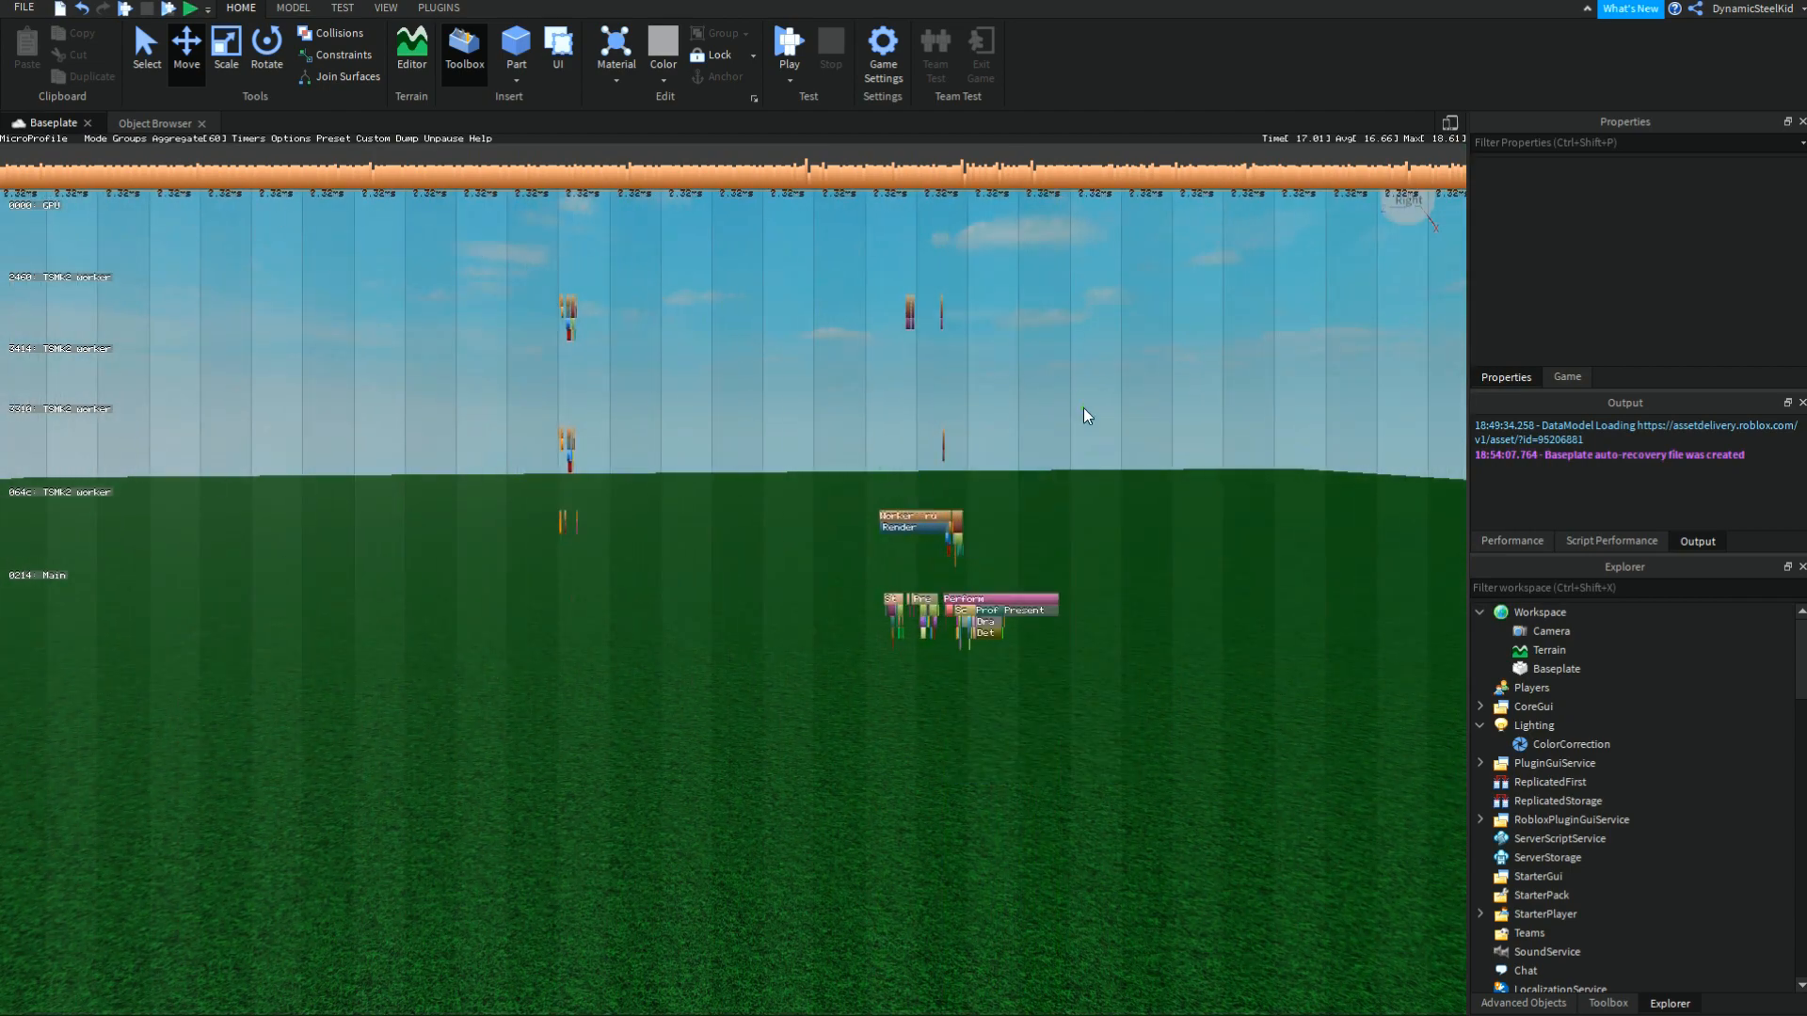
pyautogui.moveTo(834, 547)
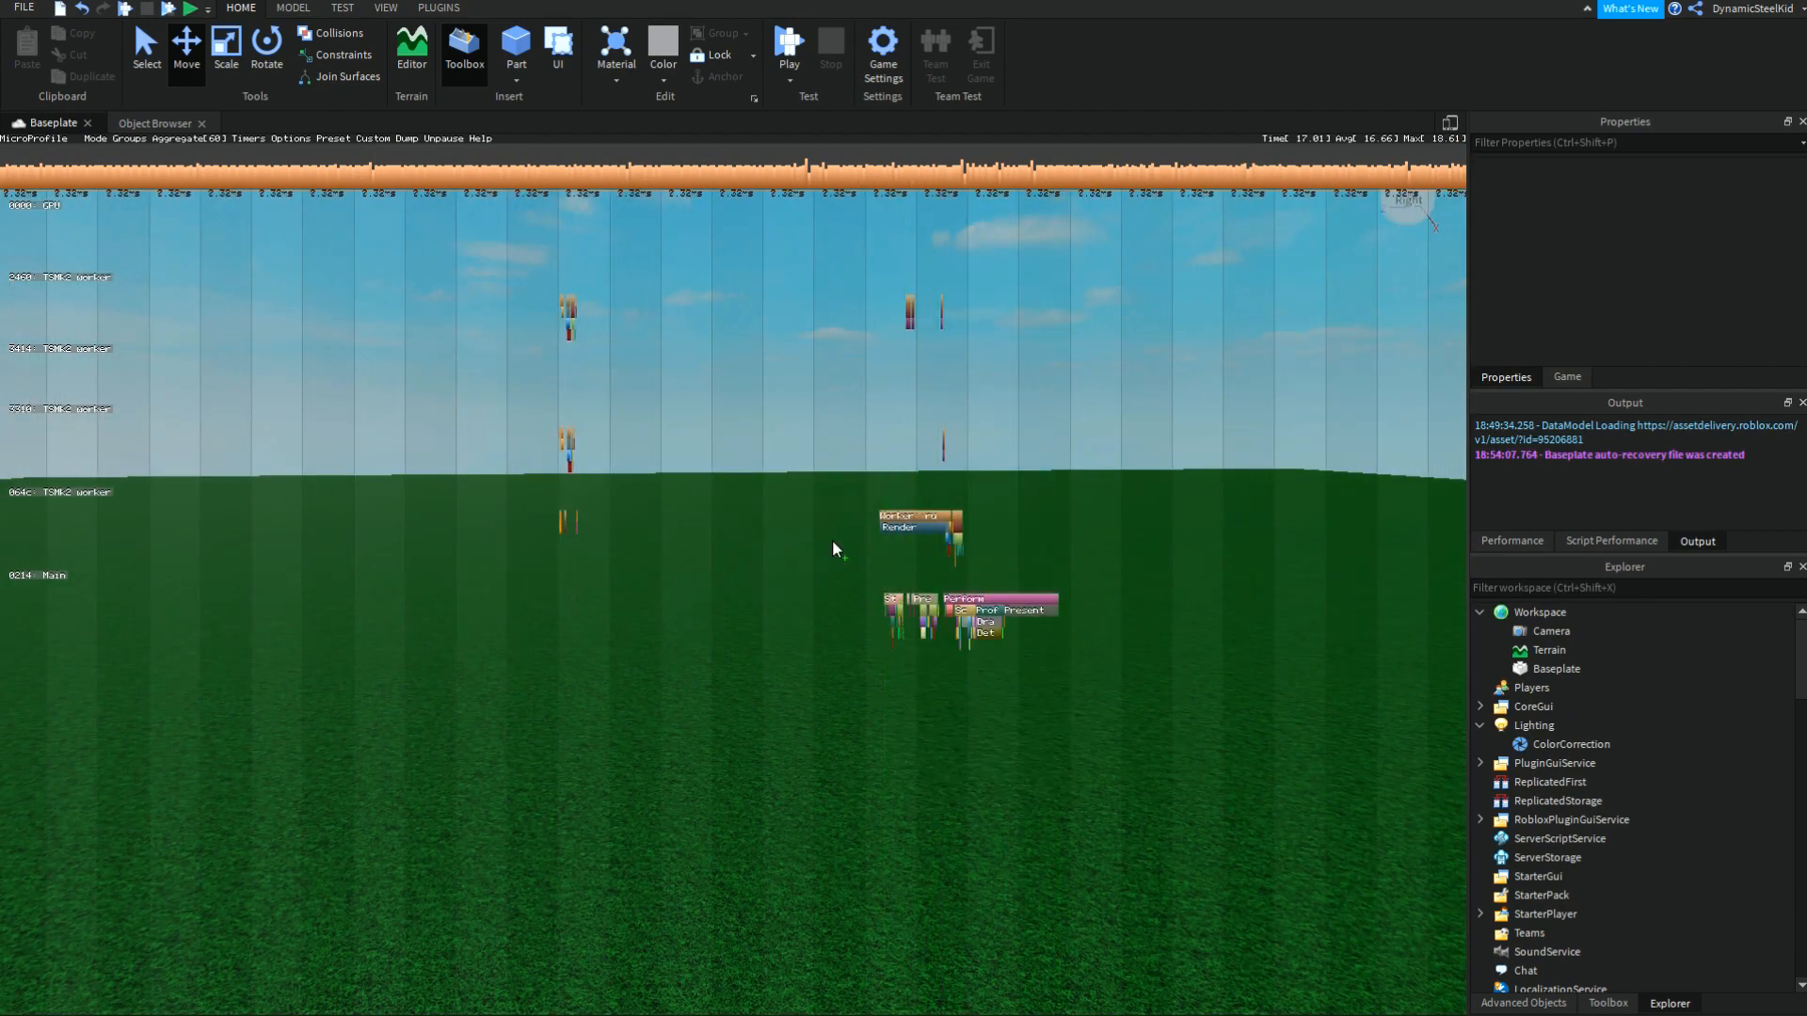
pyautogui.click(87, 139)
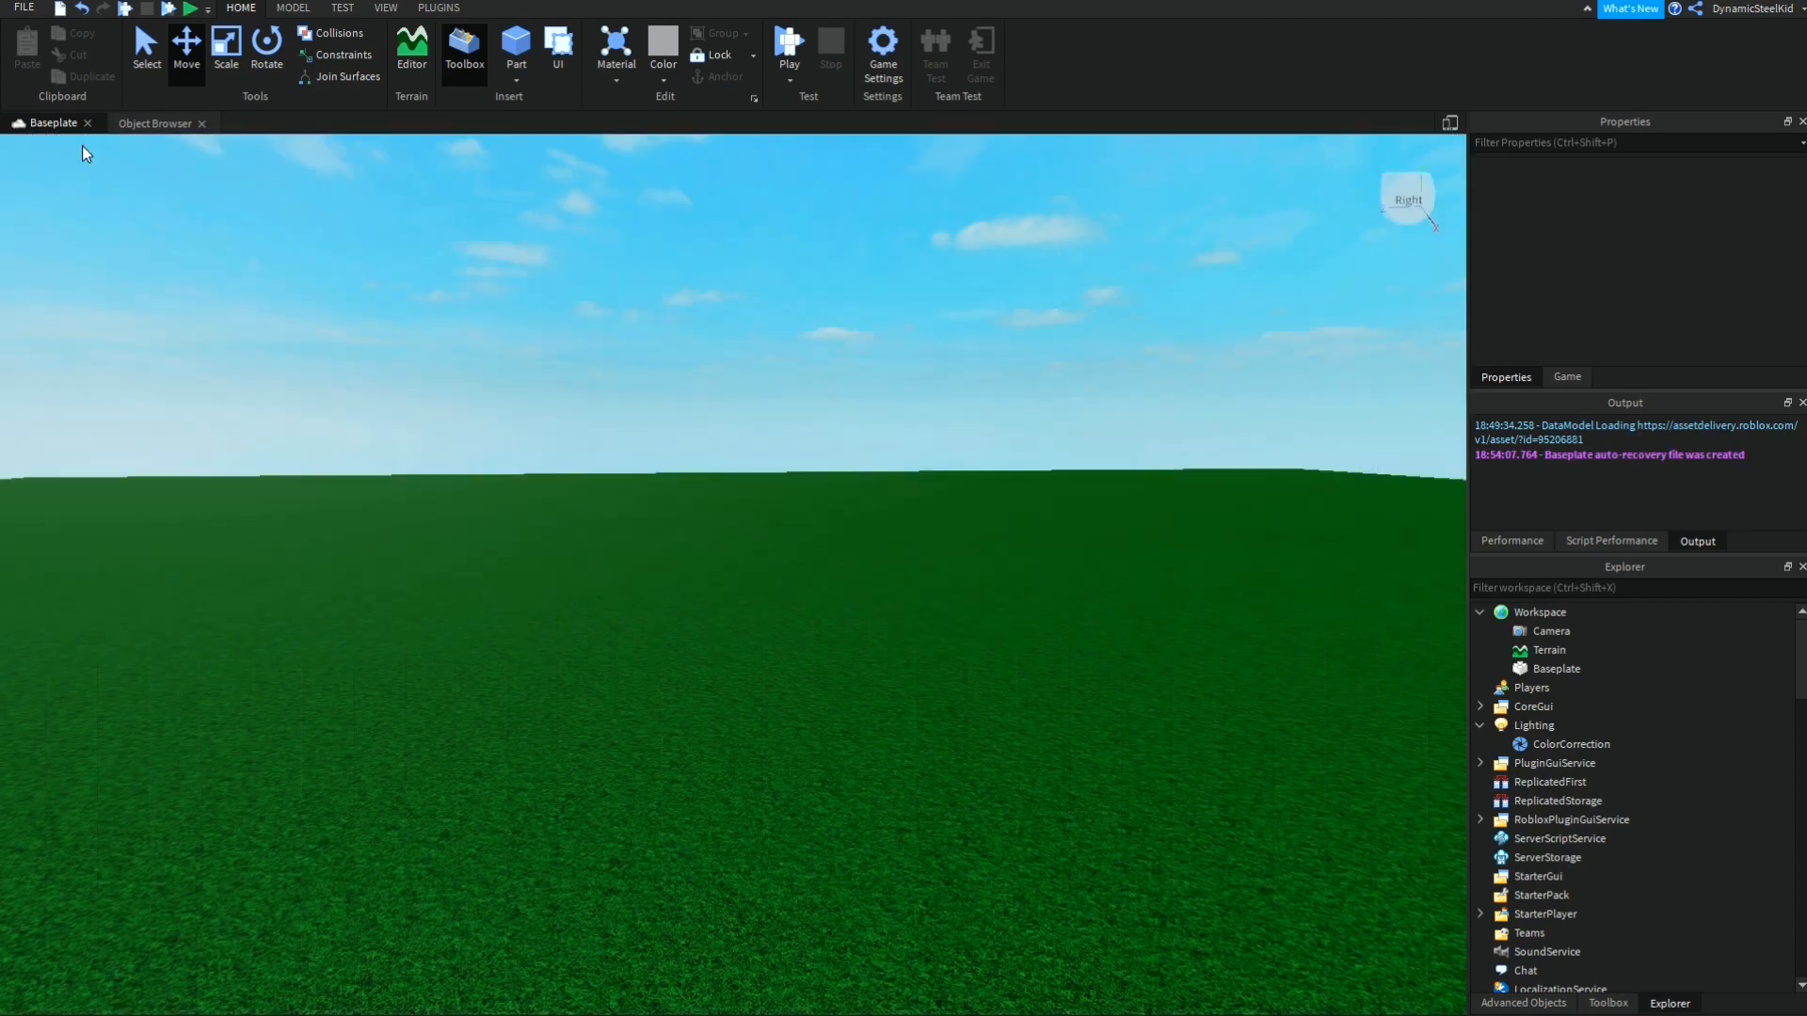
pyautogui.moveTo(81, 152); pyautogui.dragTo(599, 317)
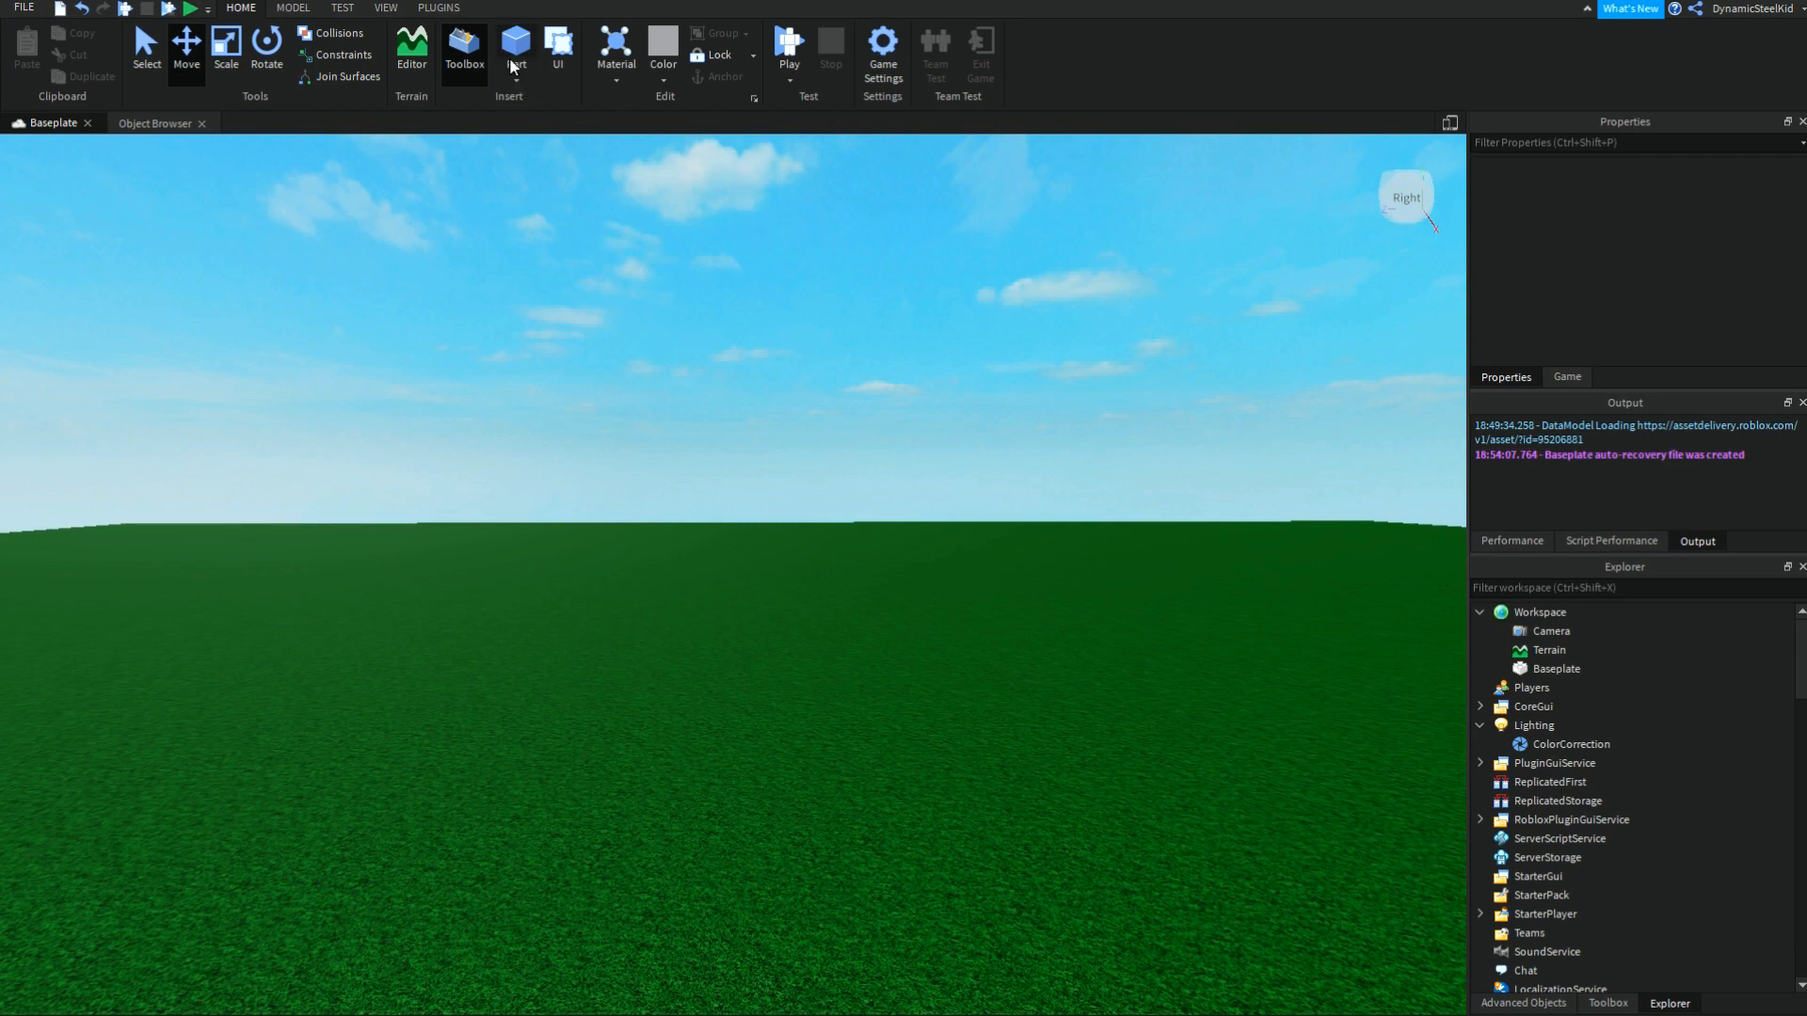
# Step: Add another grey block part, select and deselect it, and dismiss the edit actions list
pyautogui.click(514, 42)
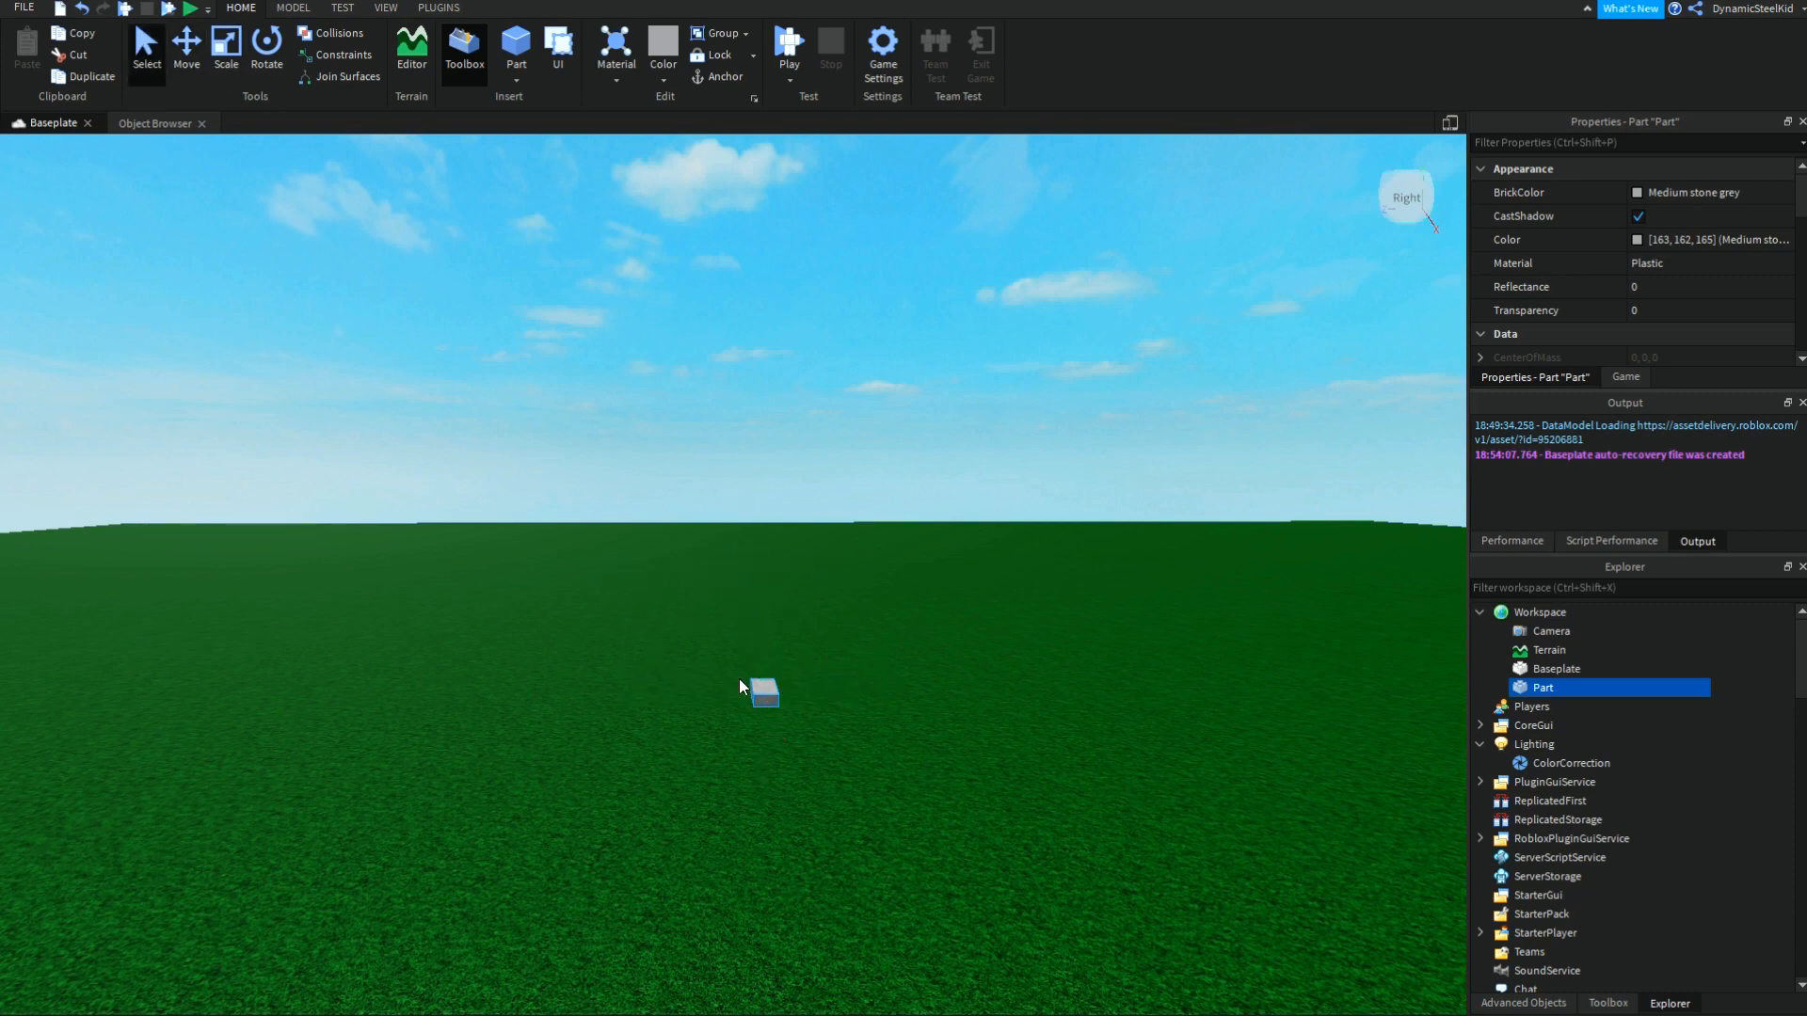
pyautogui.click(225, 47)
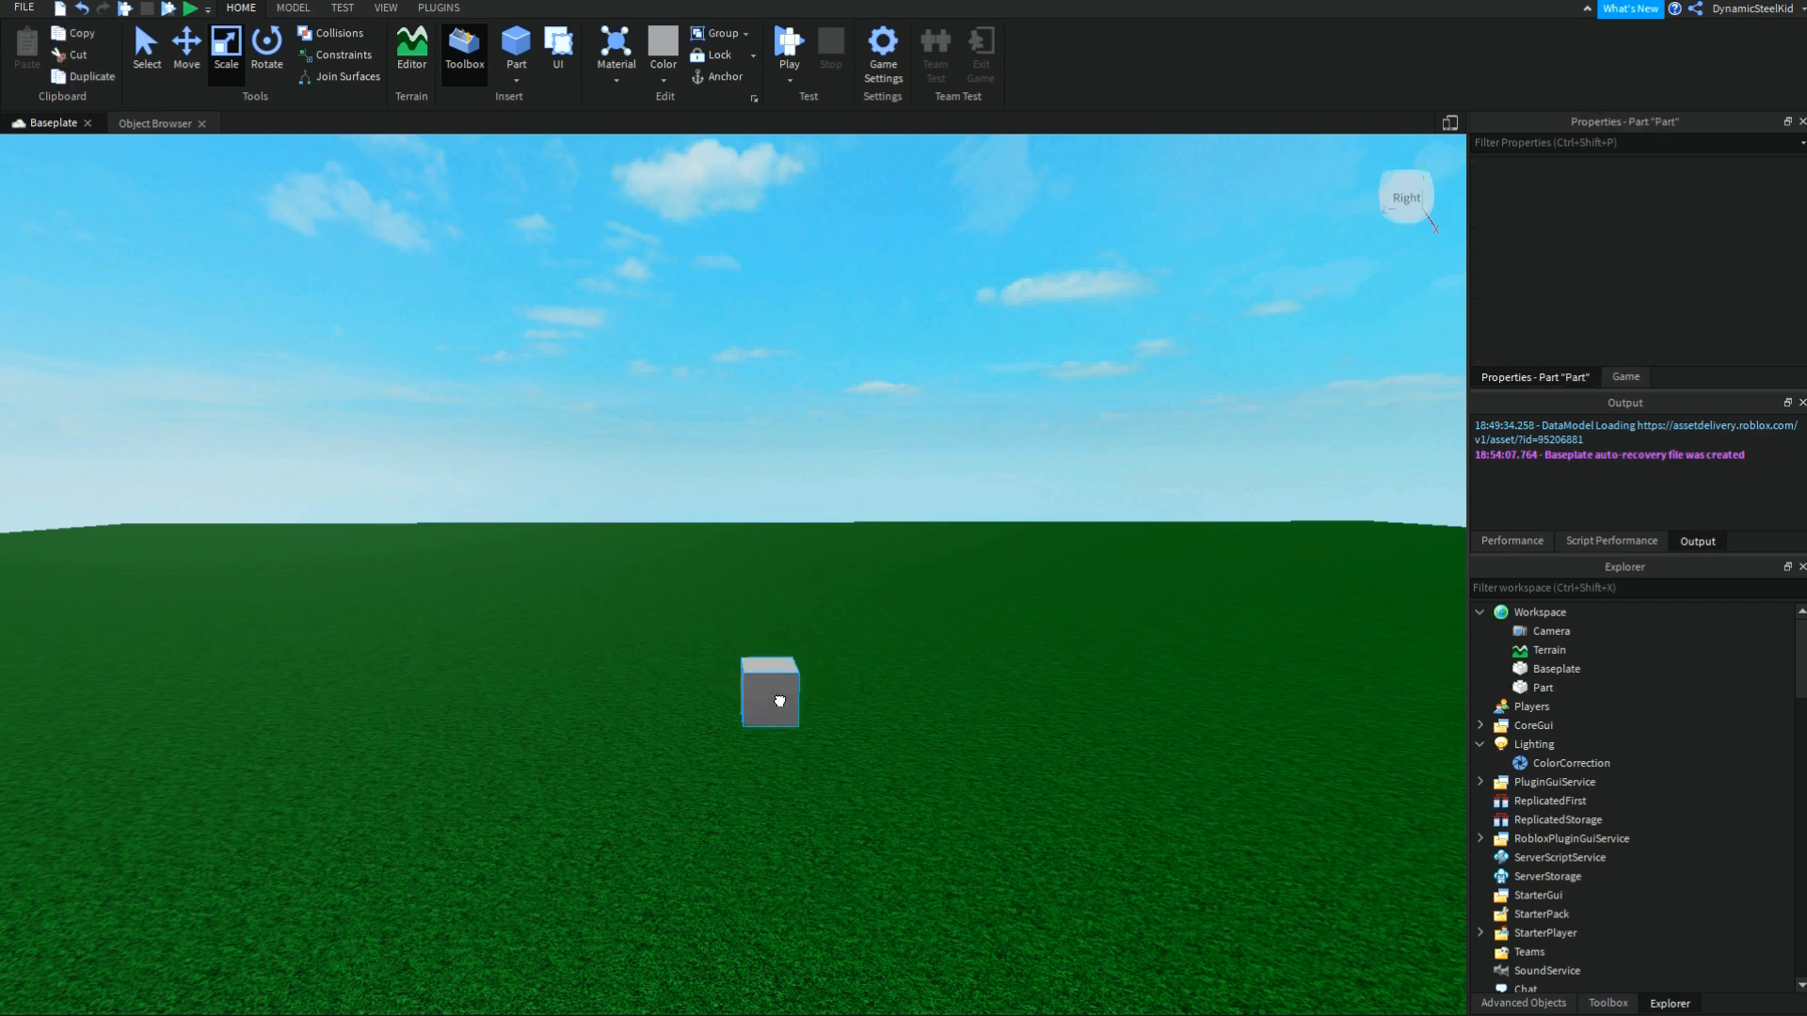
pyautogui.click(771, 696)
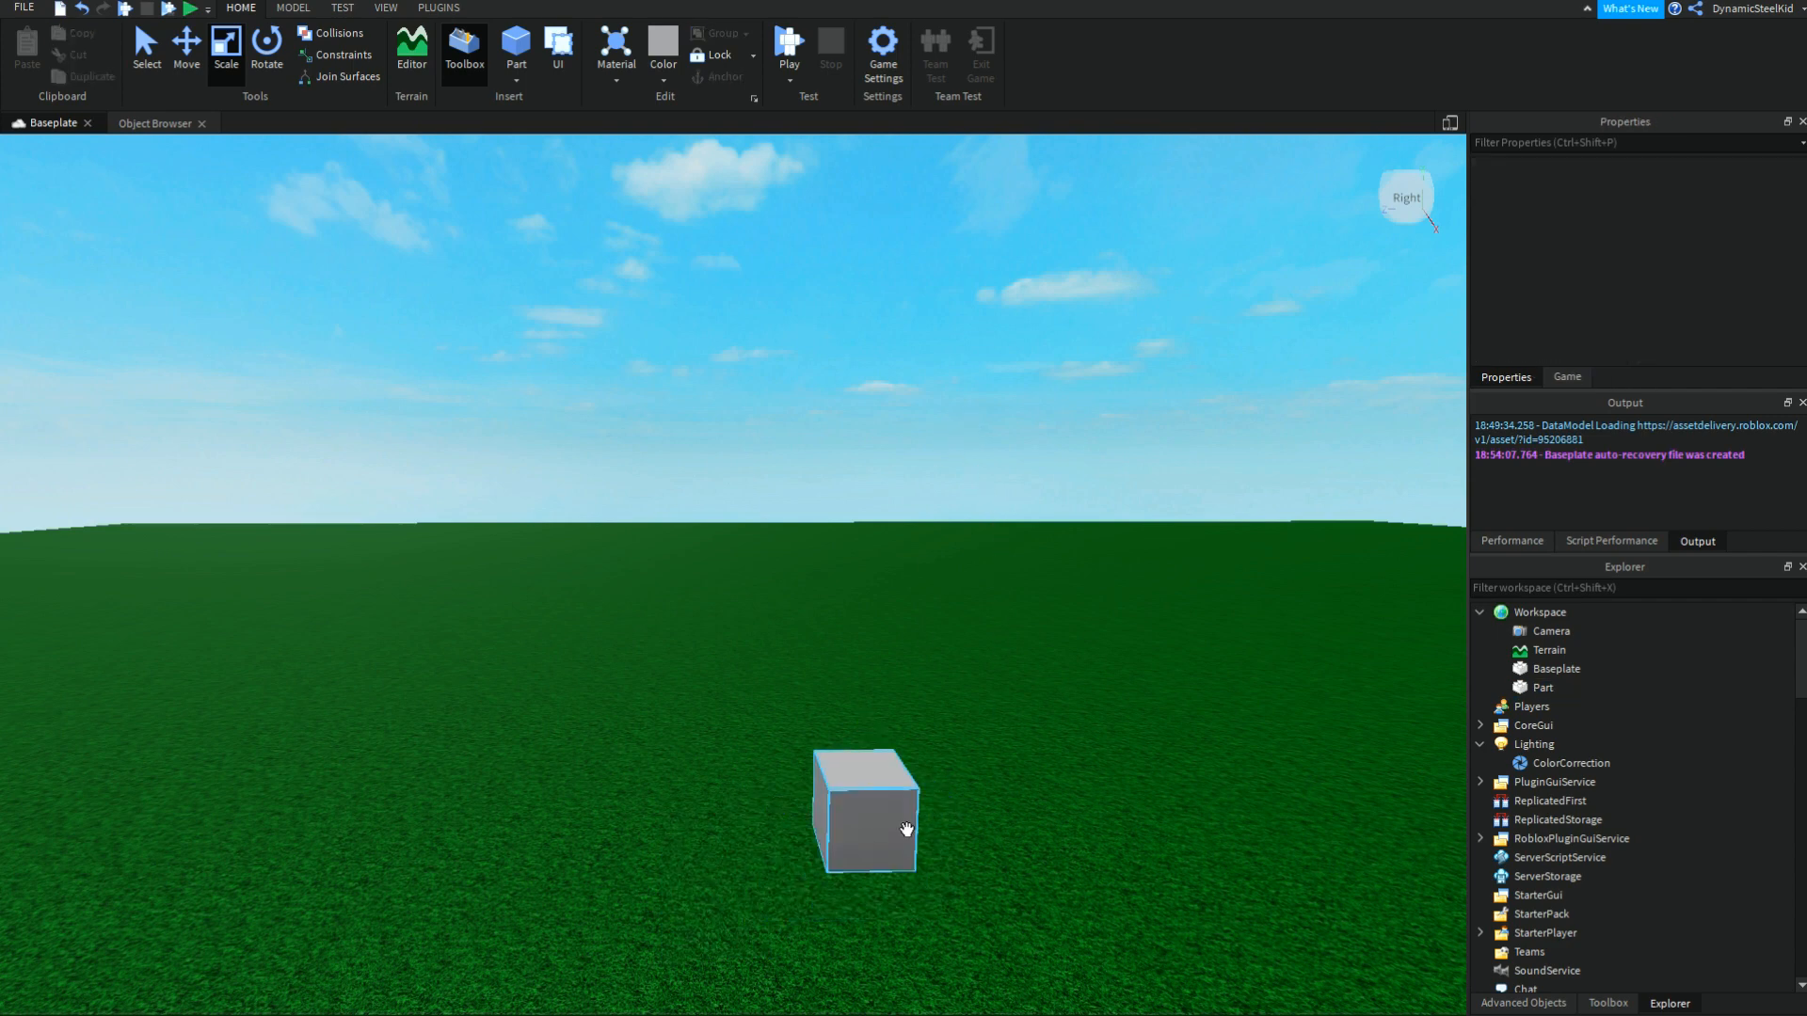
pyautogui.click(875, 830)
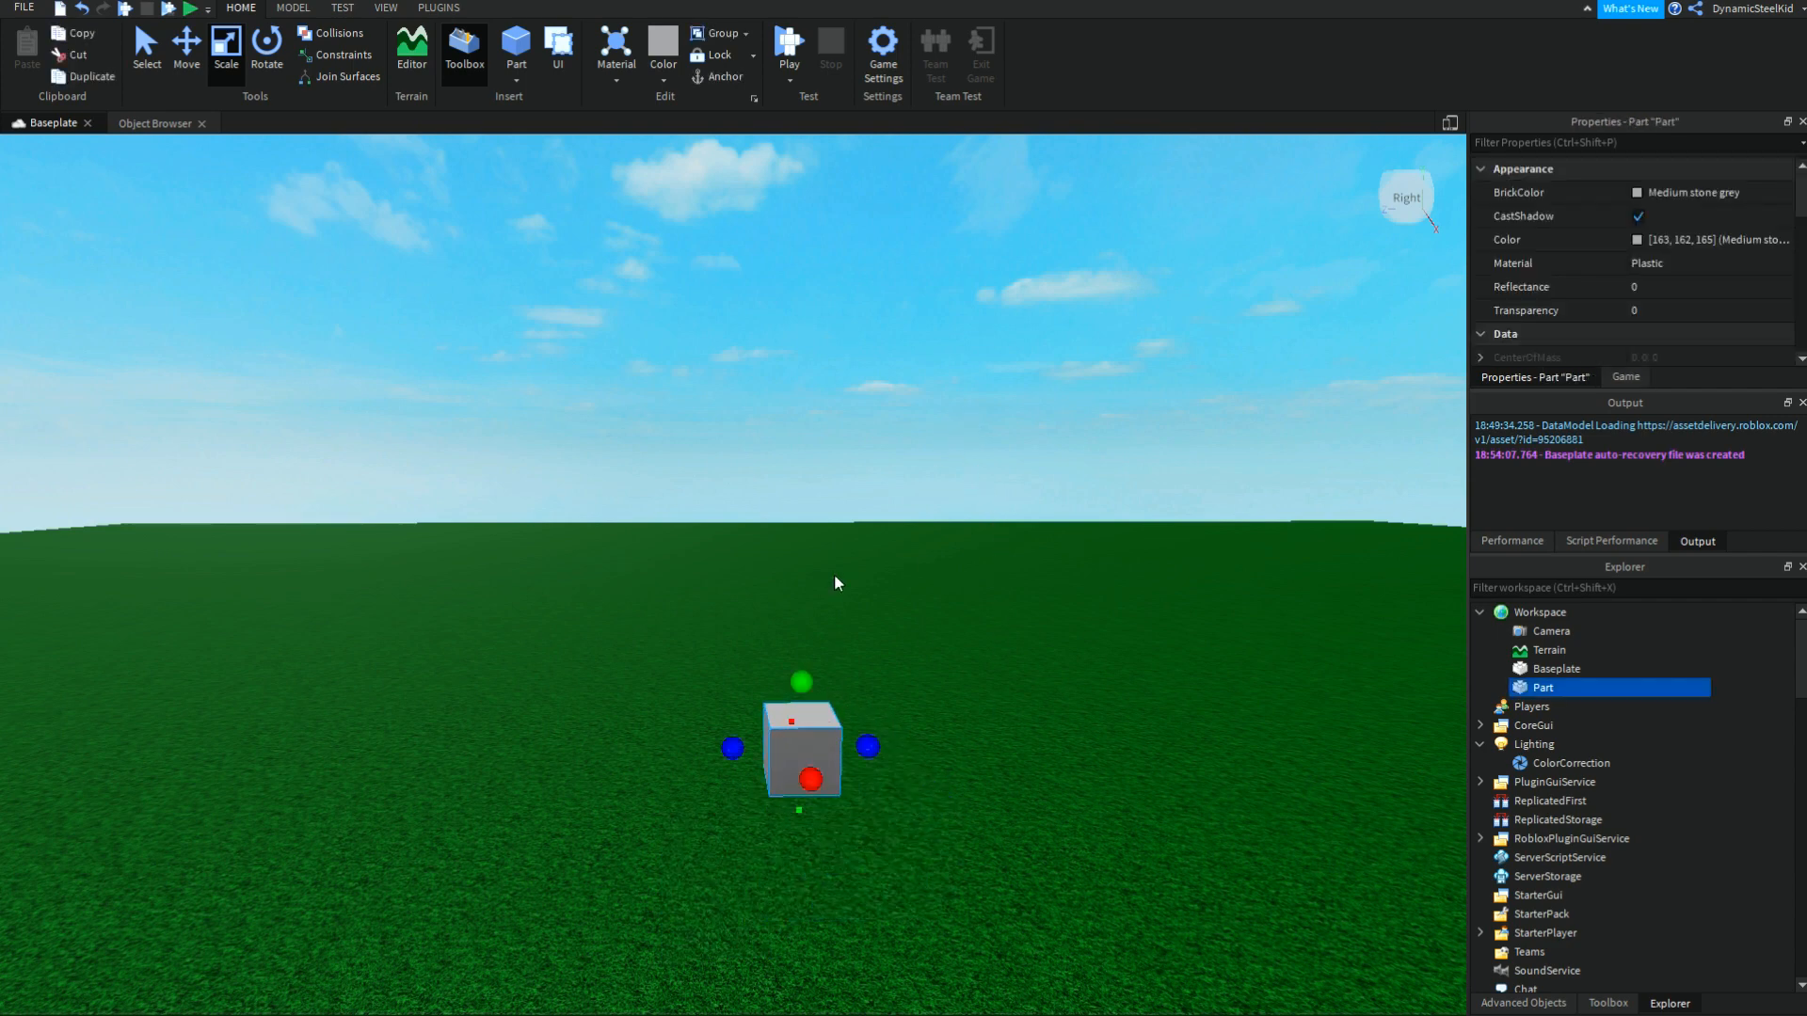
pyautogui.click(953, 346)
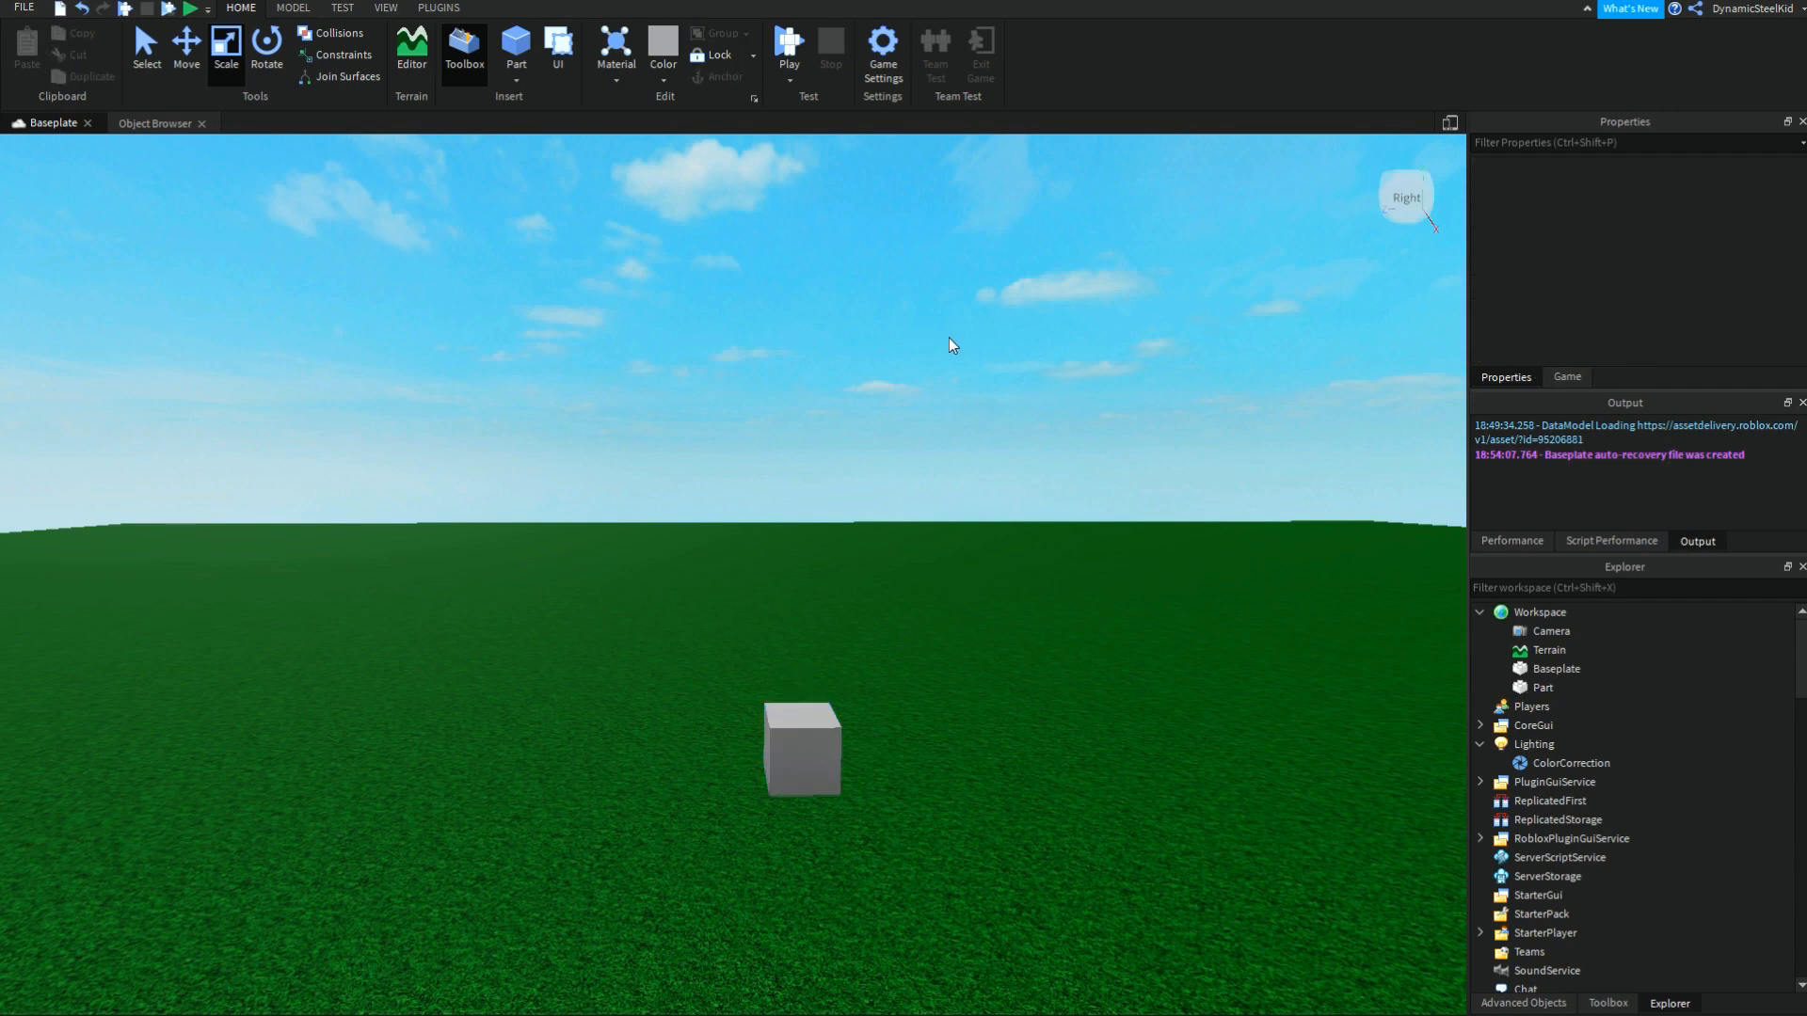
pyautogui.moveTo(1208, 260)
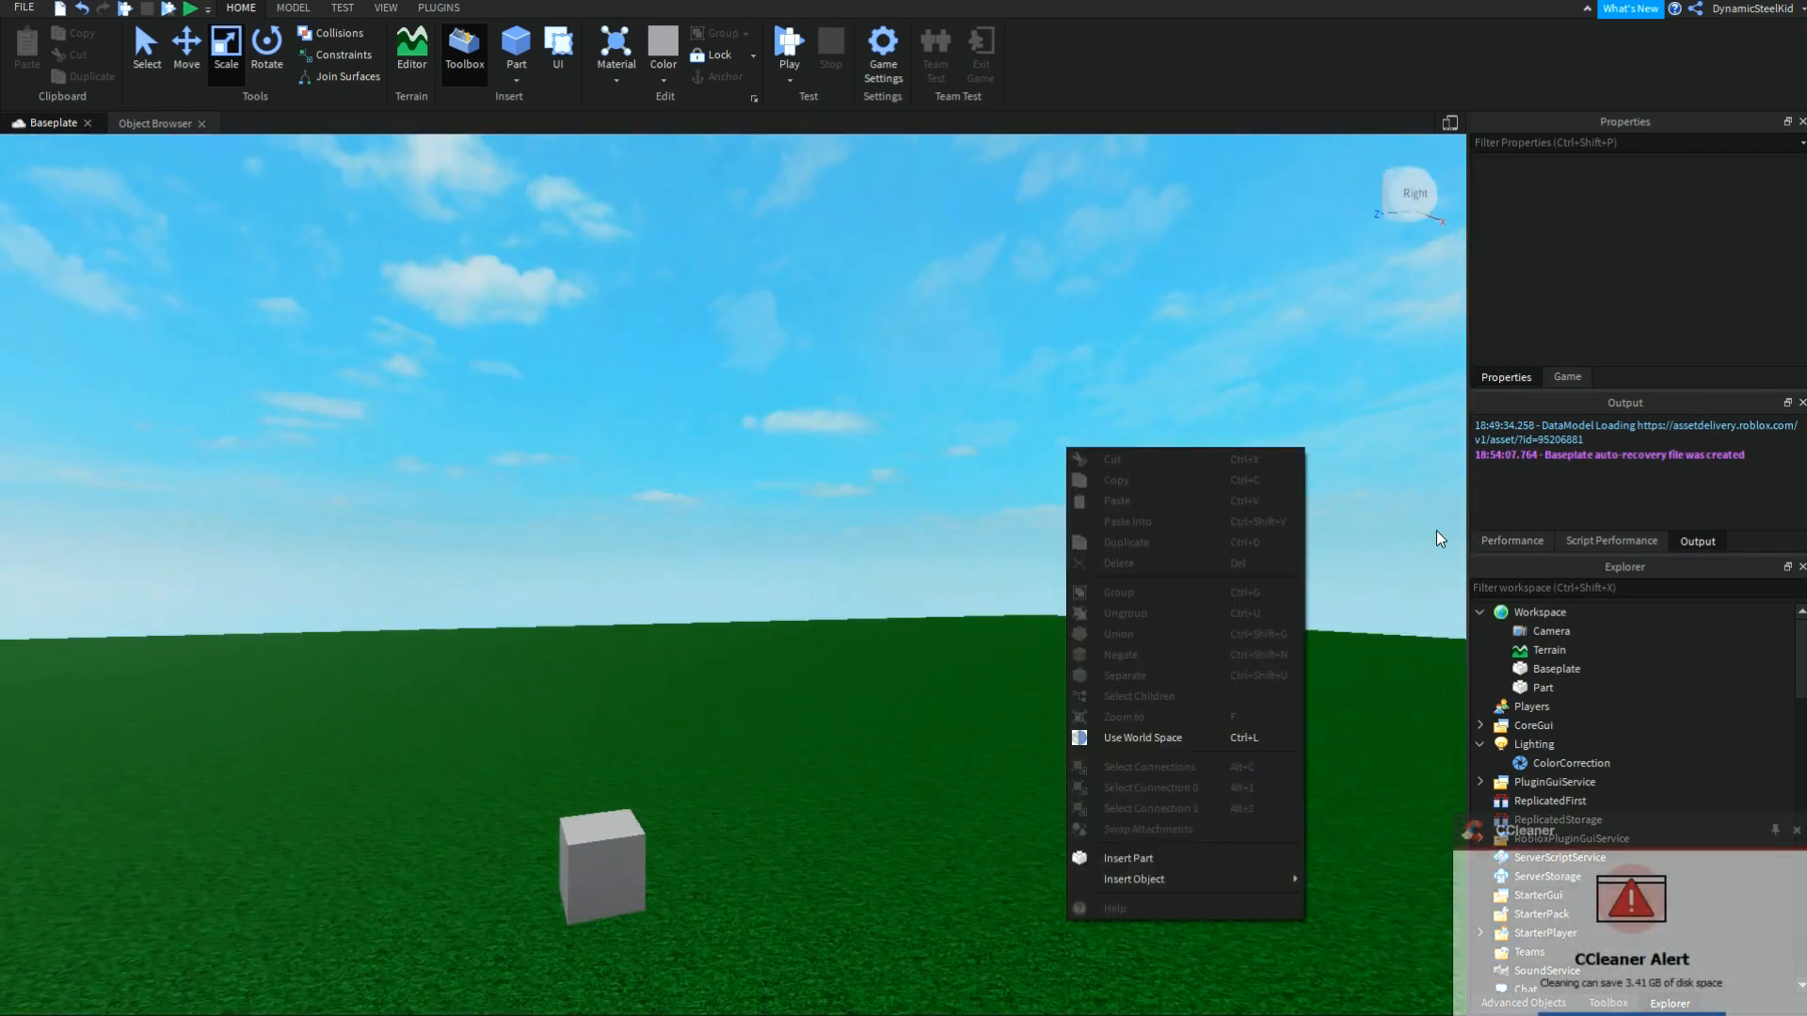
pyautogui.click(1438, 538)
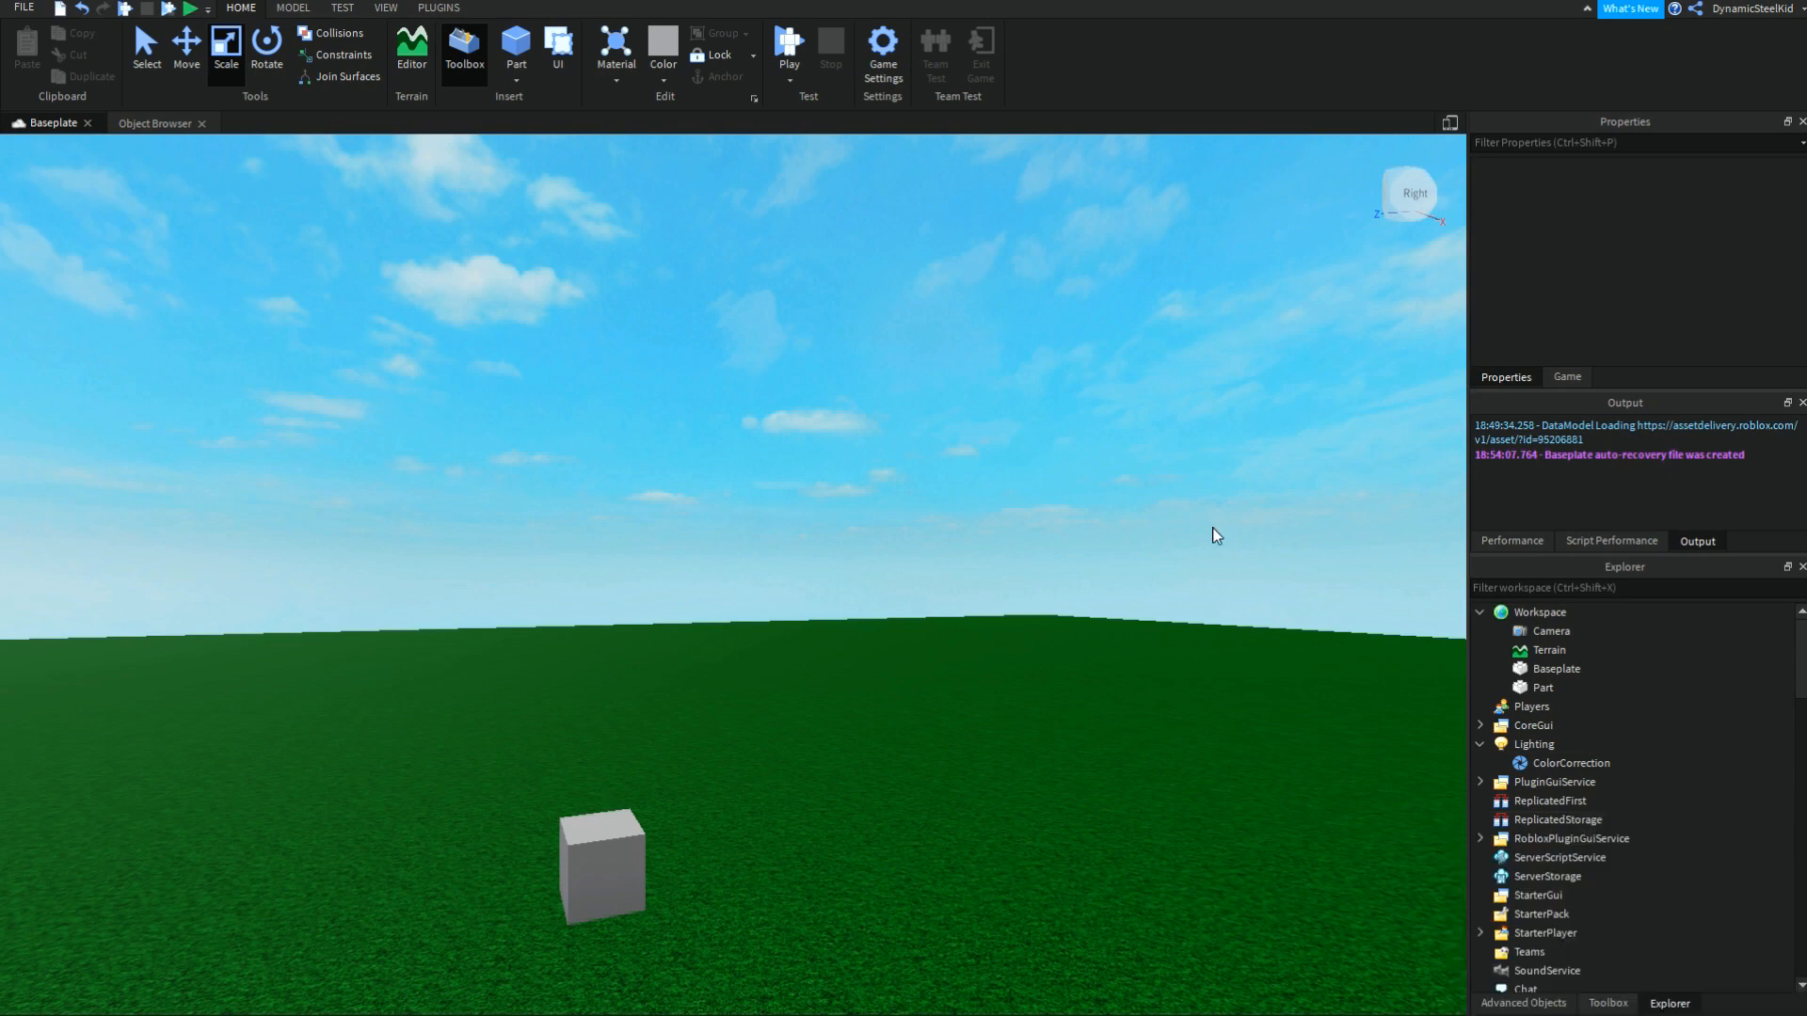
pyautogui.moveTo(1212, 519)
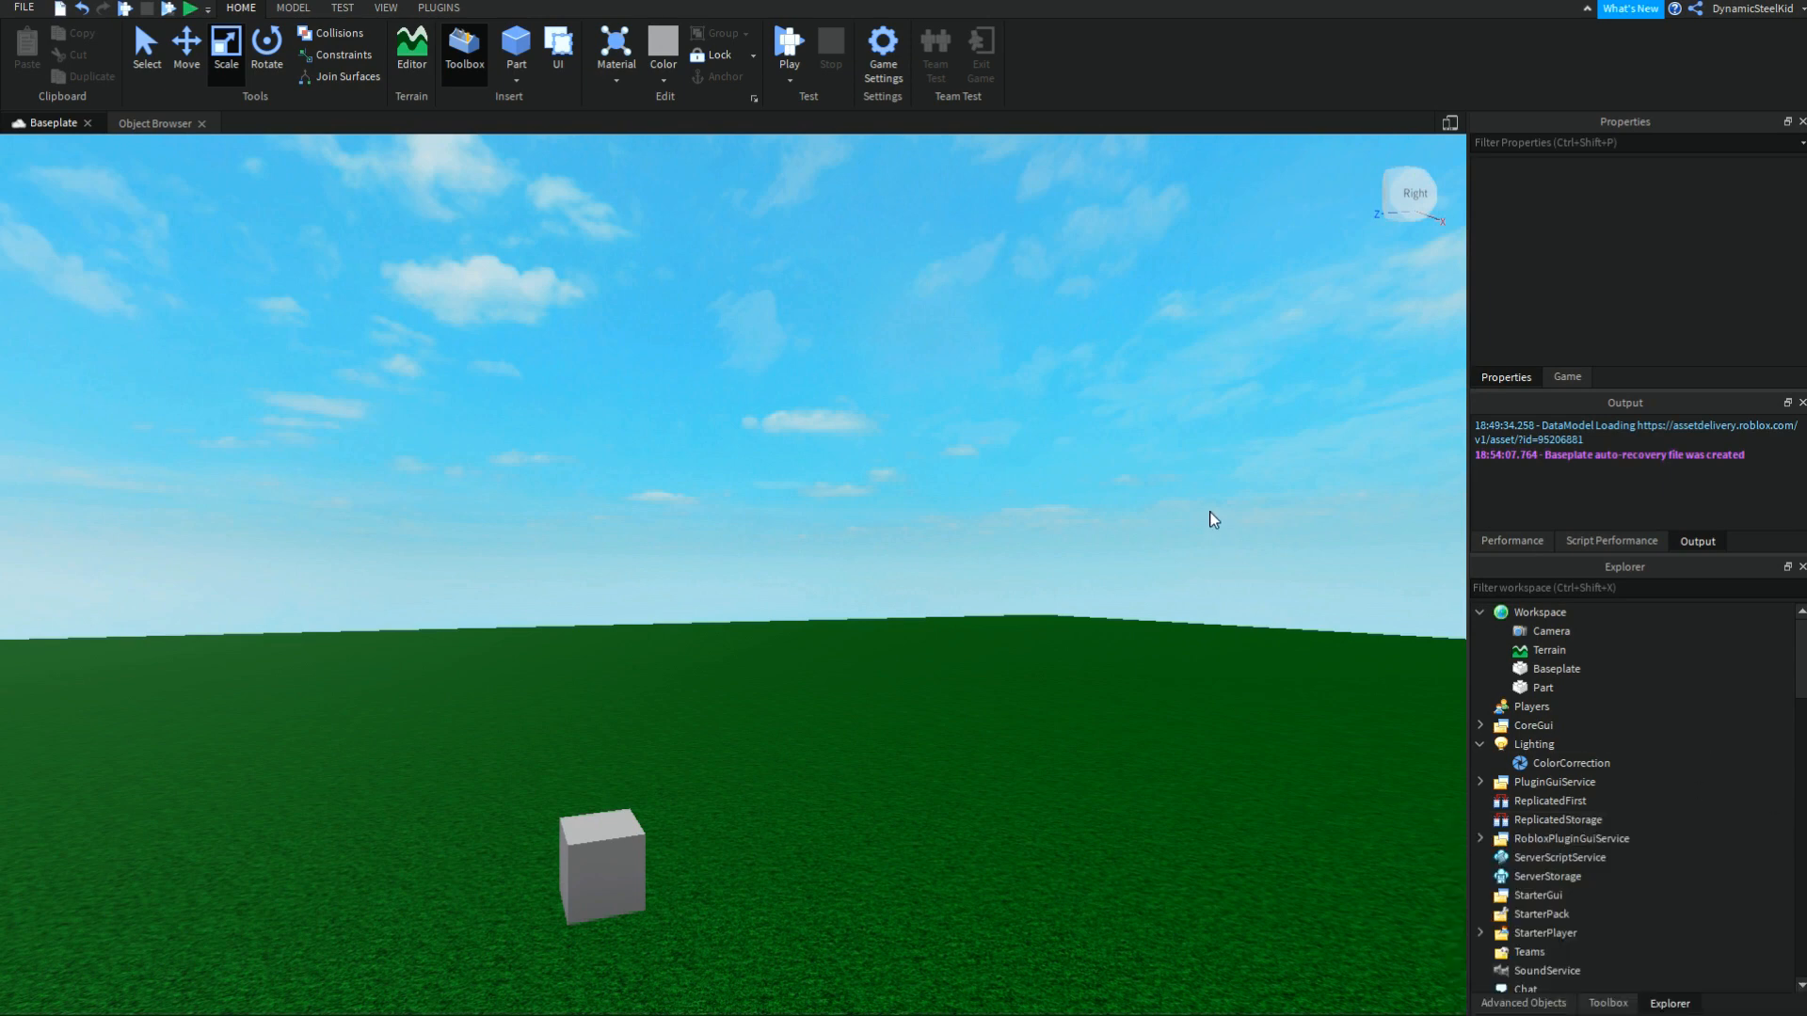
pyautogui.moveTo(1256, 482)
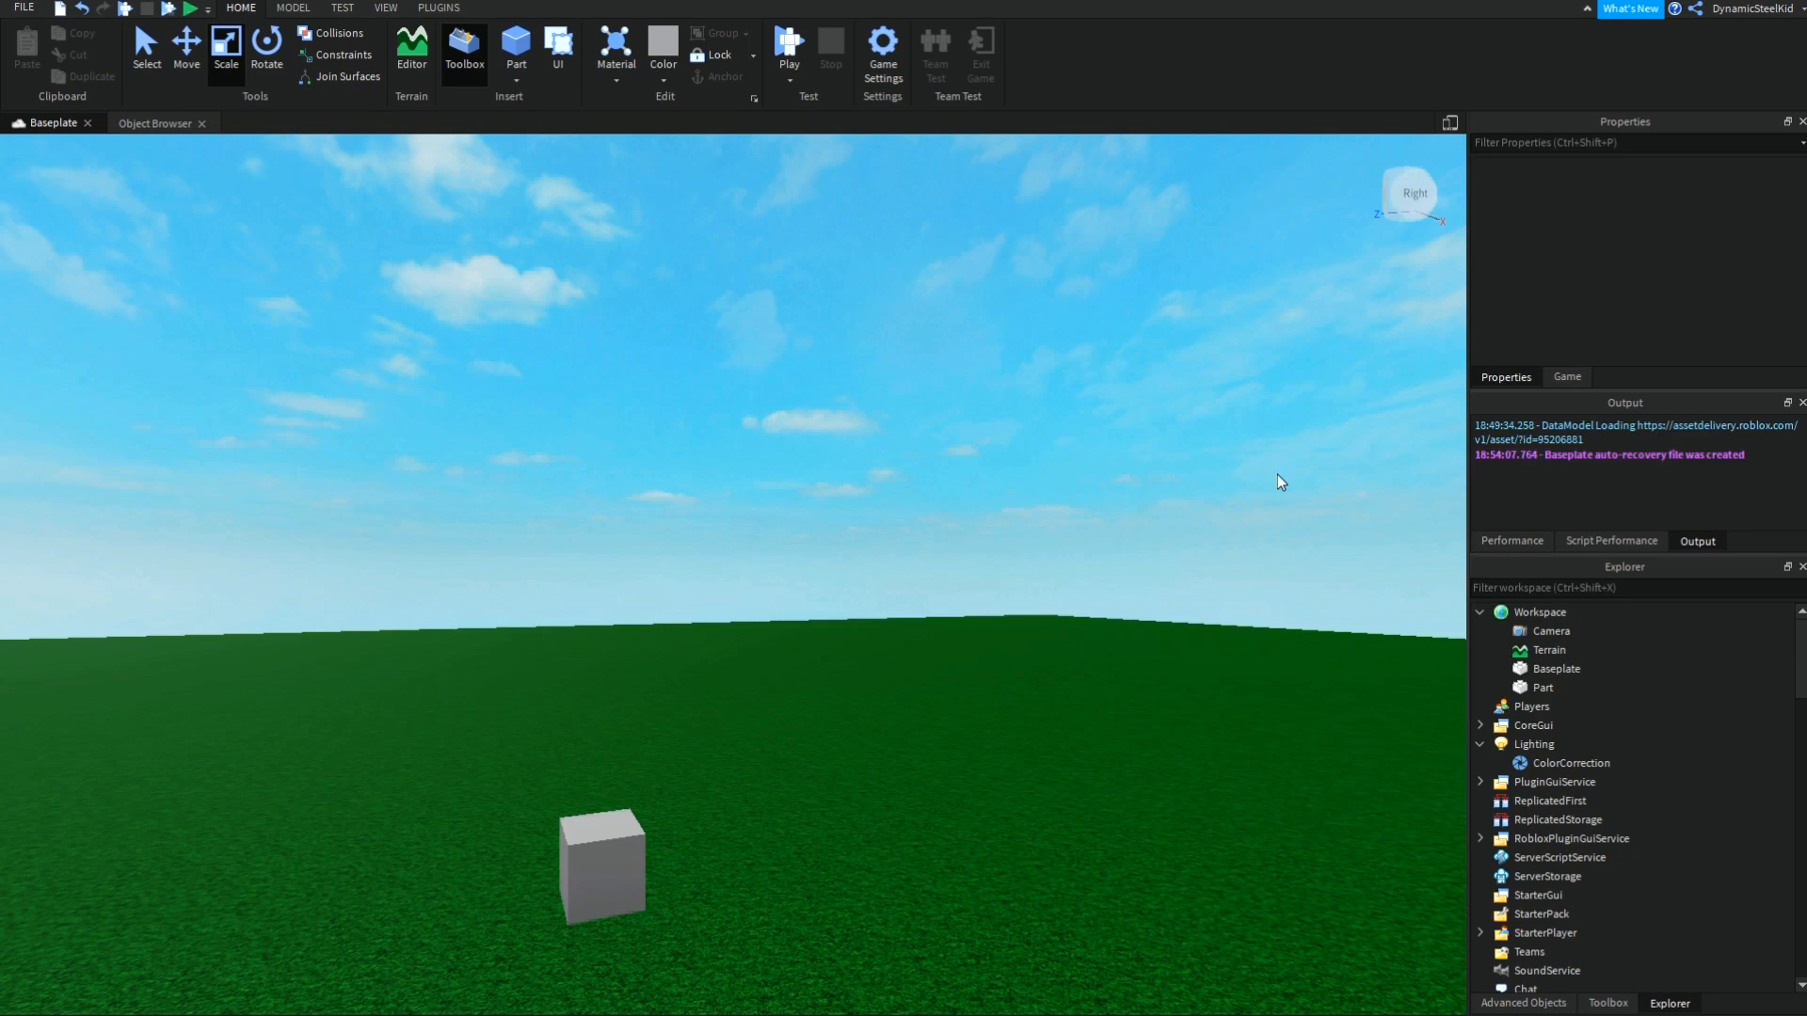
pyautogui.moveTo(1174, 482)
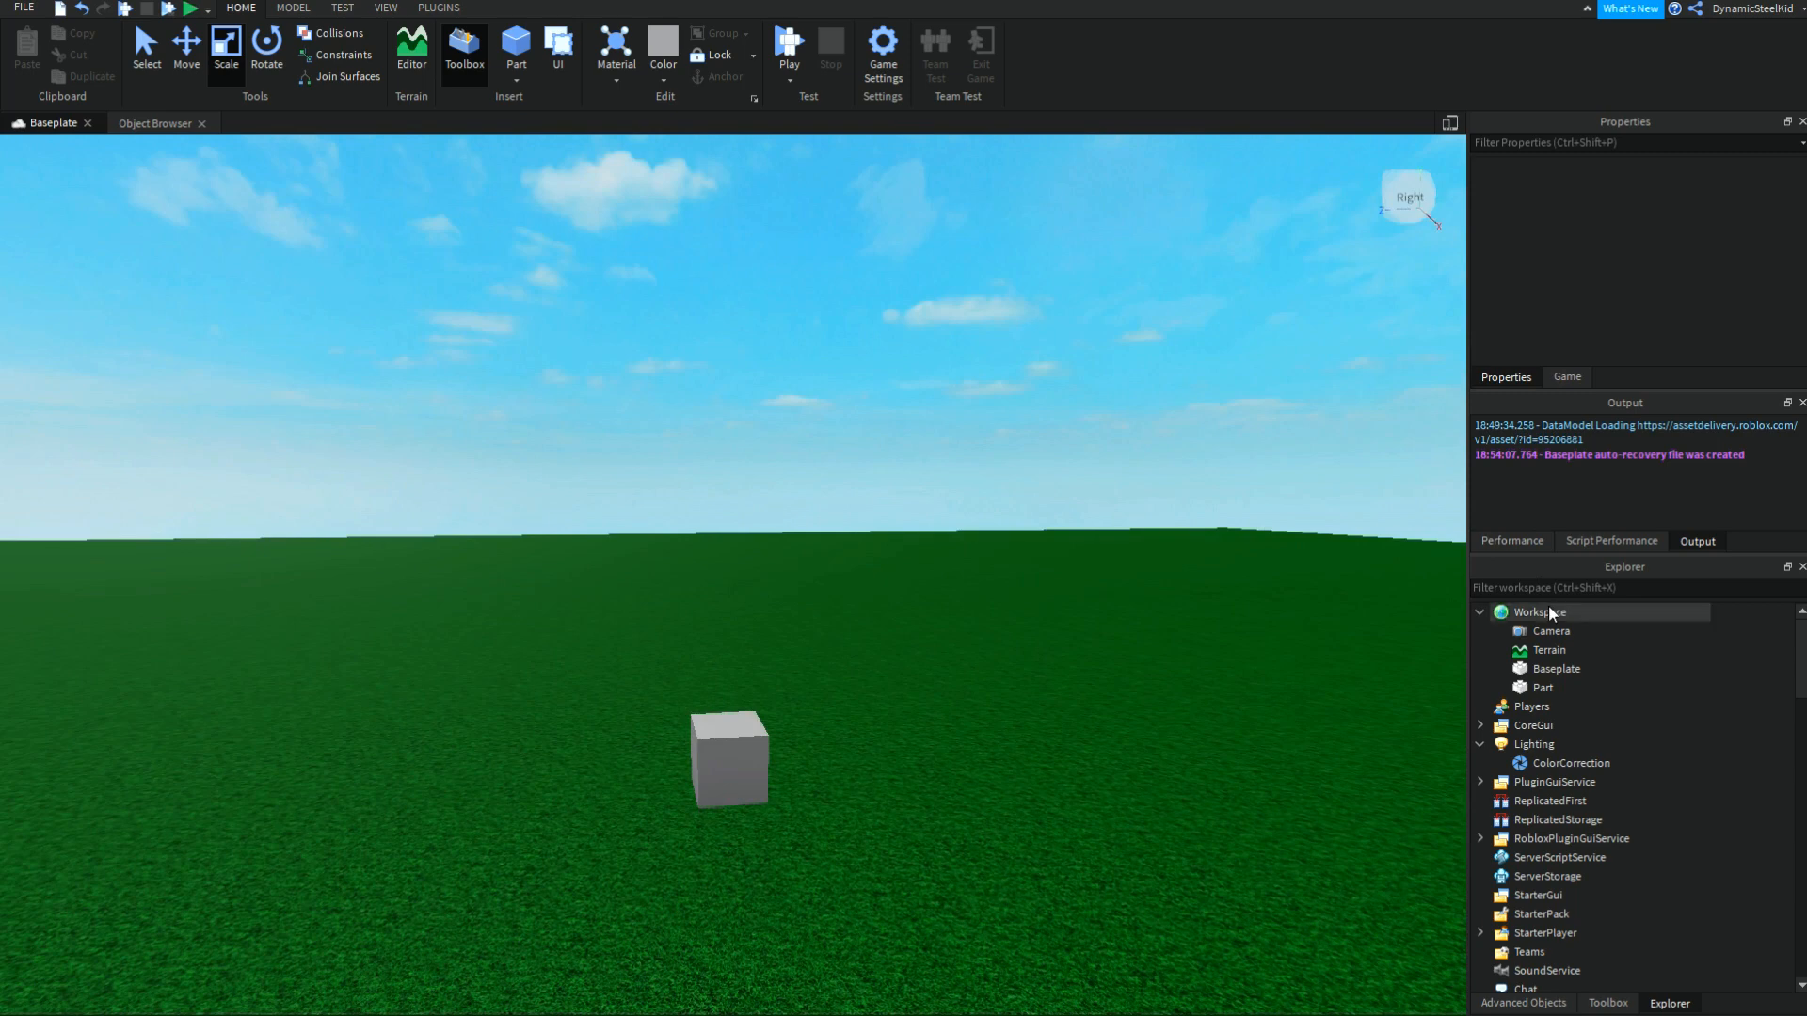
pyautogui.moveTo(1547, 625)
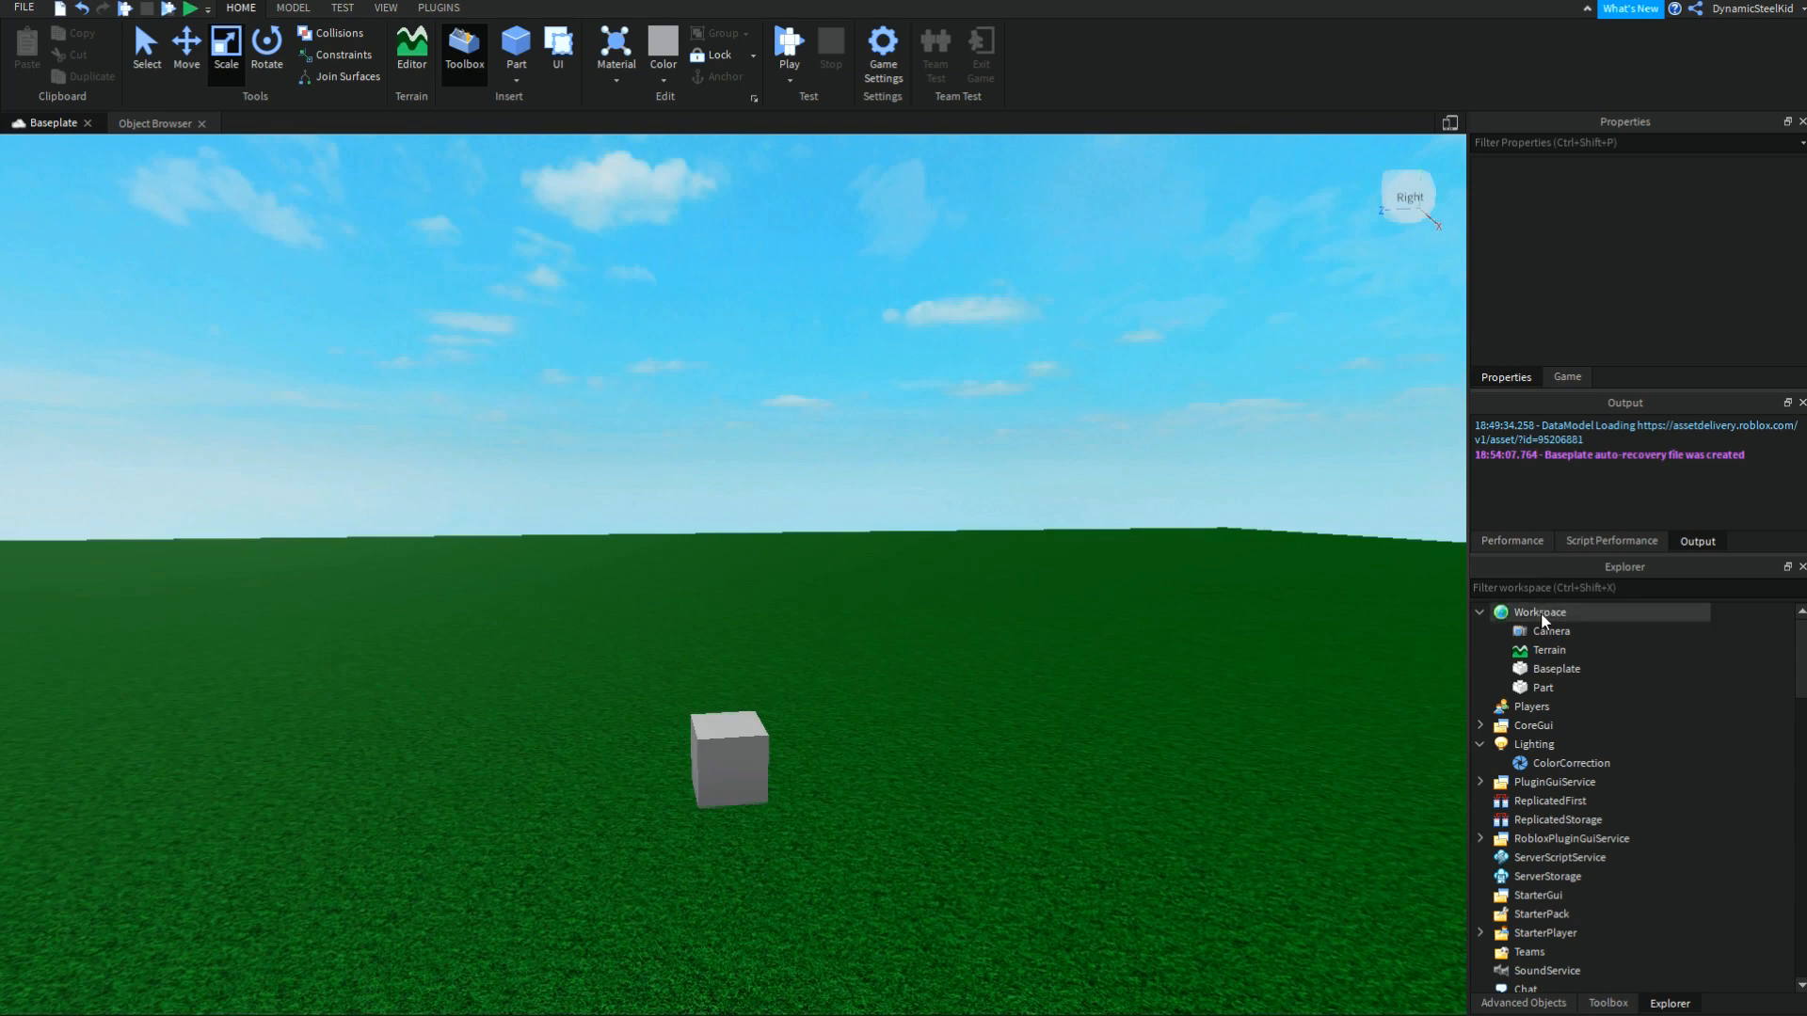
# Step: Set the Lighting FogStart distance to 100 in the Fog properties
pyautogui.click(1536, 743)
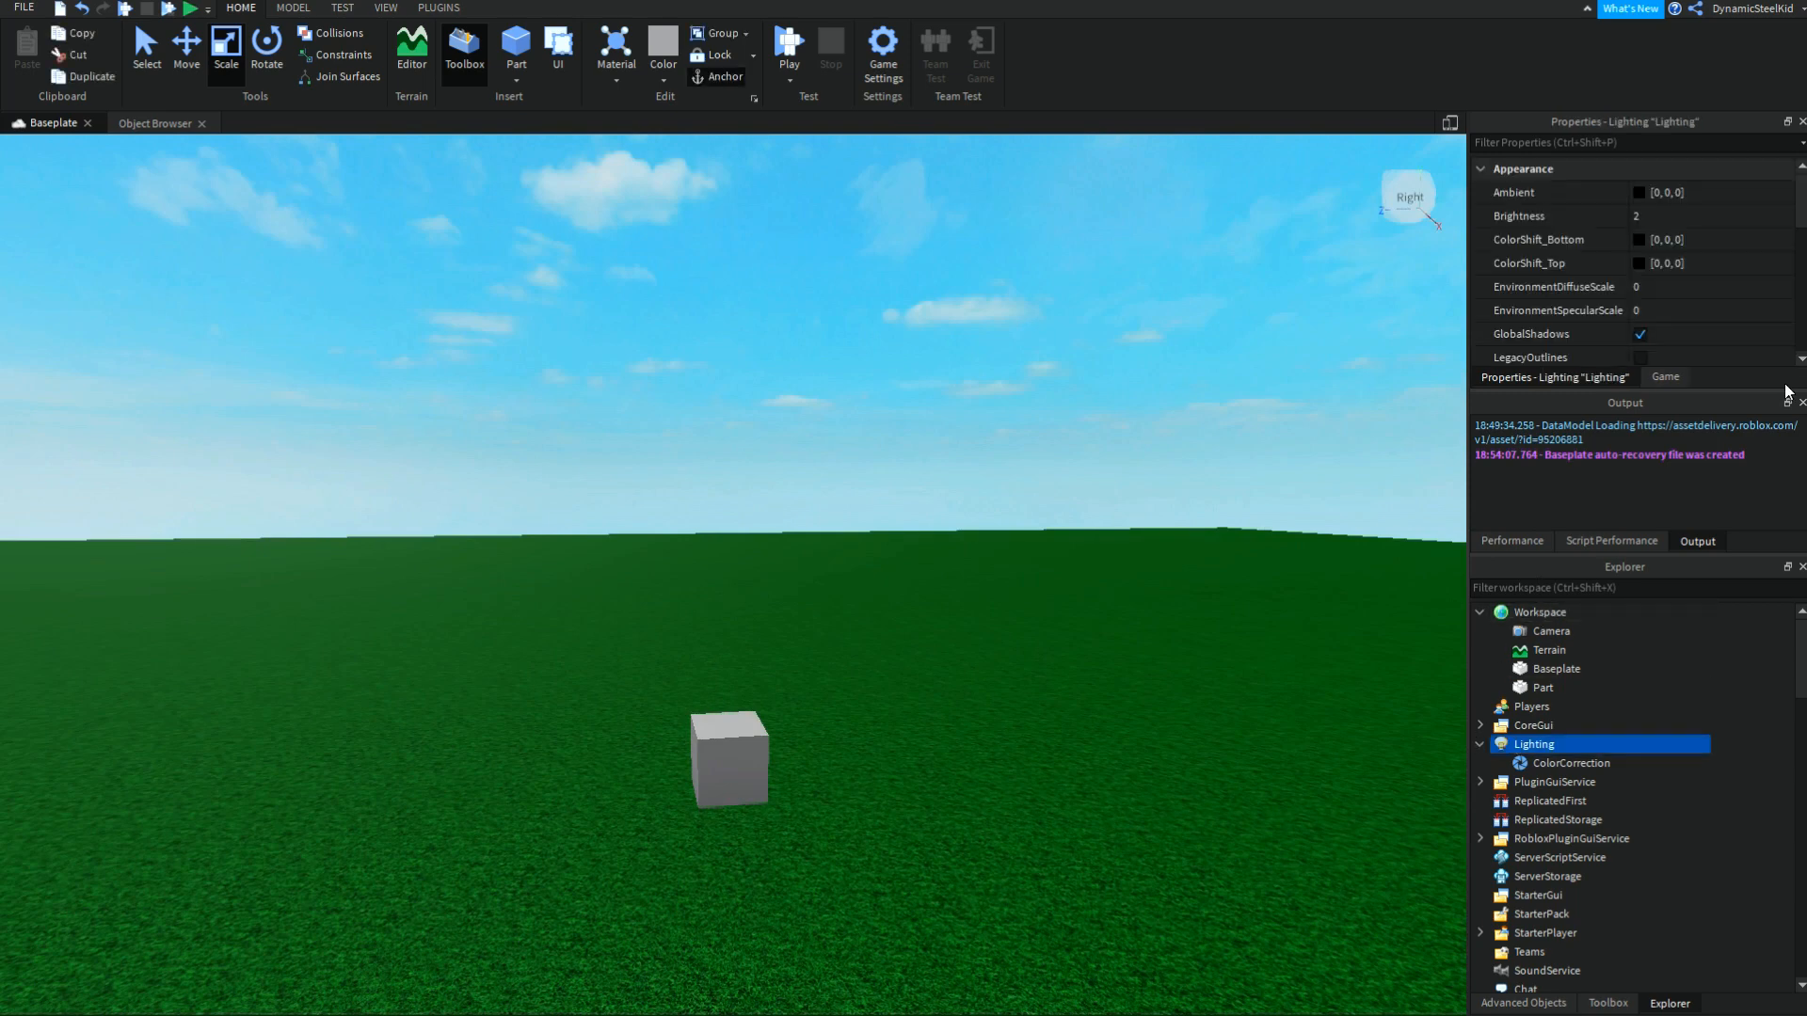
pyautogui.scroll(-3)
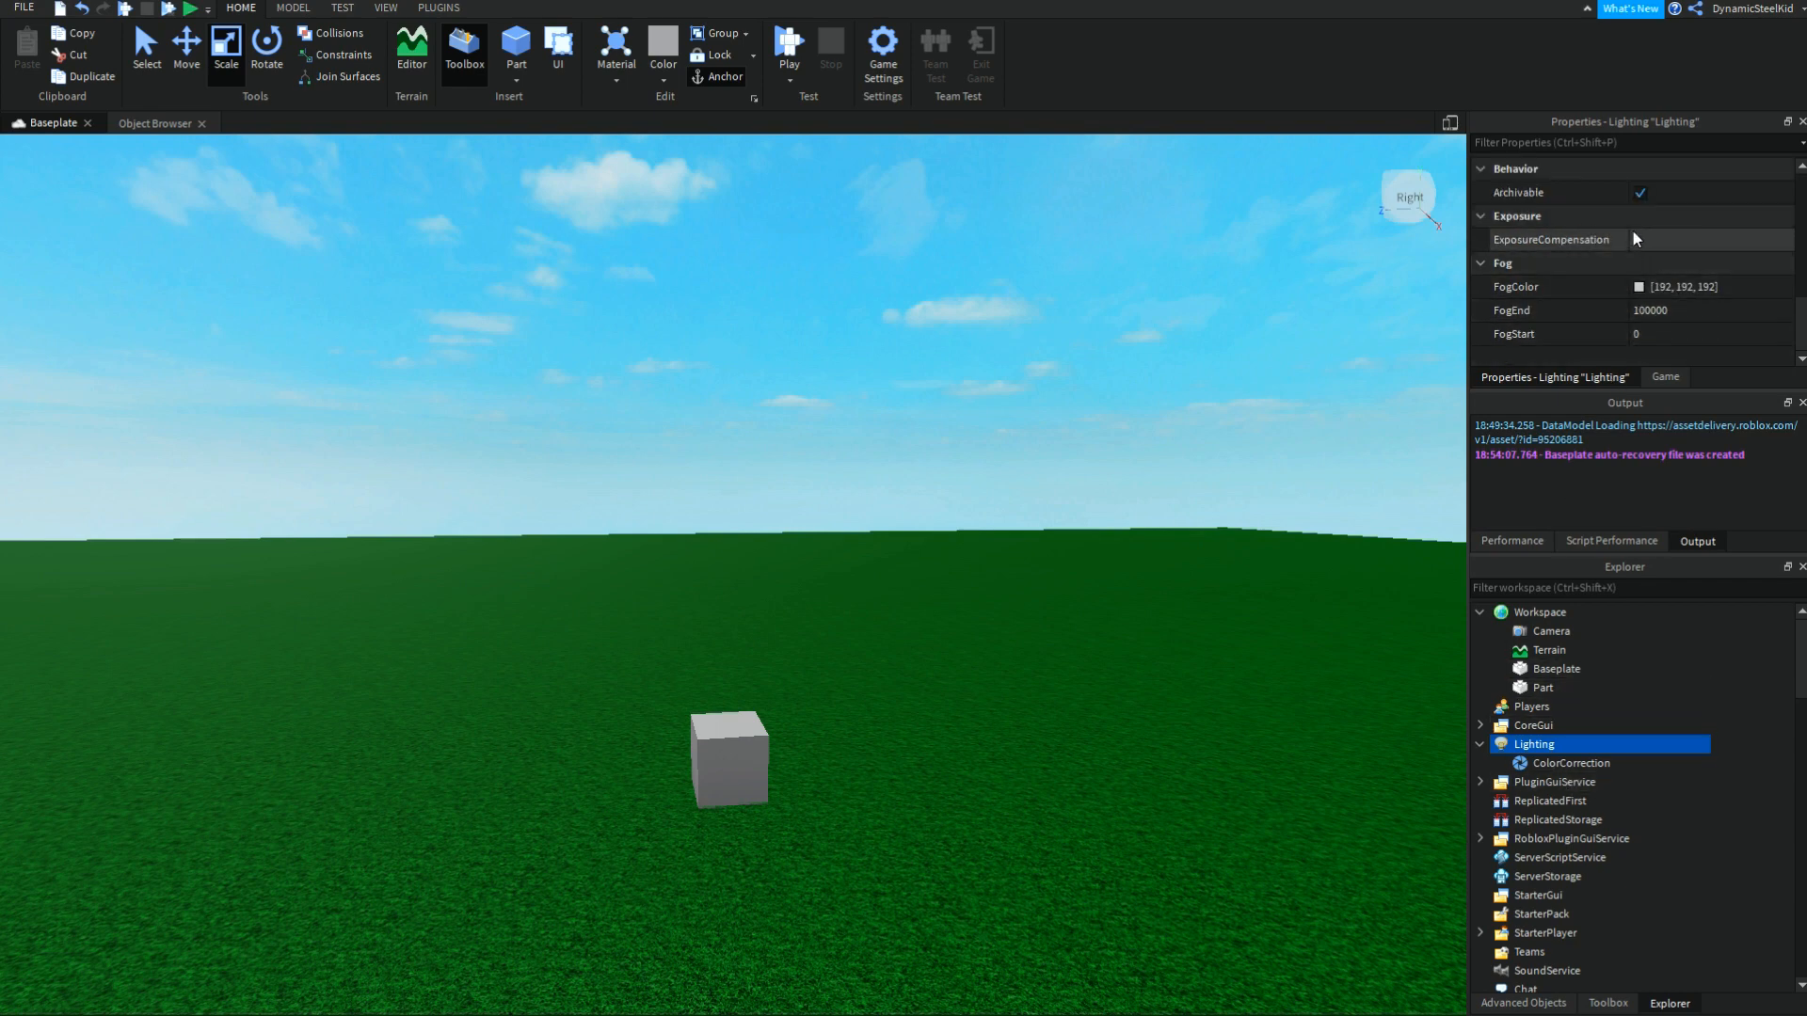
pyautogui.click(1698, 239)
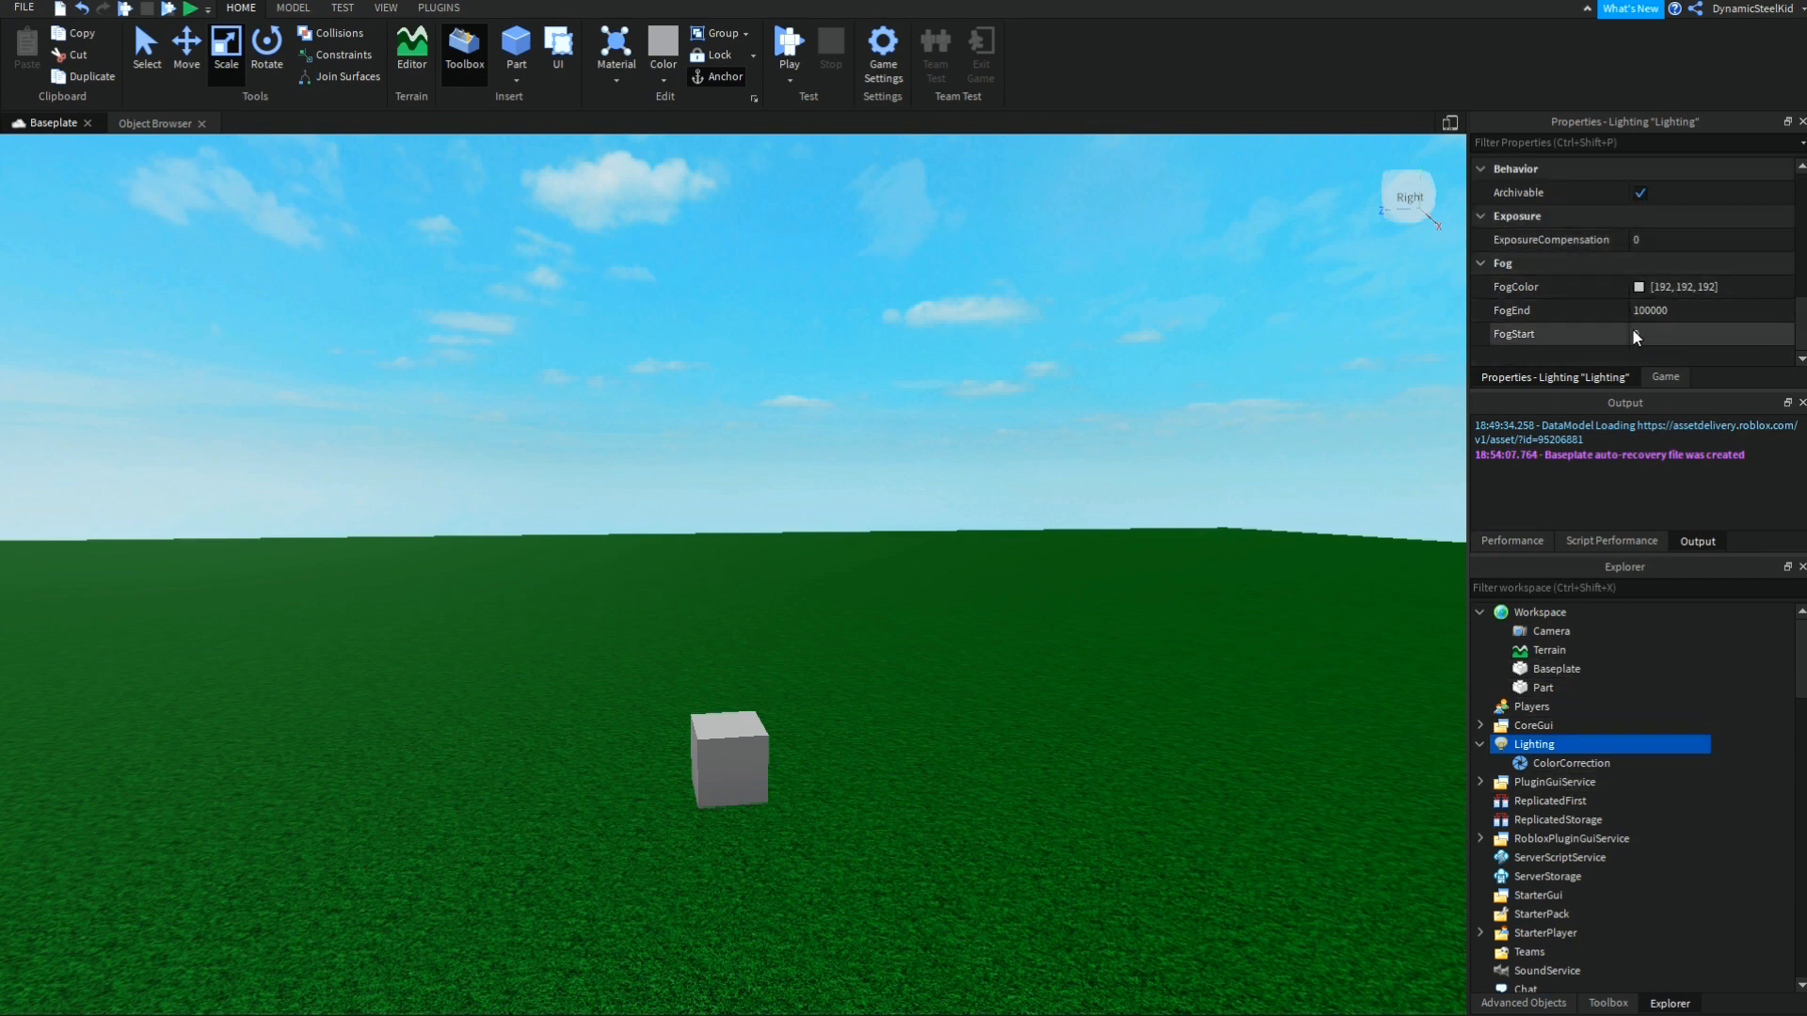
pyautogui.click(1705, 335)
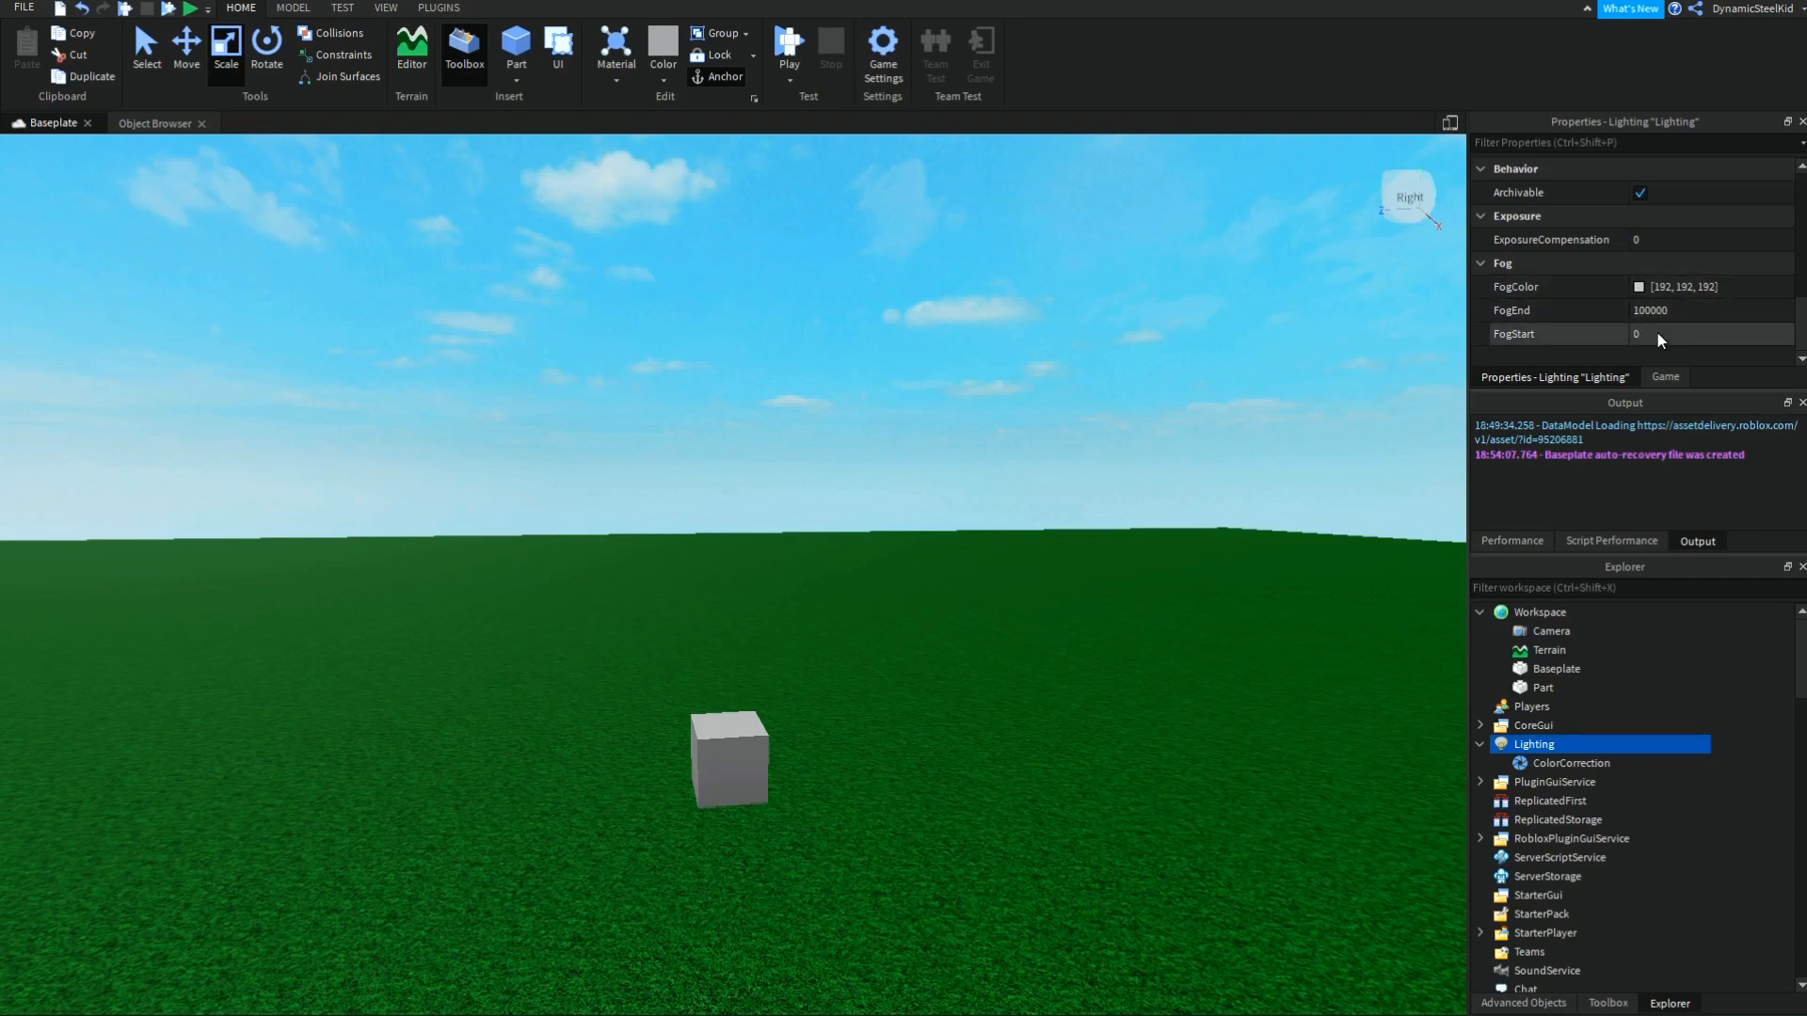
pyautogui.click(1682, 333)
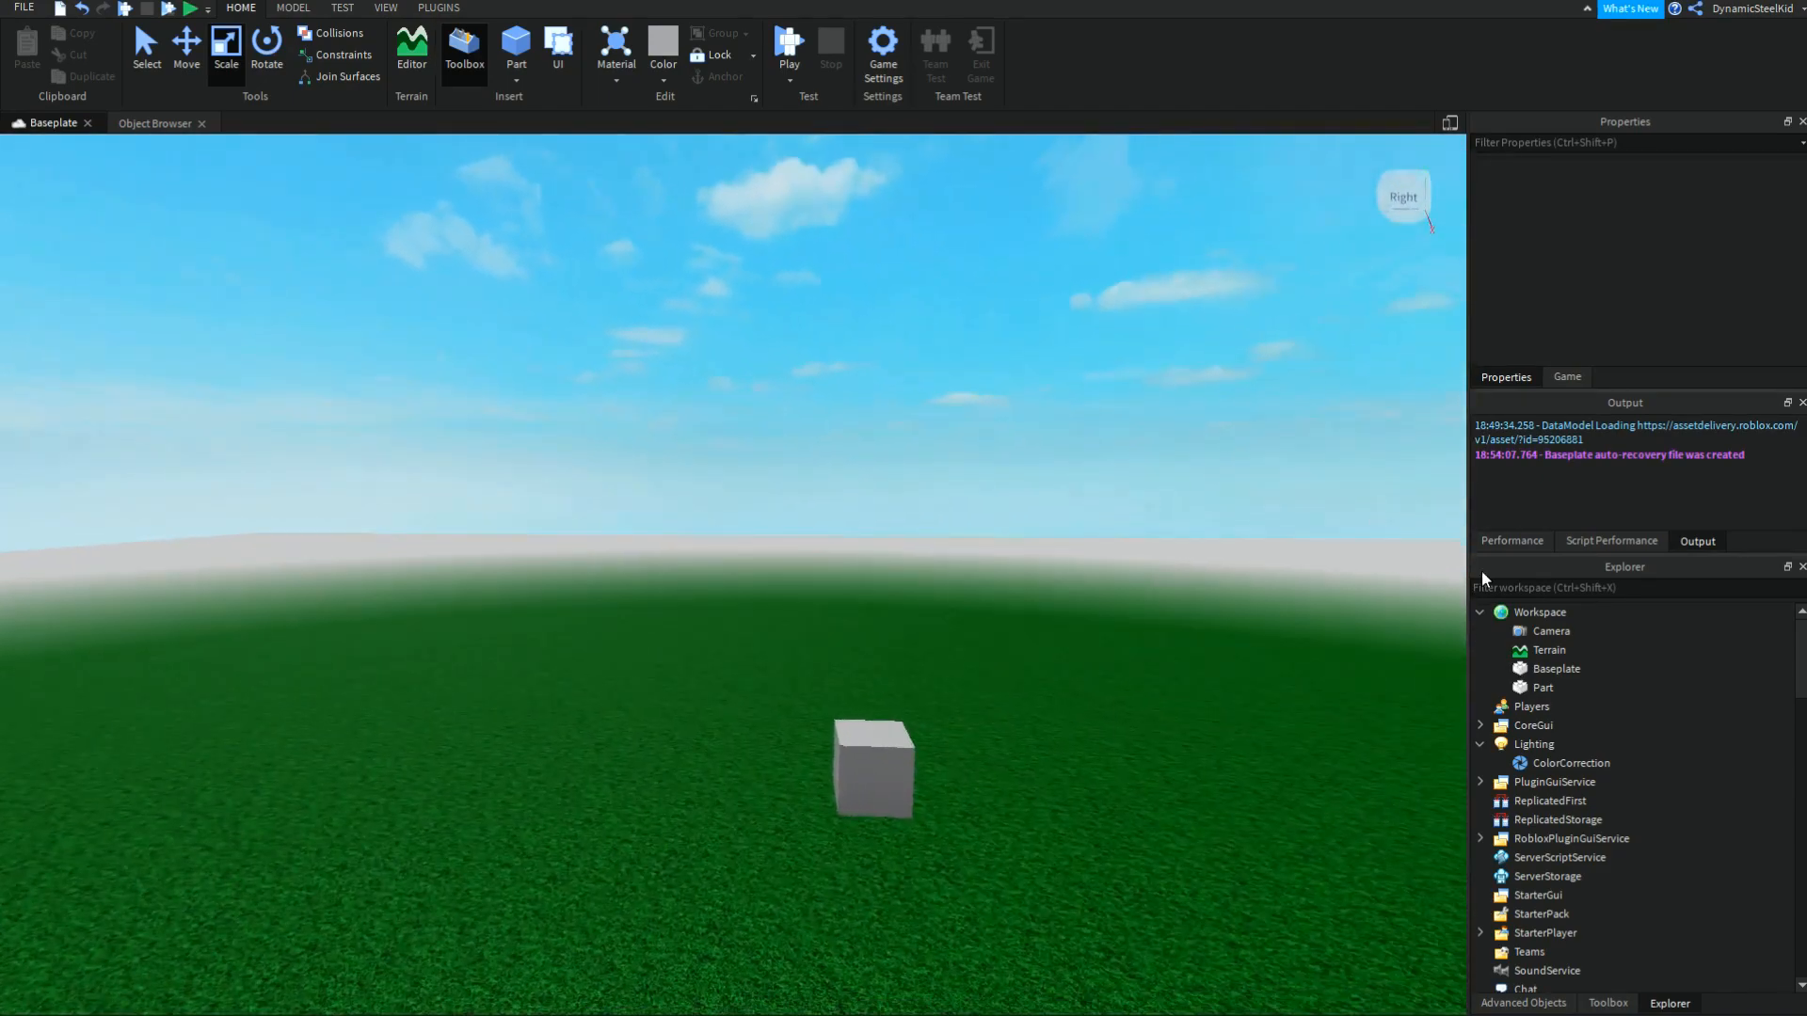
# Step: Set the Lighting FogEnd to 9898989 so the horizon haze disappears
pyautogui.click(1556, 668)
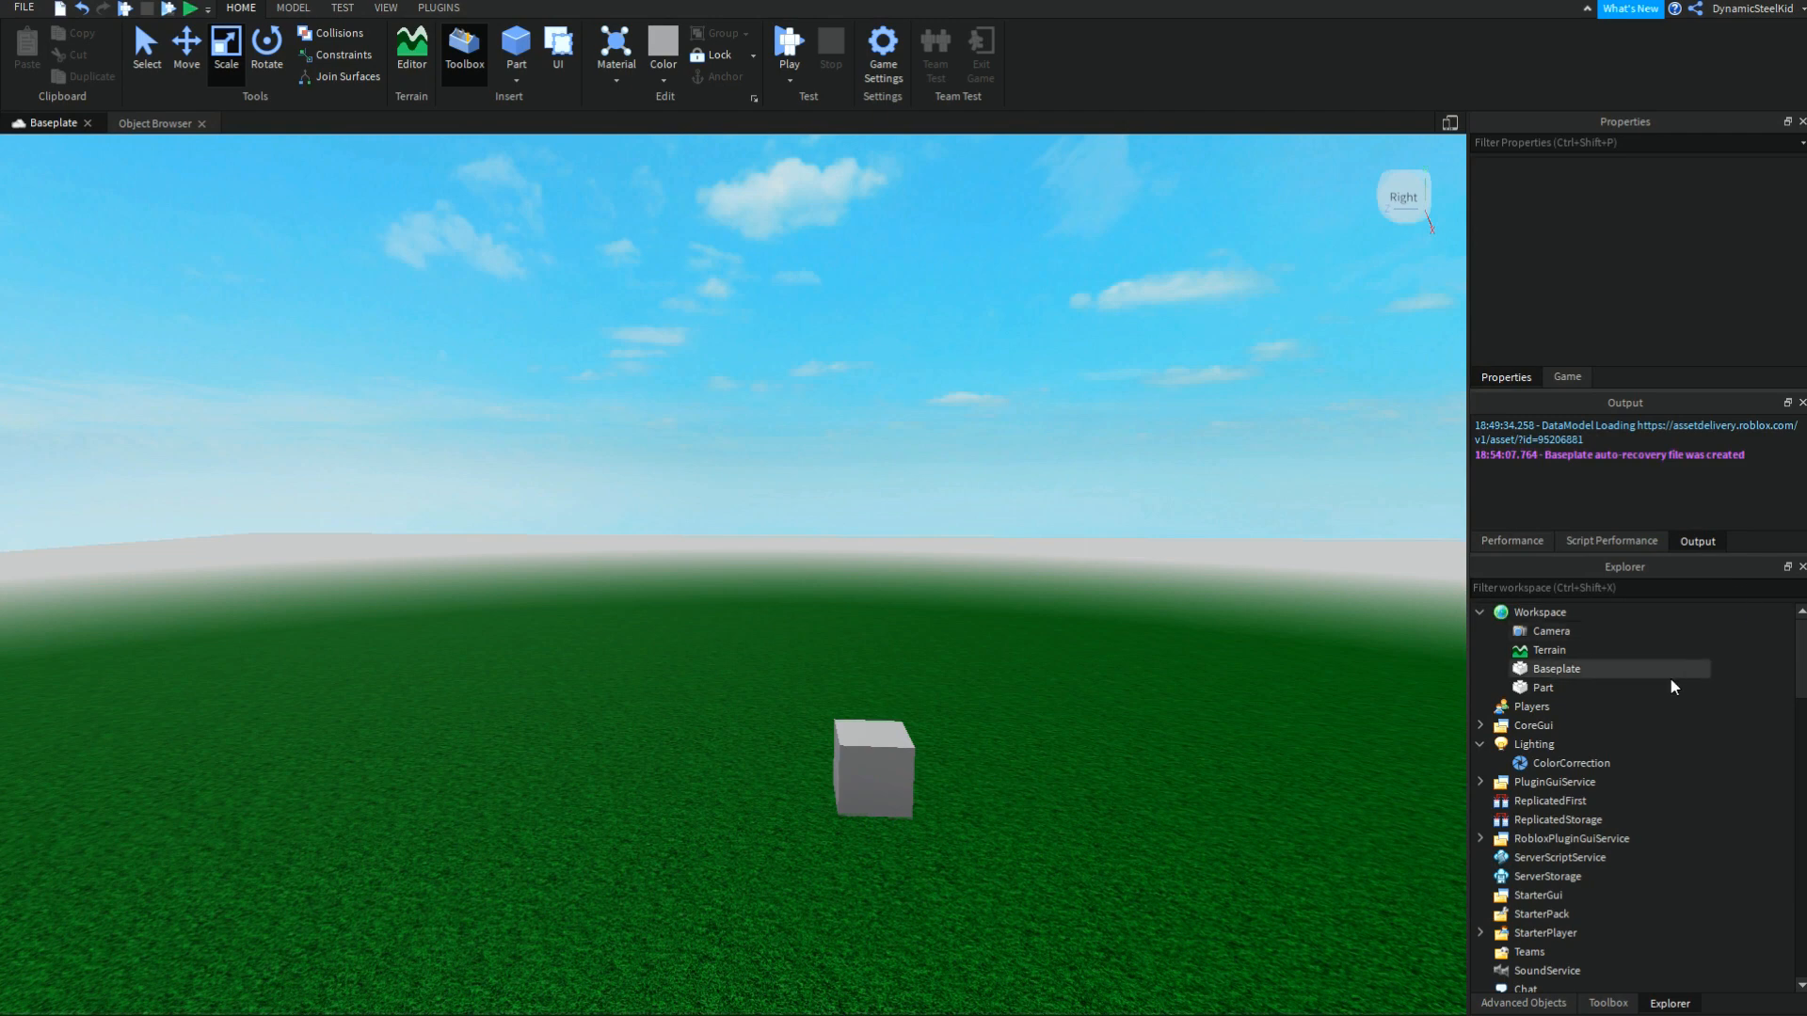
pyautogui.click(1543, 687)
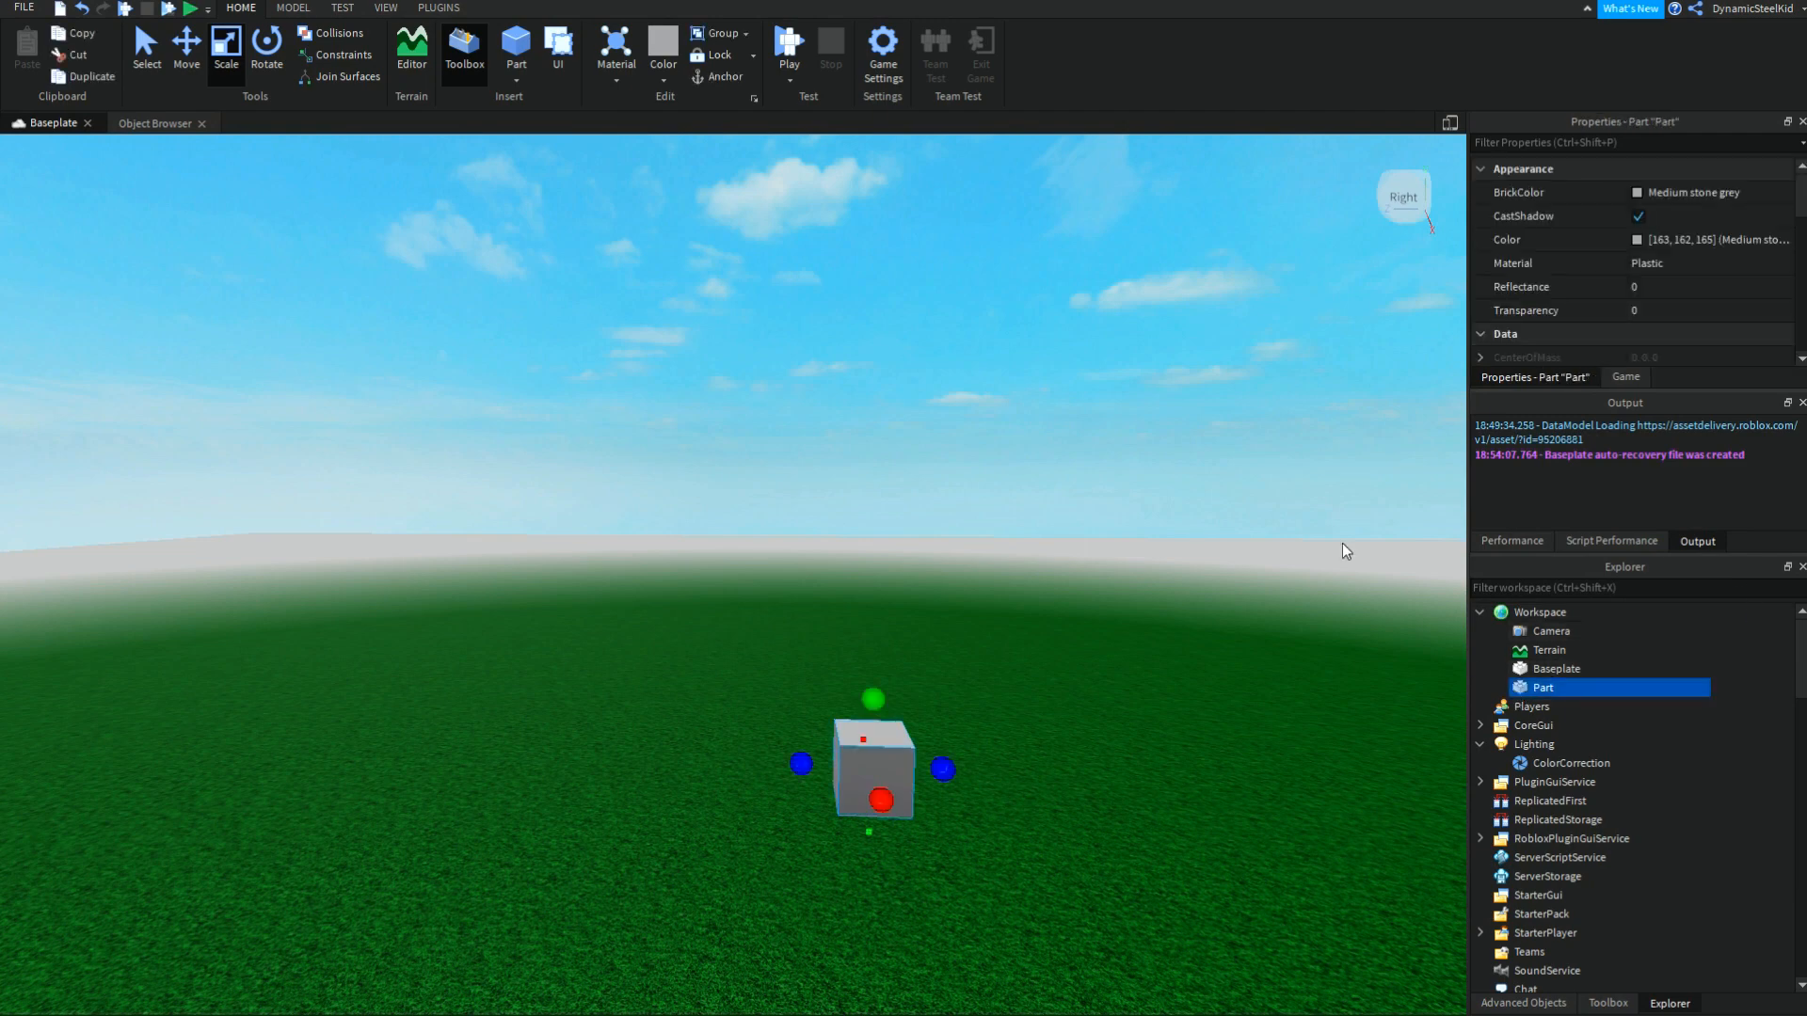
pyautogui.moveTo(1283, 512)
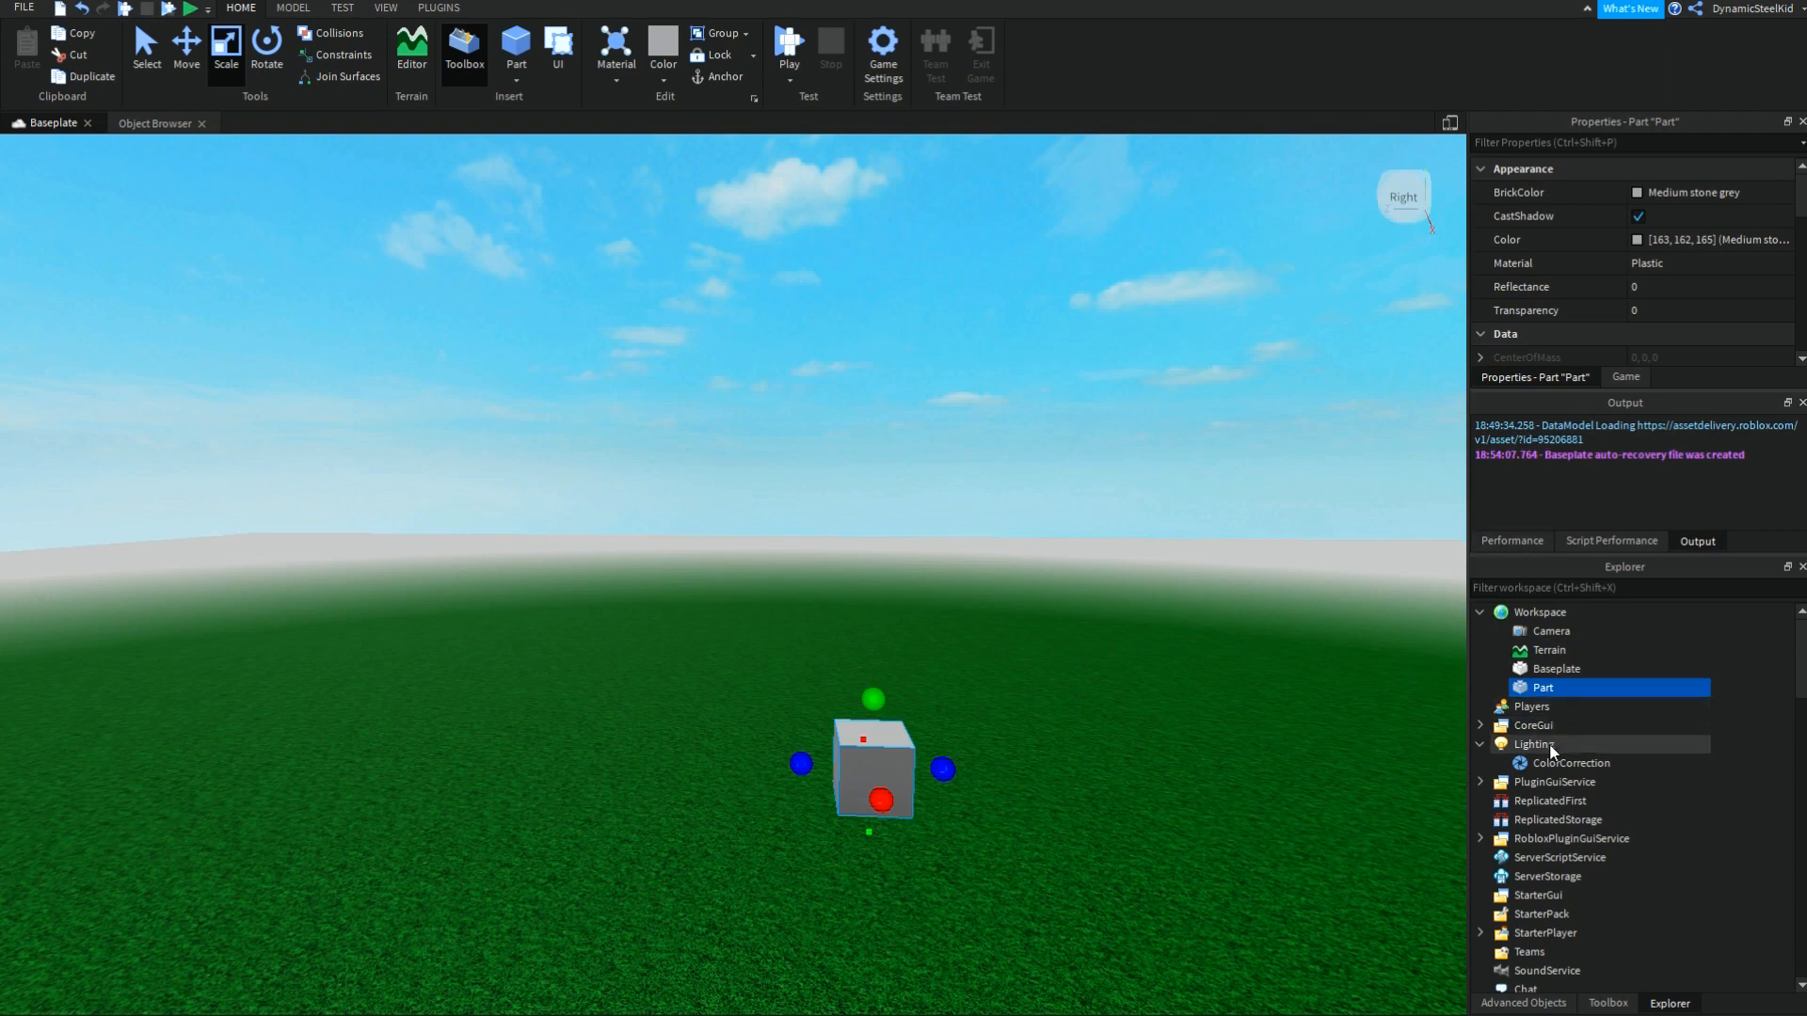
pyautogui.click(1534, 744)
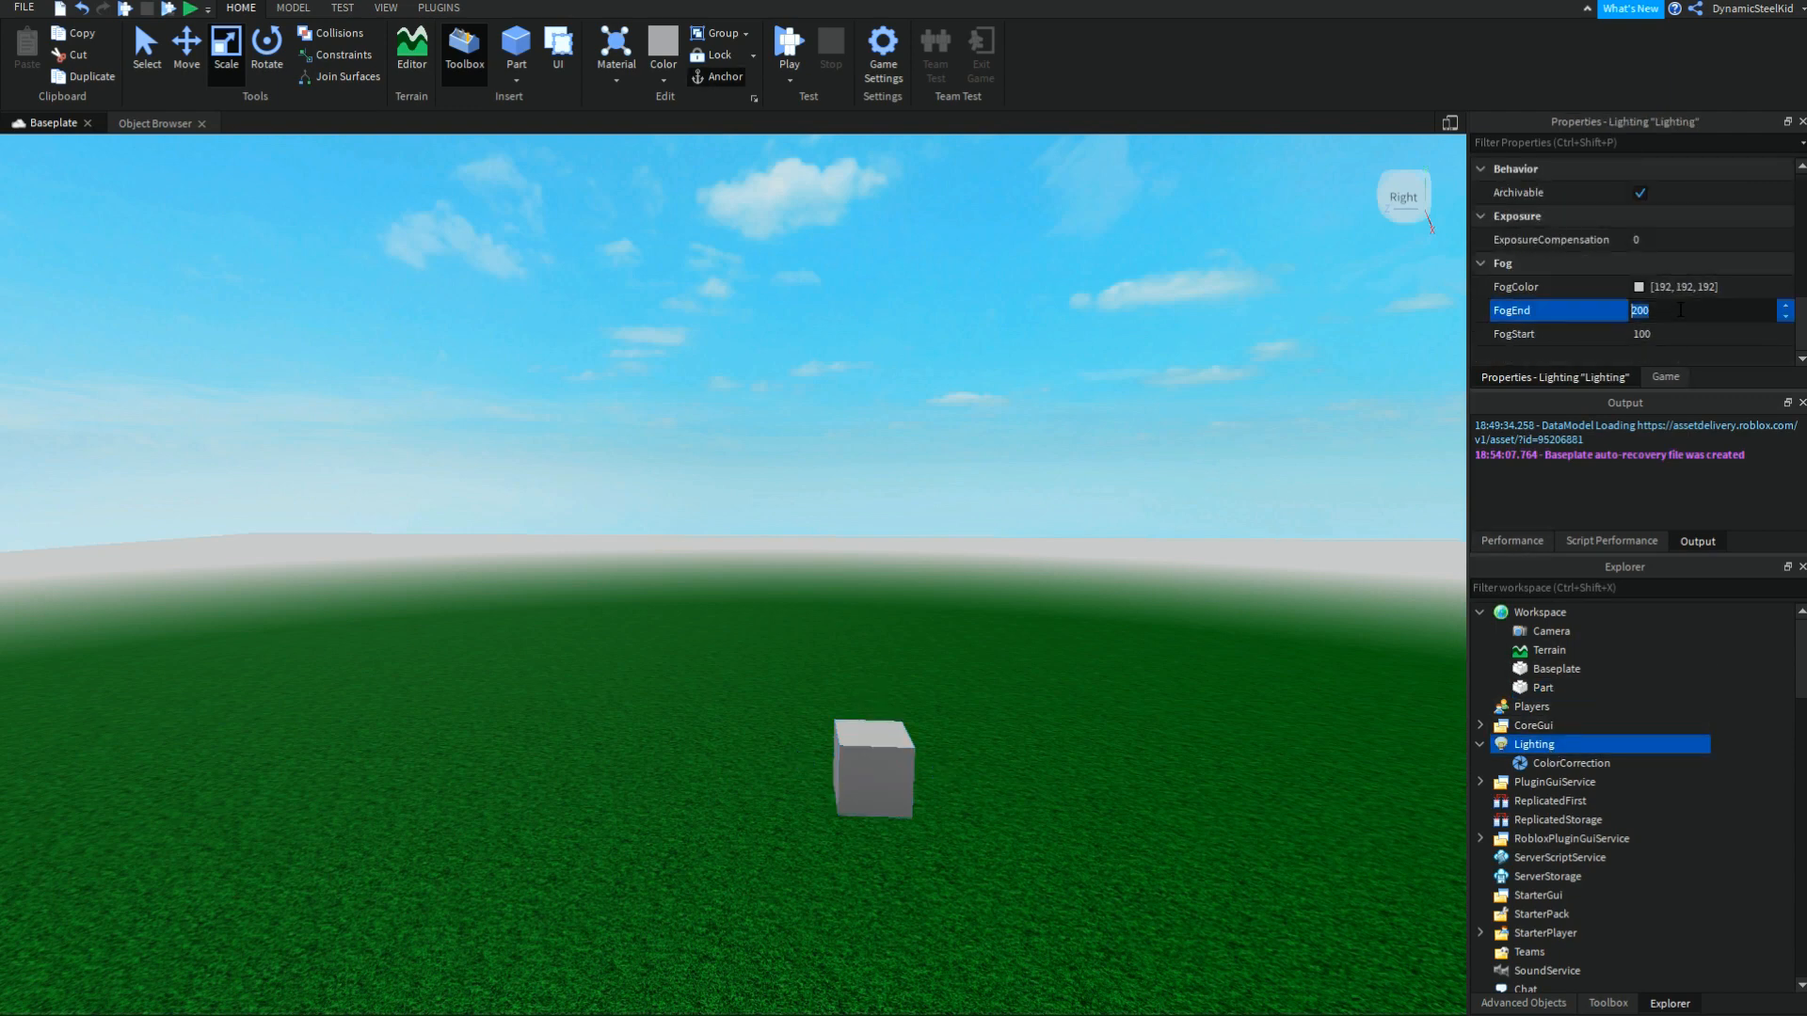
pyautogui.write('9898989')
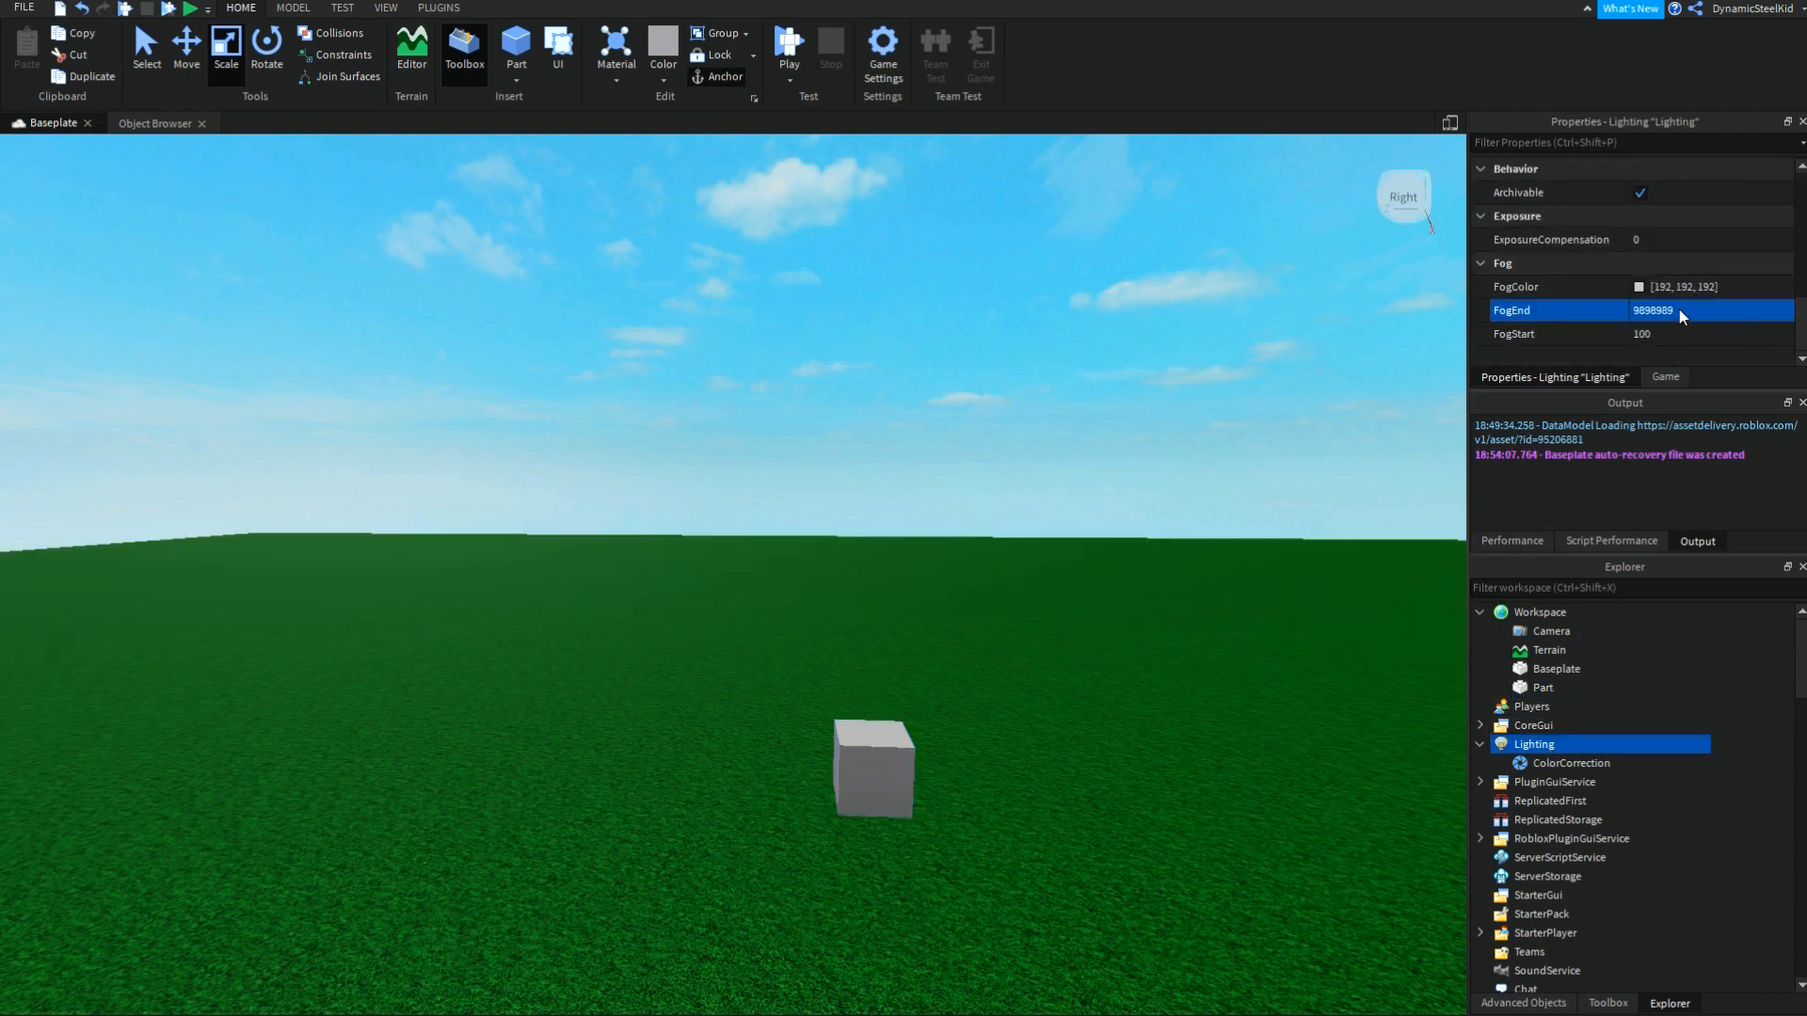
pyautogui.click(1543, 687)
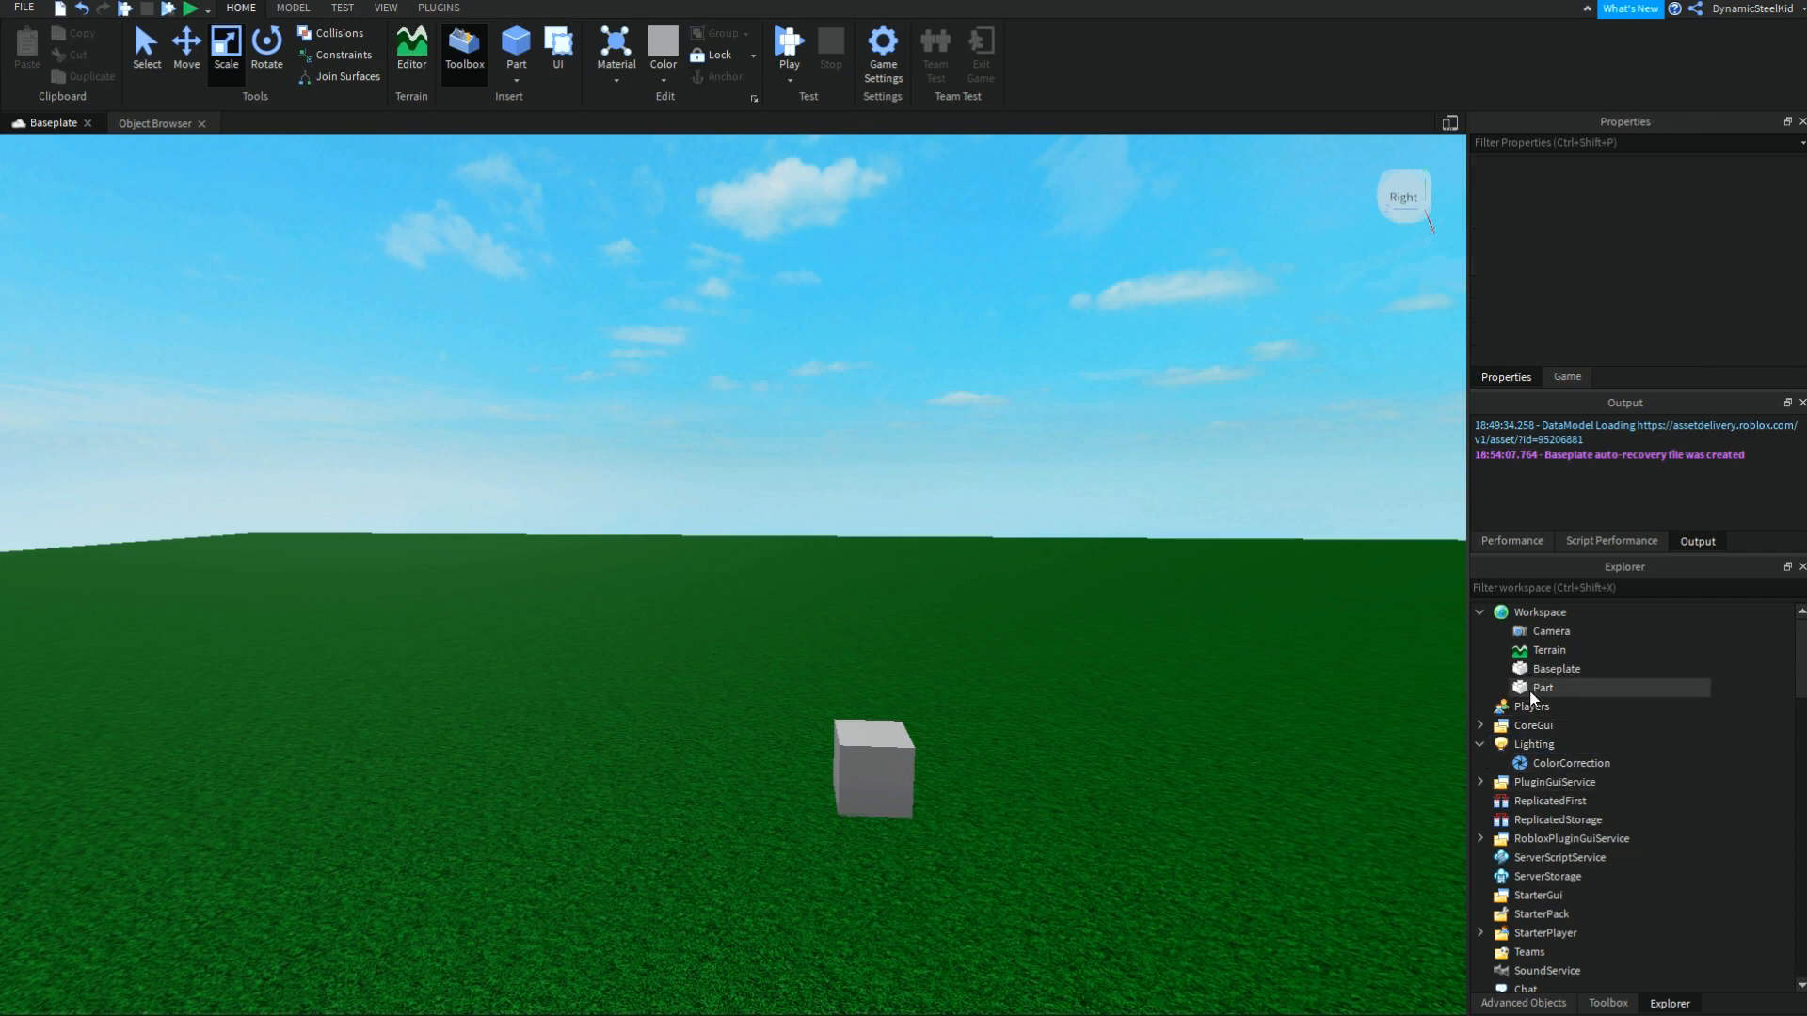
pyautogui.click(1543, 687)
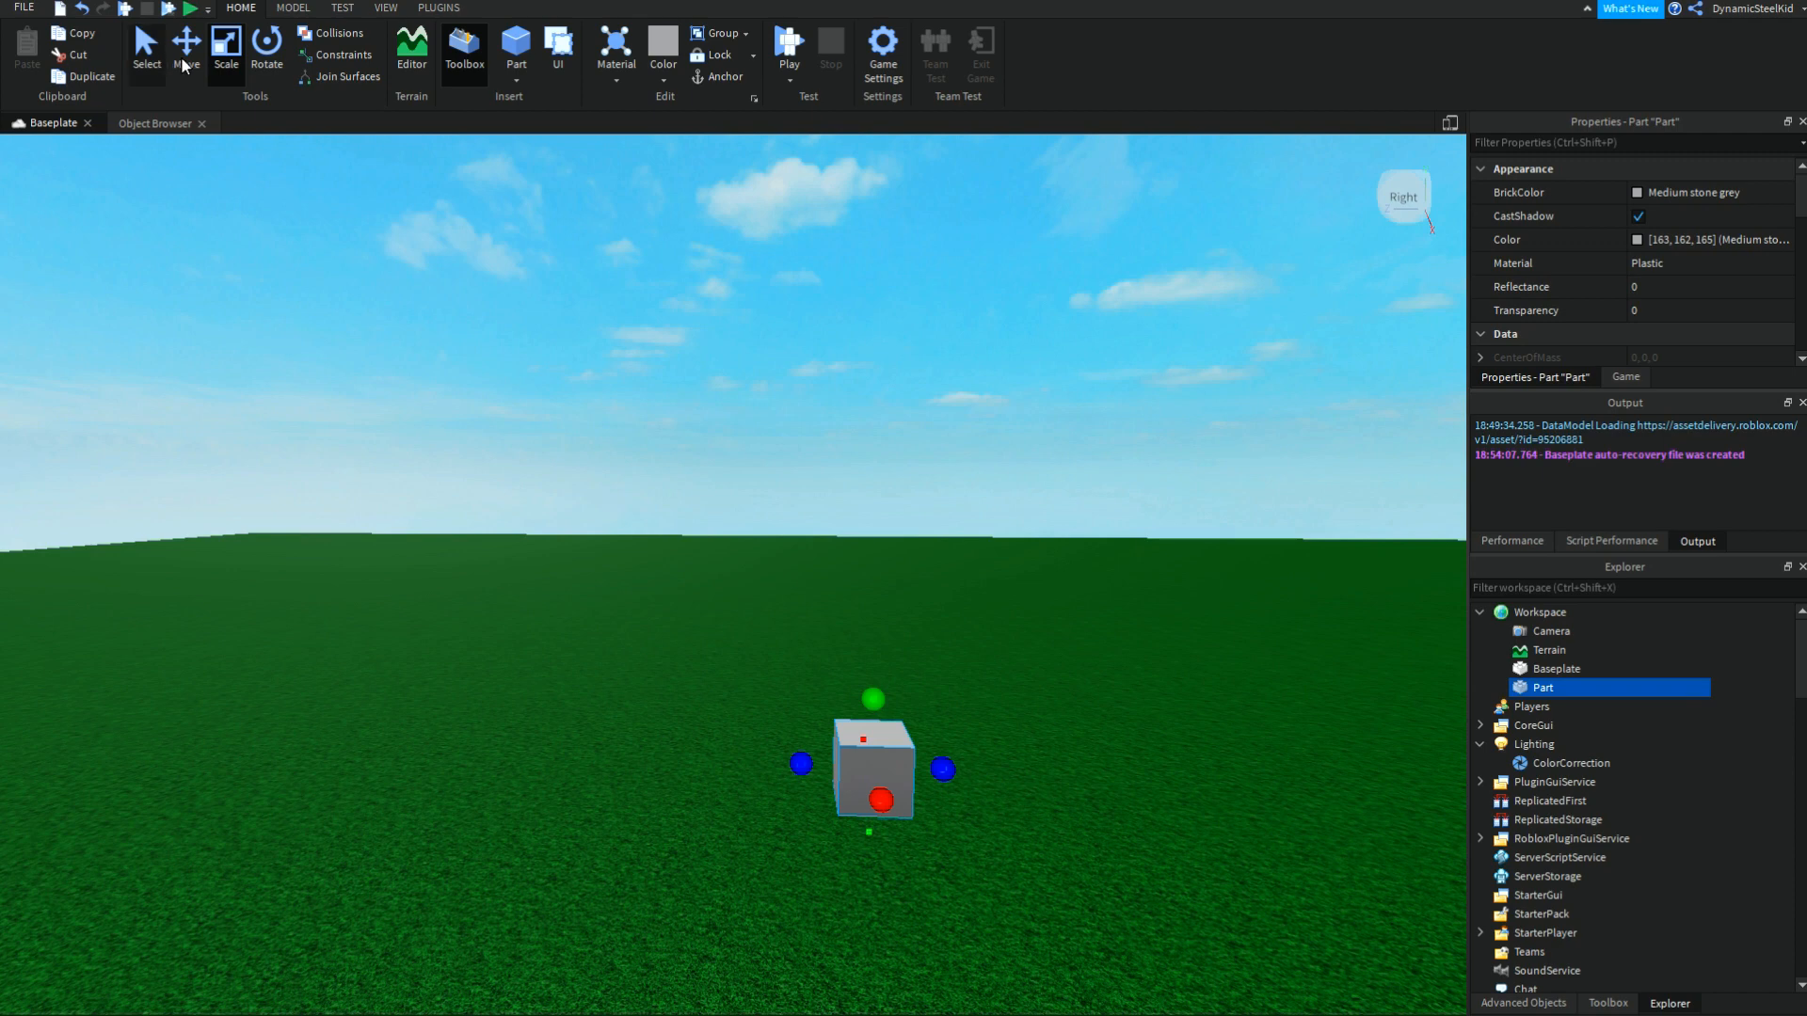
pyautogui.click(188, 49)
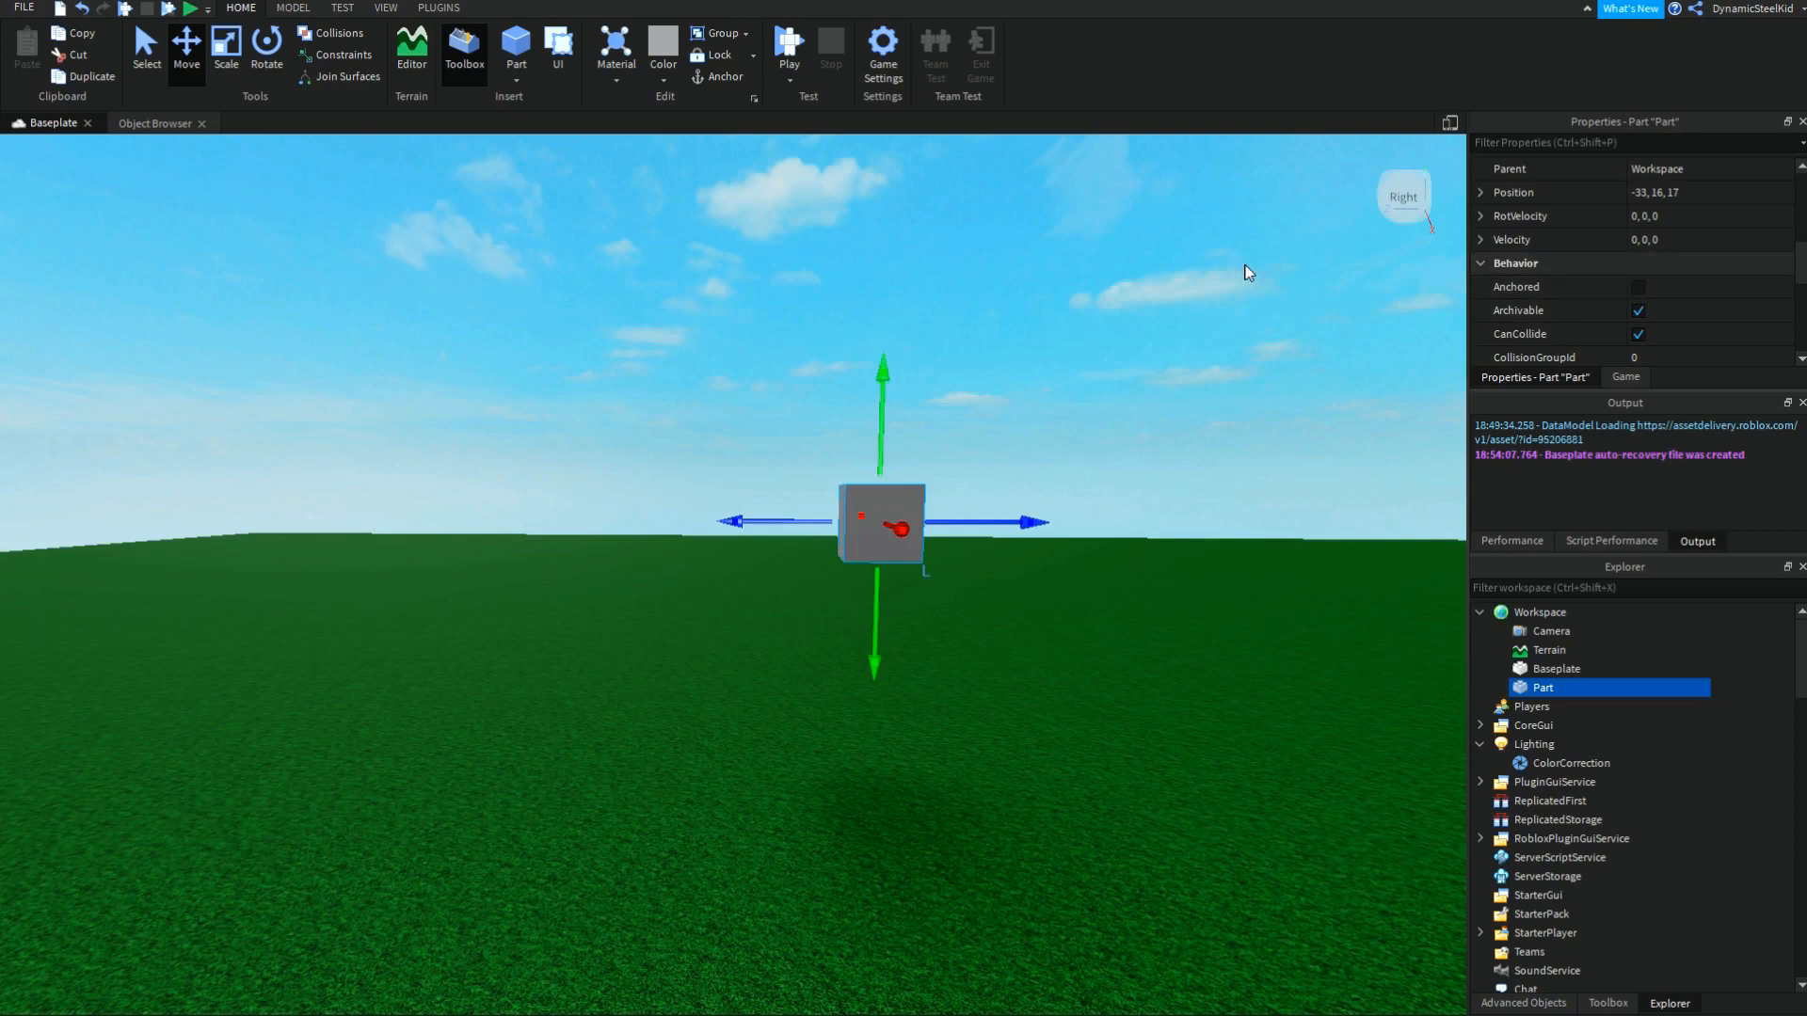
pyautogui.click(956, 521)
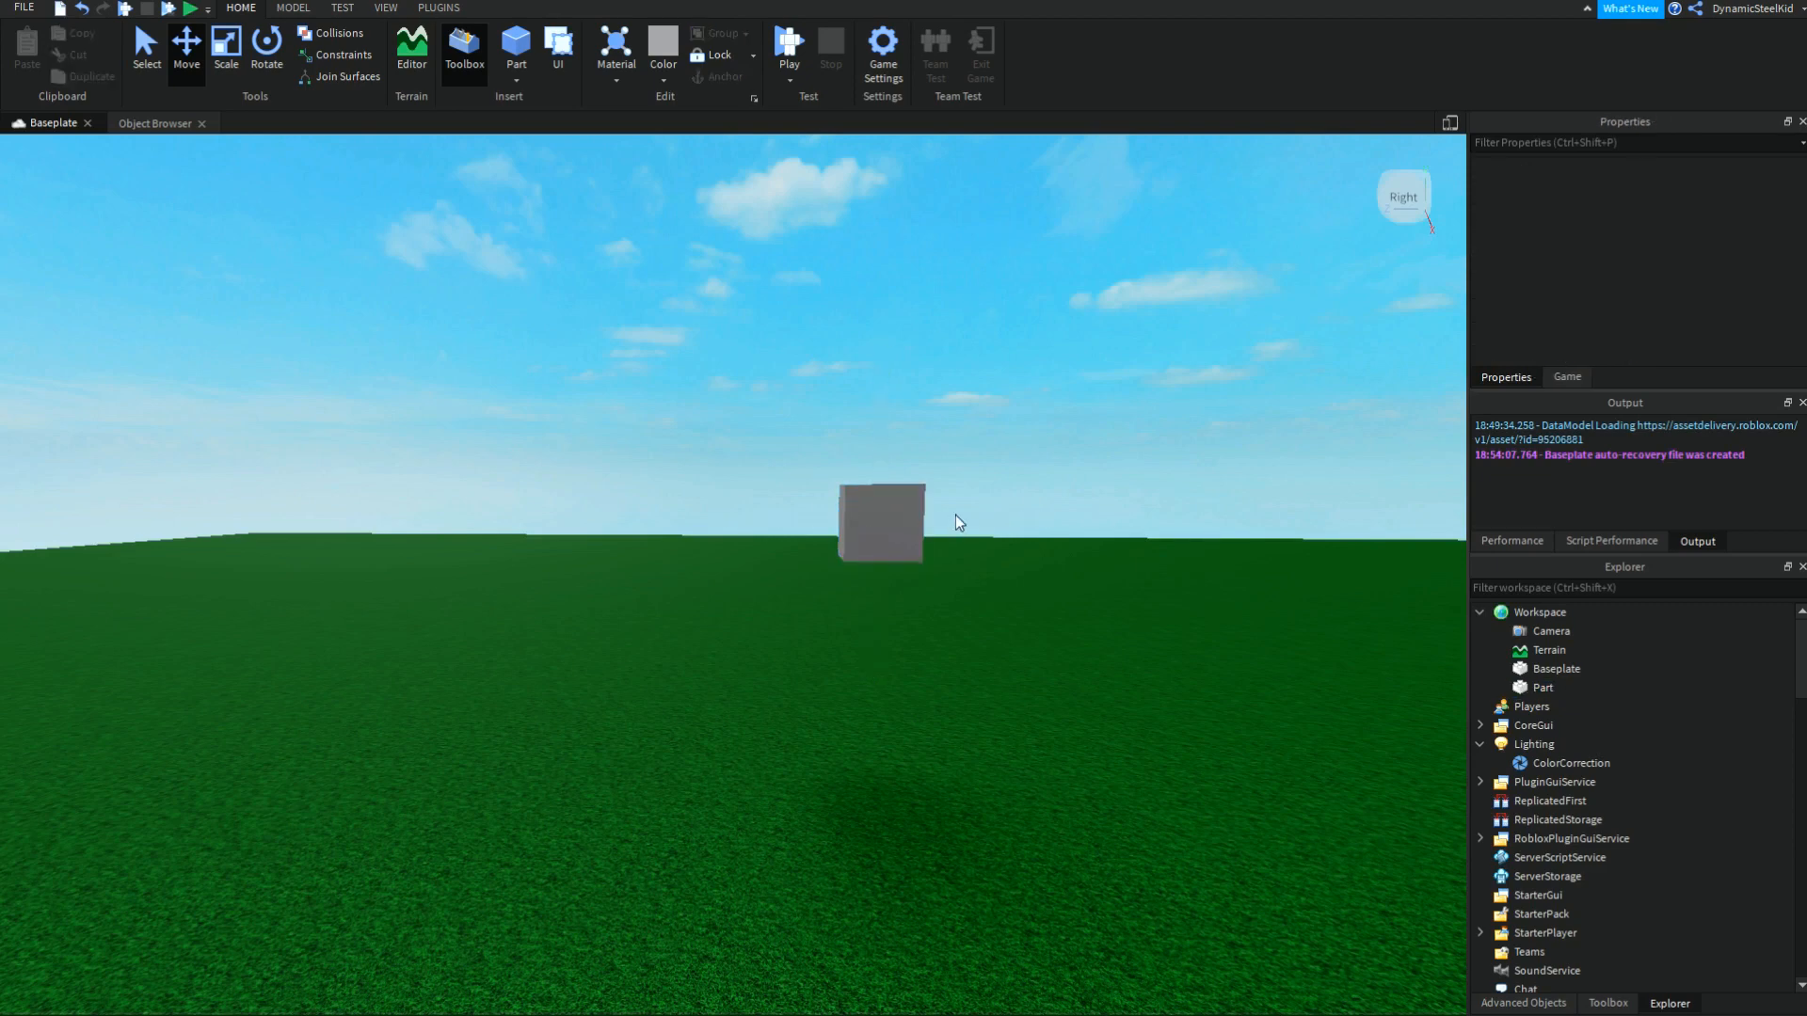
pyautogui.moveTo(975, 518)
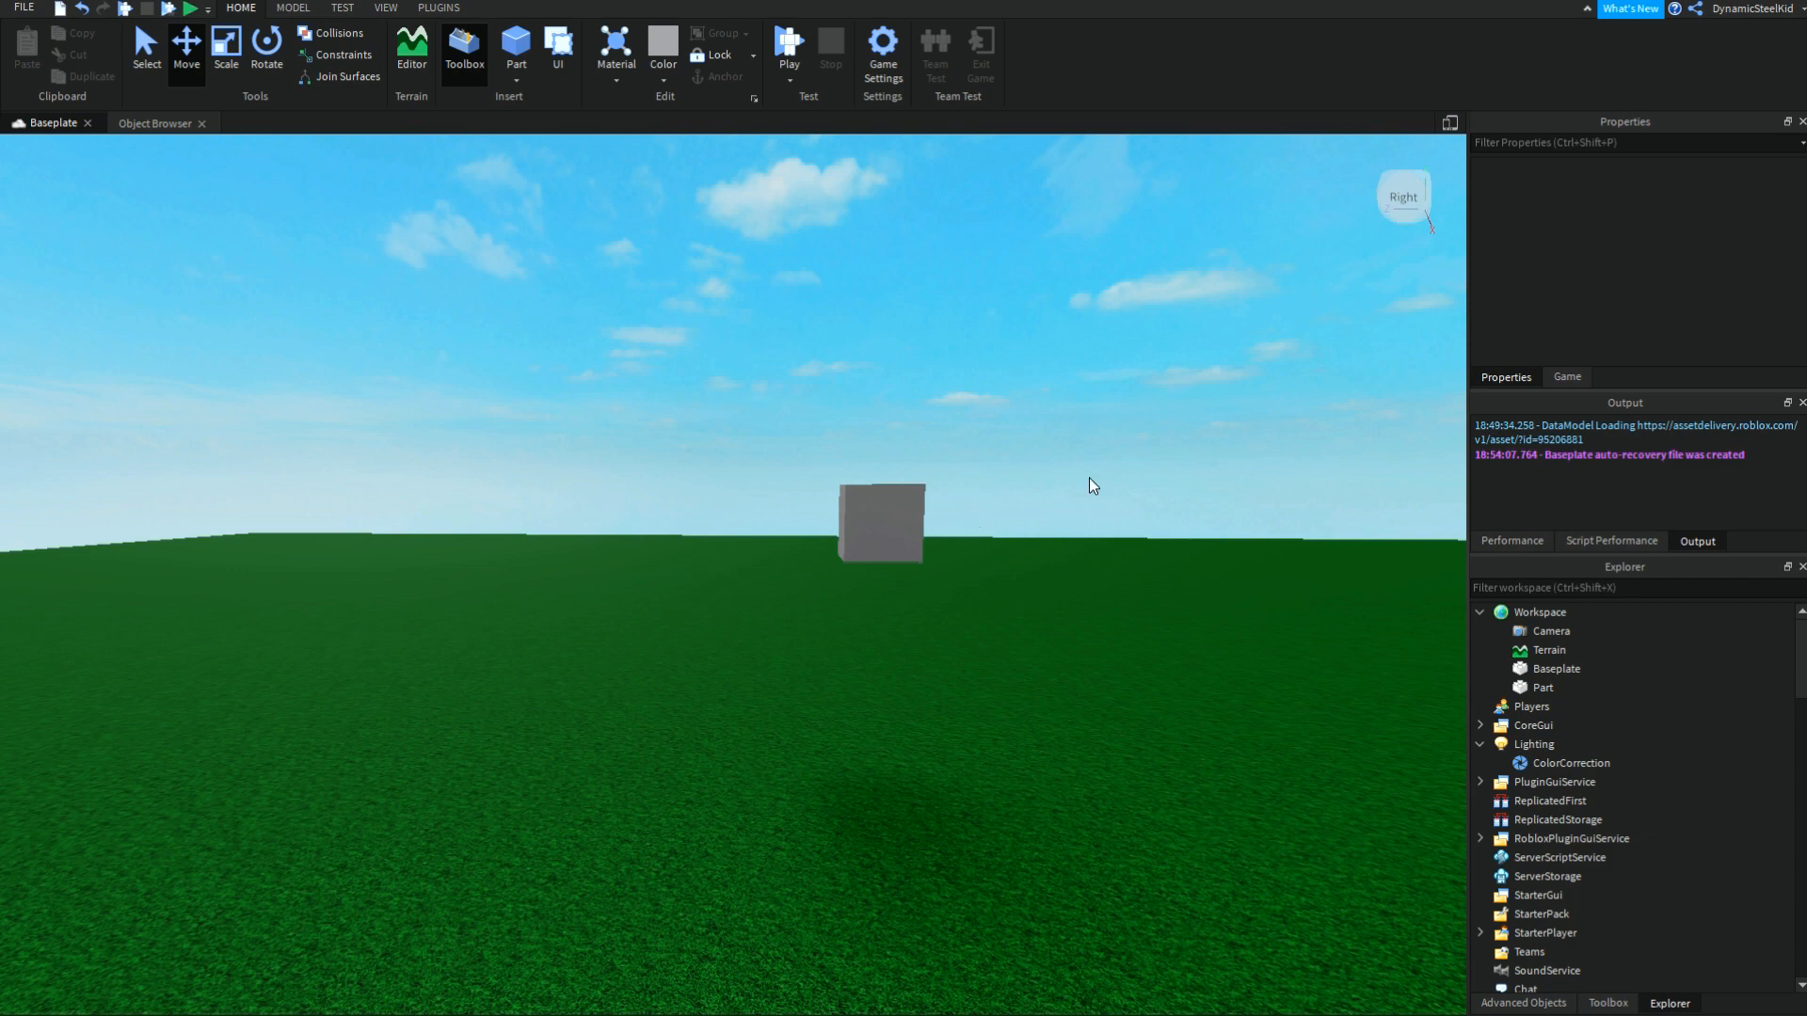
pyautogui.click(877, 538)
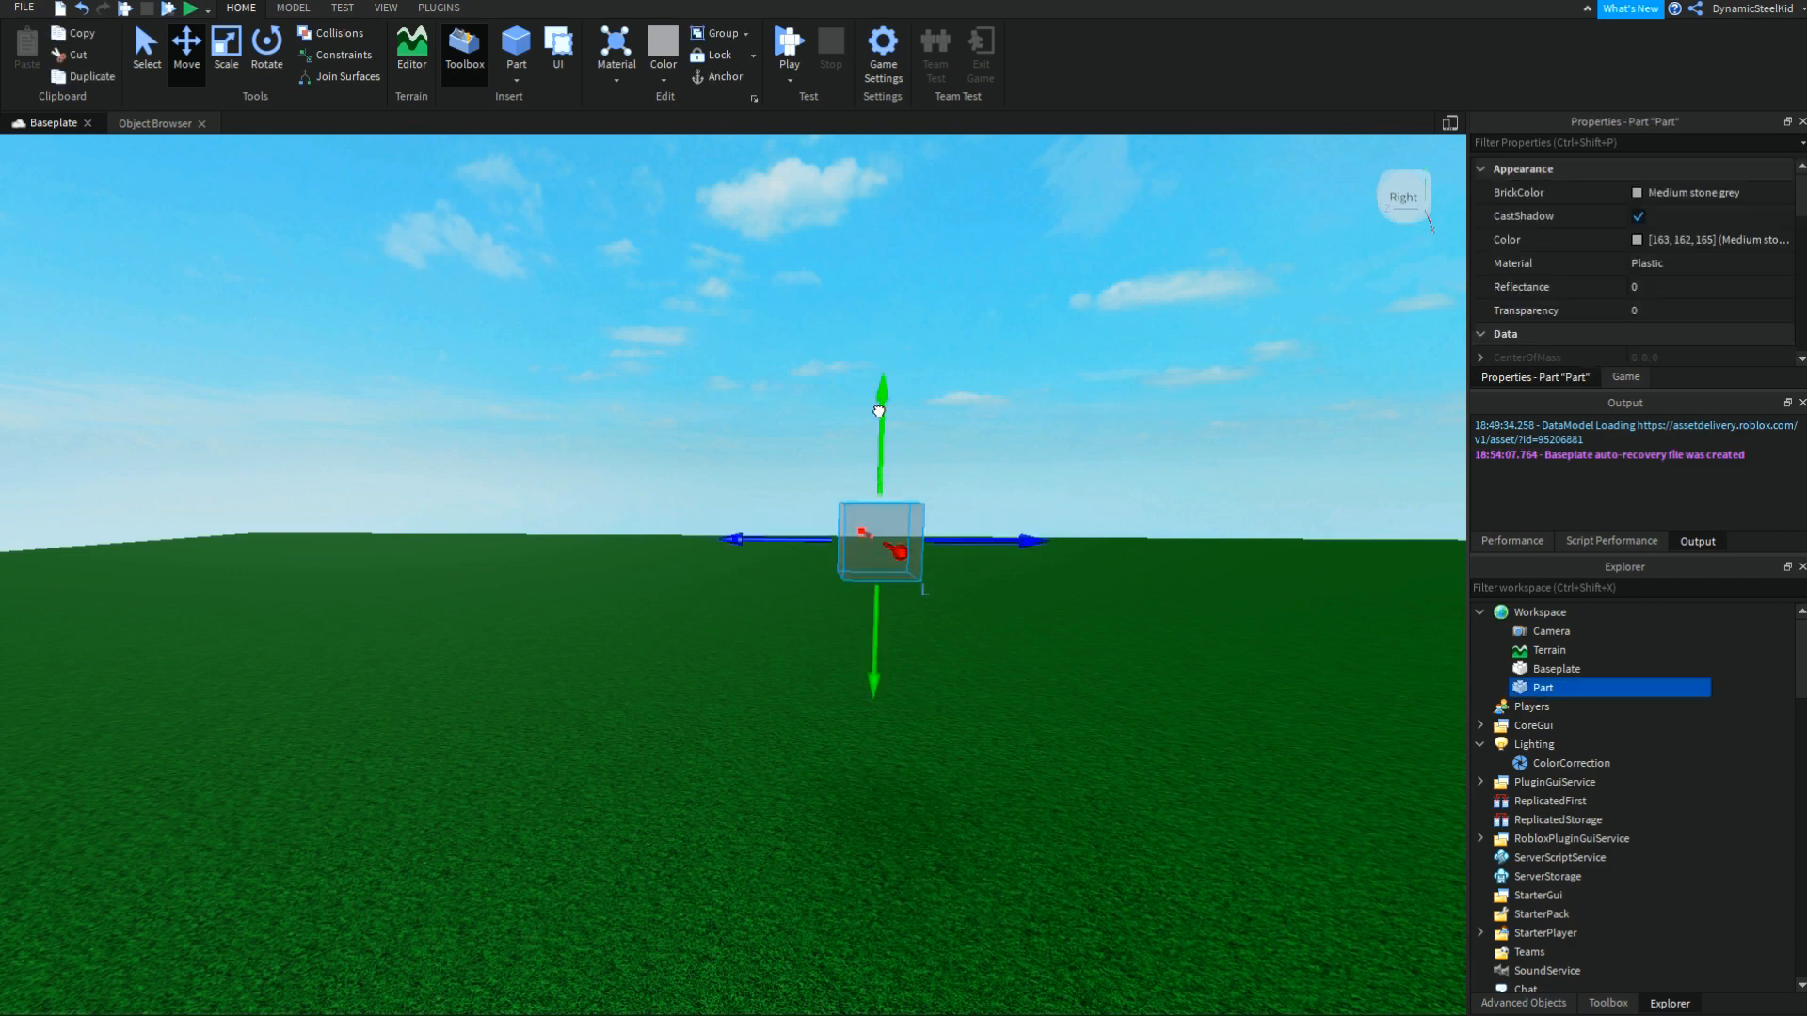
pyautogui.click(1013, 427)
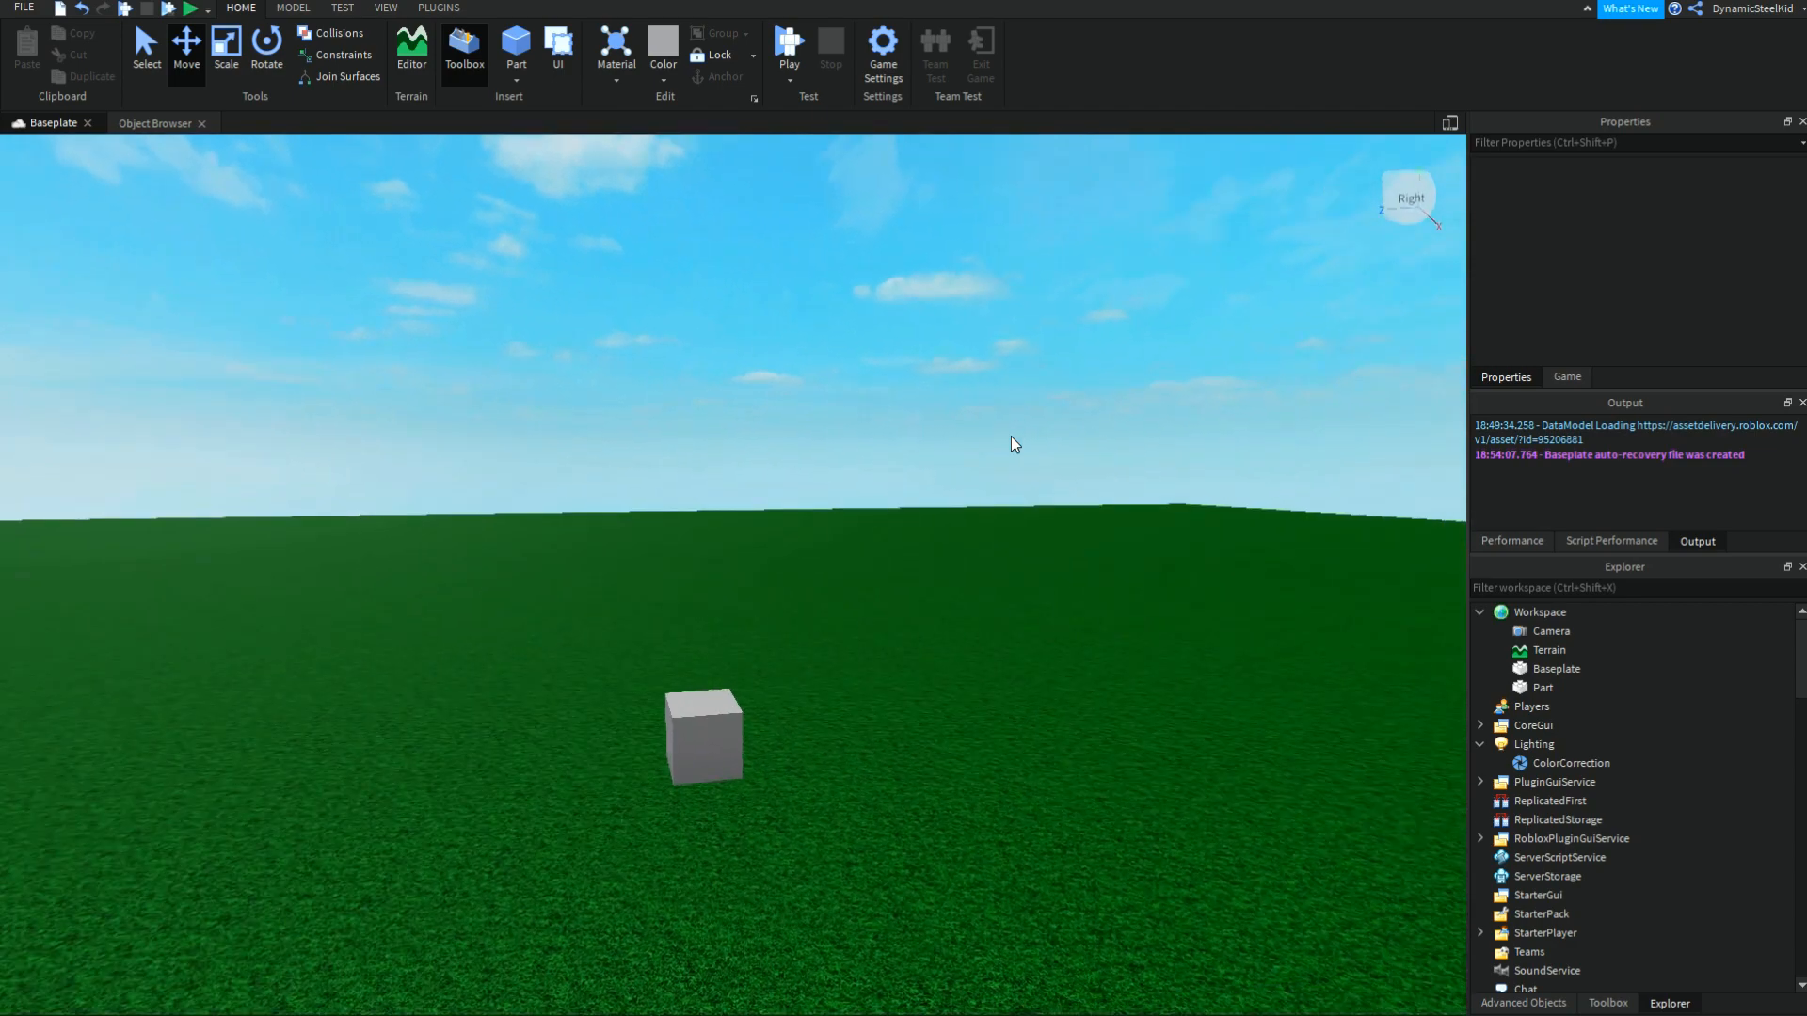
pyautogui.moveTo(954, 286)
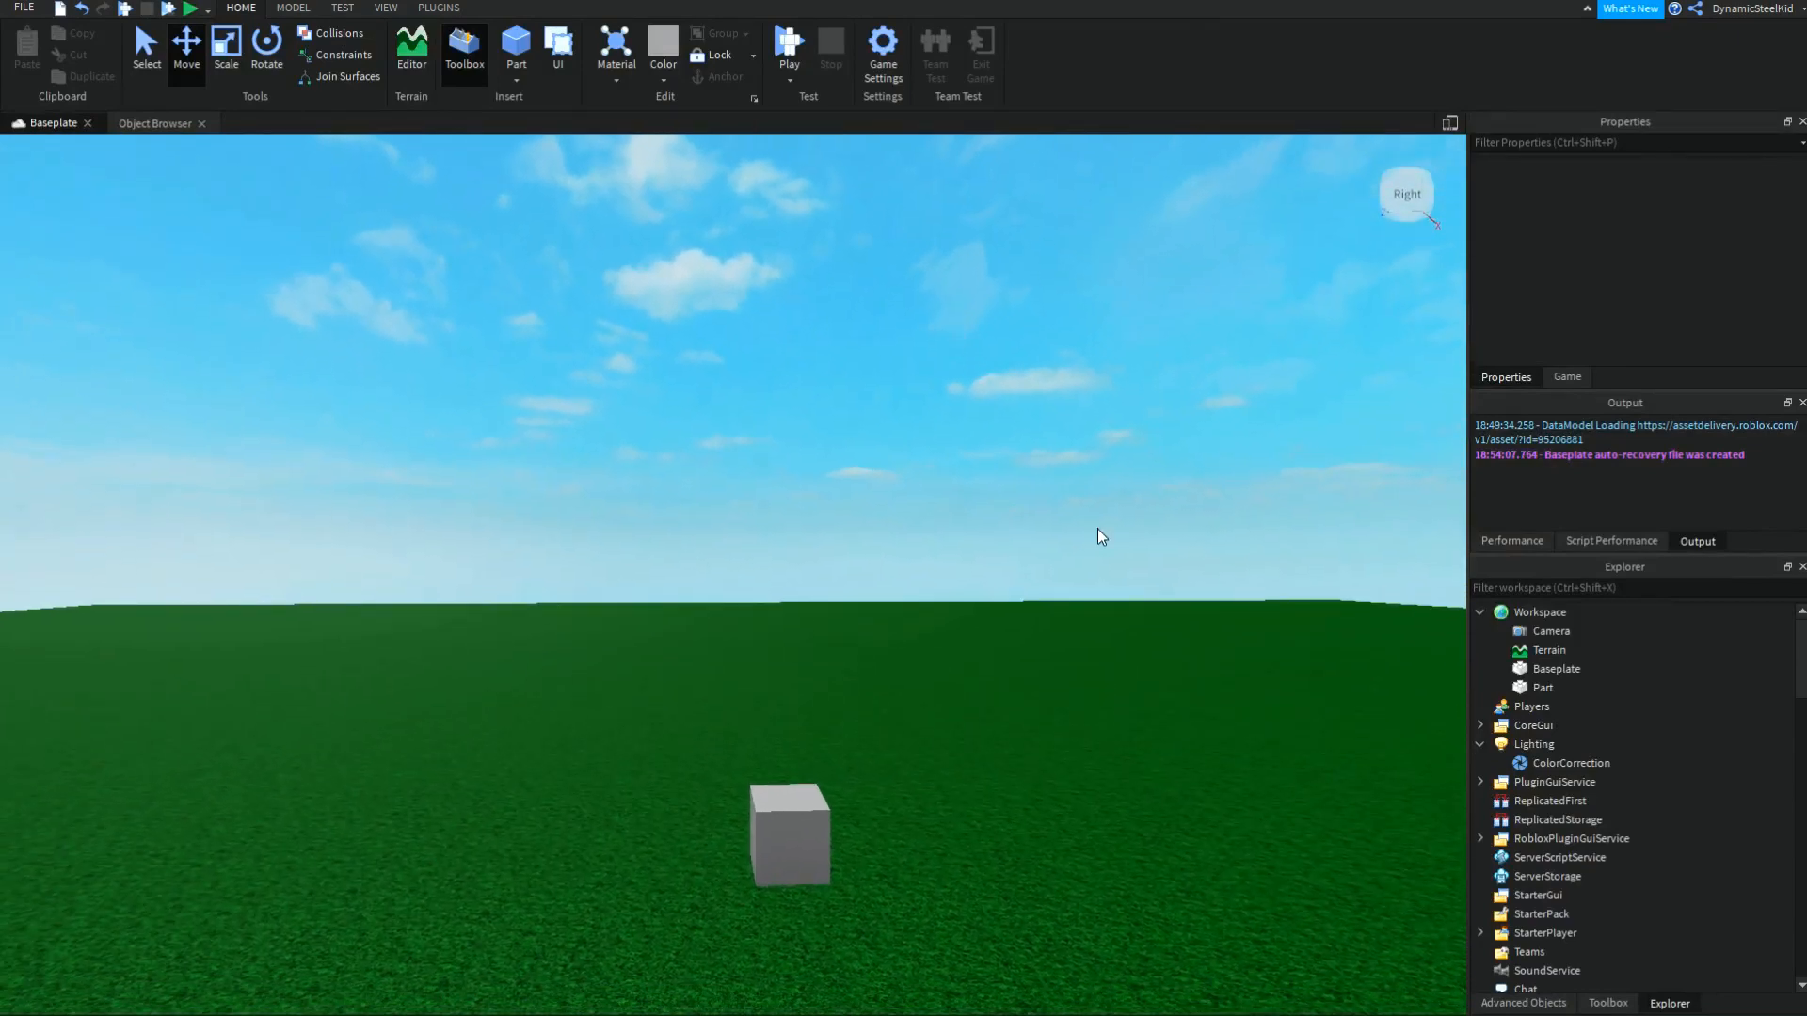
pyautogui.moveTo(1479, 794)
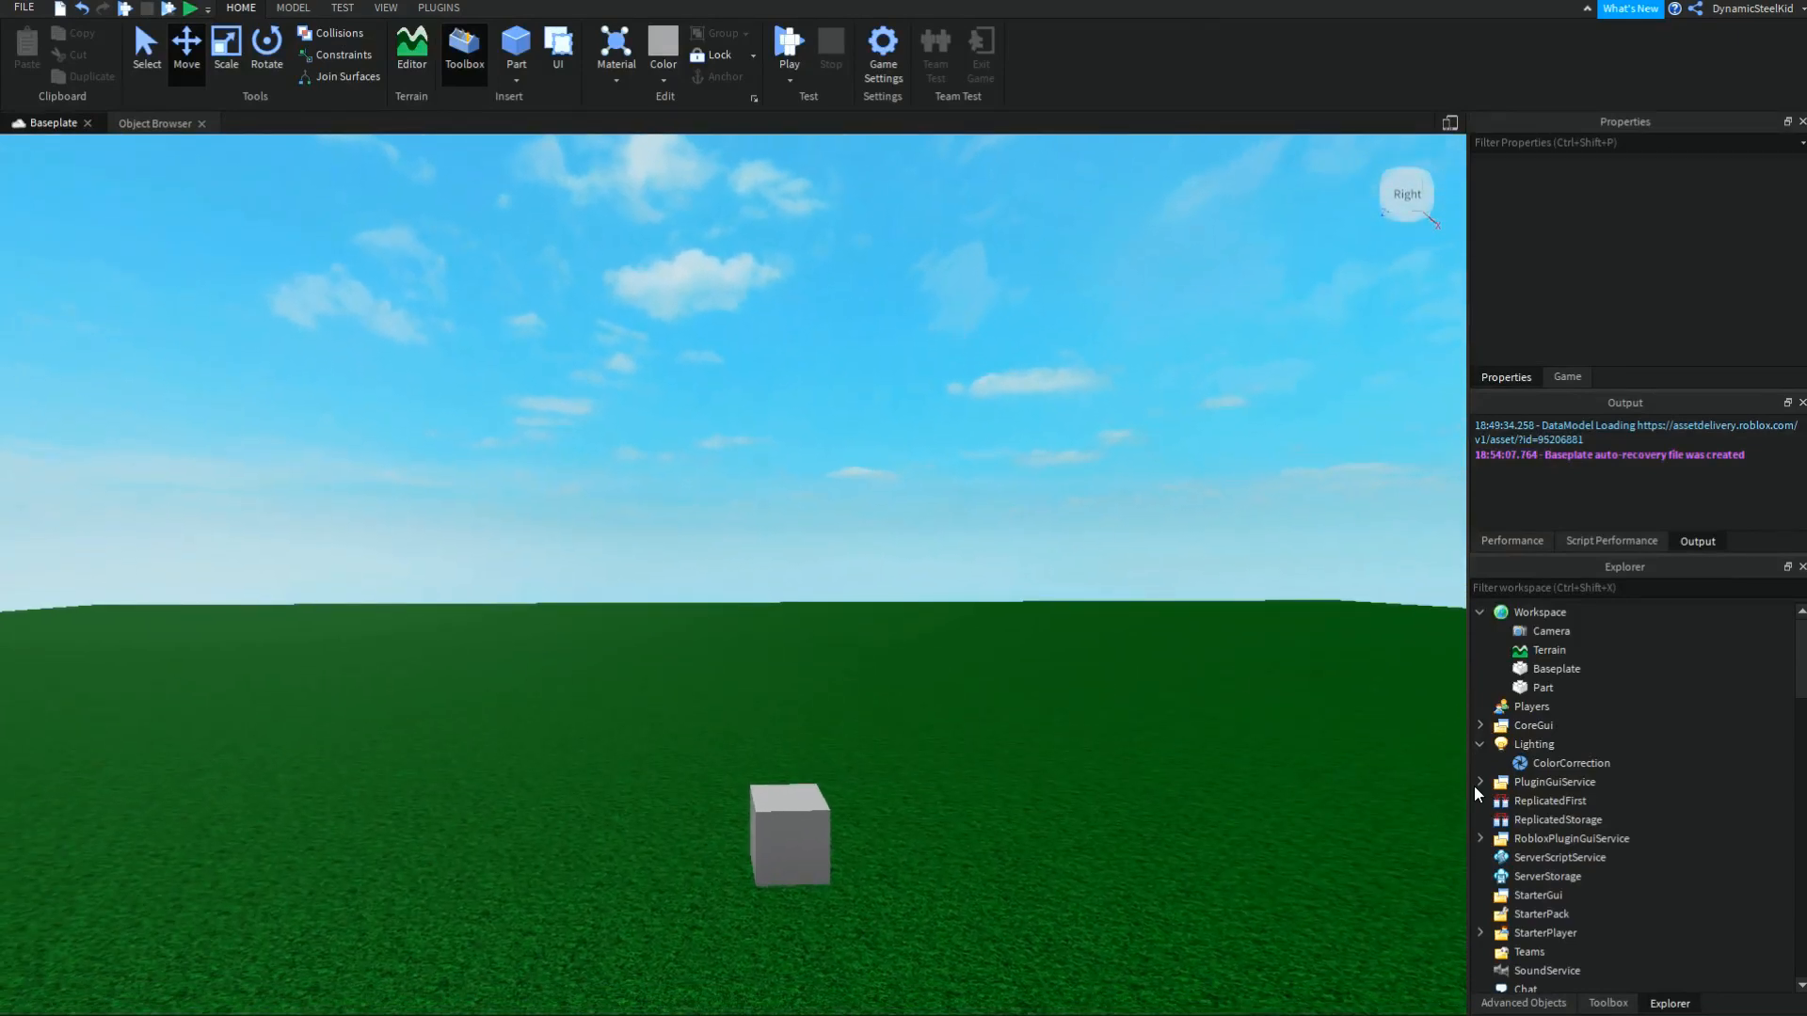
pyautogui.click(808, 858)
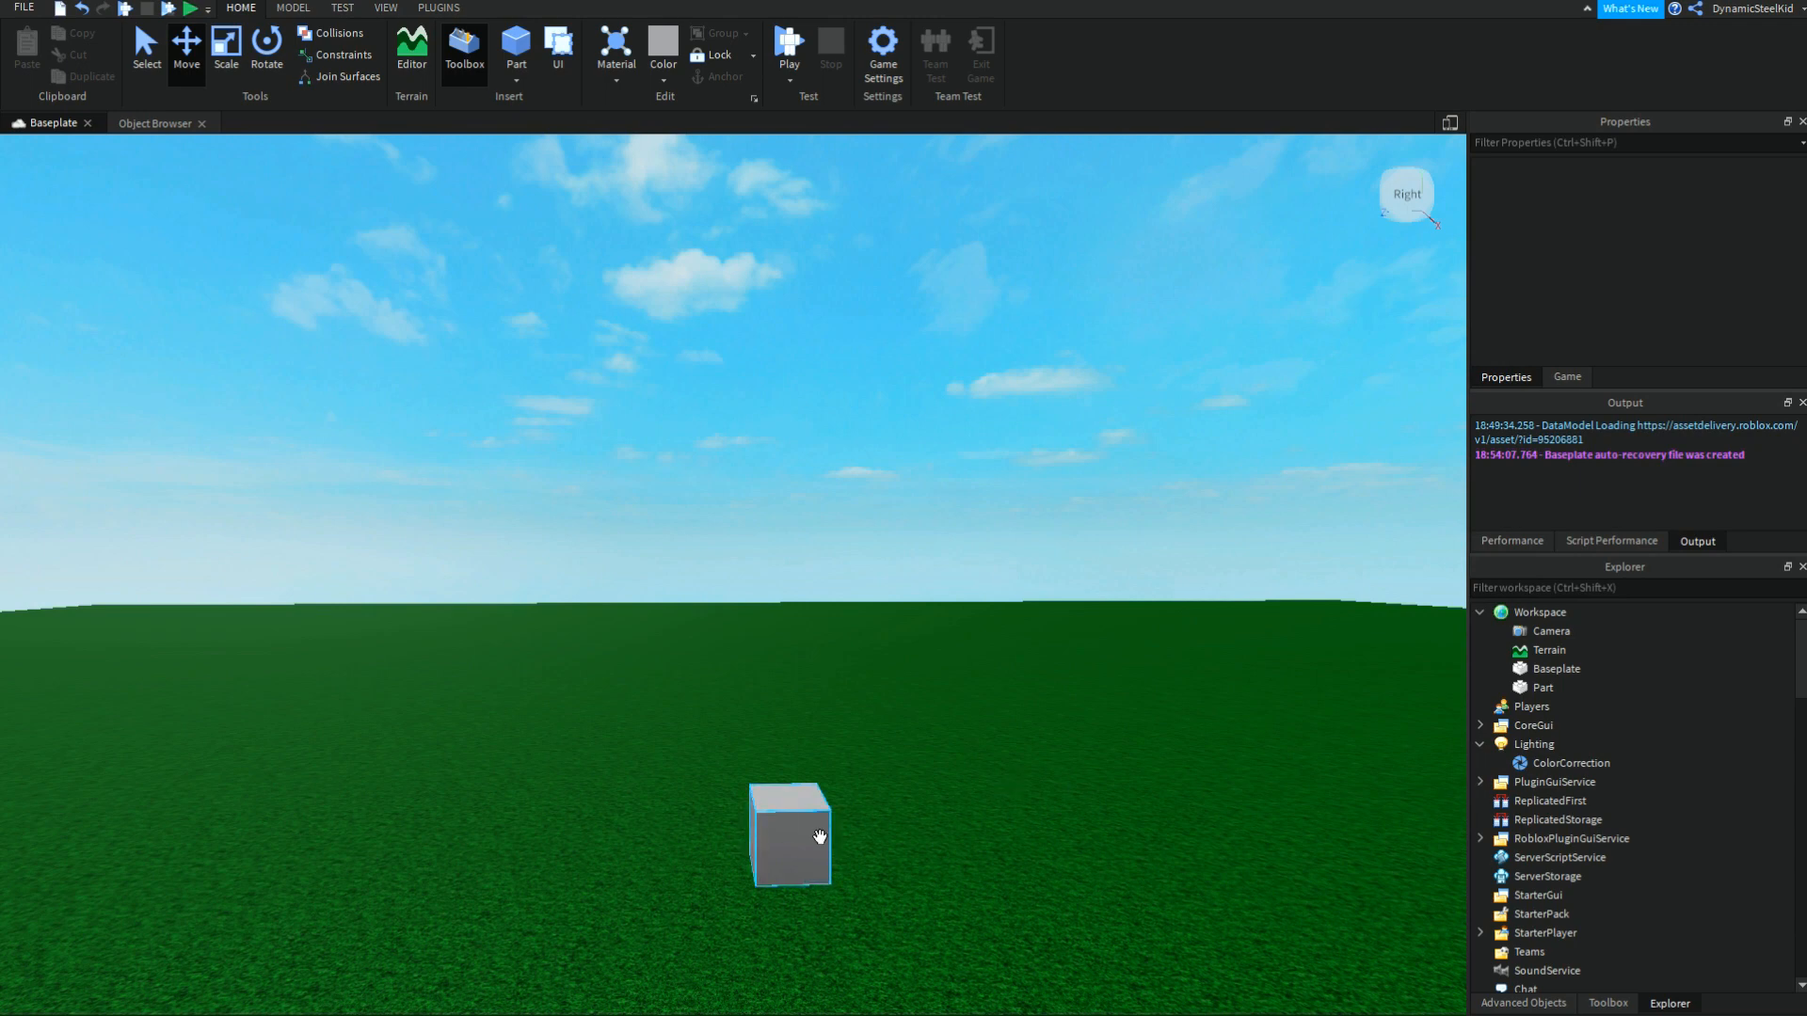
pyautogui.click(798, 843)
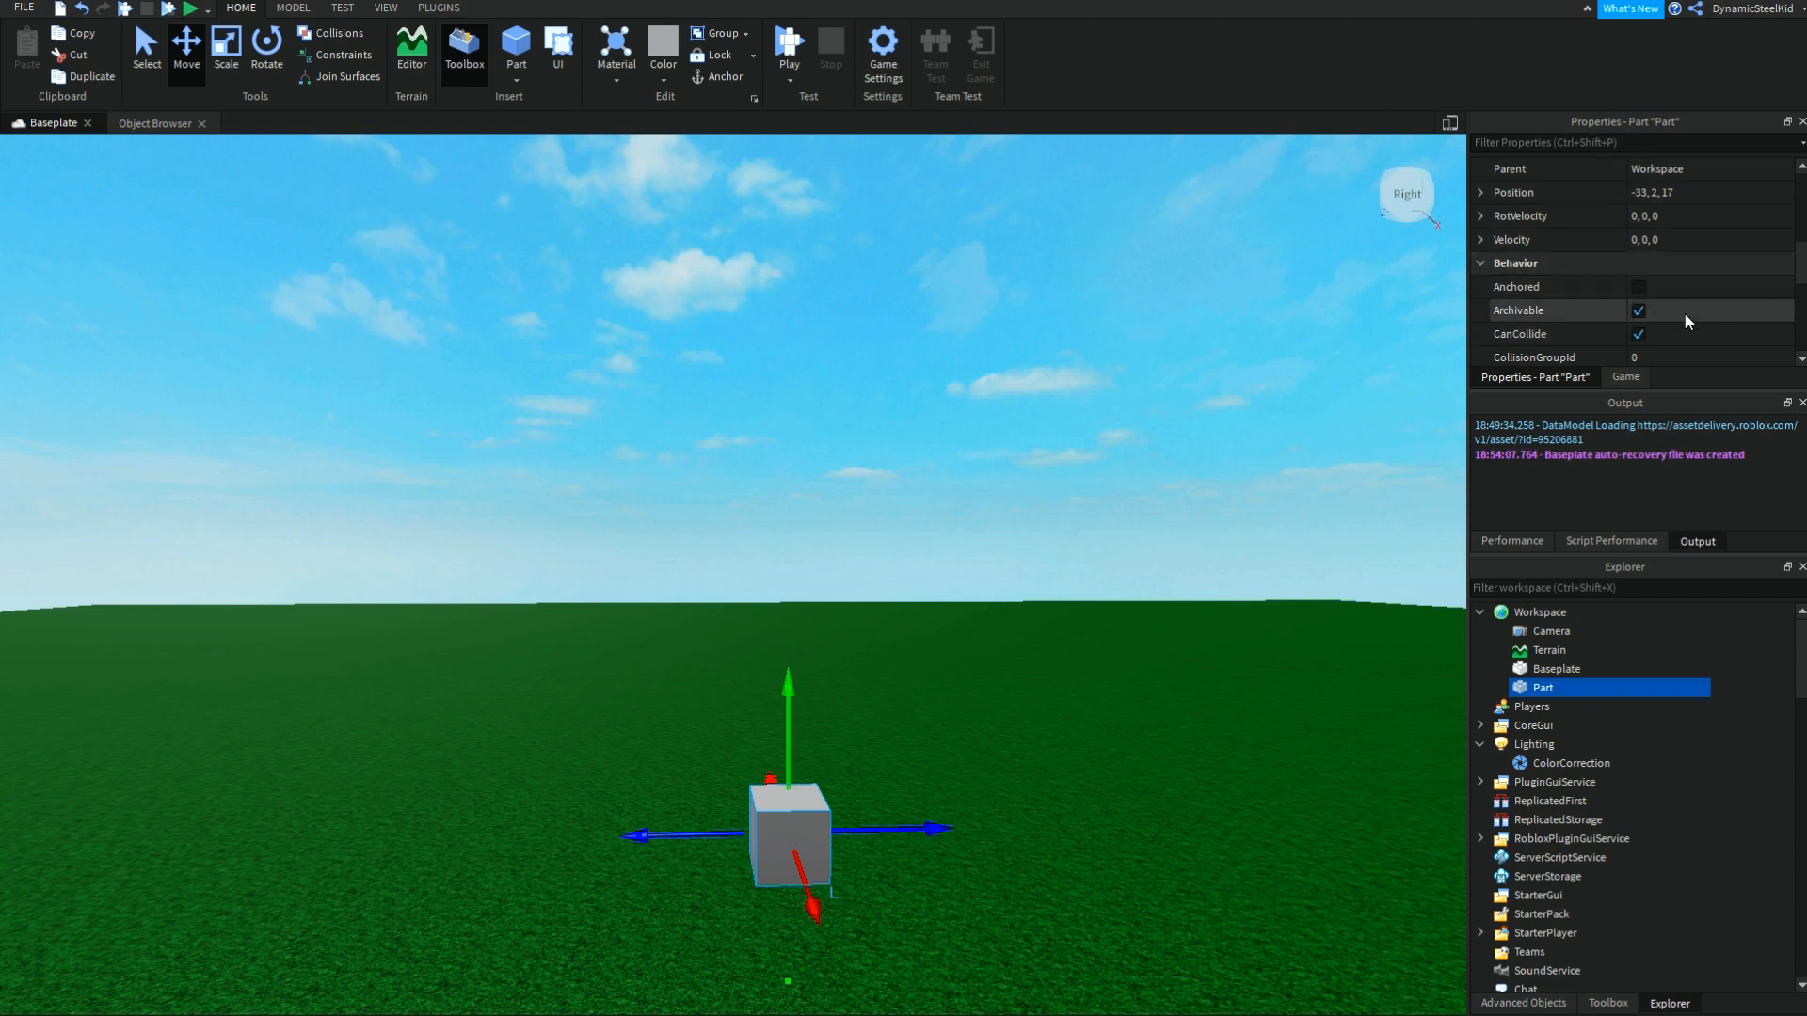
pyautogui.click(1329, 953)
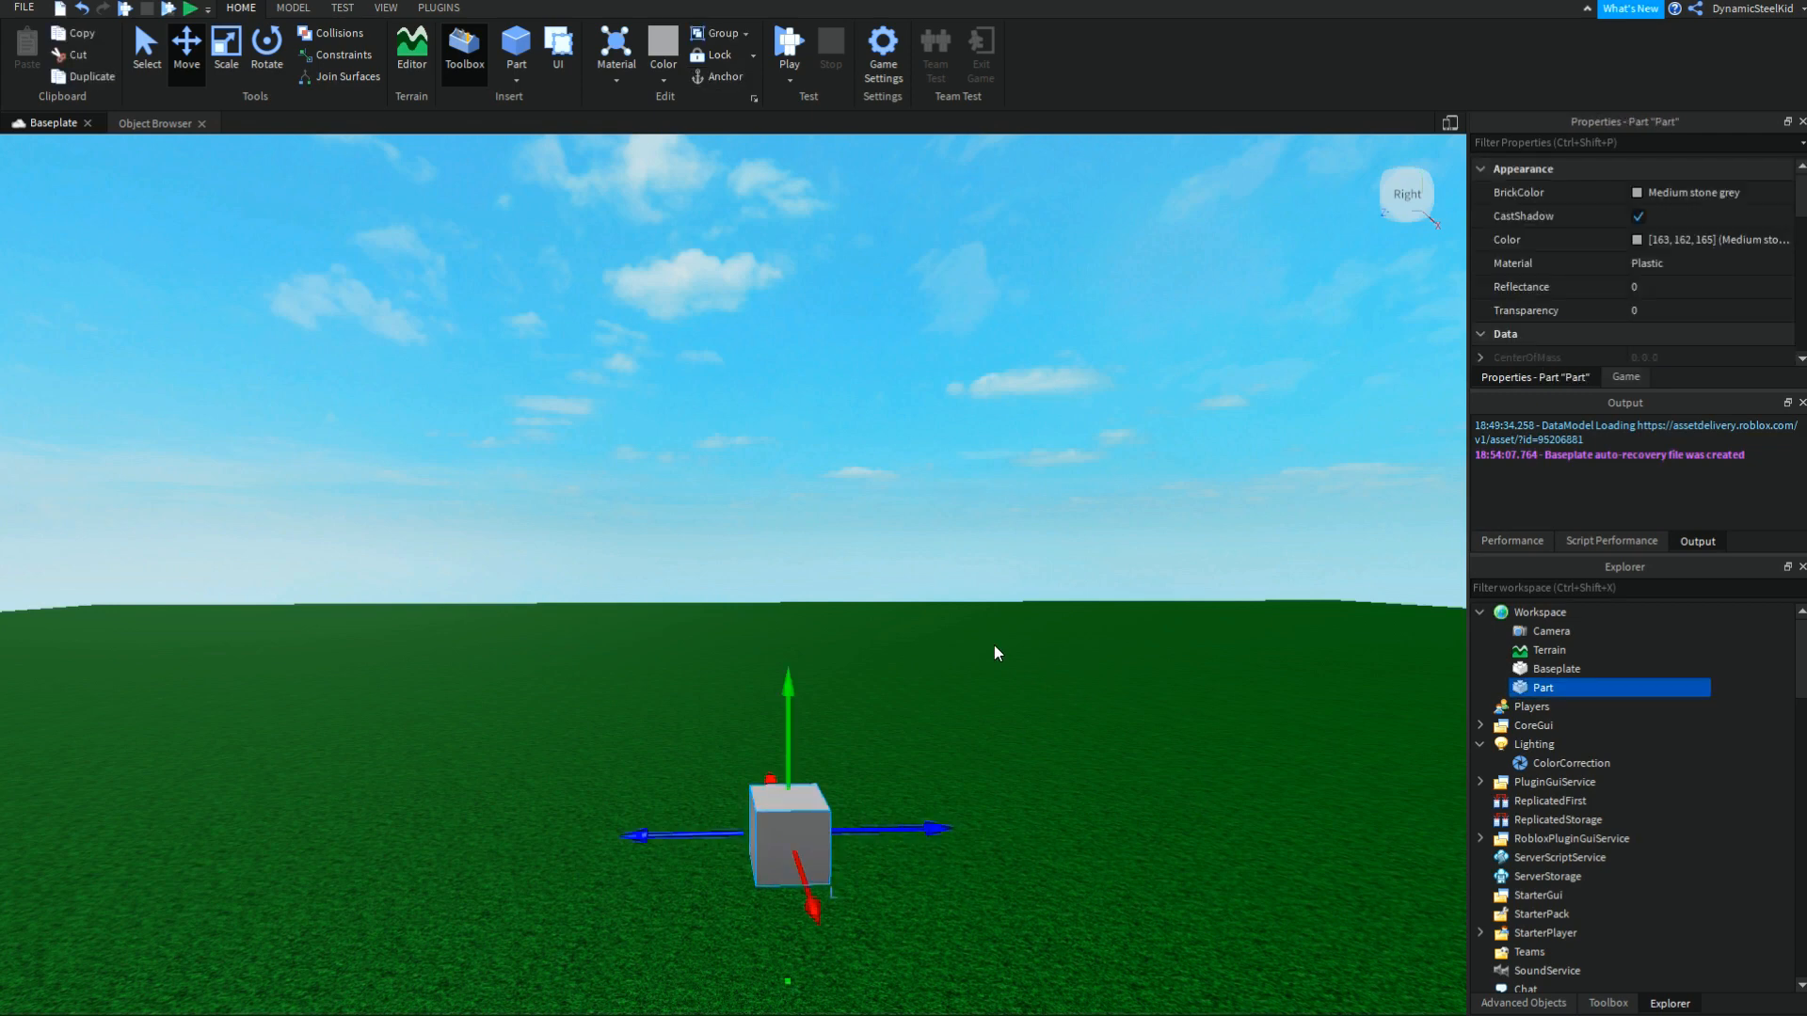
pyautogui.moveTo(1309, 264)
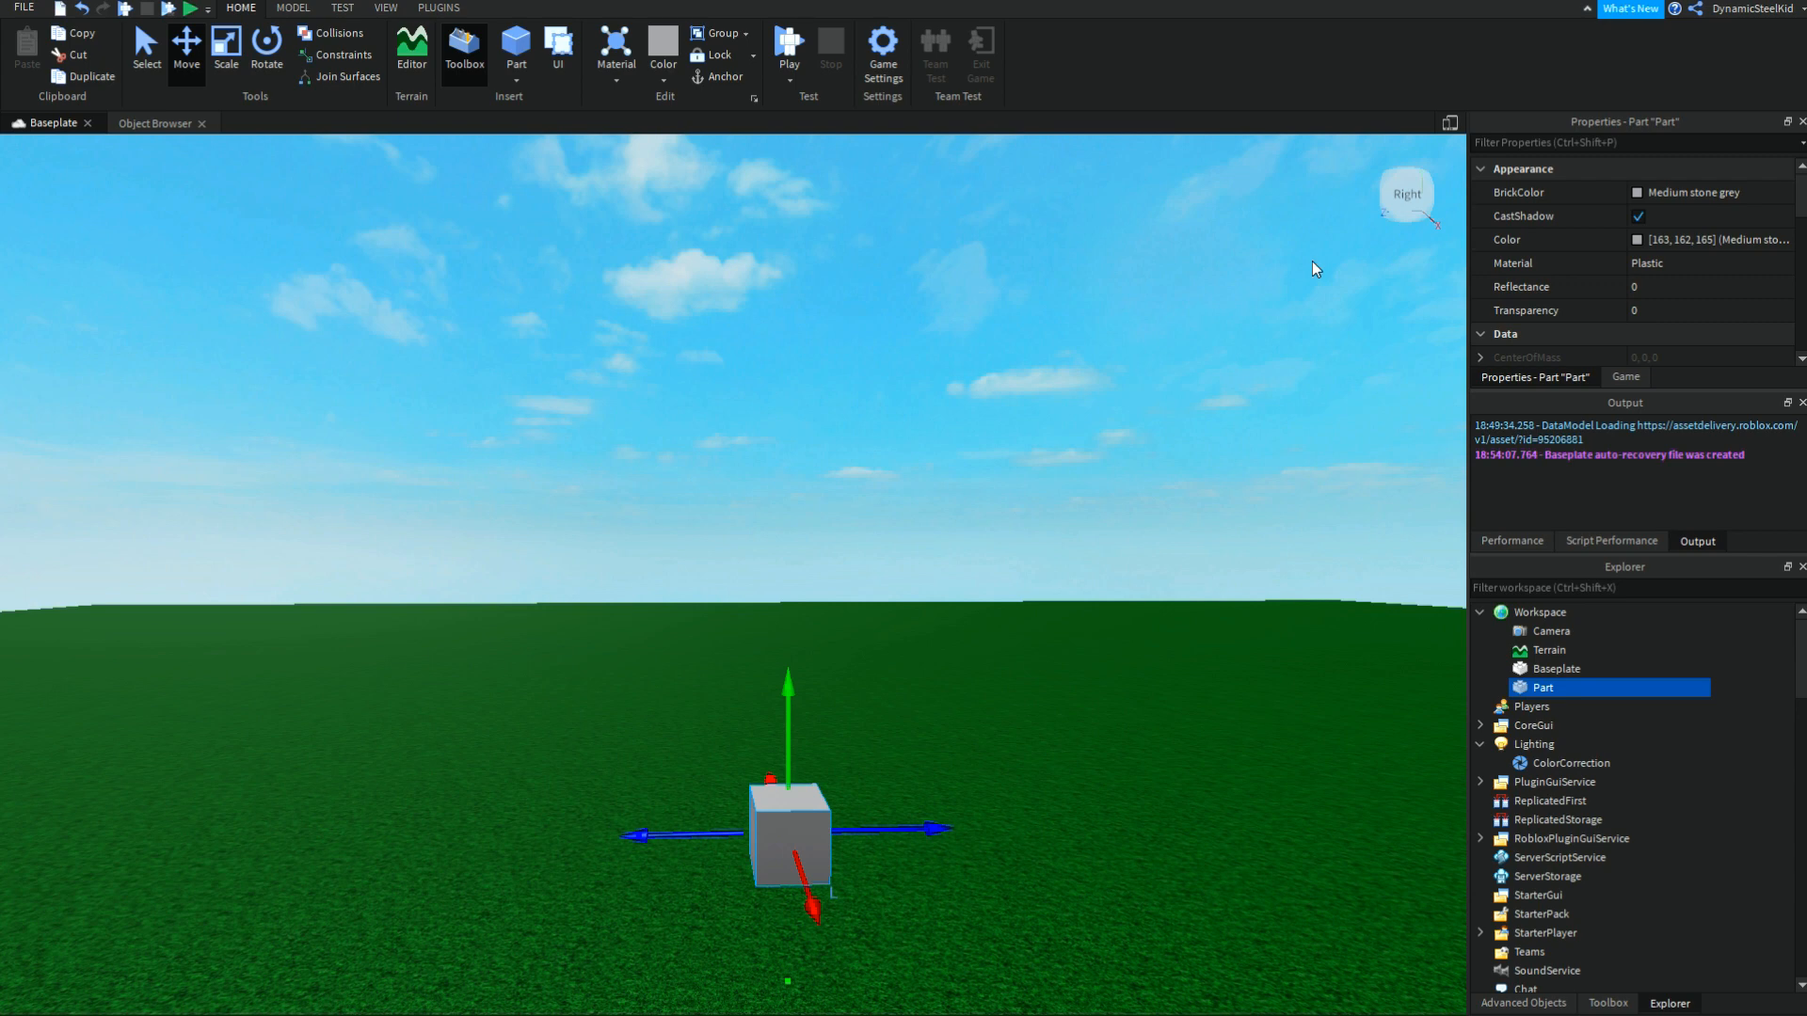
pyautogui.moveTo(1592, 705)
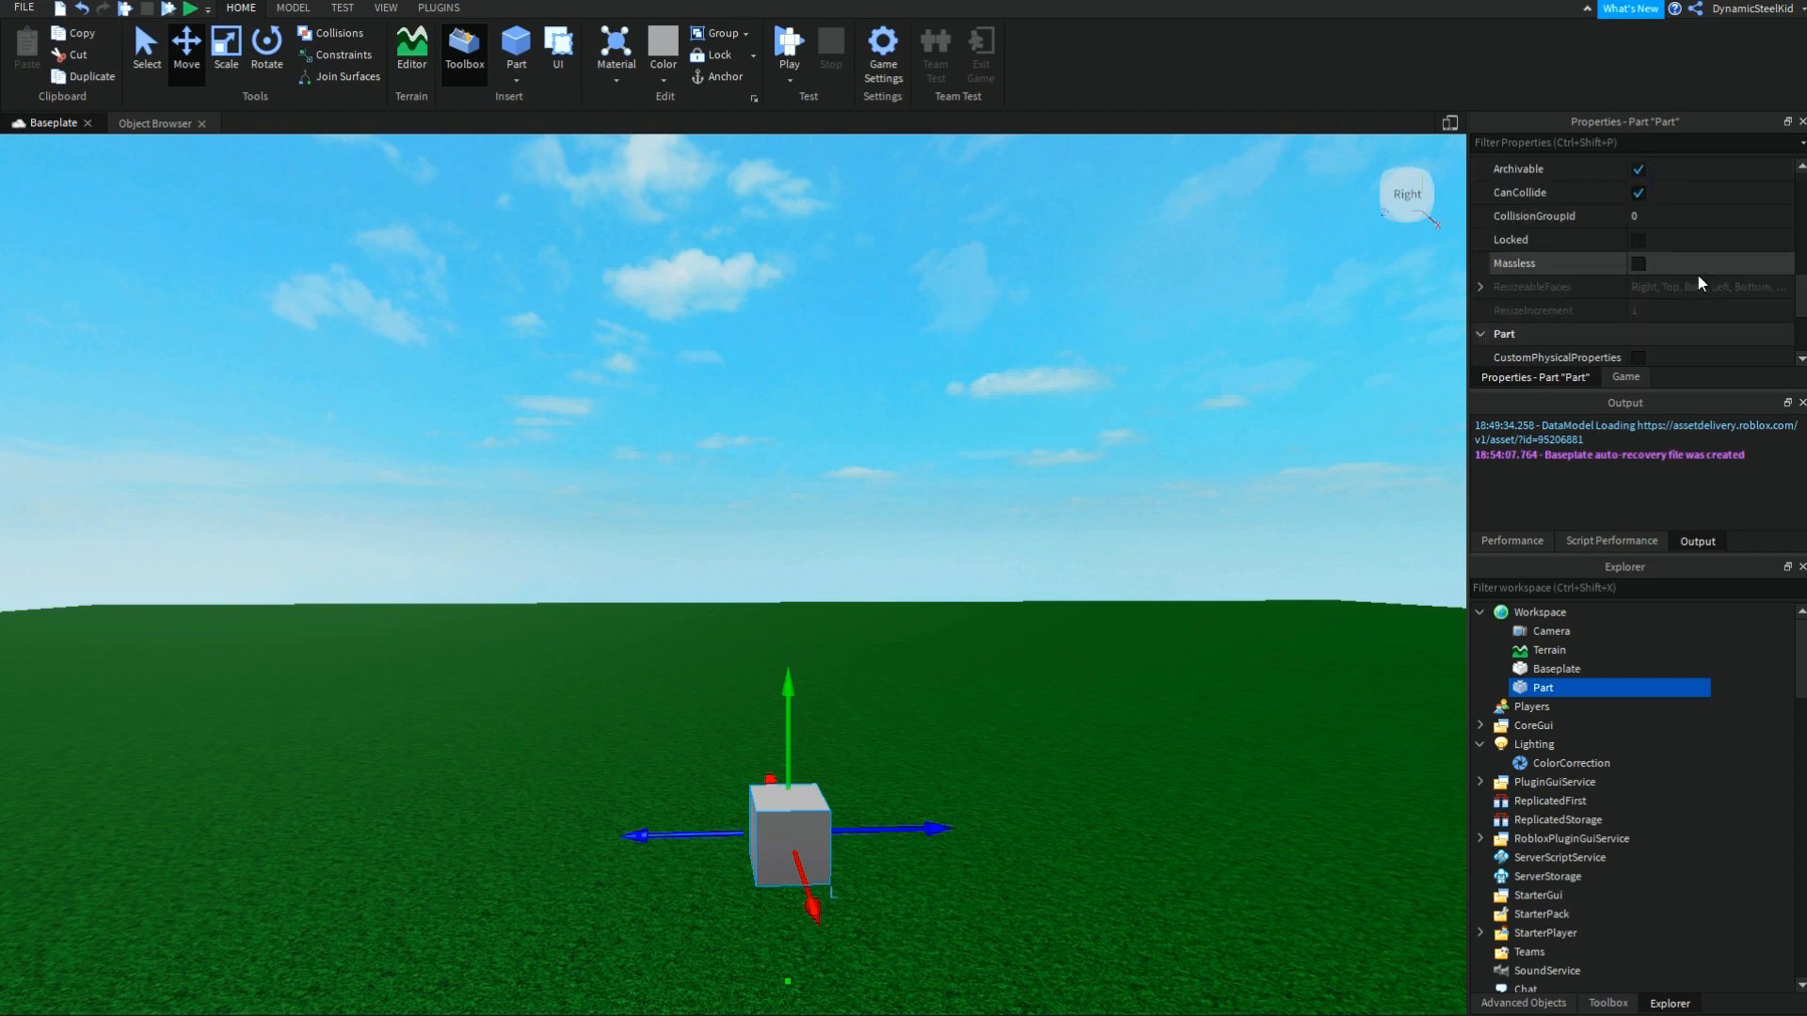
pyautogui.click(1569, 764)
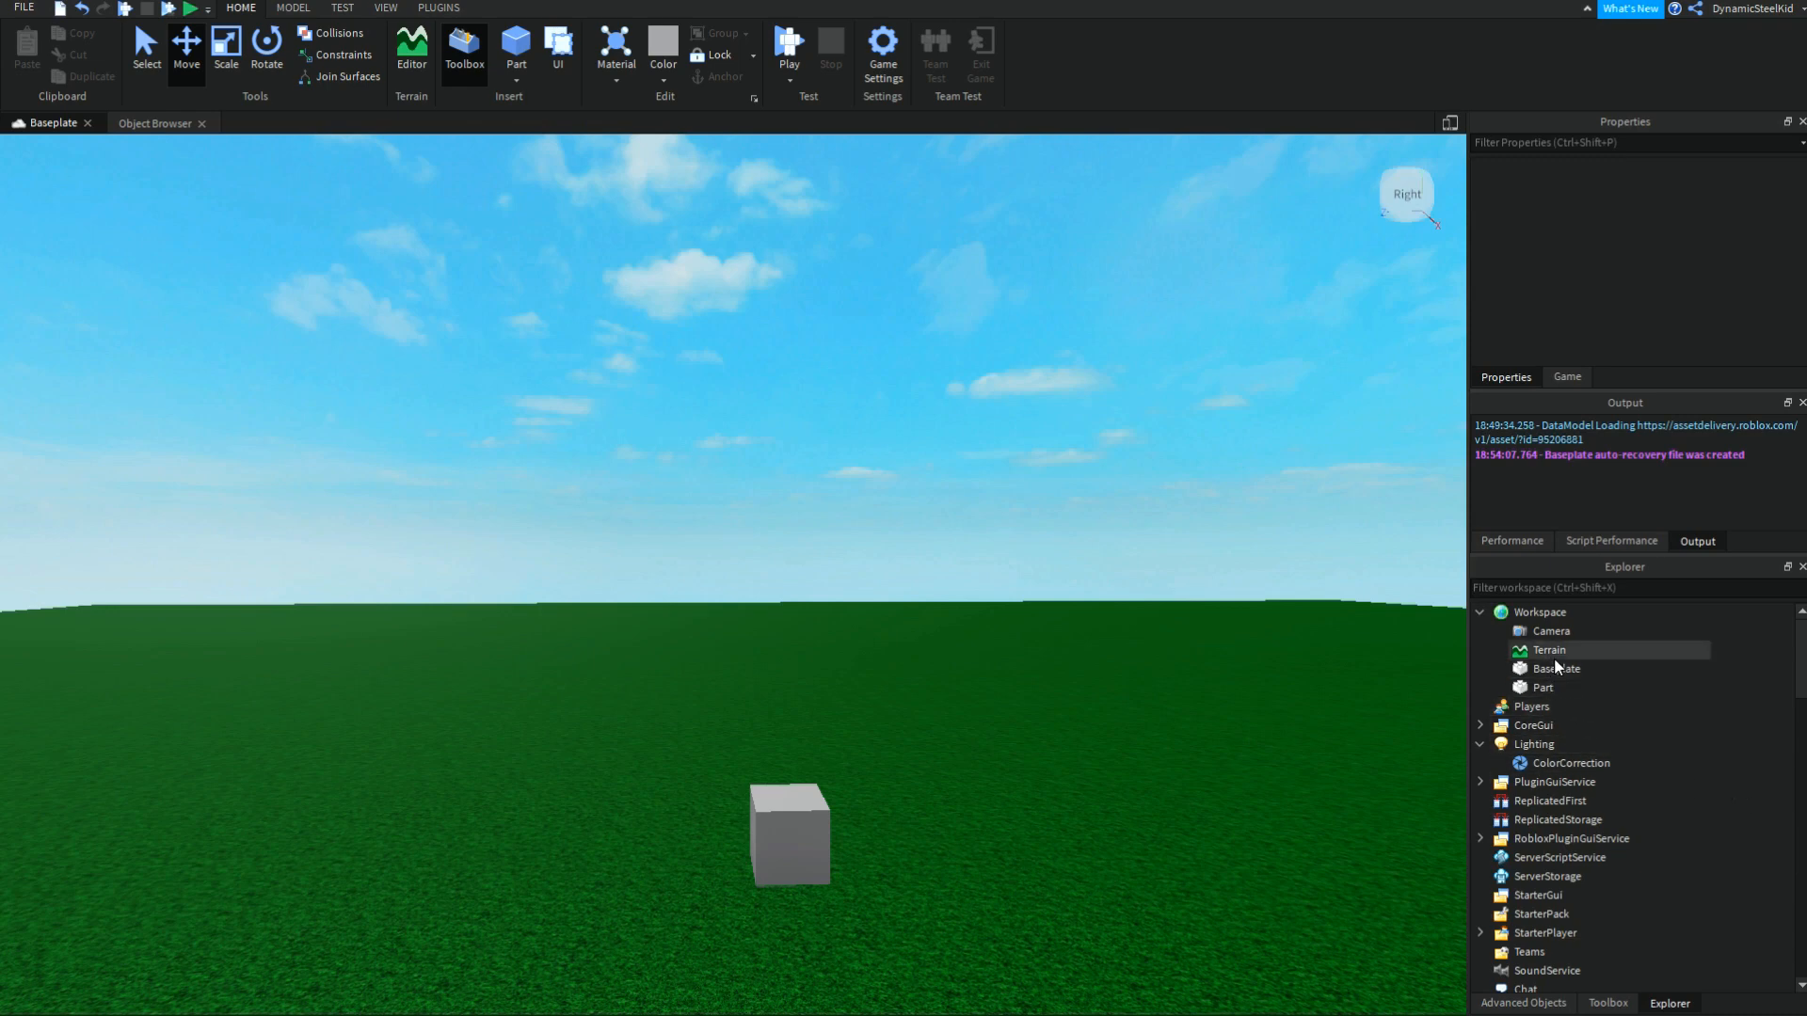
pyautogui.click(1541, 687)
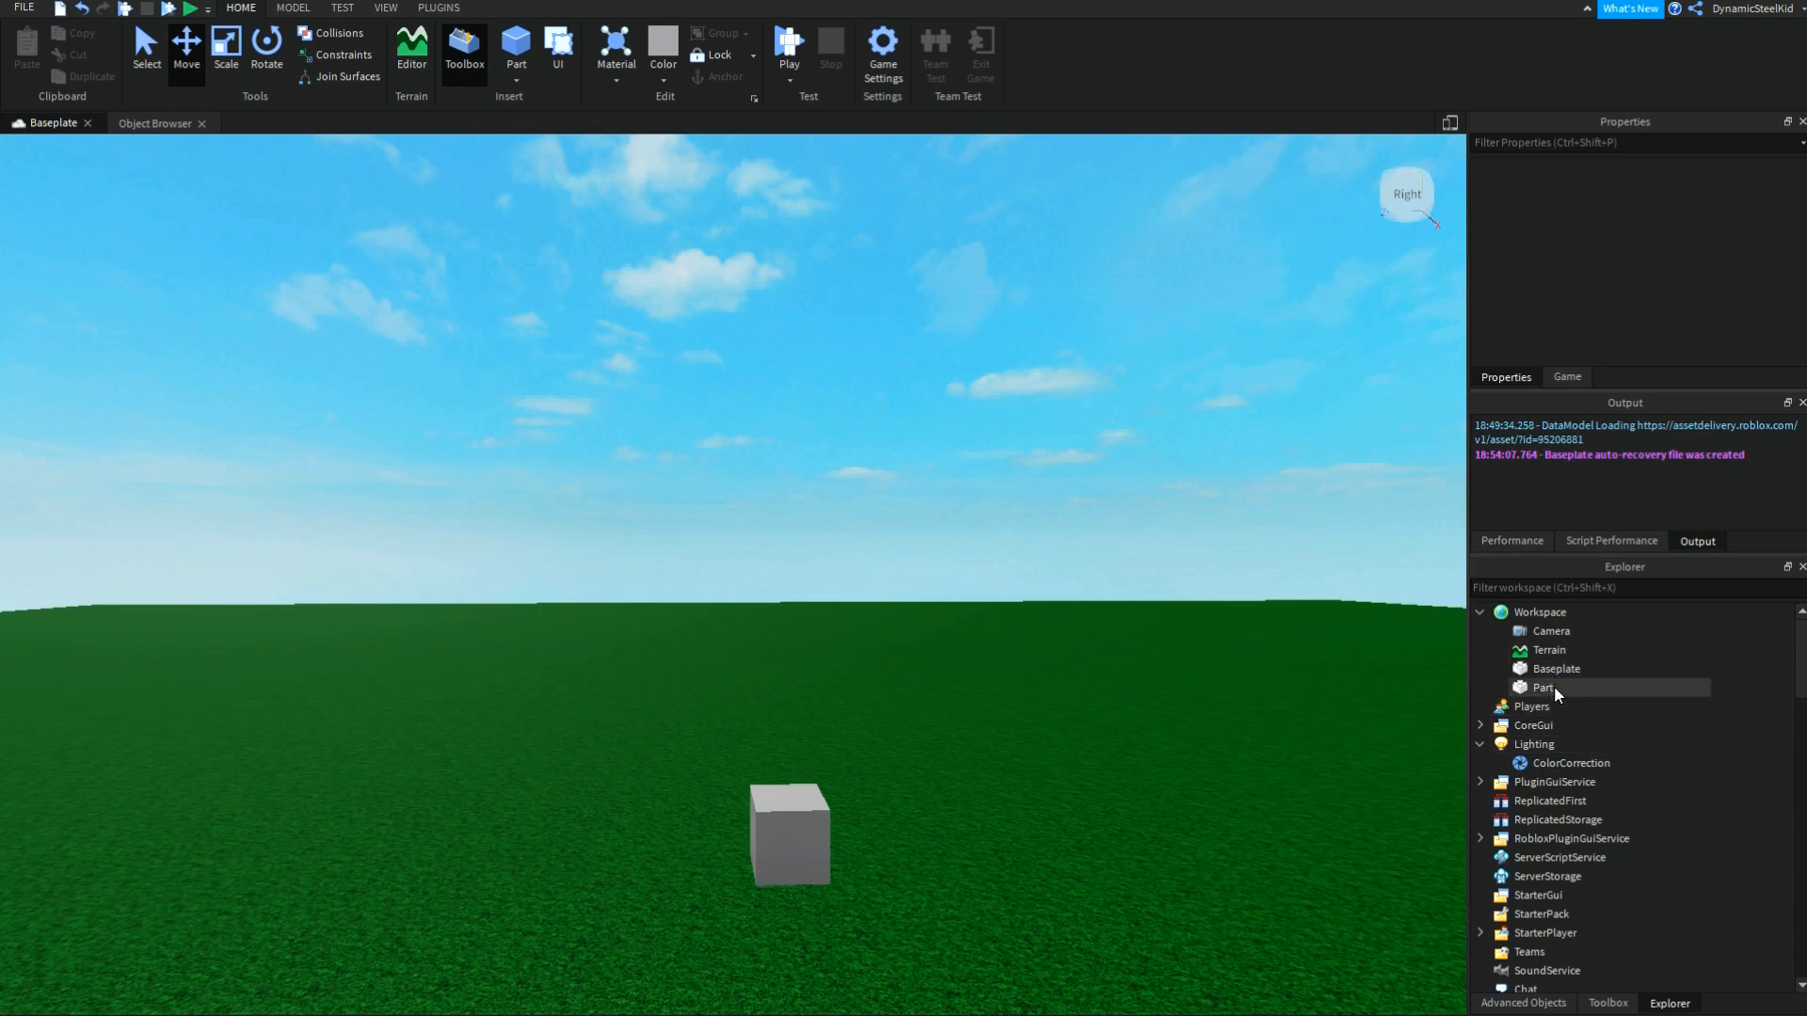
pyautogui.rightClick(1543, 686)
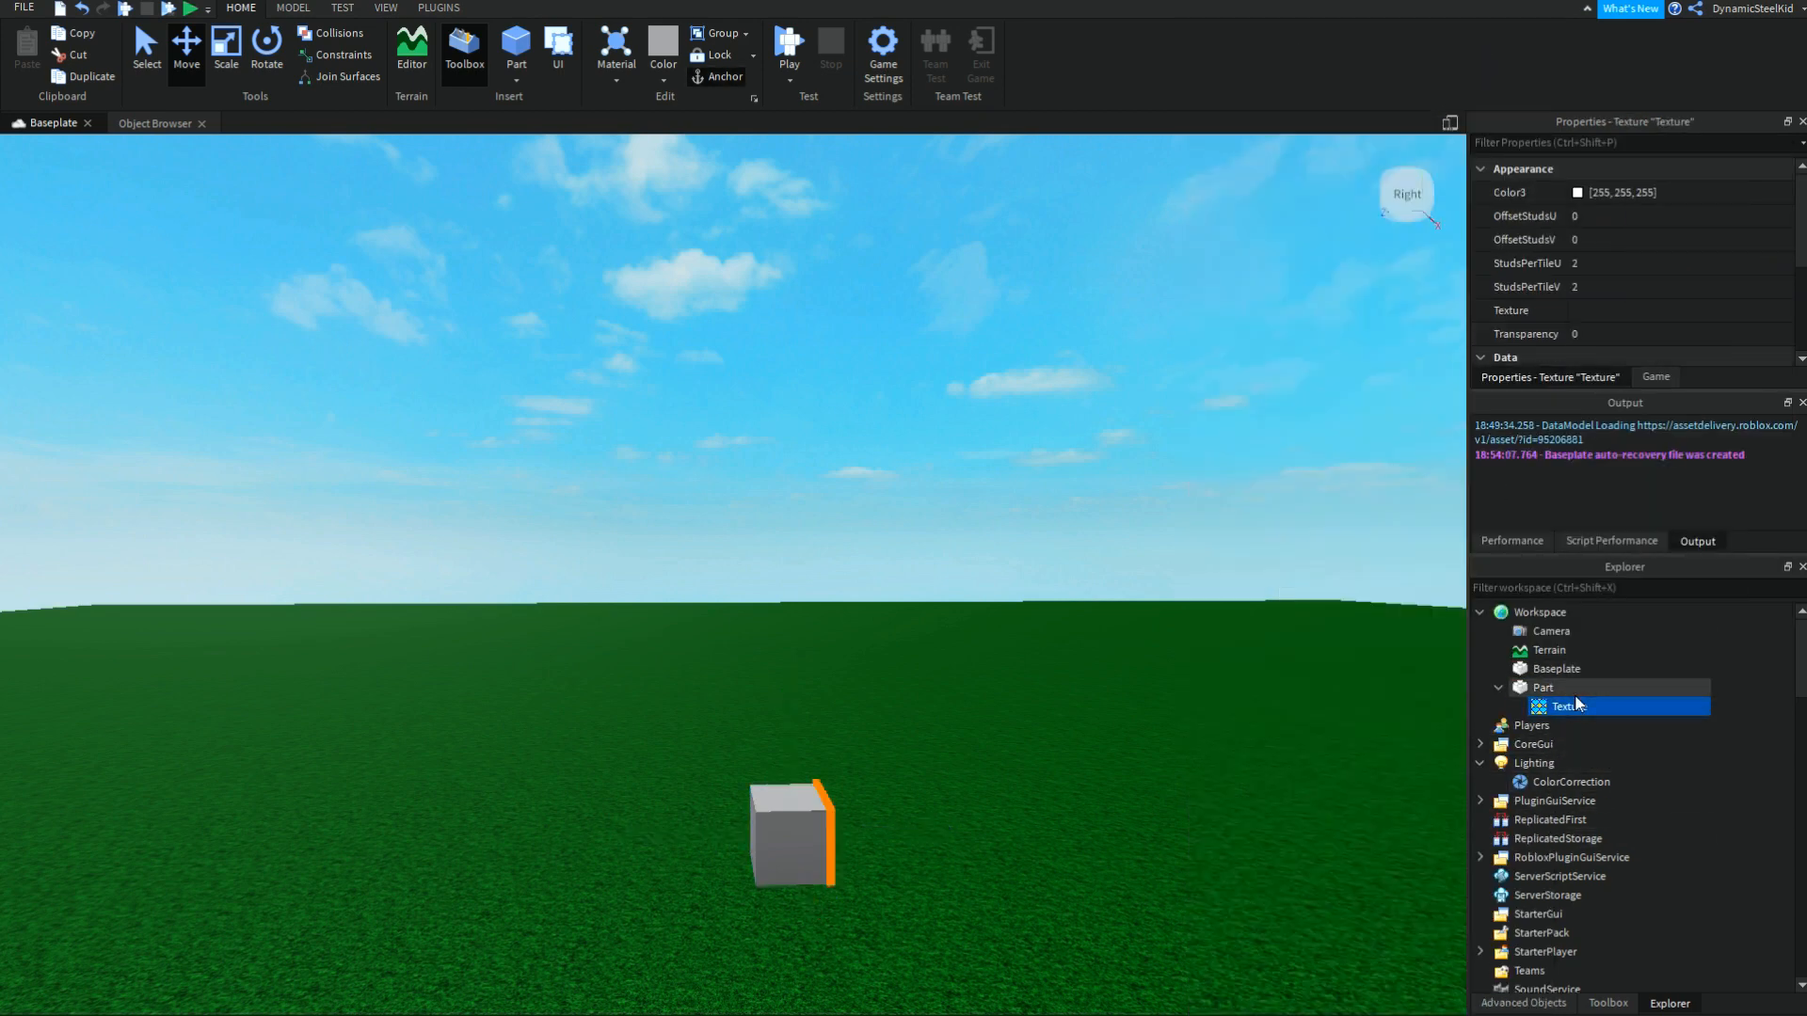
pyautogui.click(1543, 687)
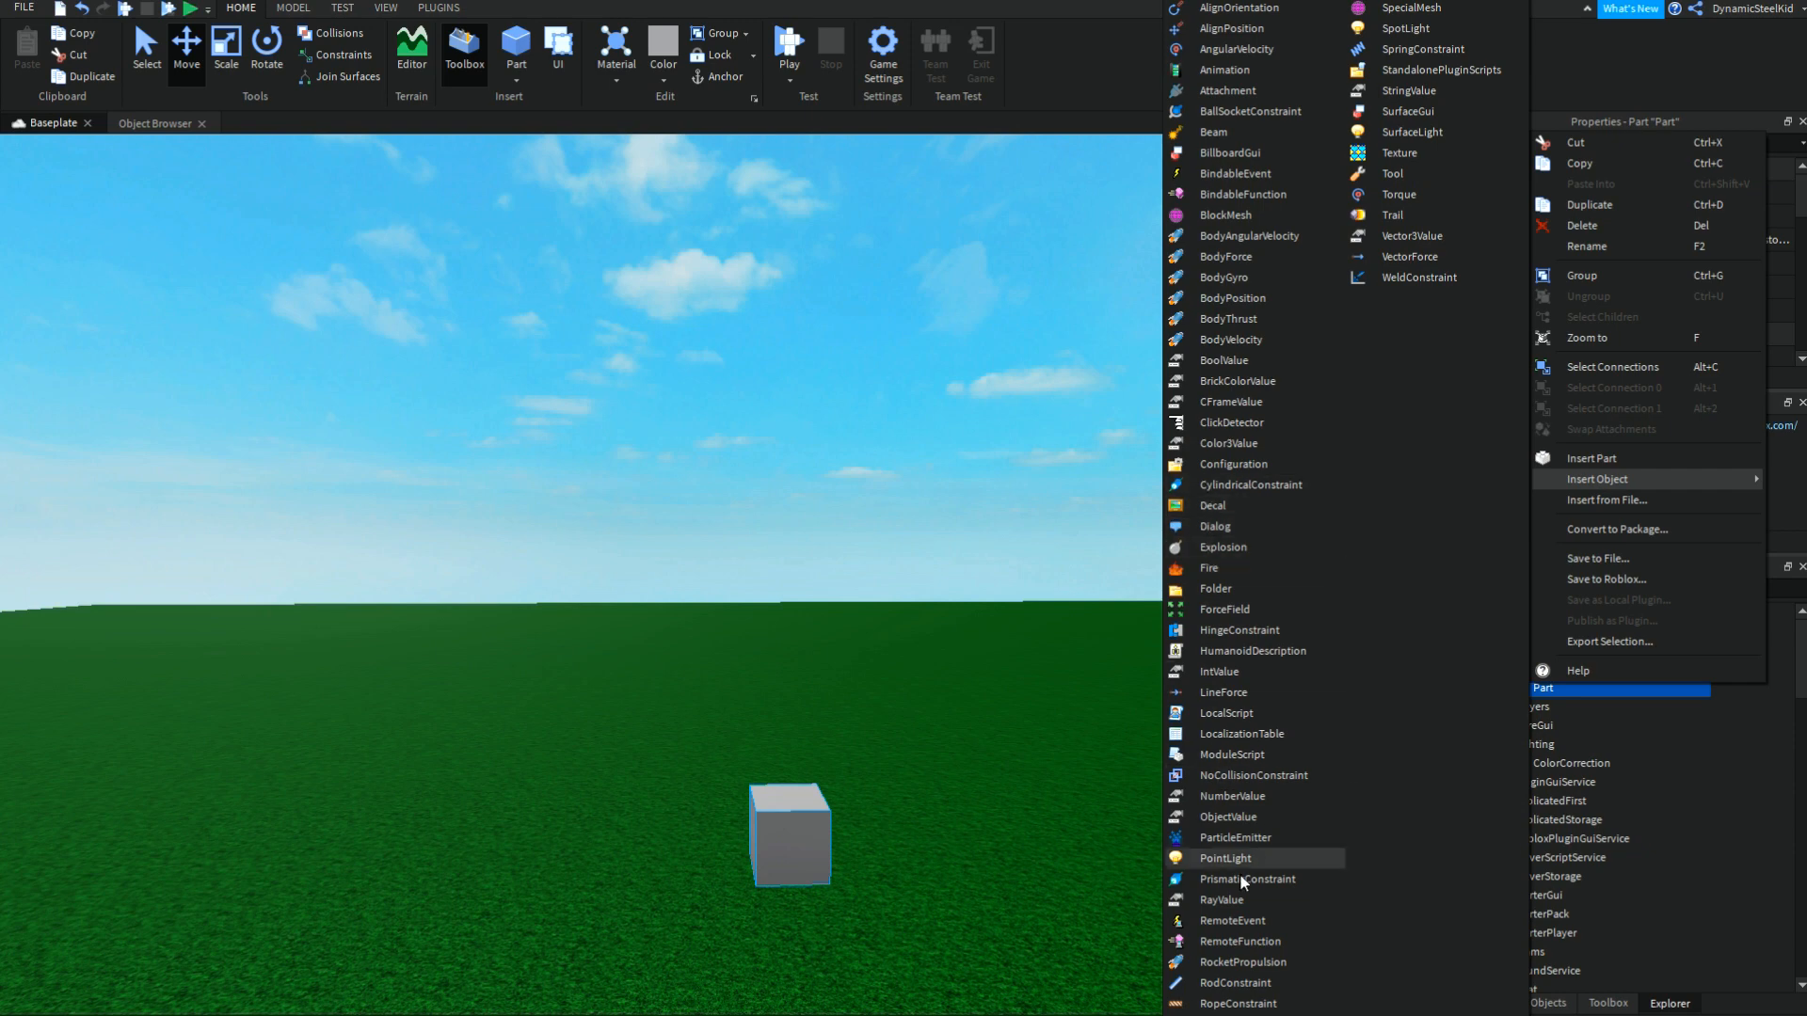
pyautogui.moveTo(1233, 258)
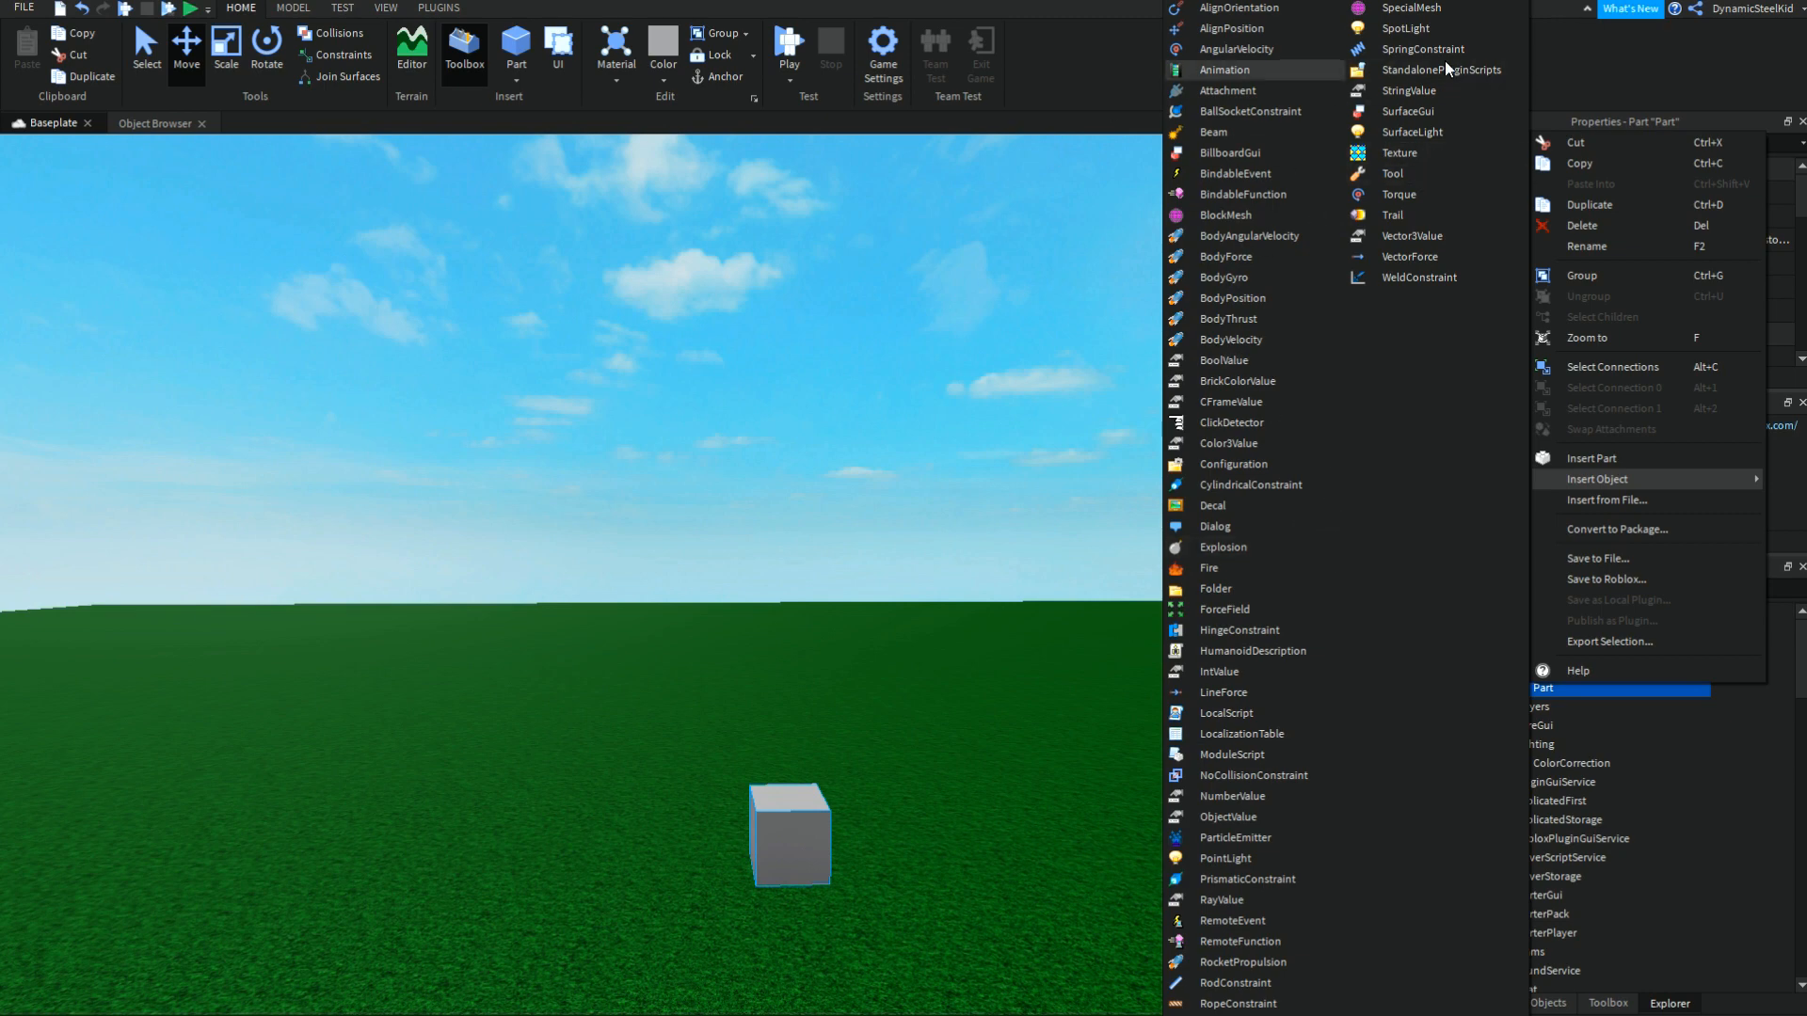
pyautogui.click(1543, 687)
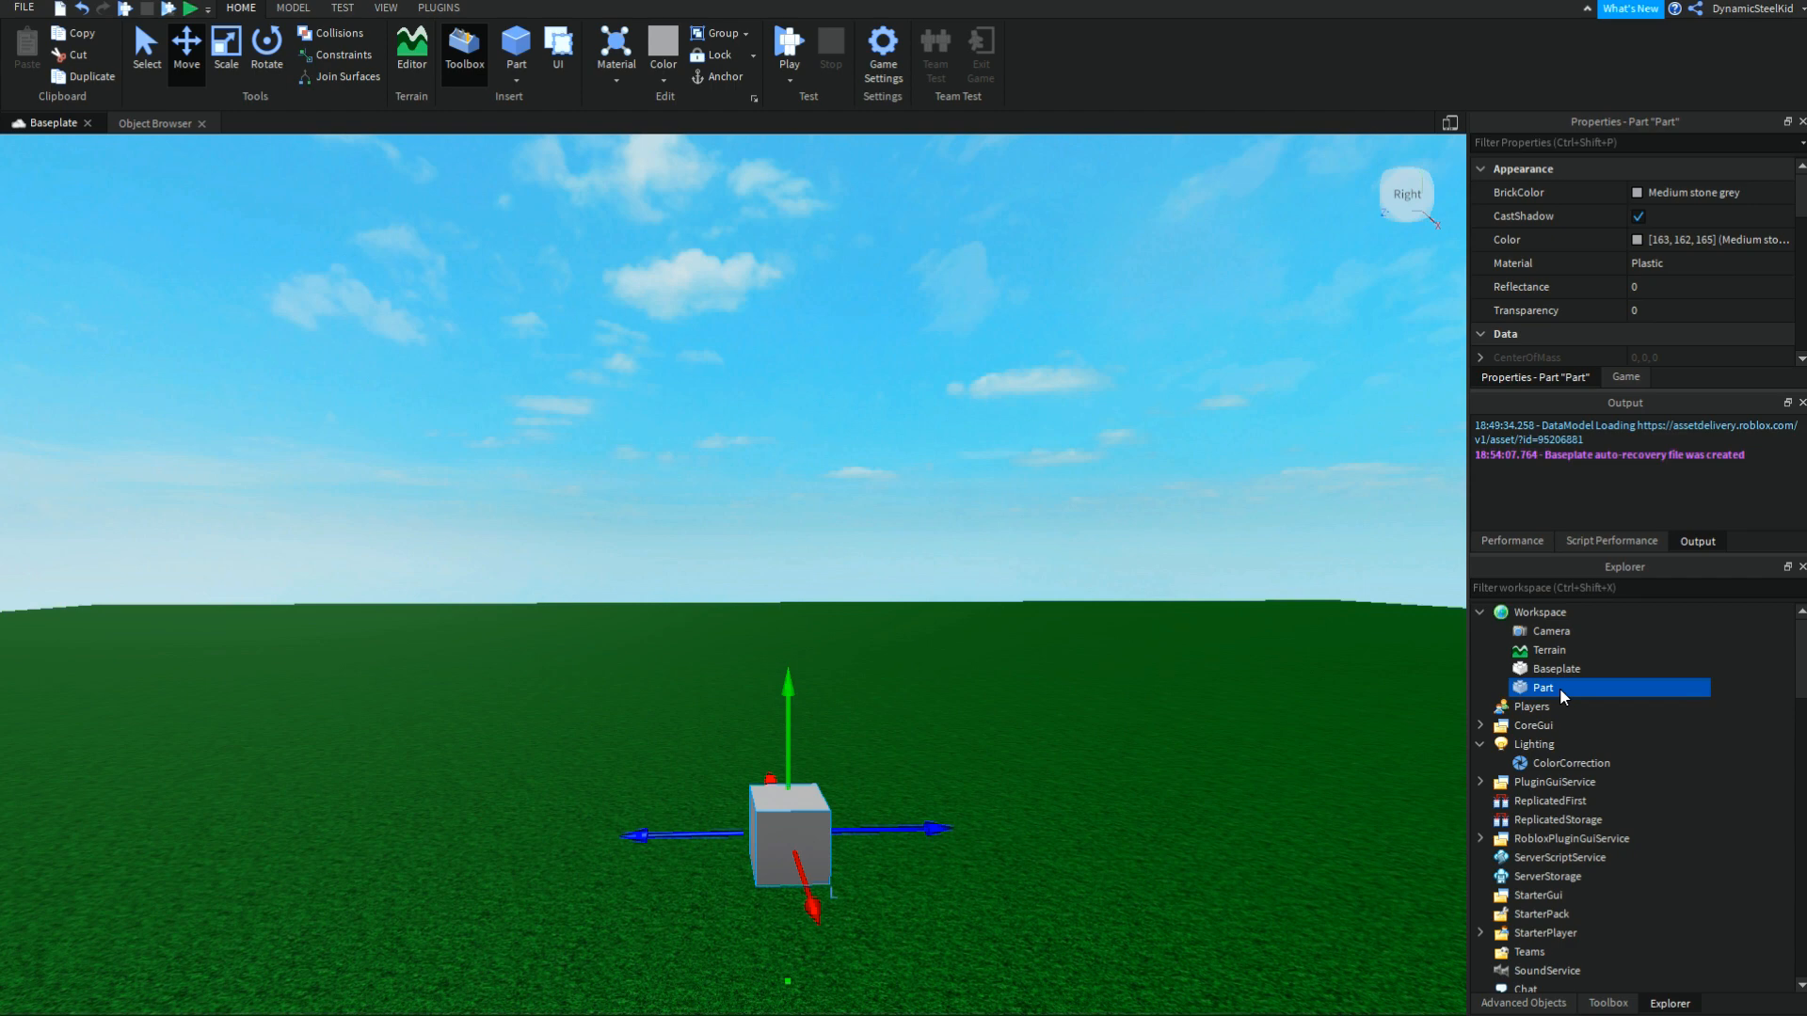
pyautogui.moveTo(1577, 690)
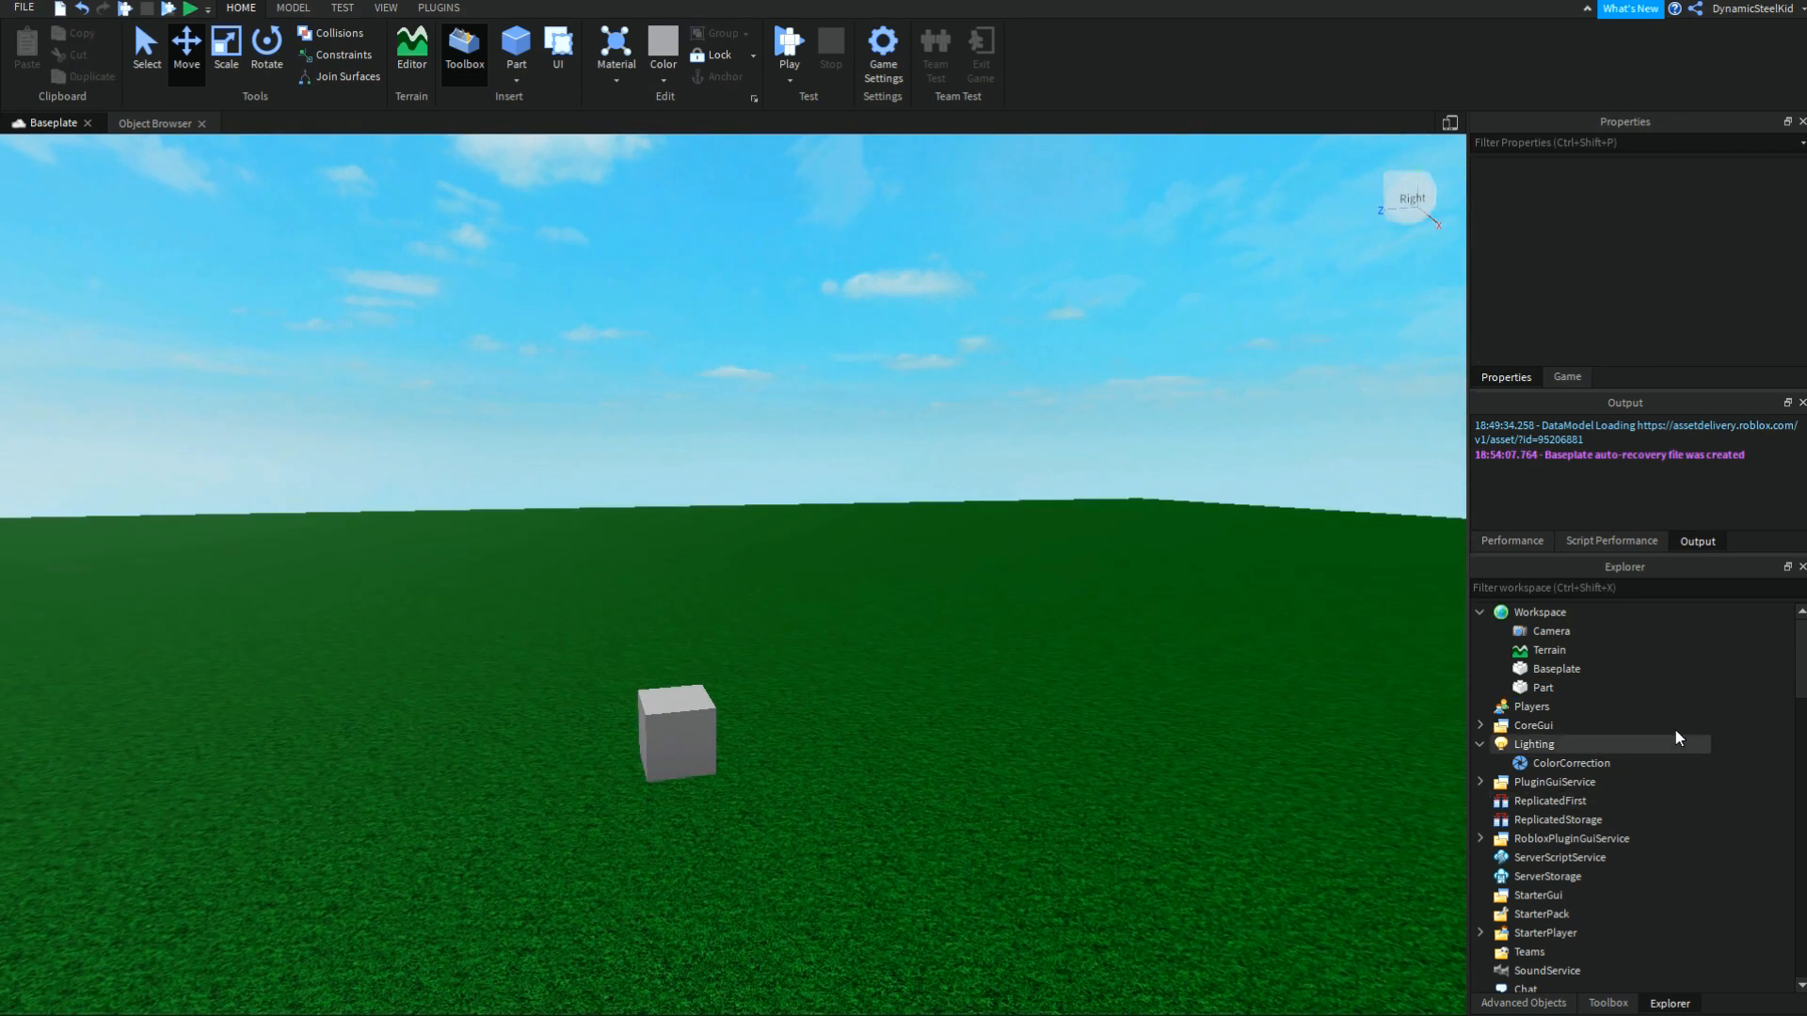
pyautogui.moveTo(1135, 395)
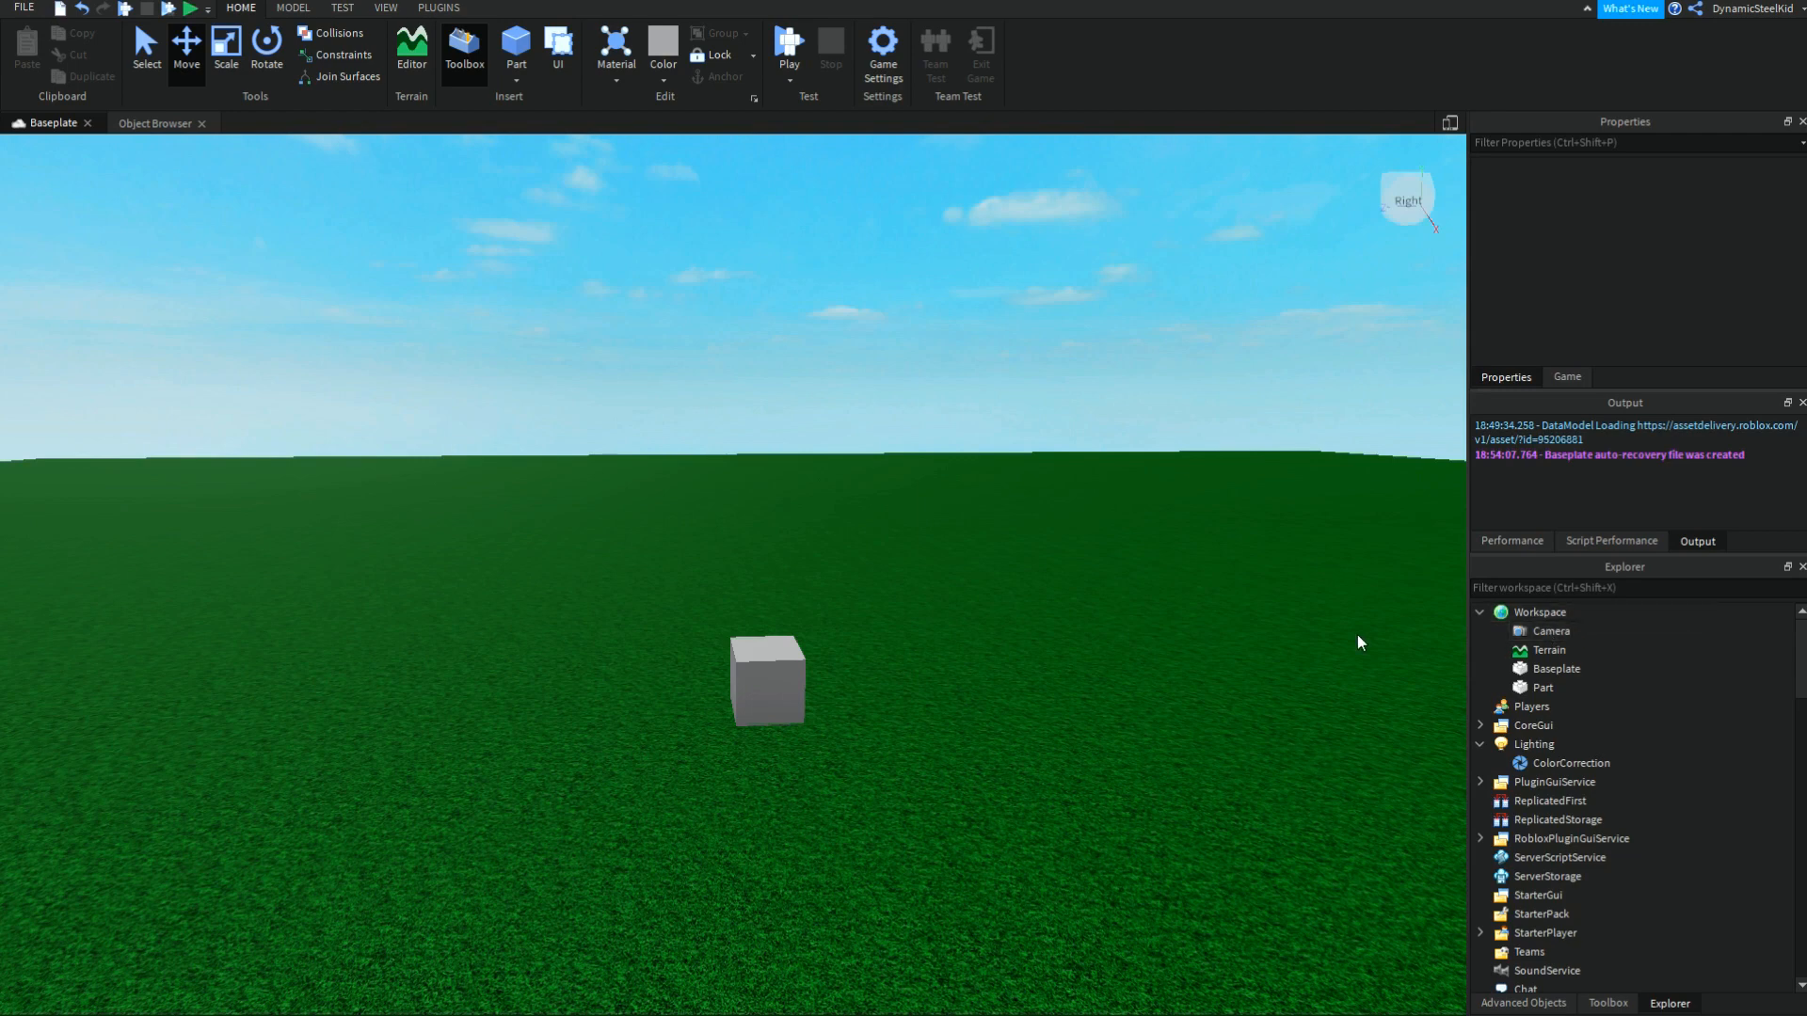
pyautogui.moveTo(998, 425)
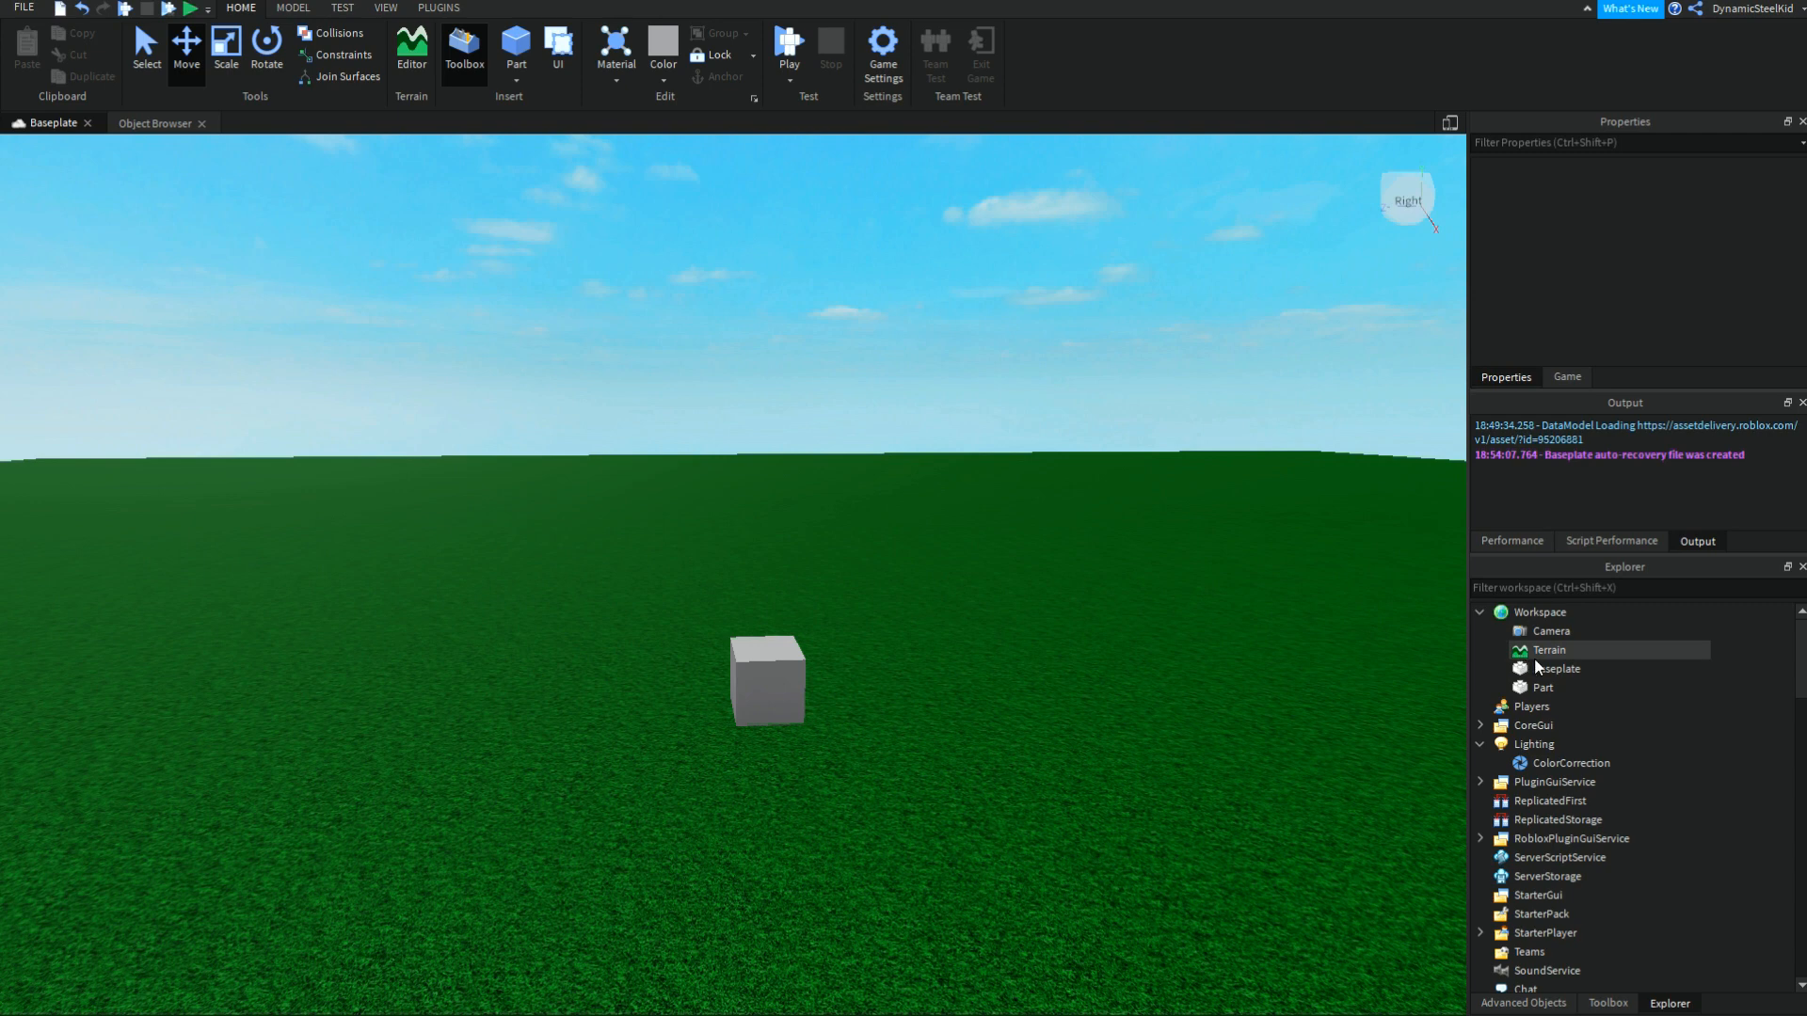
# Step: Select the Baseplate and scroll to its Material property
pyautogui.click(1556, 668)
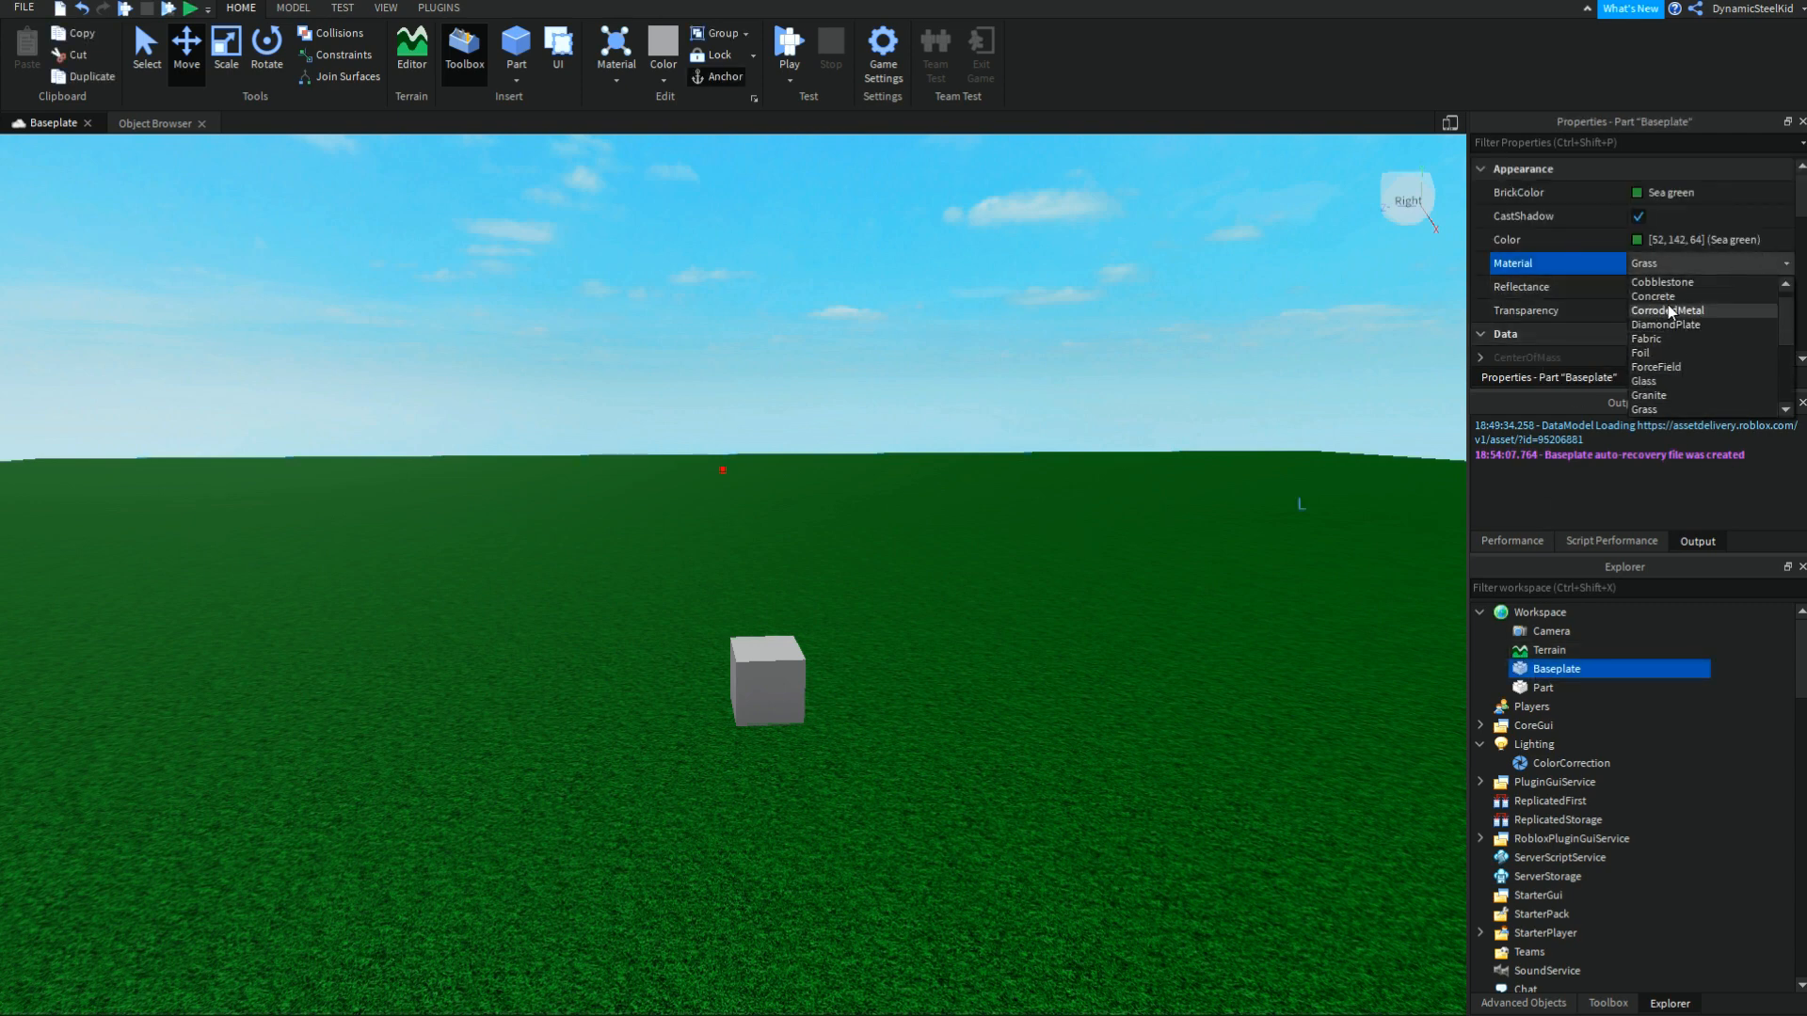
pyautogui.scroll(-3)
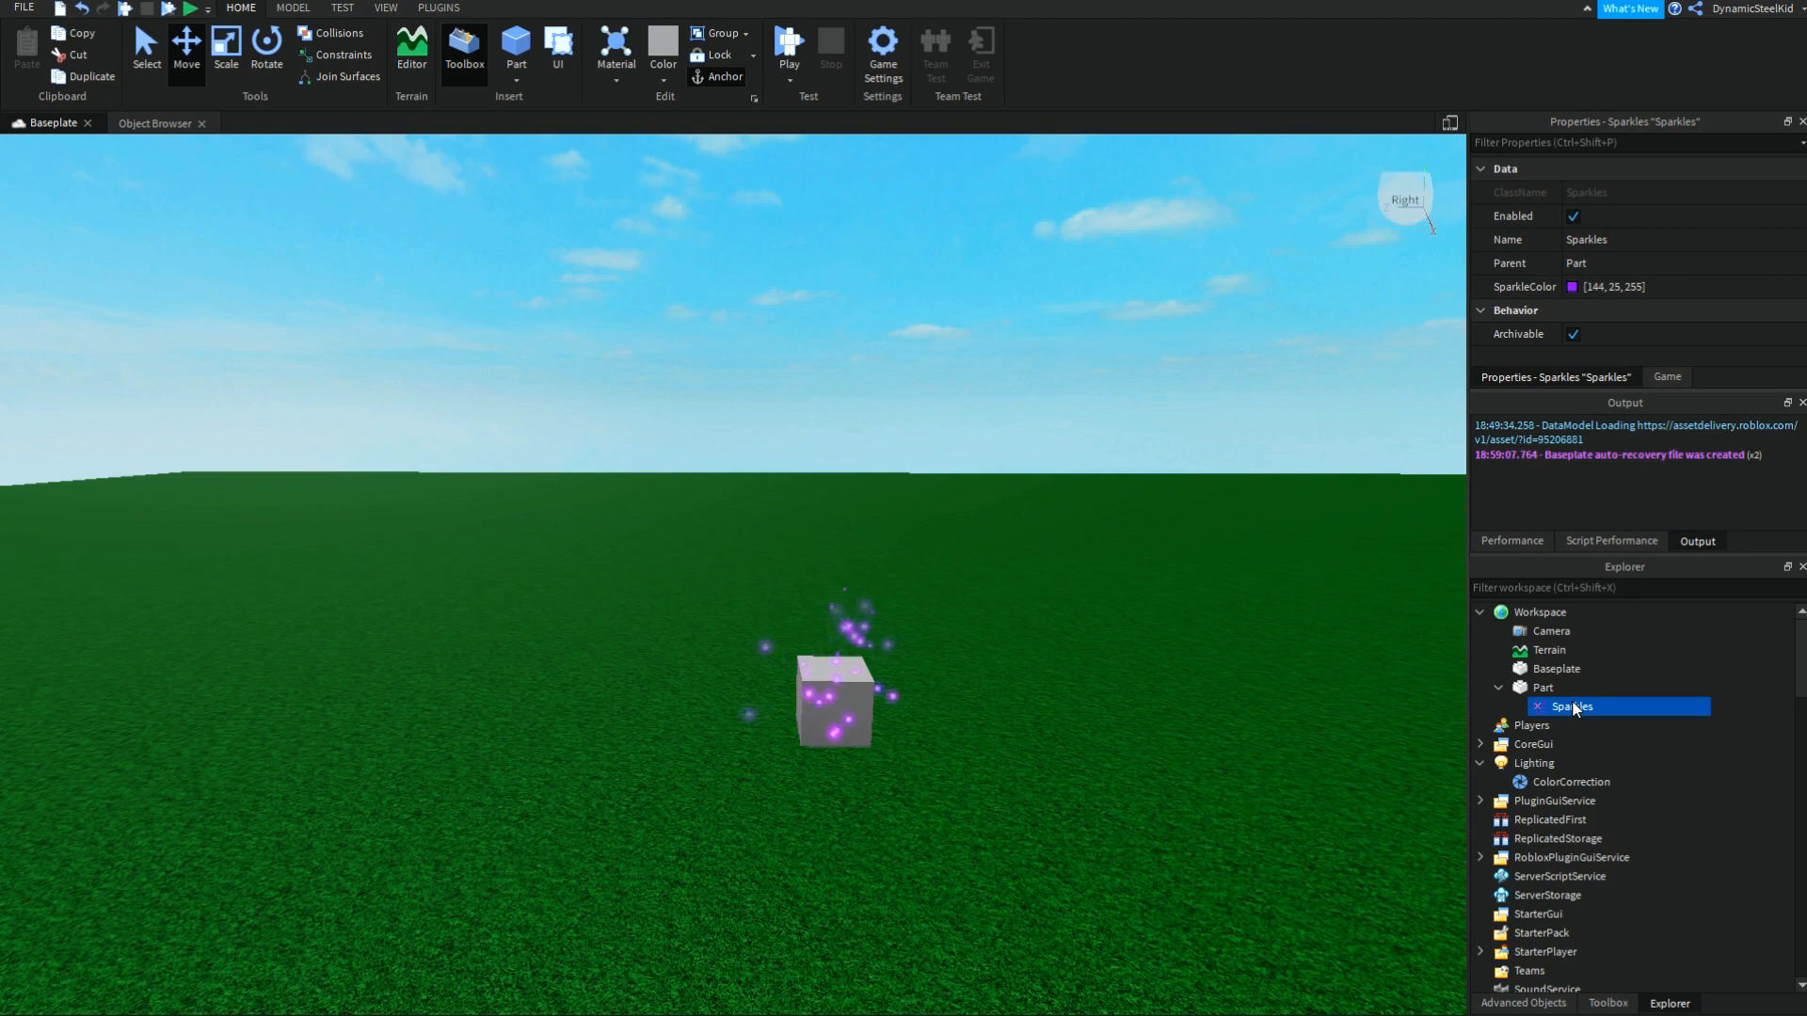
# Step: Insert a ParticleEmitter into the grey Part and review its properties
pyautogui.rightClick(1539, 687)
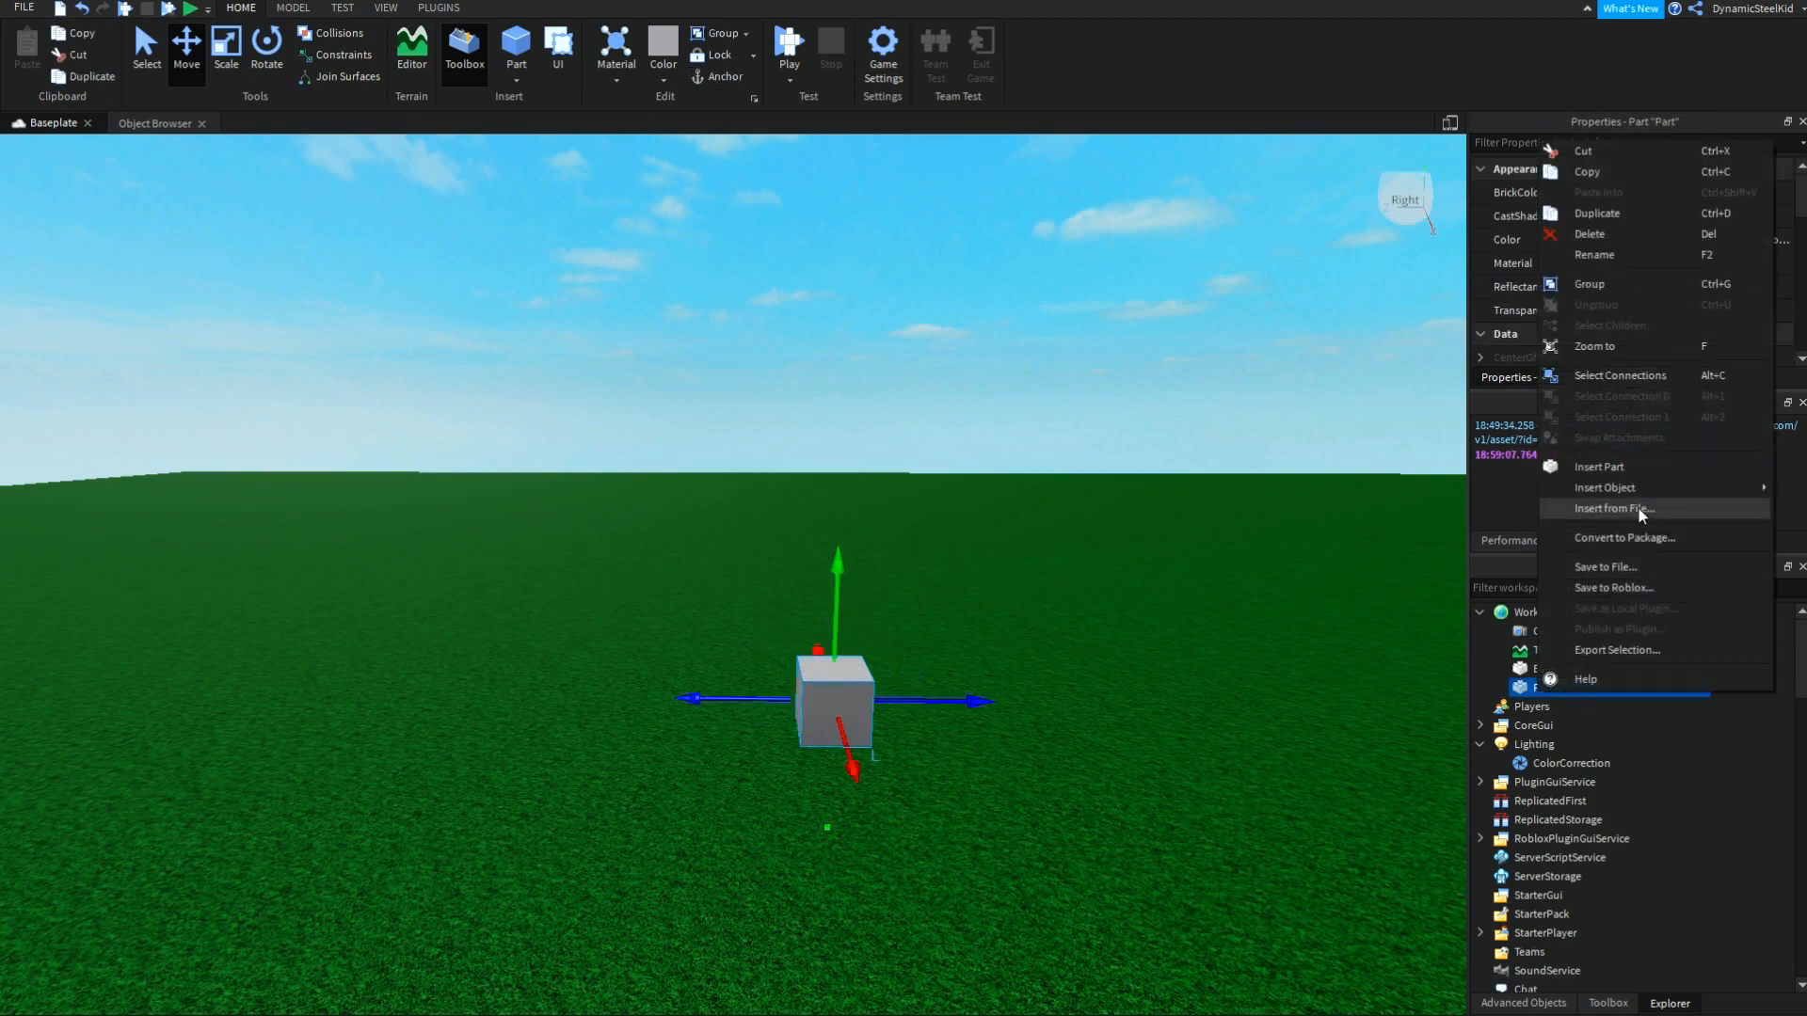
pyautogui.moveTo(1603, 487)
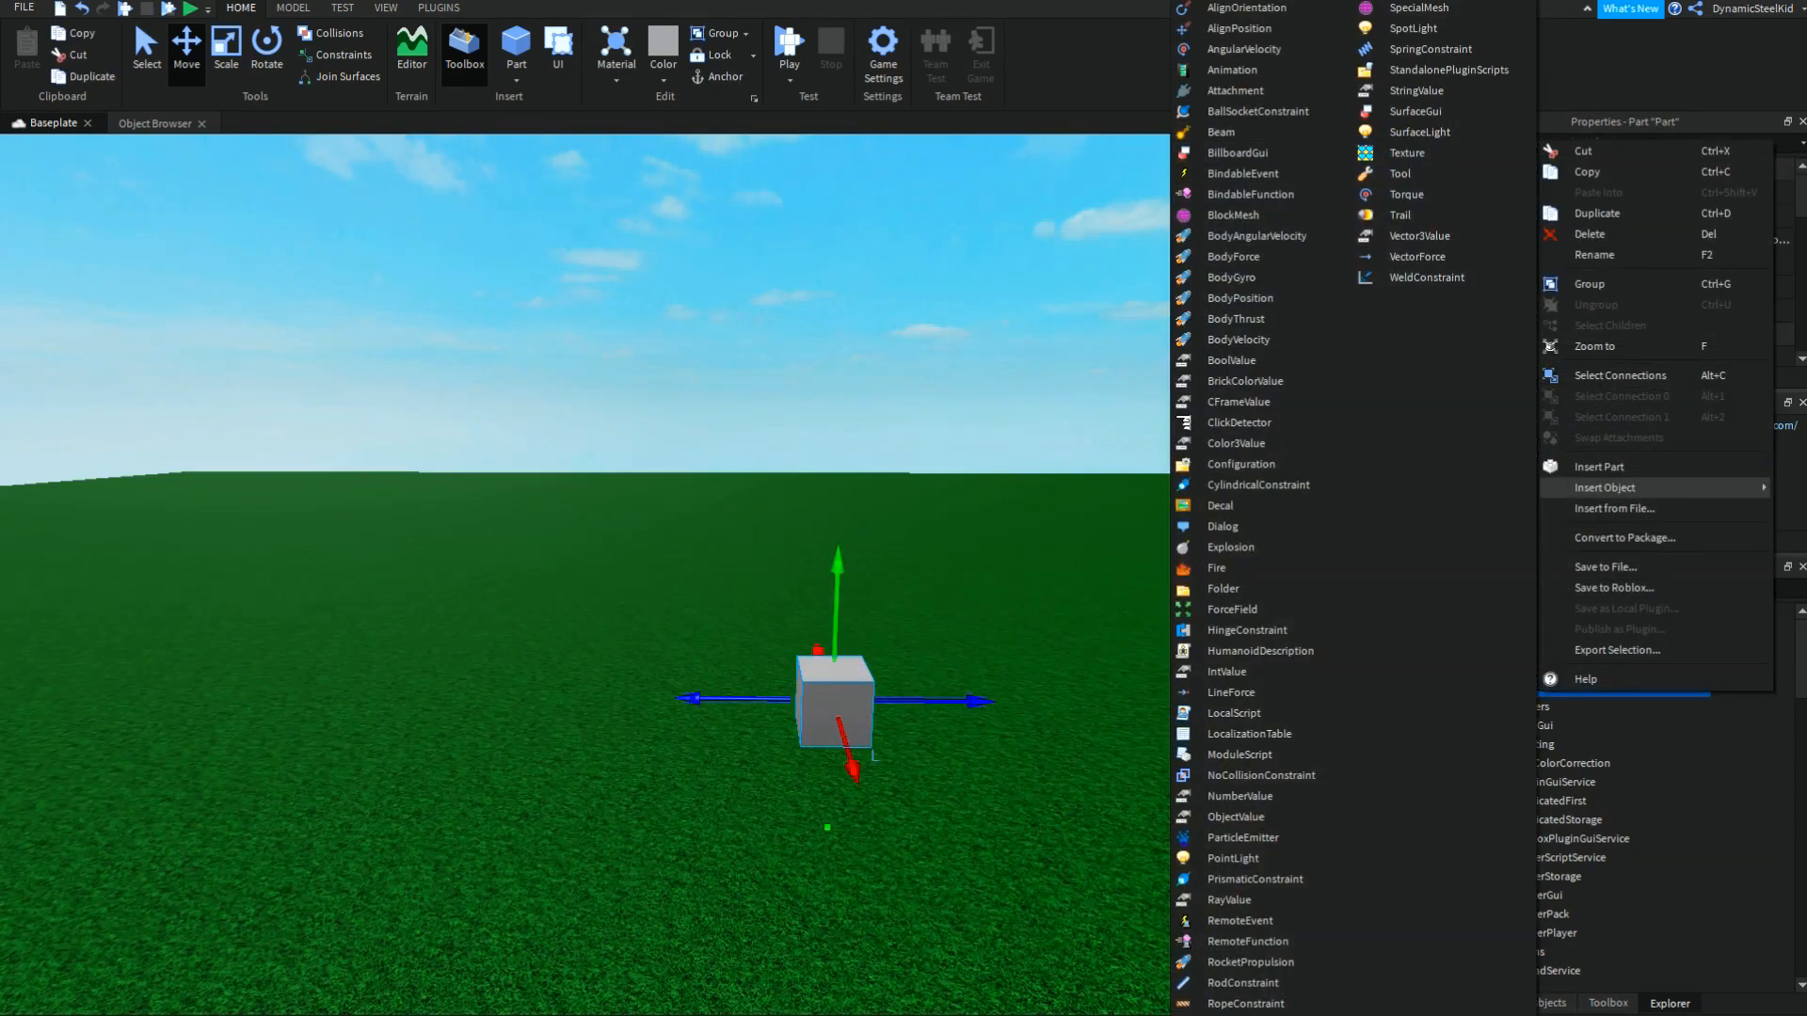
pyautogui.click(1242, 837)
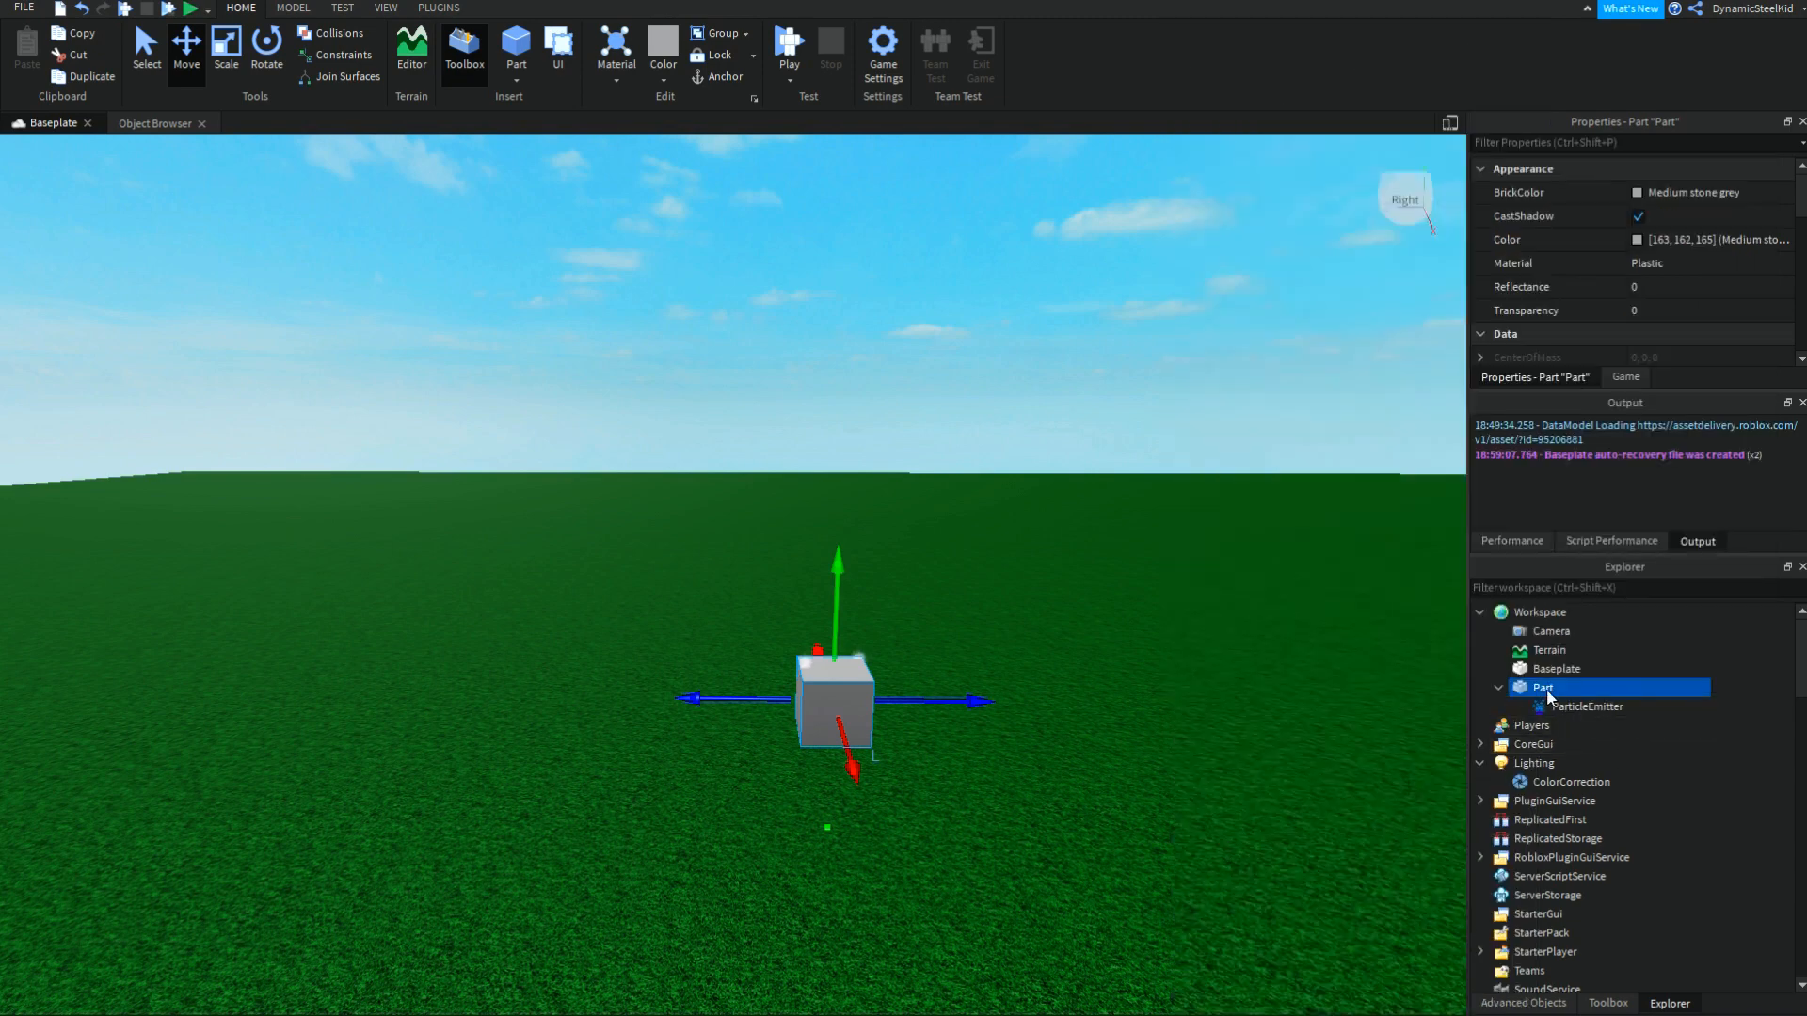
pyautogui.click(1584, 706)
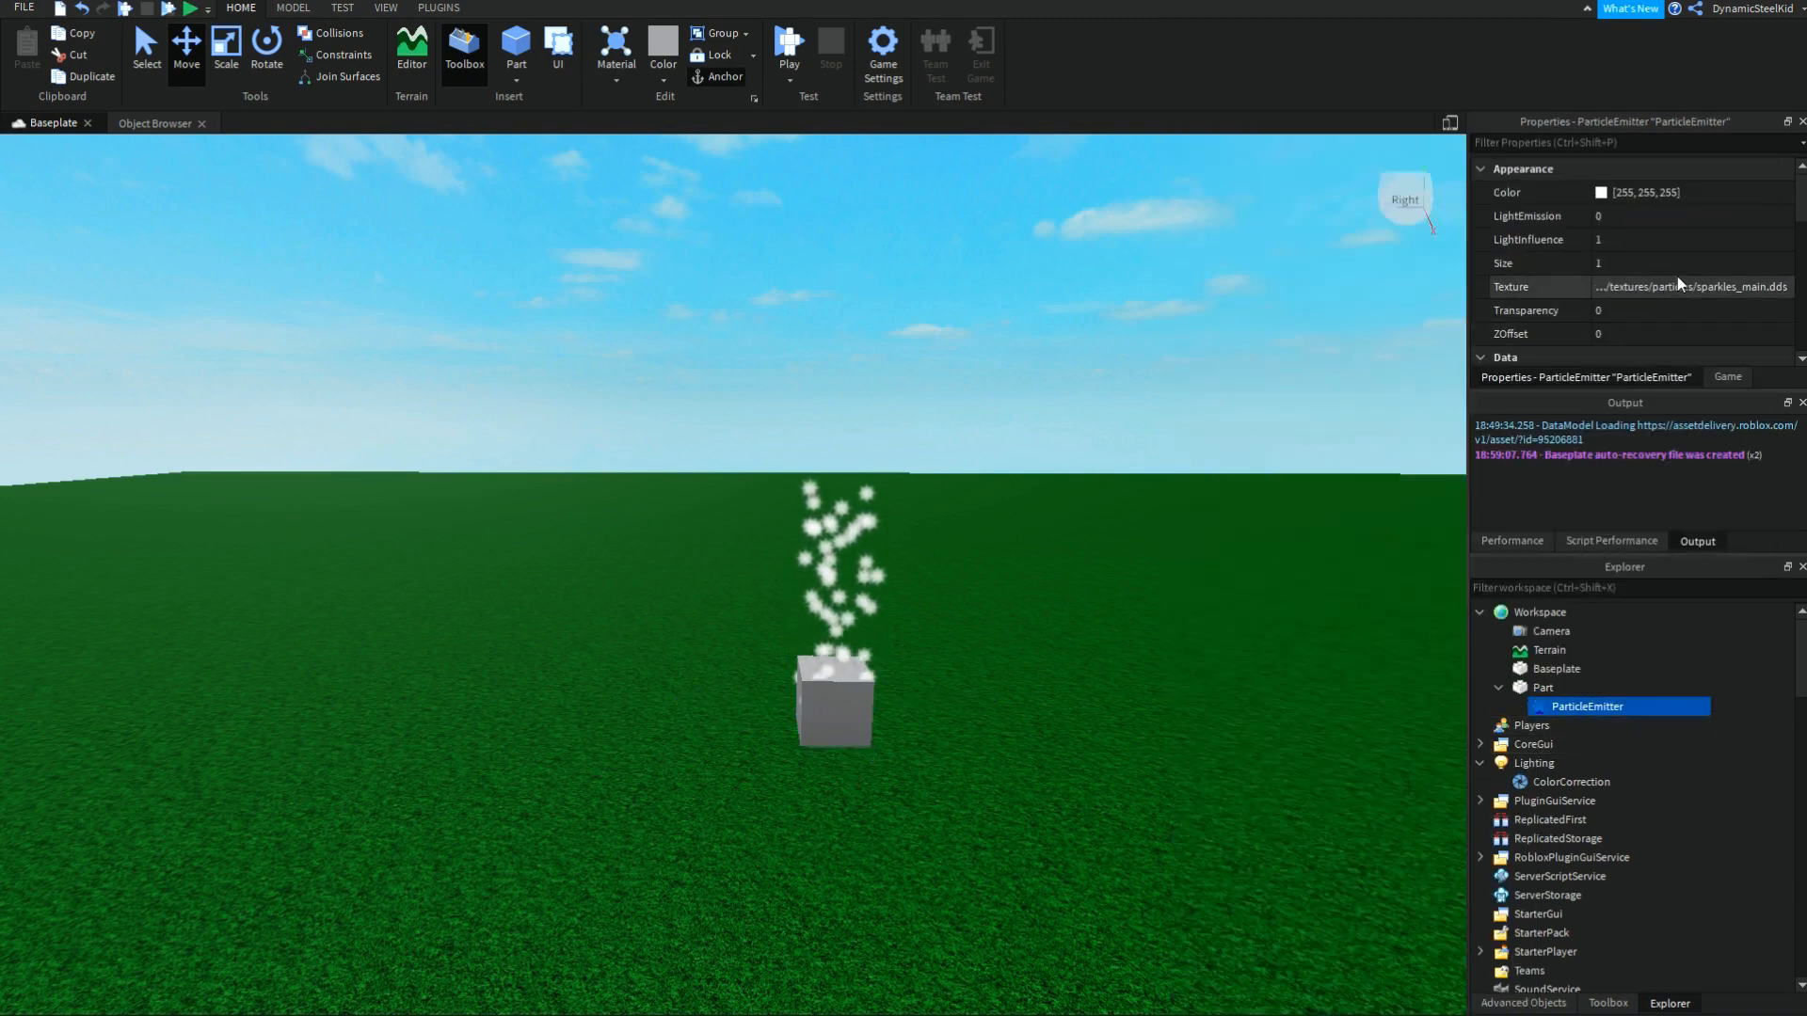
pyautogui.scroll(-3)
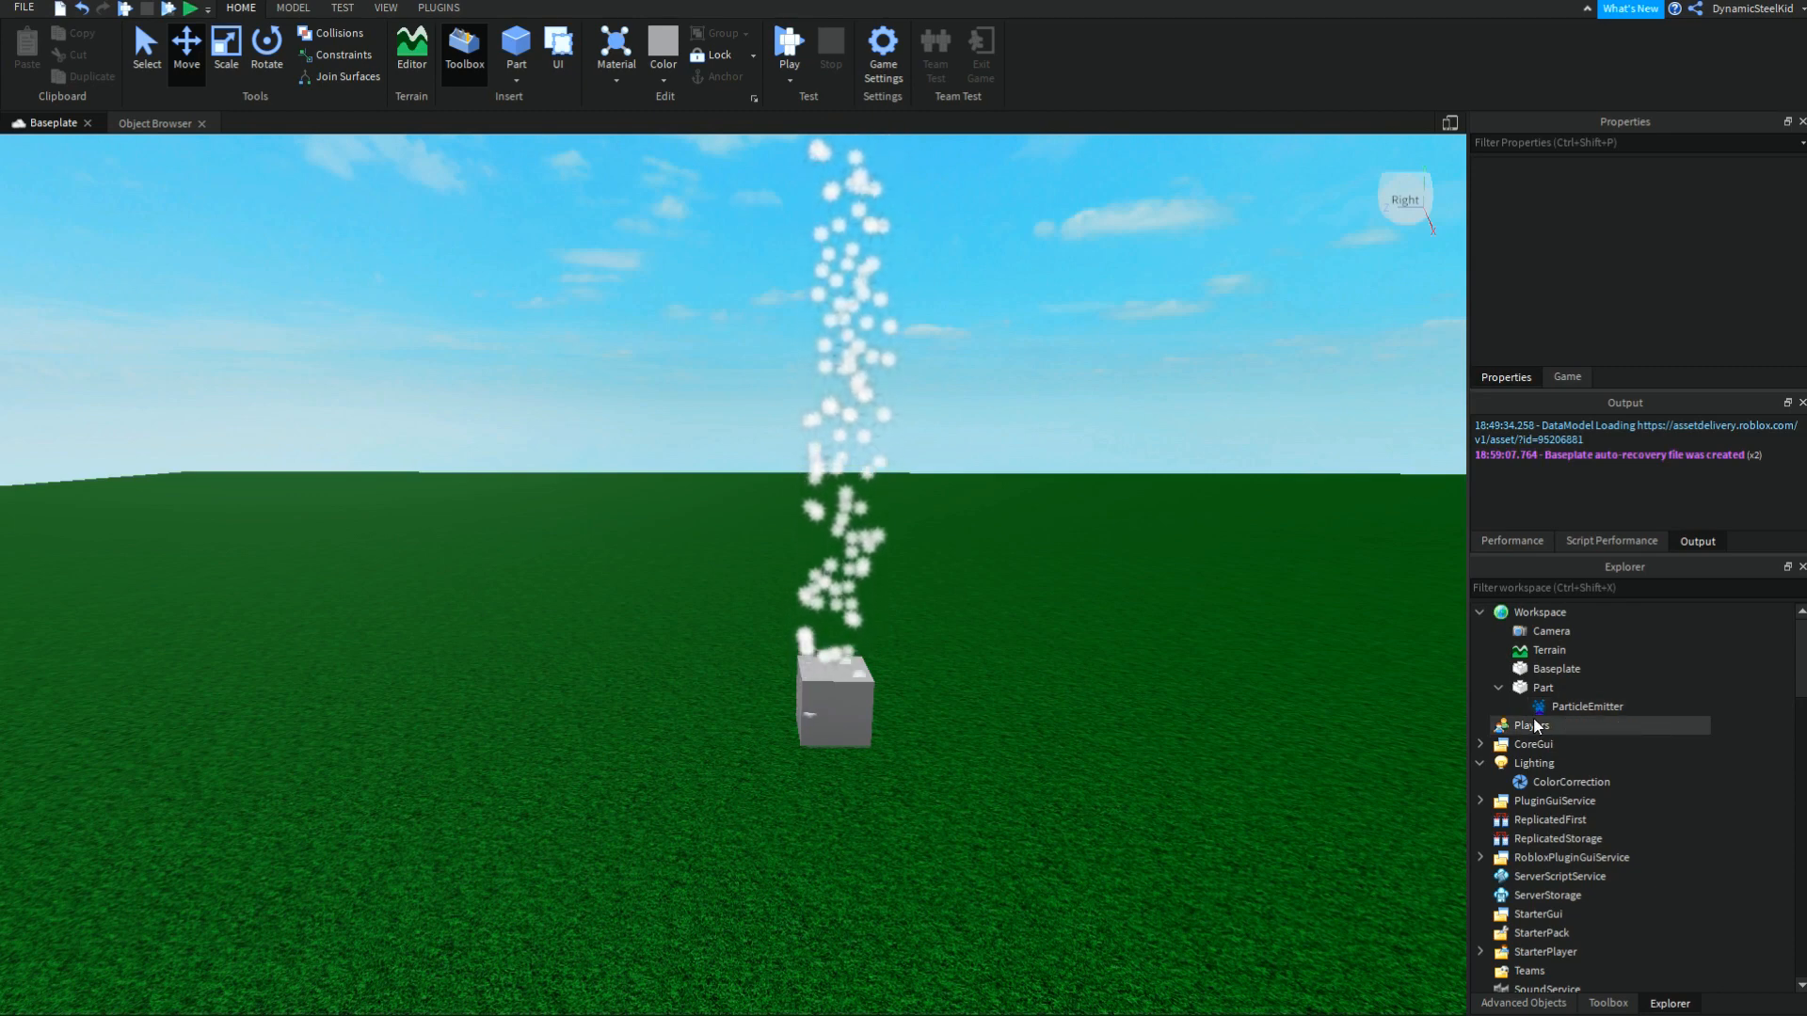
# Step: Select the ParticleEmitter and scroll through its properties before removing it
pyautogui.click(1585, 705)
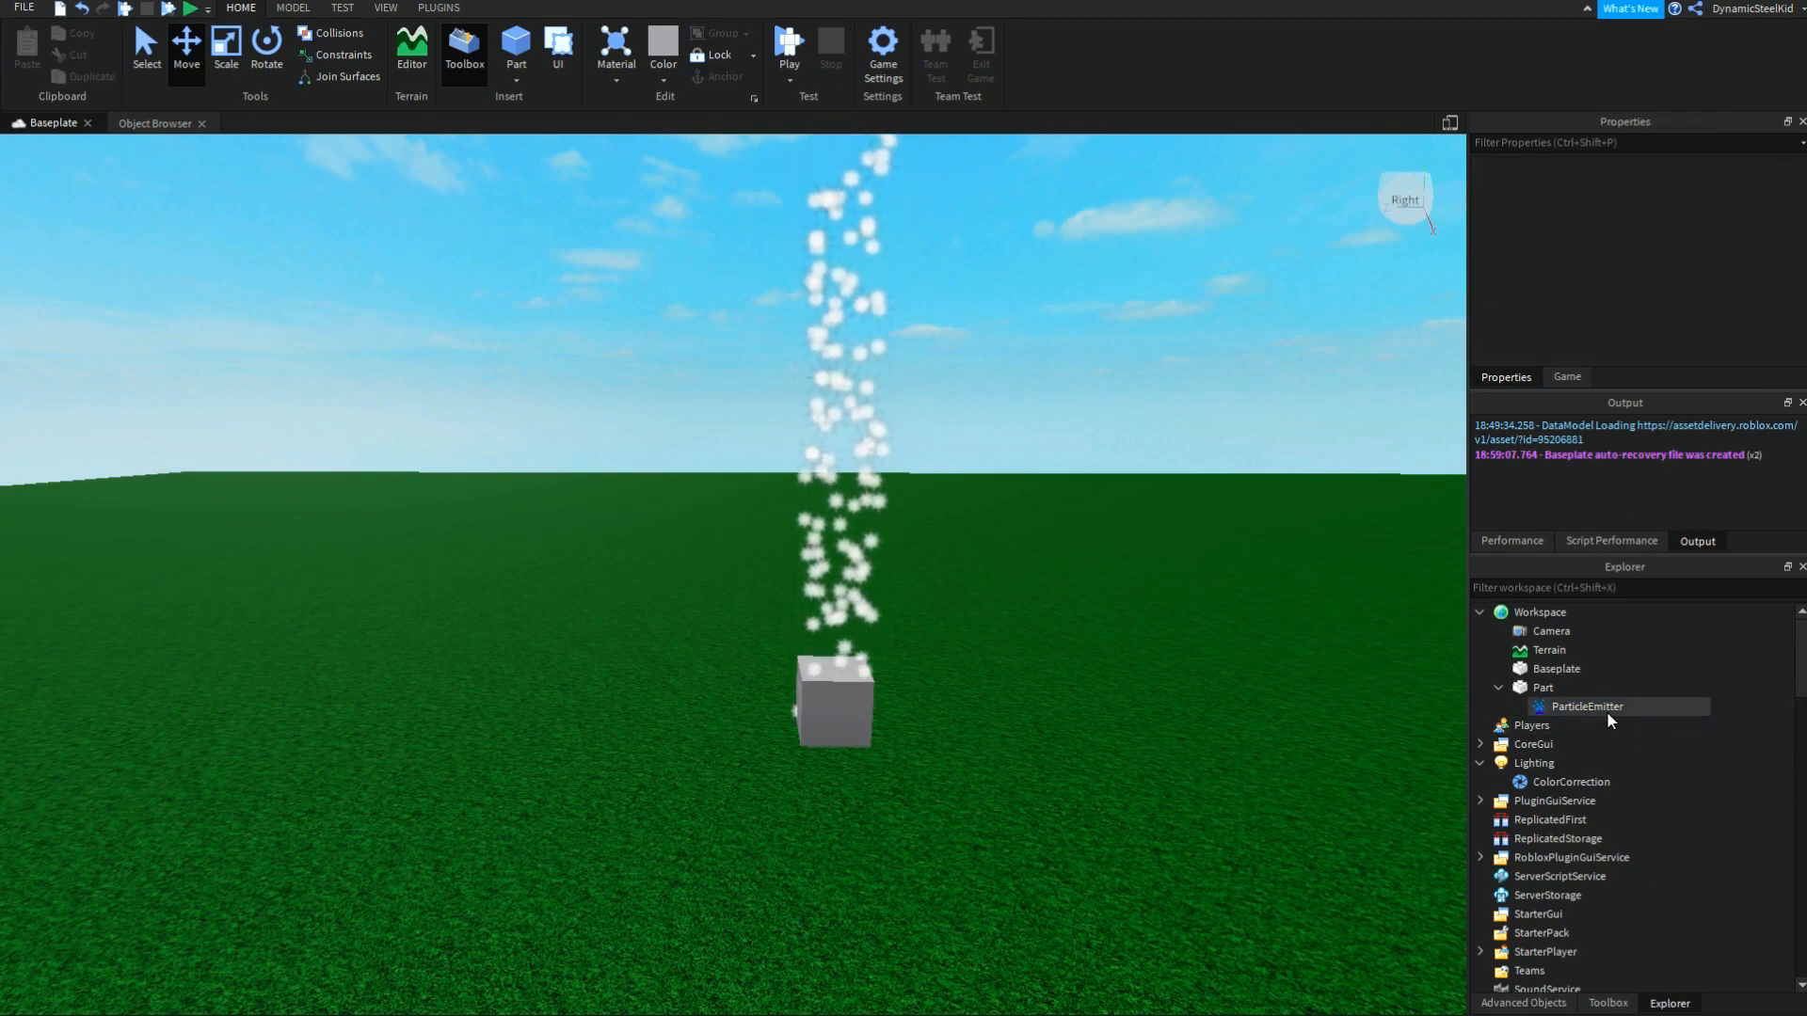
pyautogui.click(1589, 706)
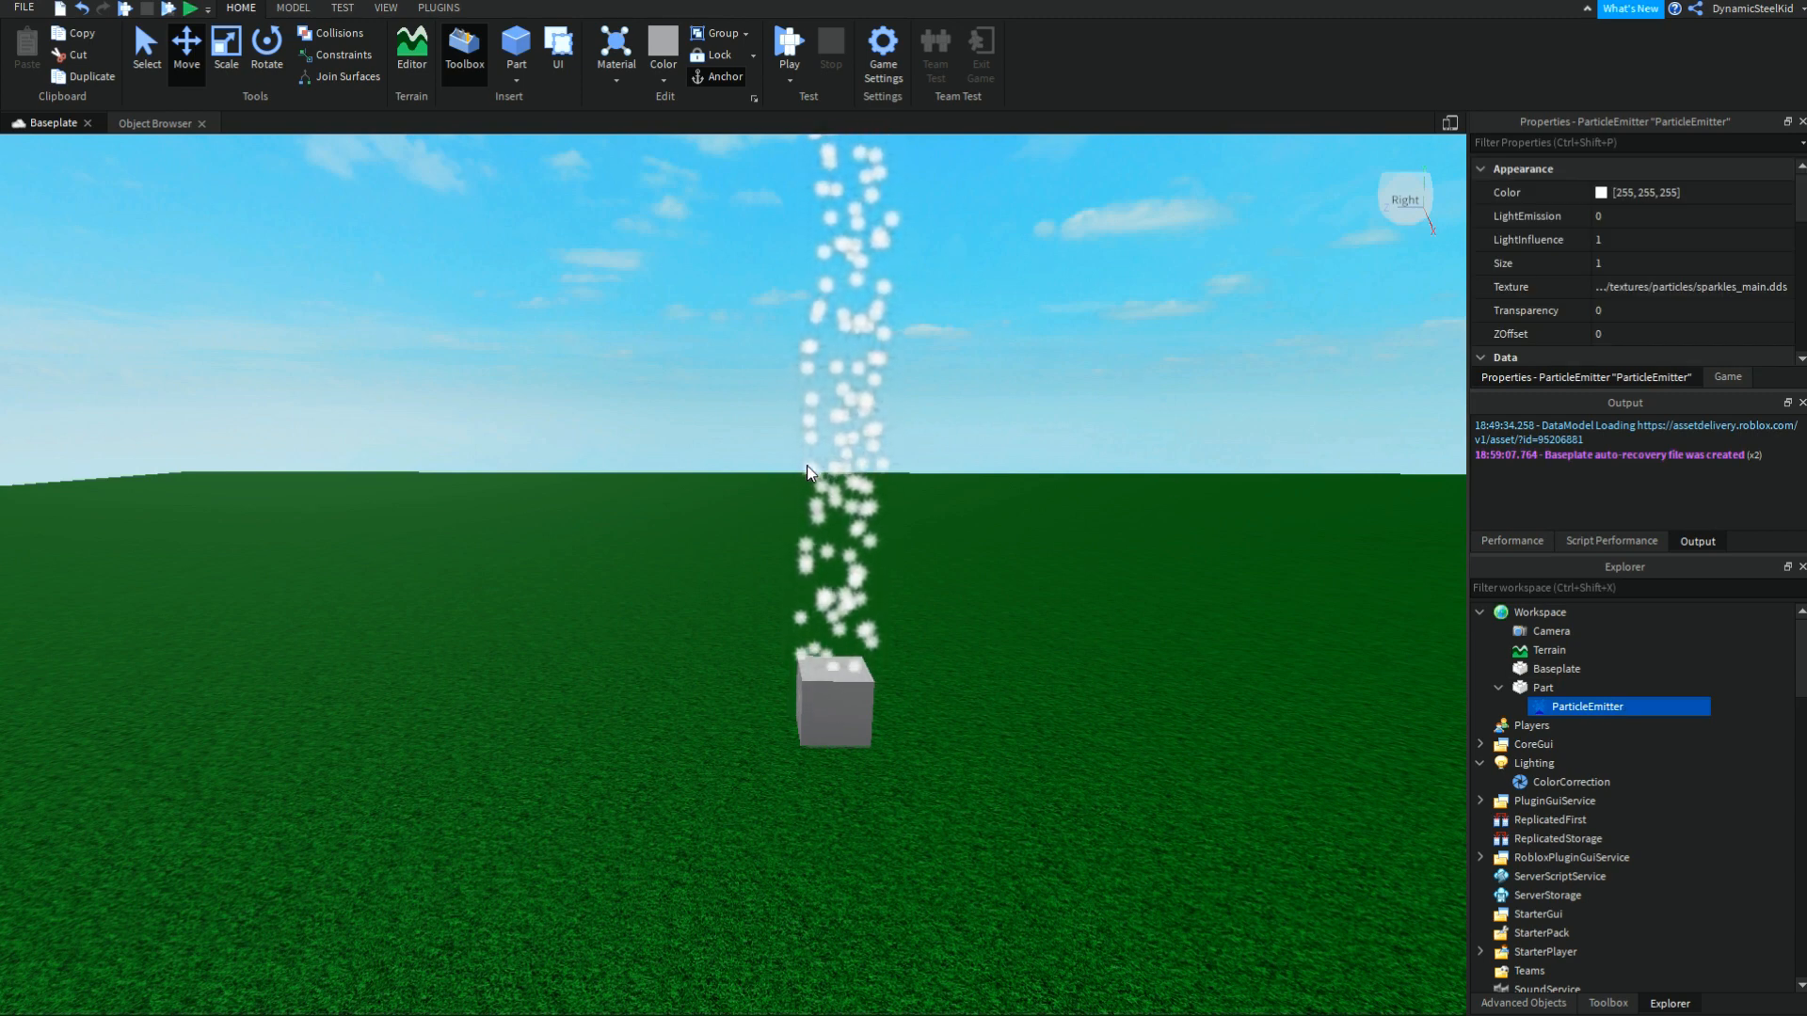
pyautogui.moveTo(1586, 738)
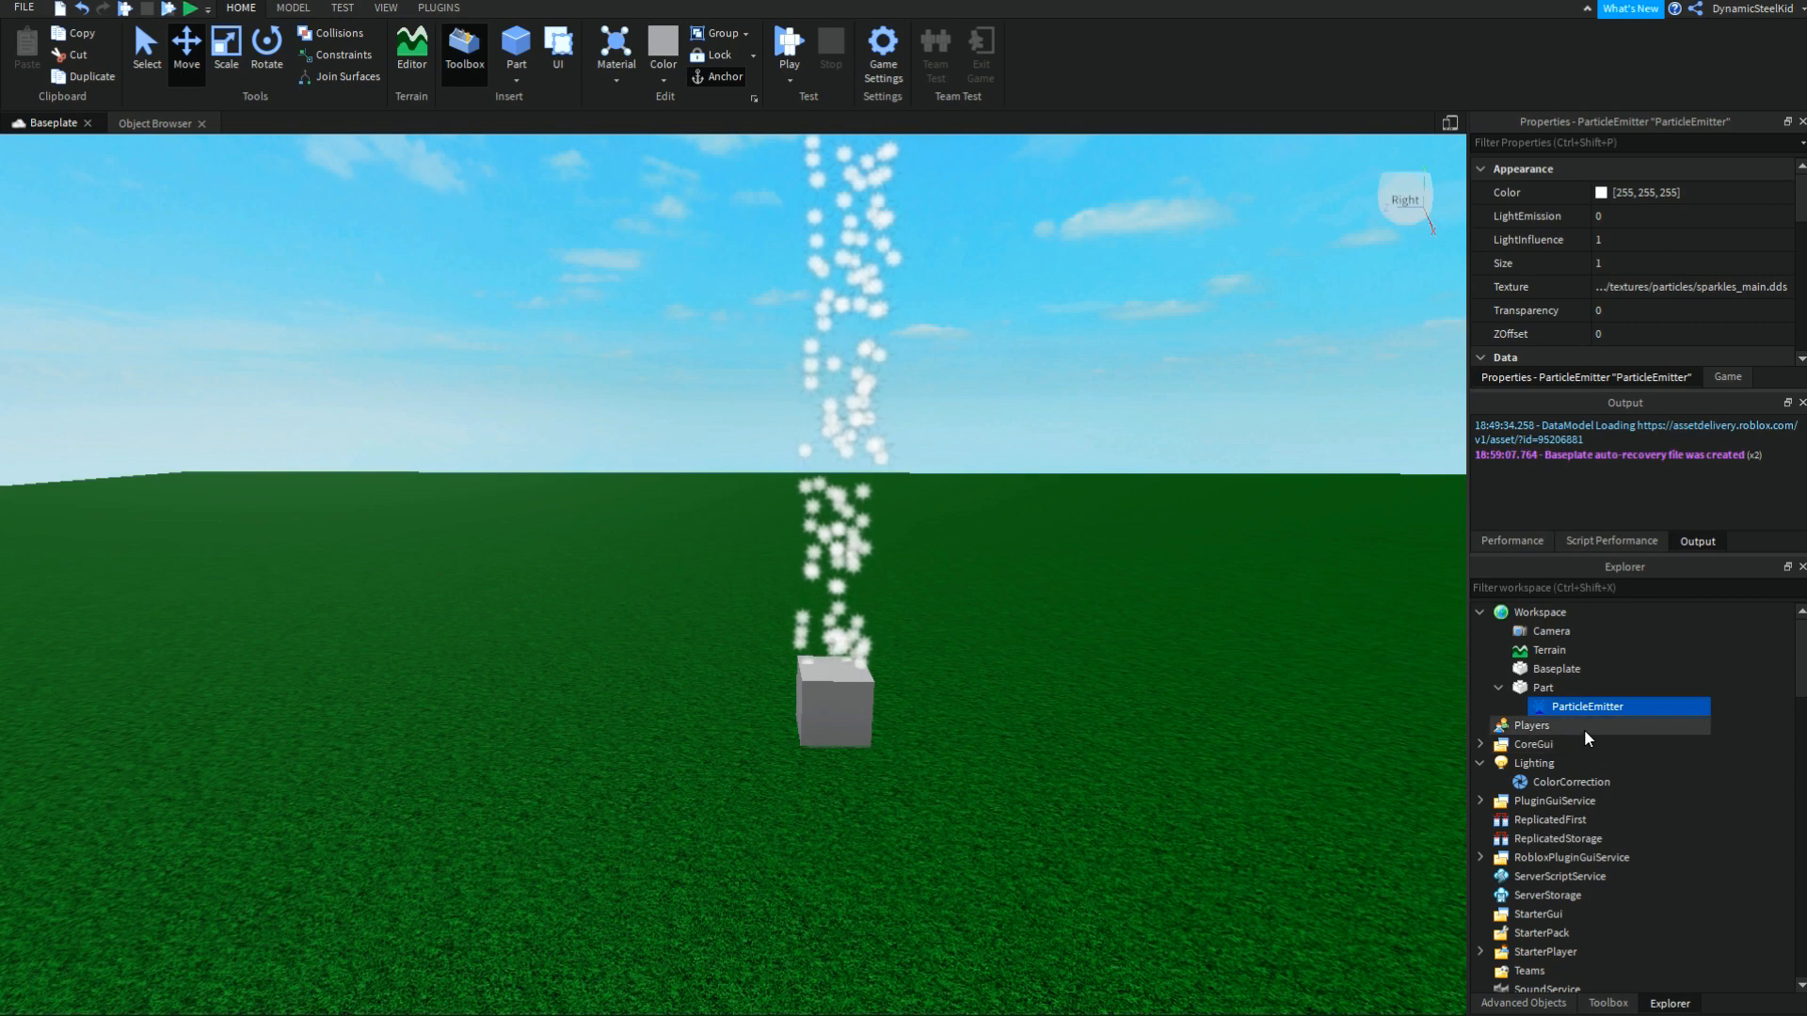
pyautogui.moveTo(1573, 395)
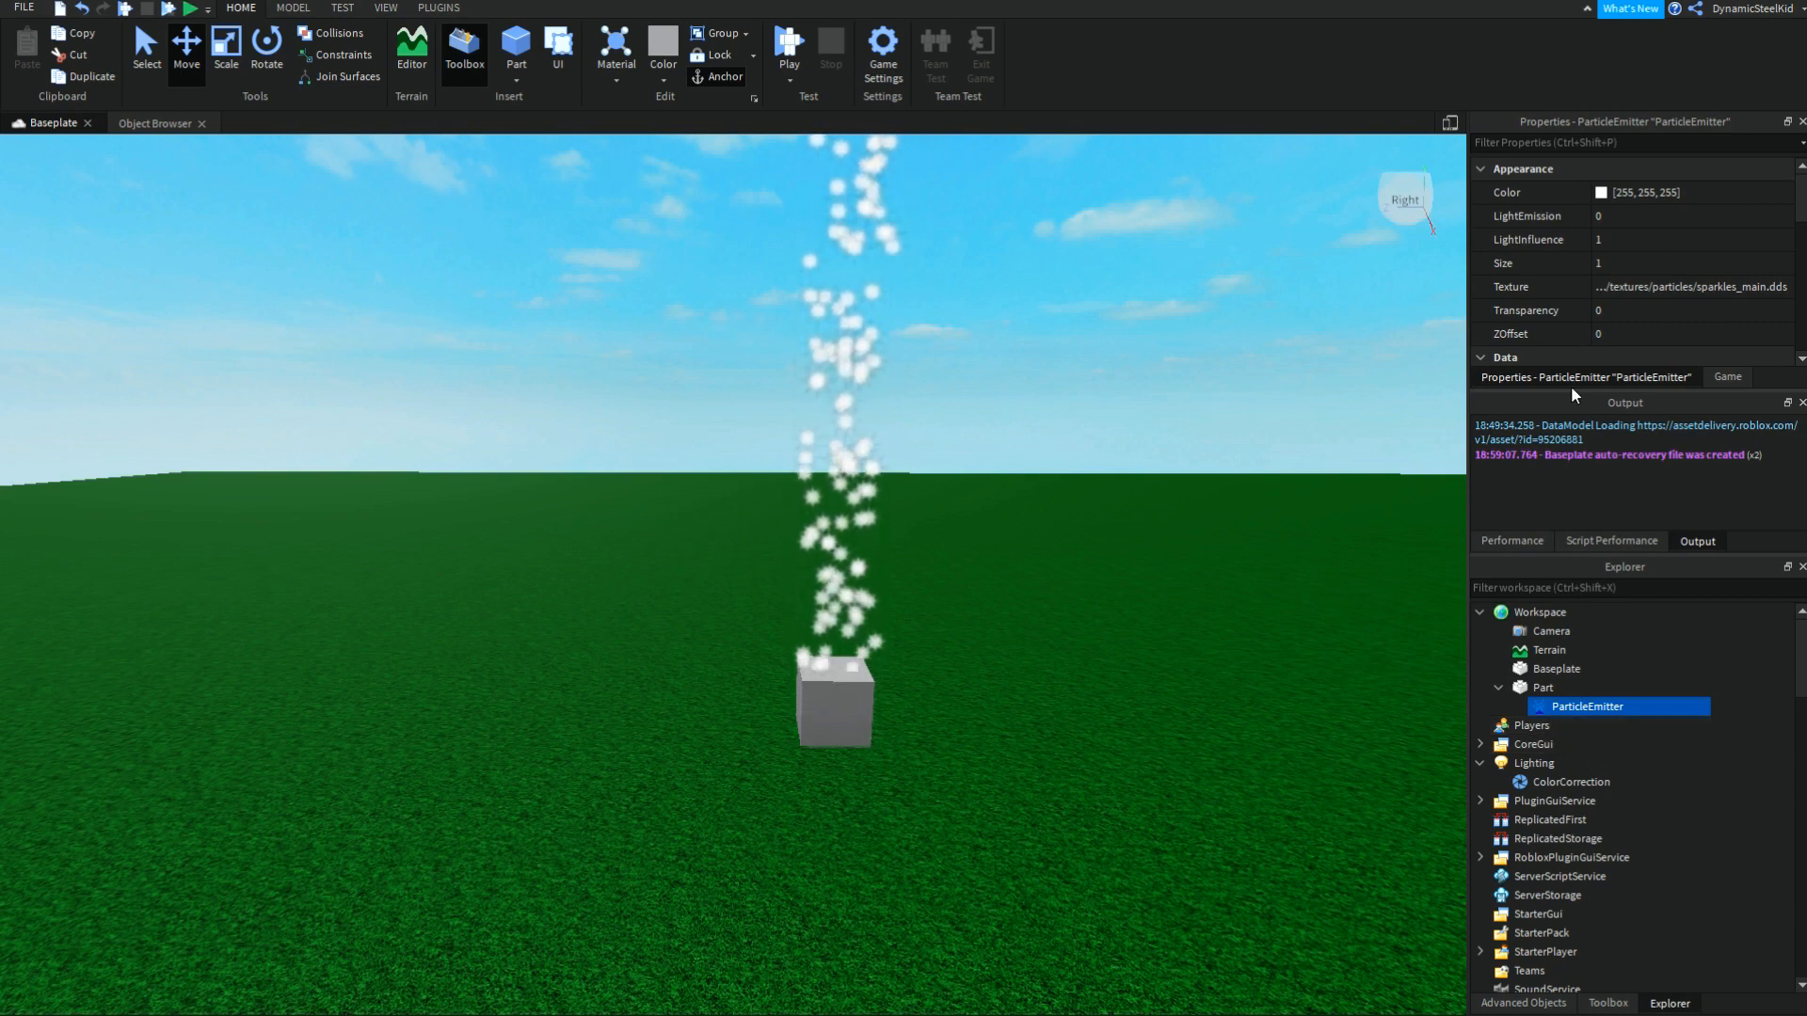
pyautogui.scroll(-3)
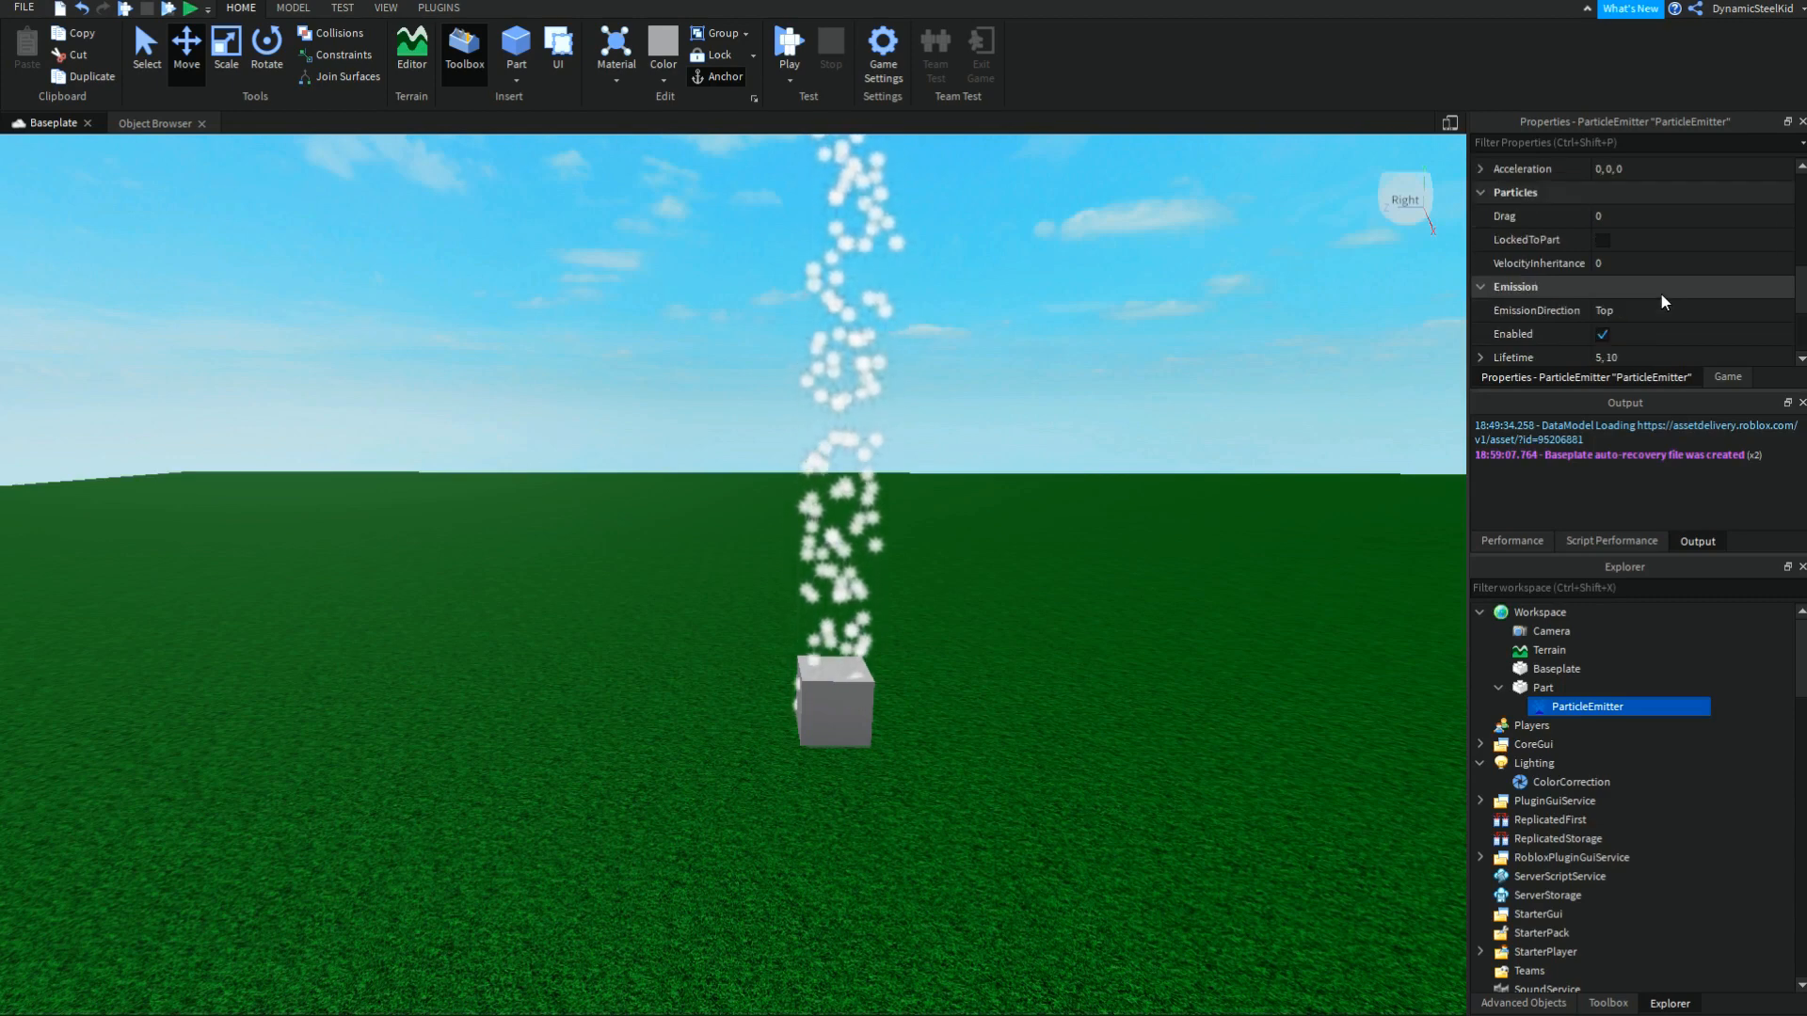
pyautogui.scroll(-3)
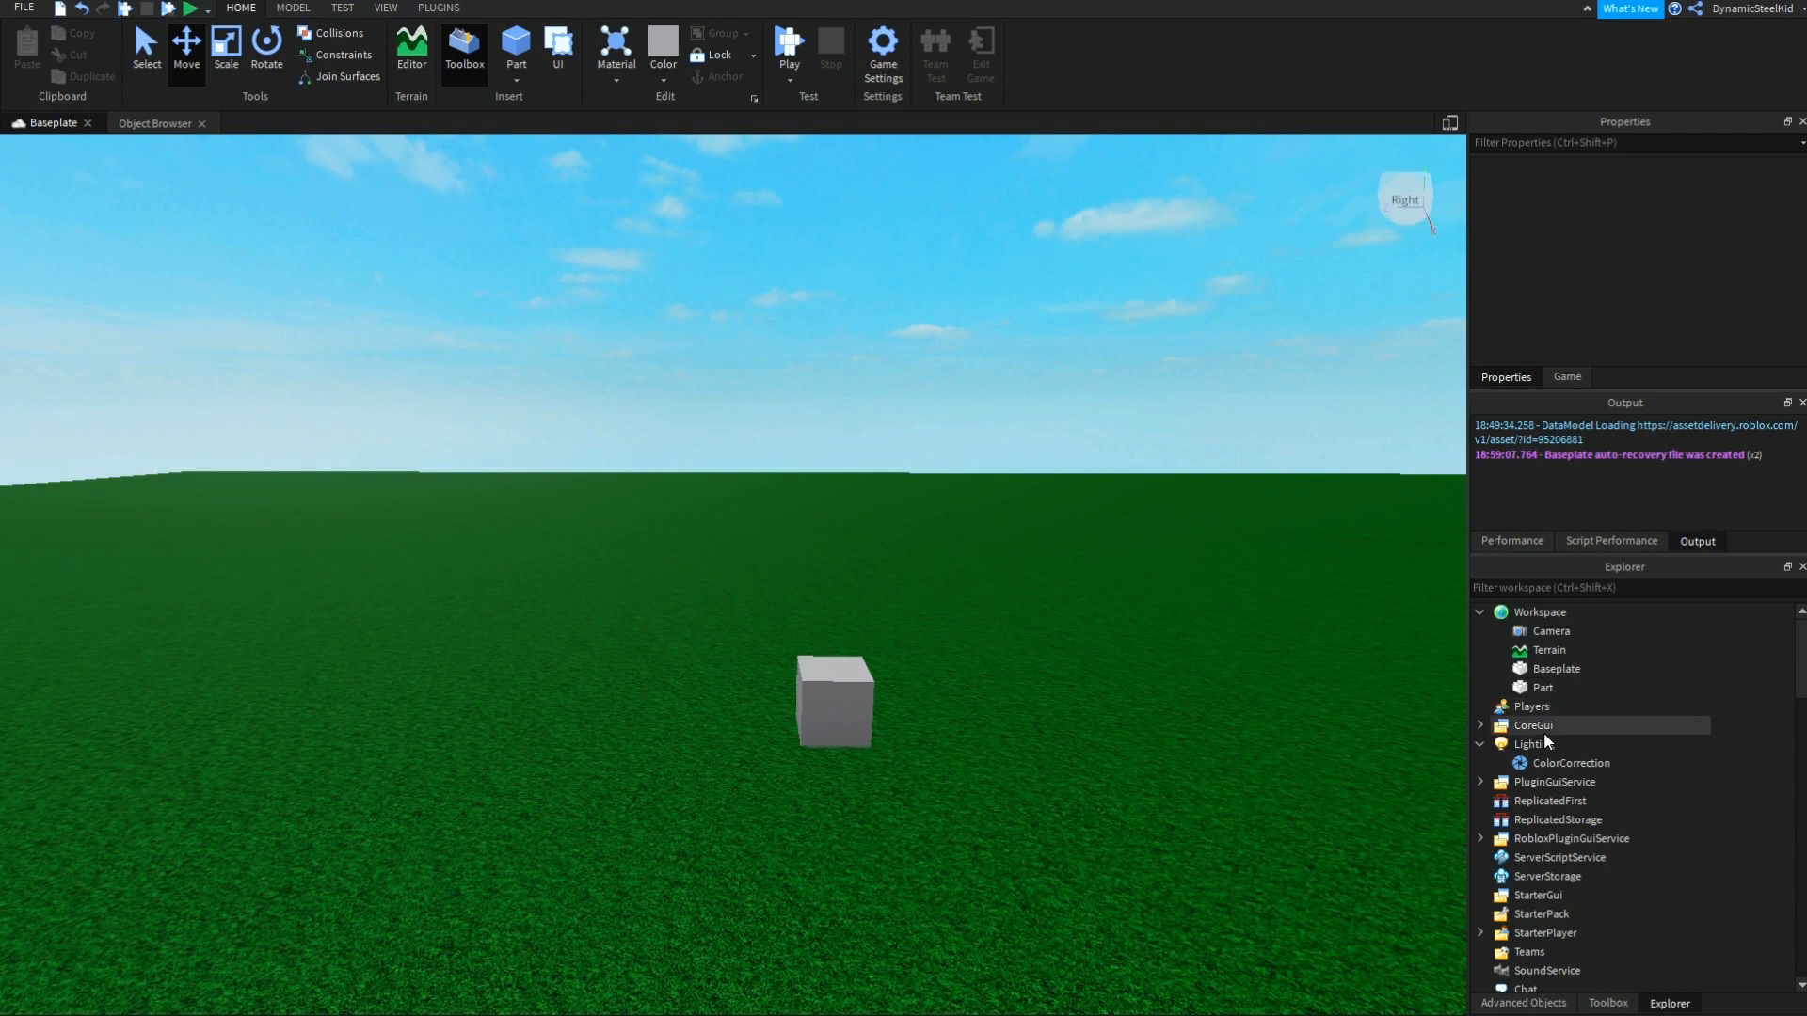
pyautogui.click(1534, 744)
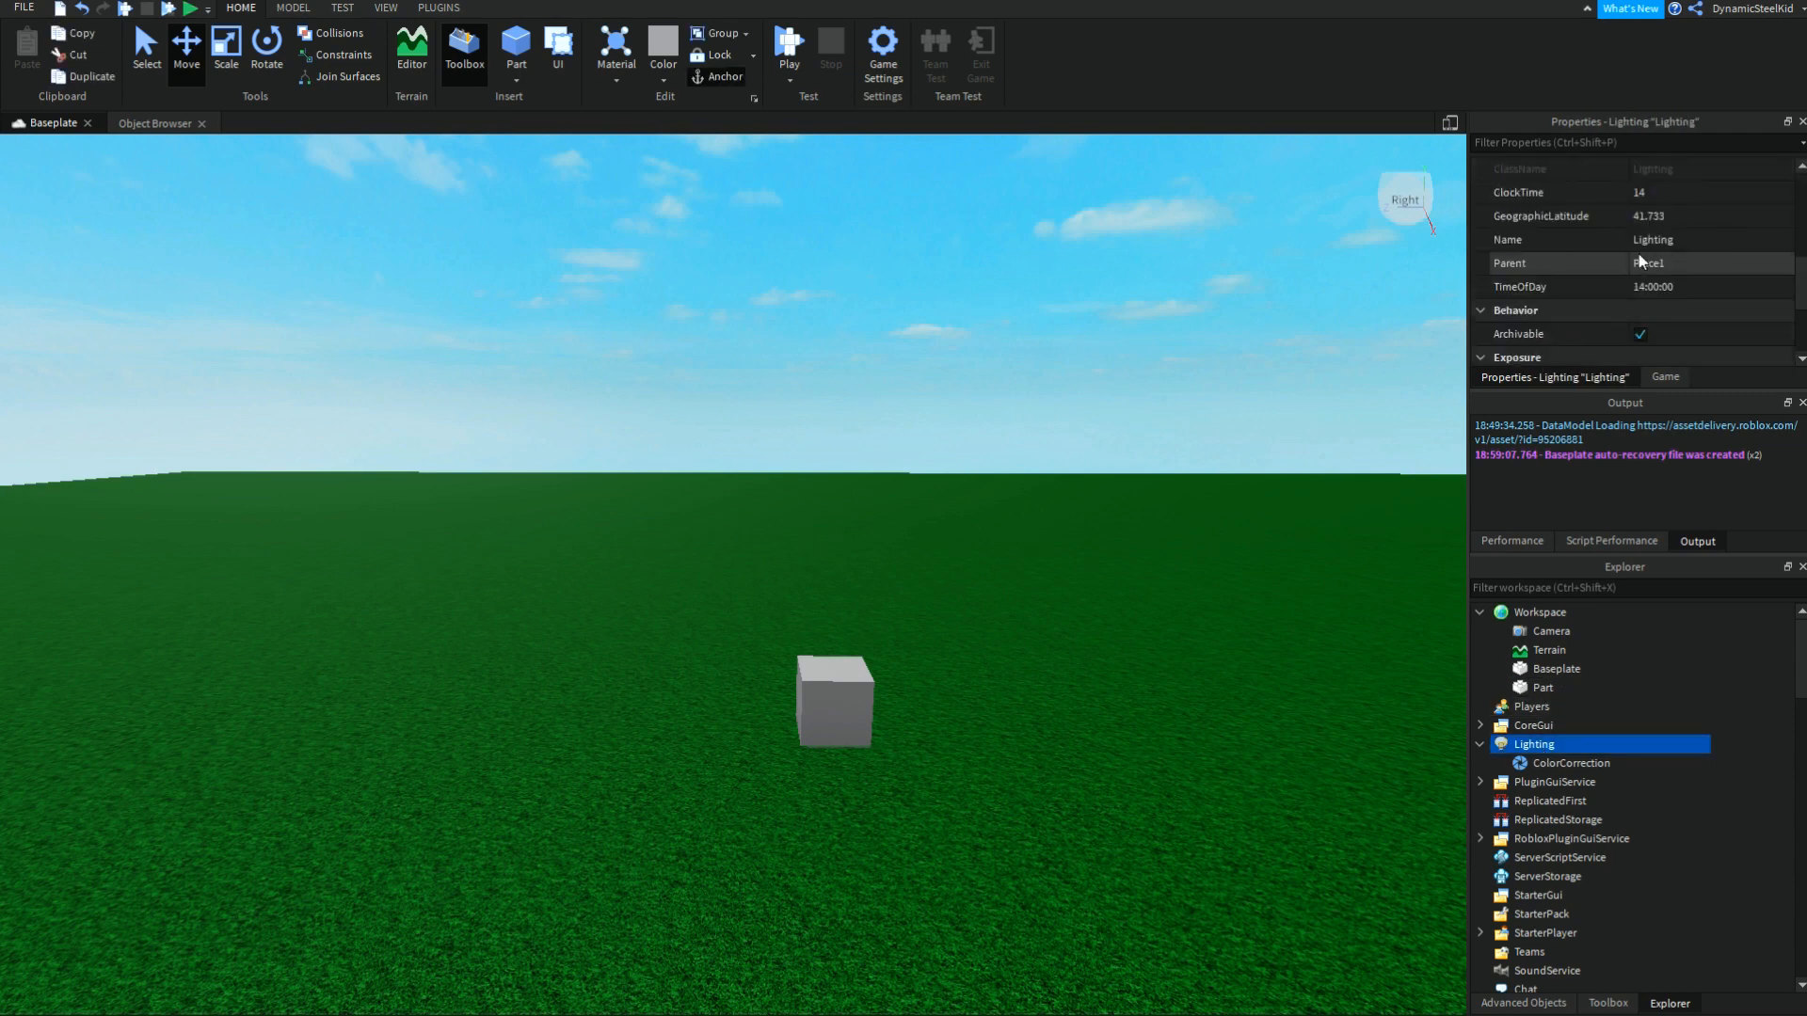
pyautogui.click(1709, 261)
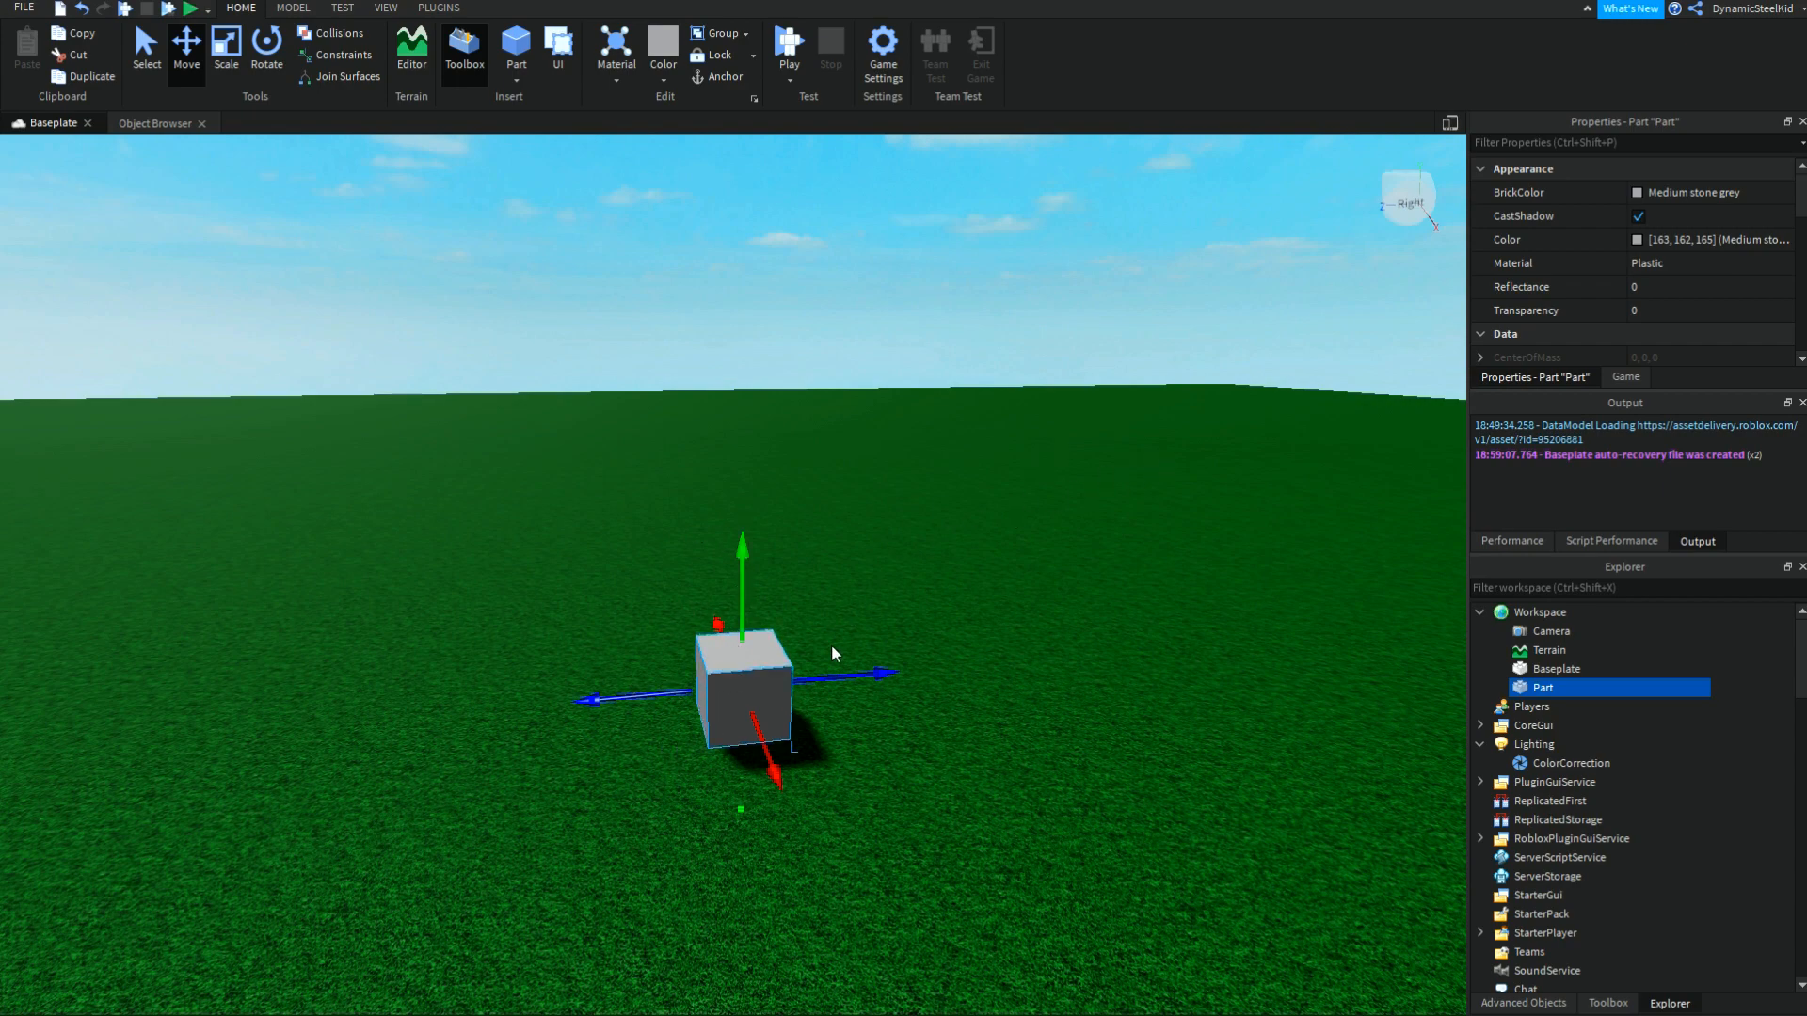
pyautogui.moveTo(885, 655)
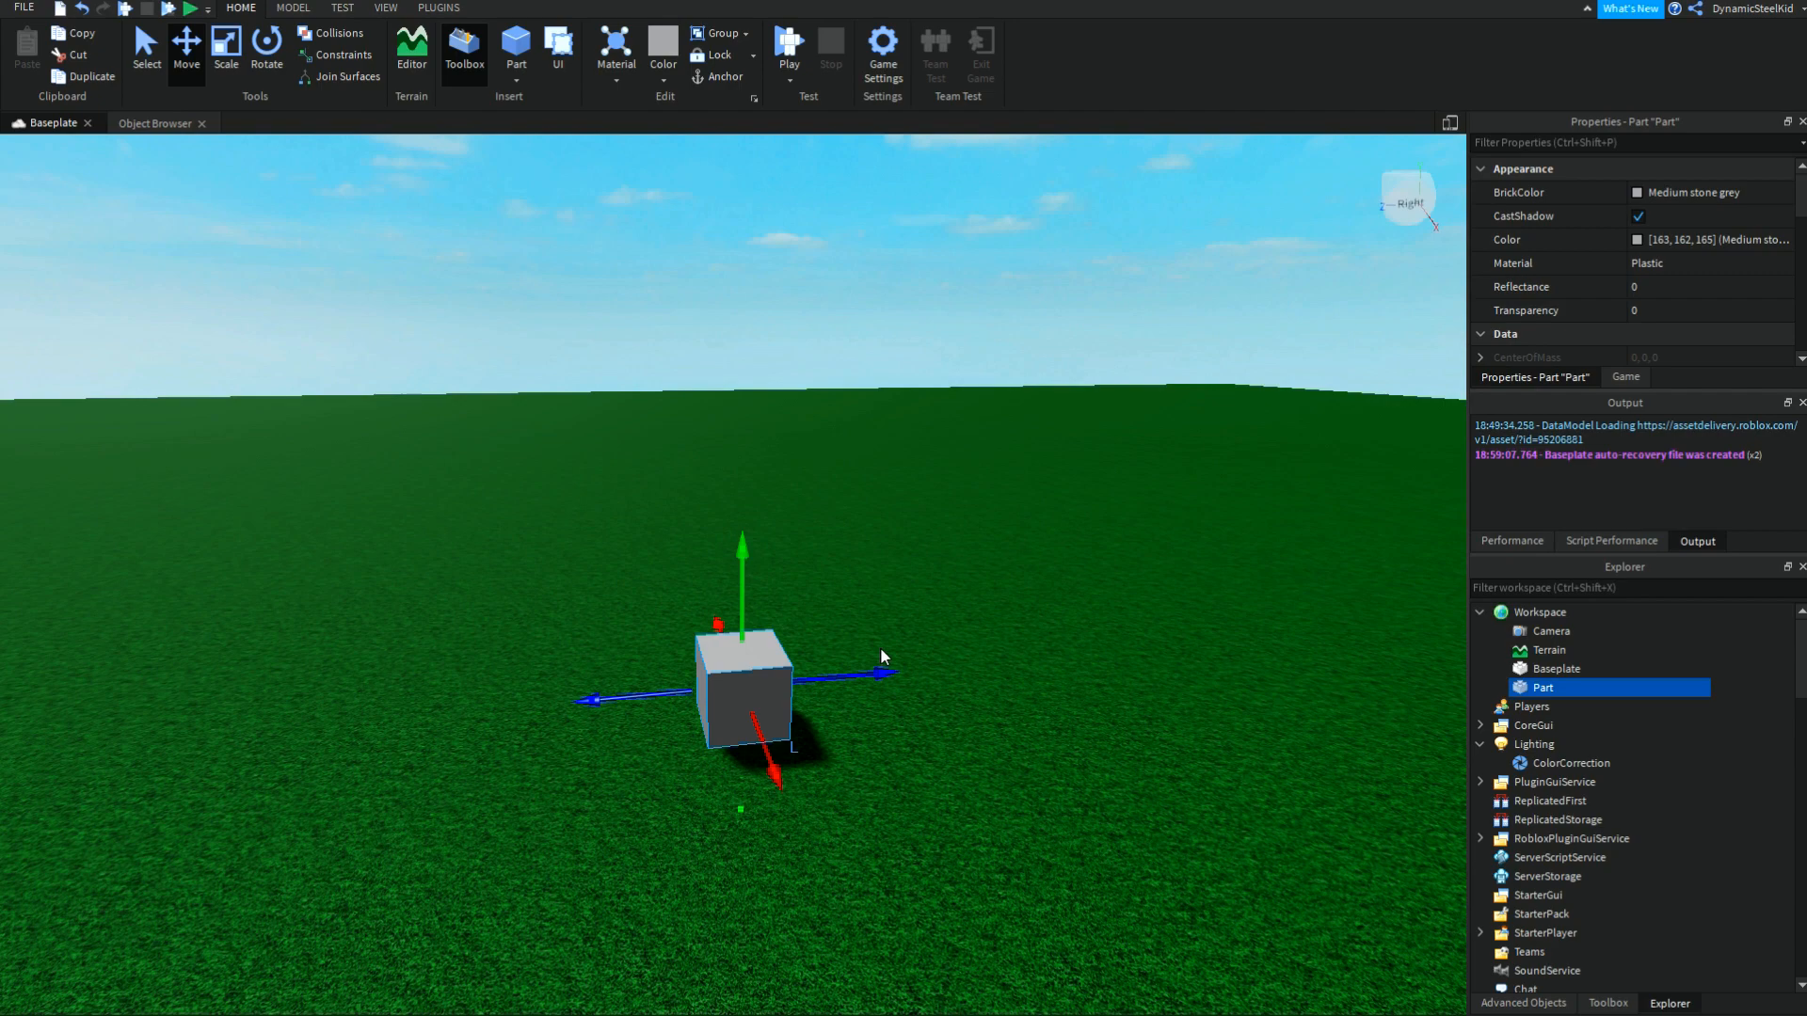
pyautogui.moveTo(889, 651)
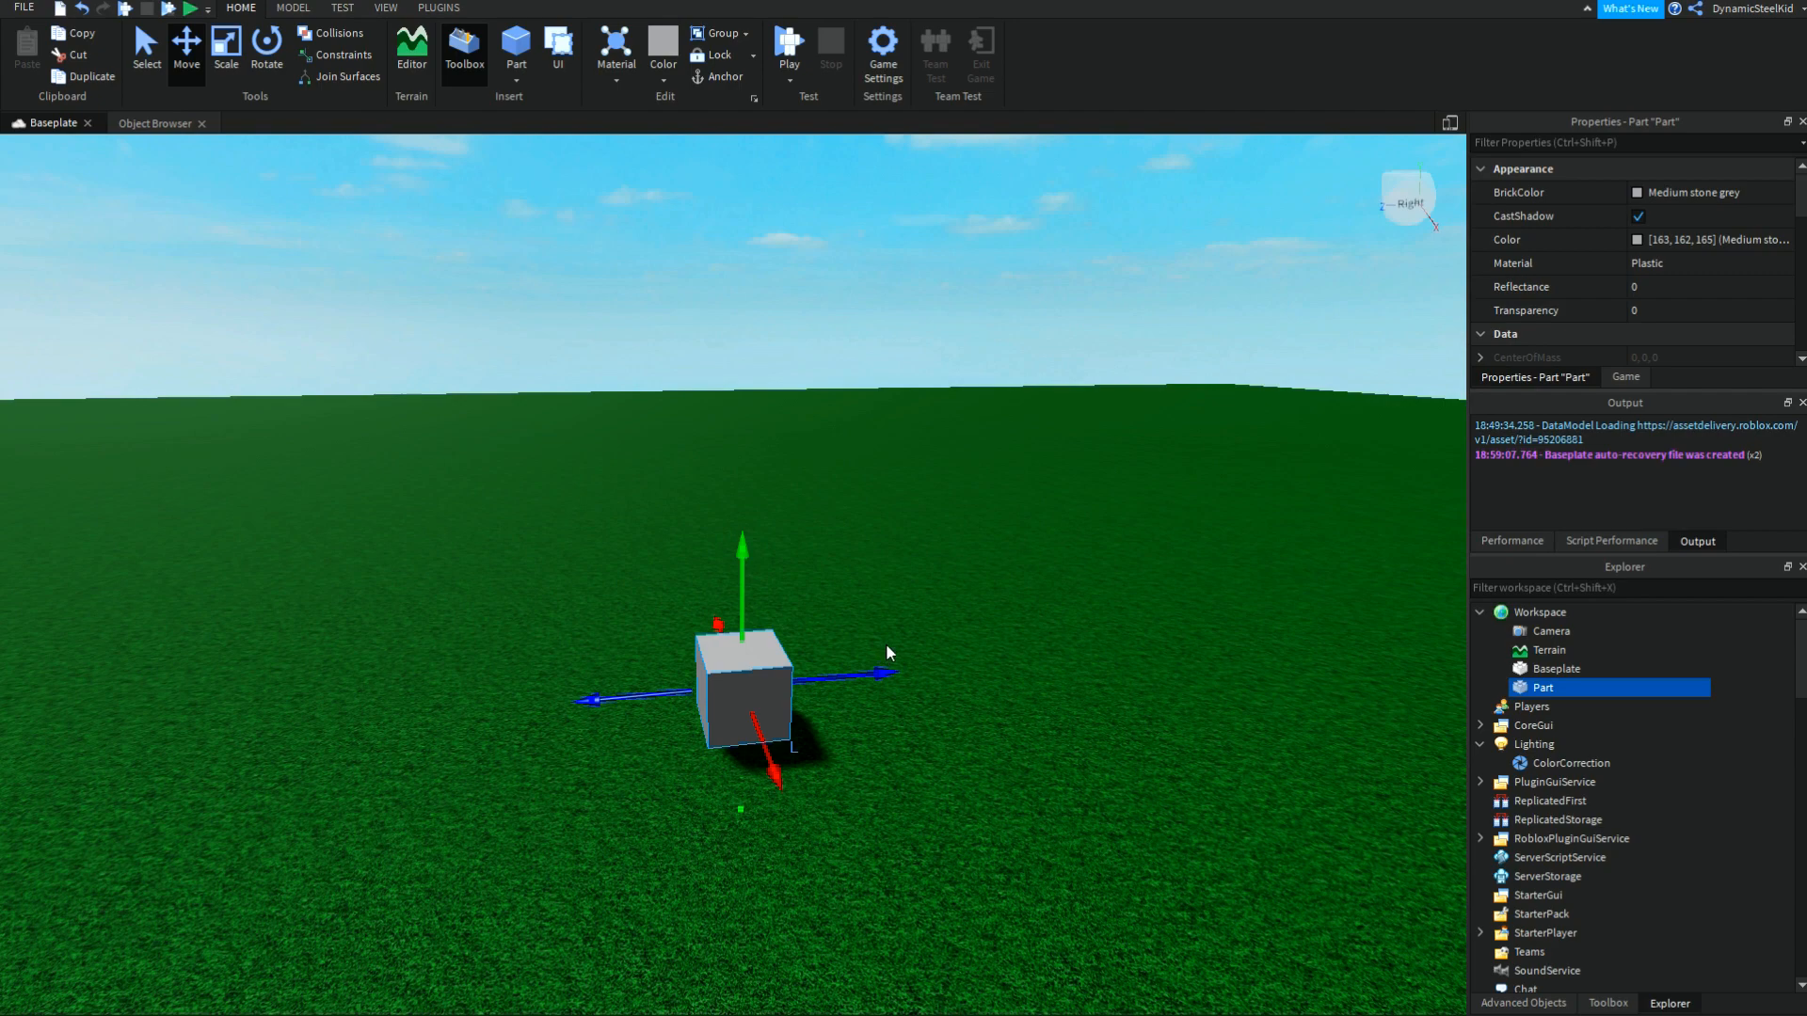
pyautogui.moveTo(888, 633)
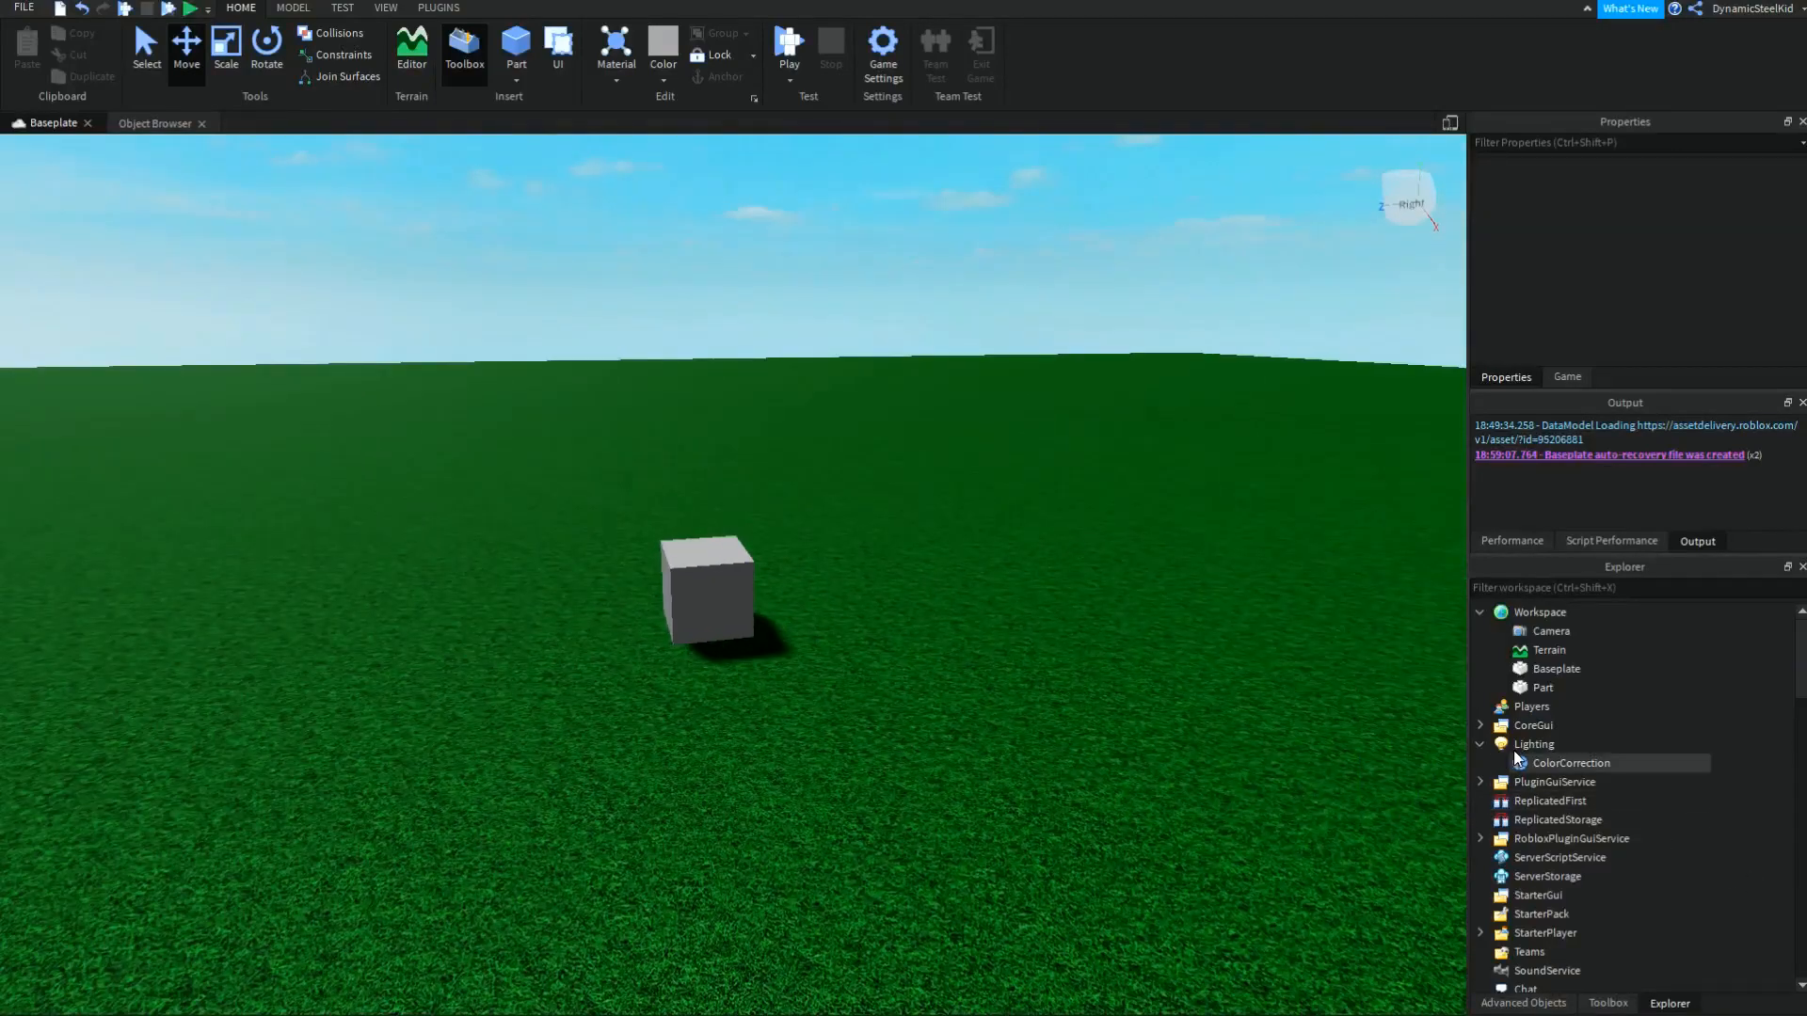
# Step: Set Lighting ShadowSoftness to 1 and select the grey Part to check its shadow
pyautogui.click(1533, 743)
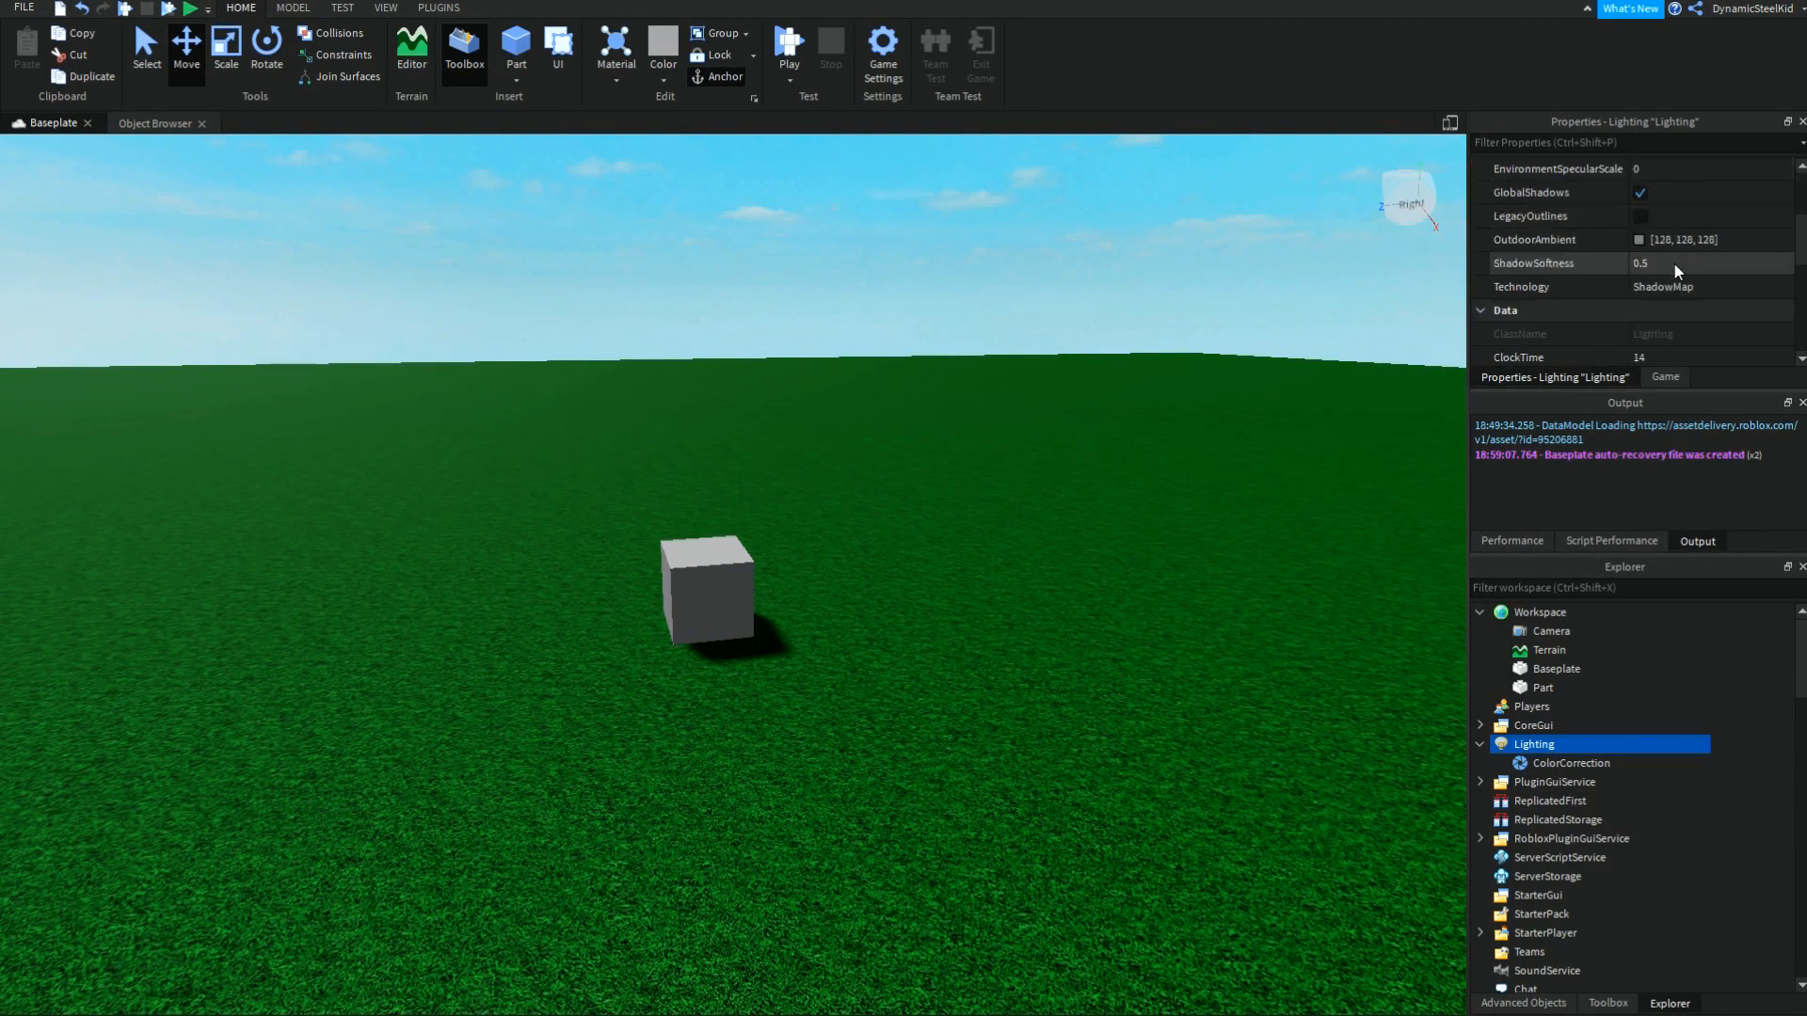
pyautogui.click(1679, 263)
pyautogui.write('1')
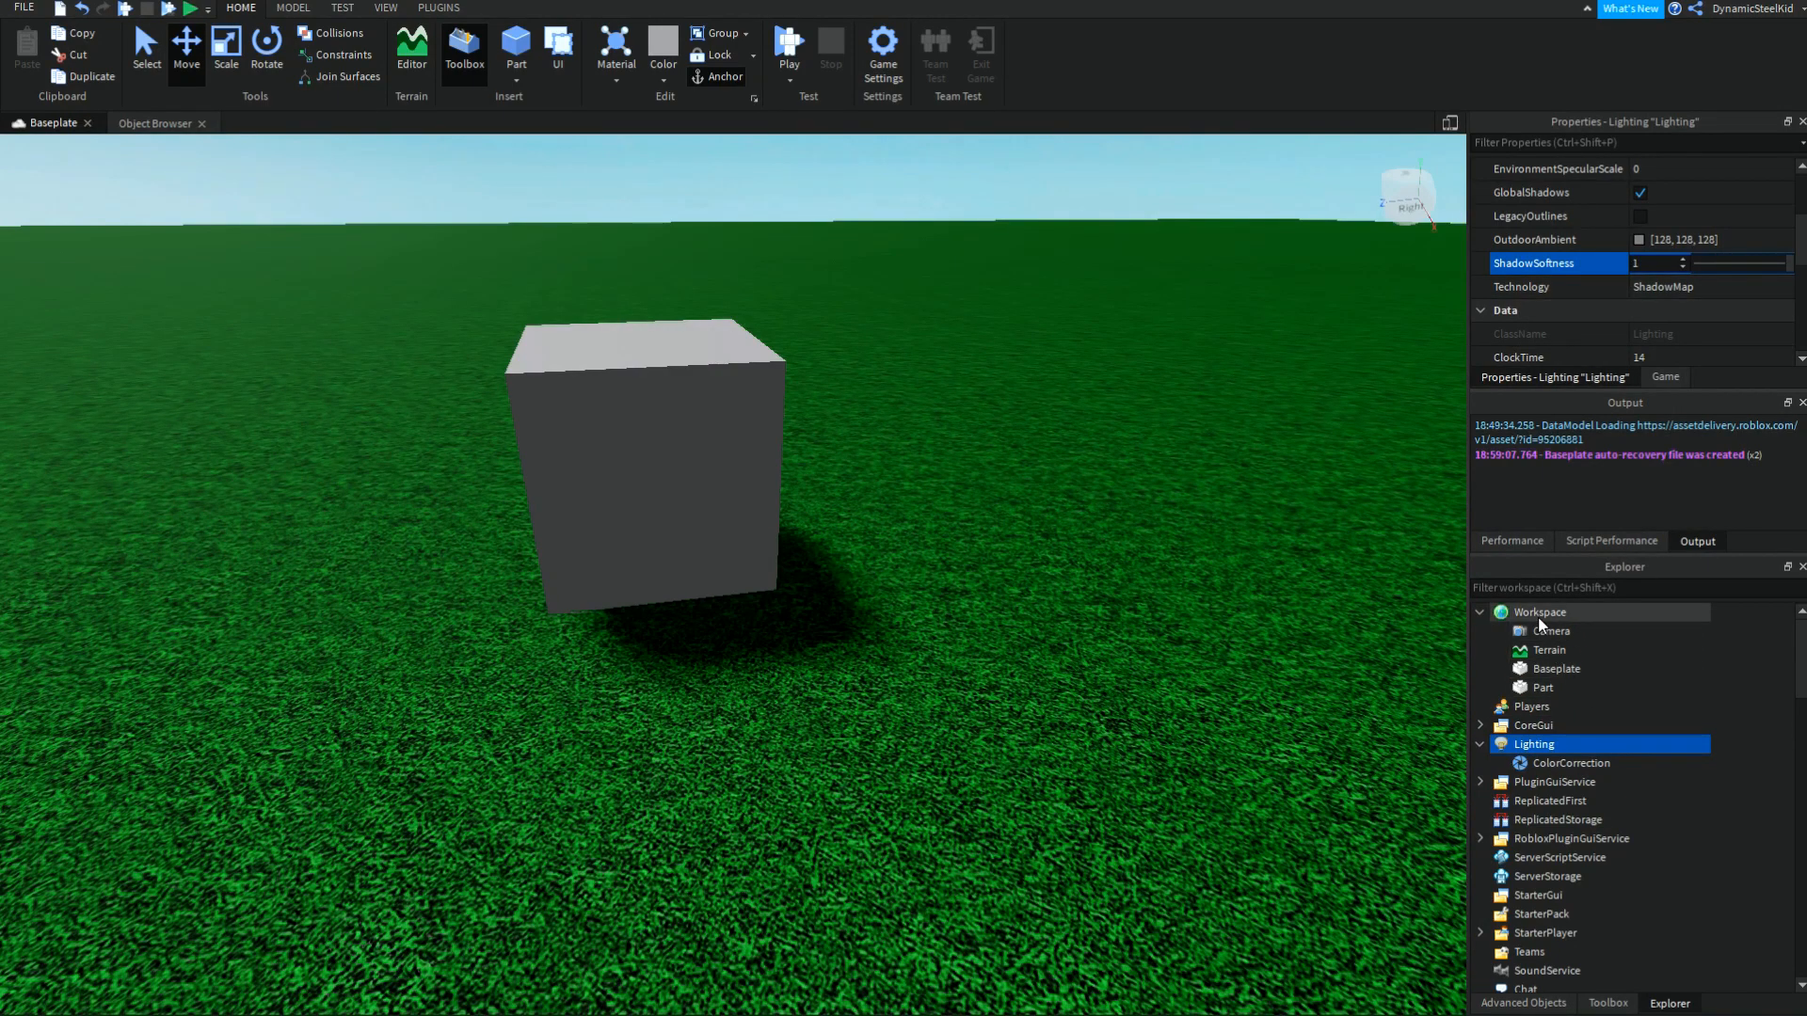
pyautogui.click(1543, 687)
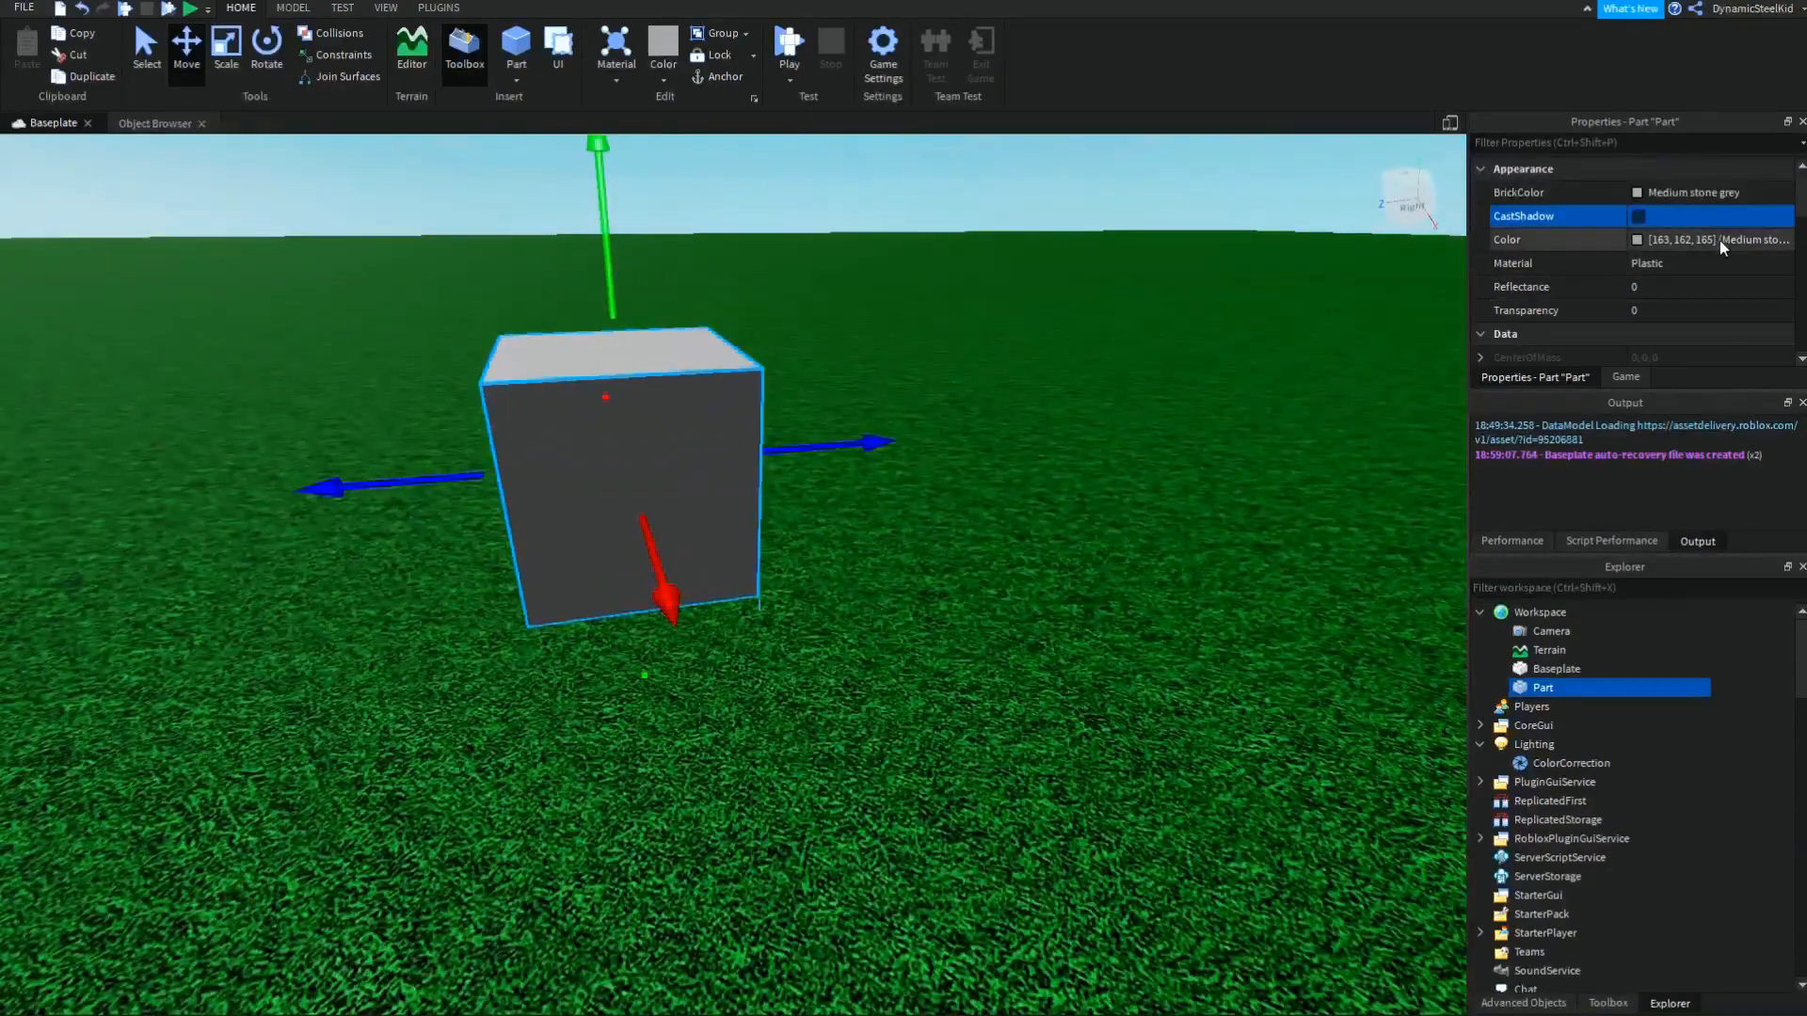
# Step: Turn the Part's CastShadow back on and bring up the FILE menu
pyautogui.click(1633, 214)
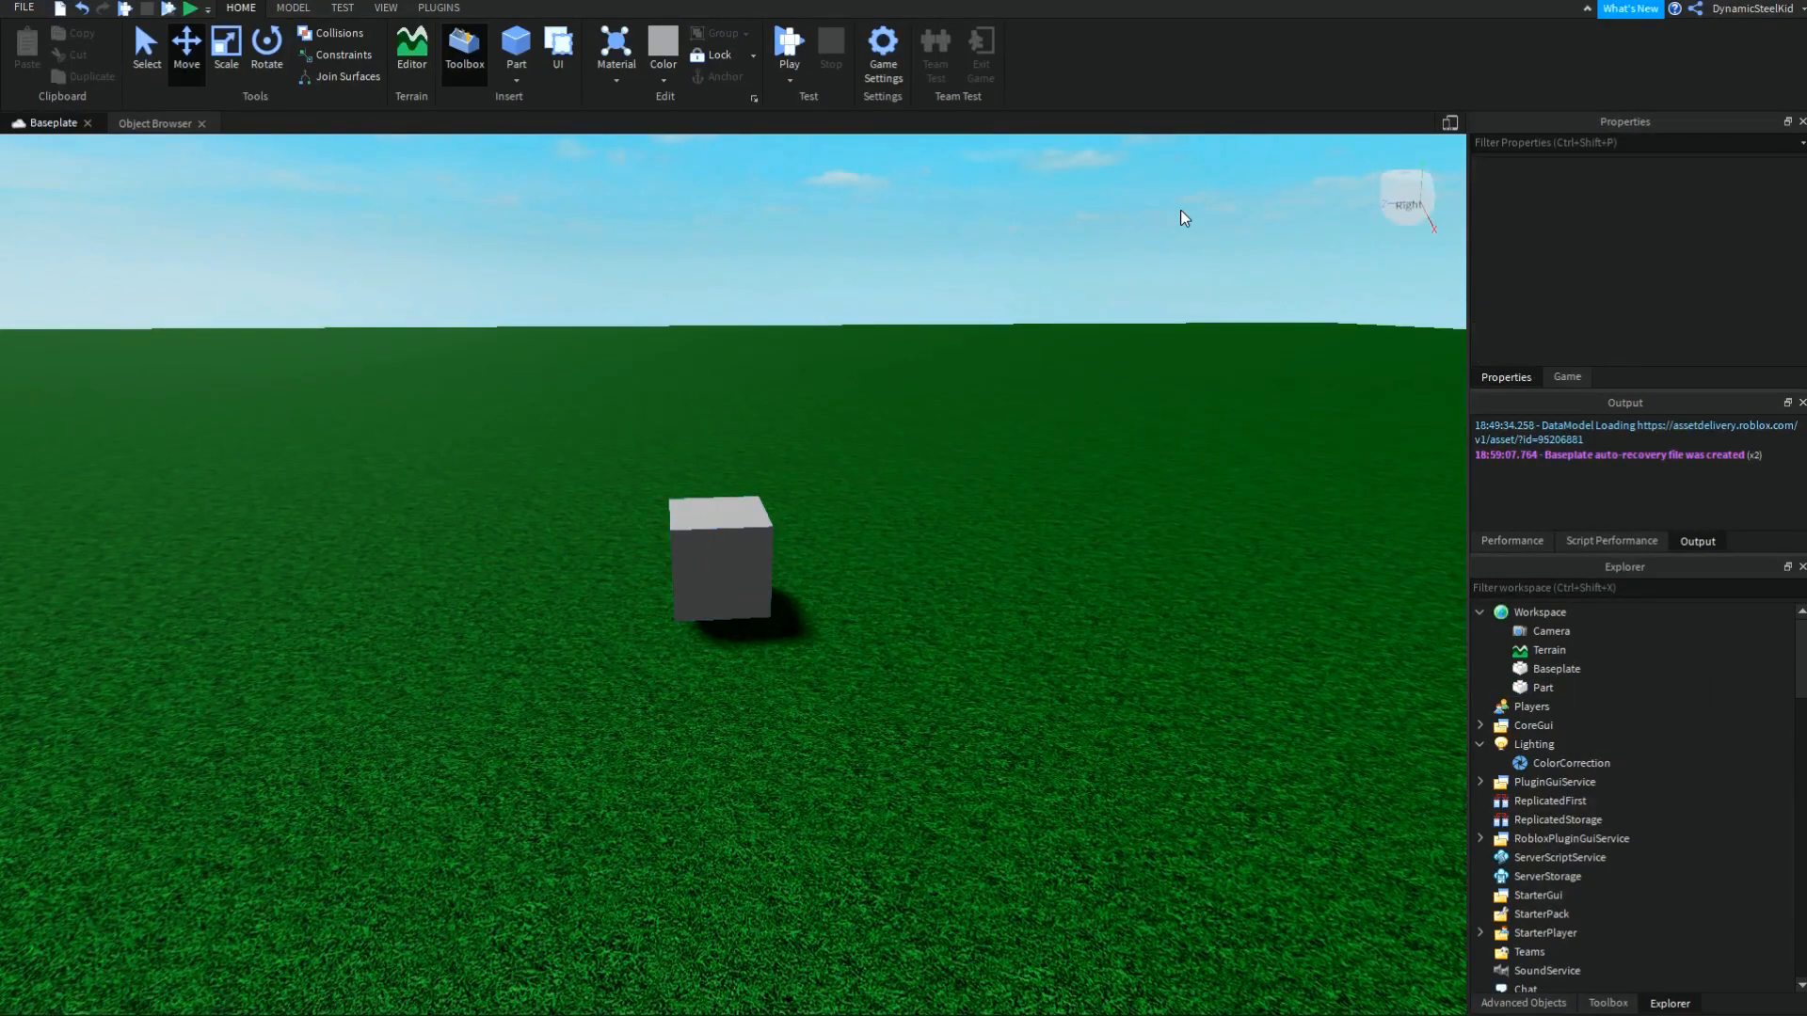
pyautogui.click(715, 578)
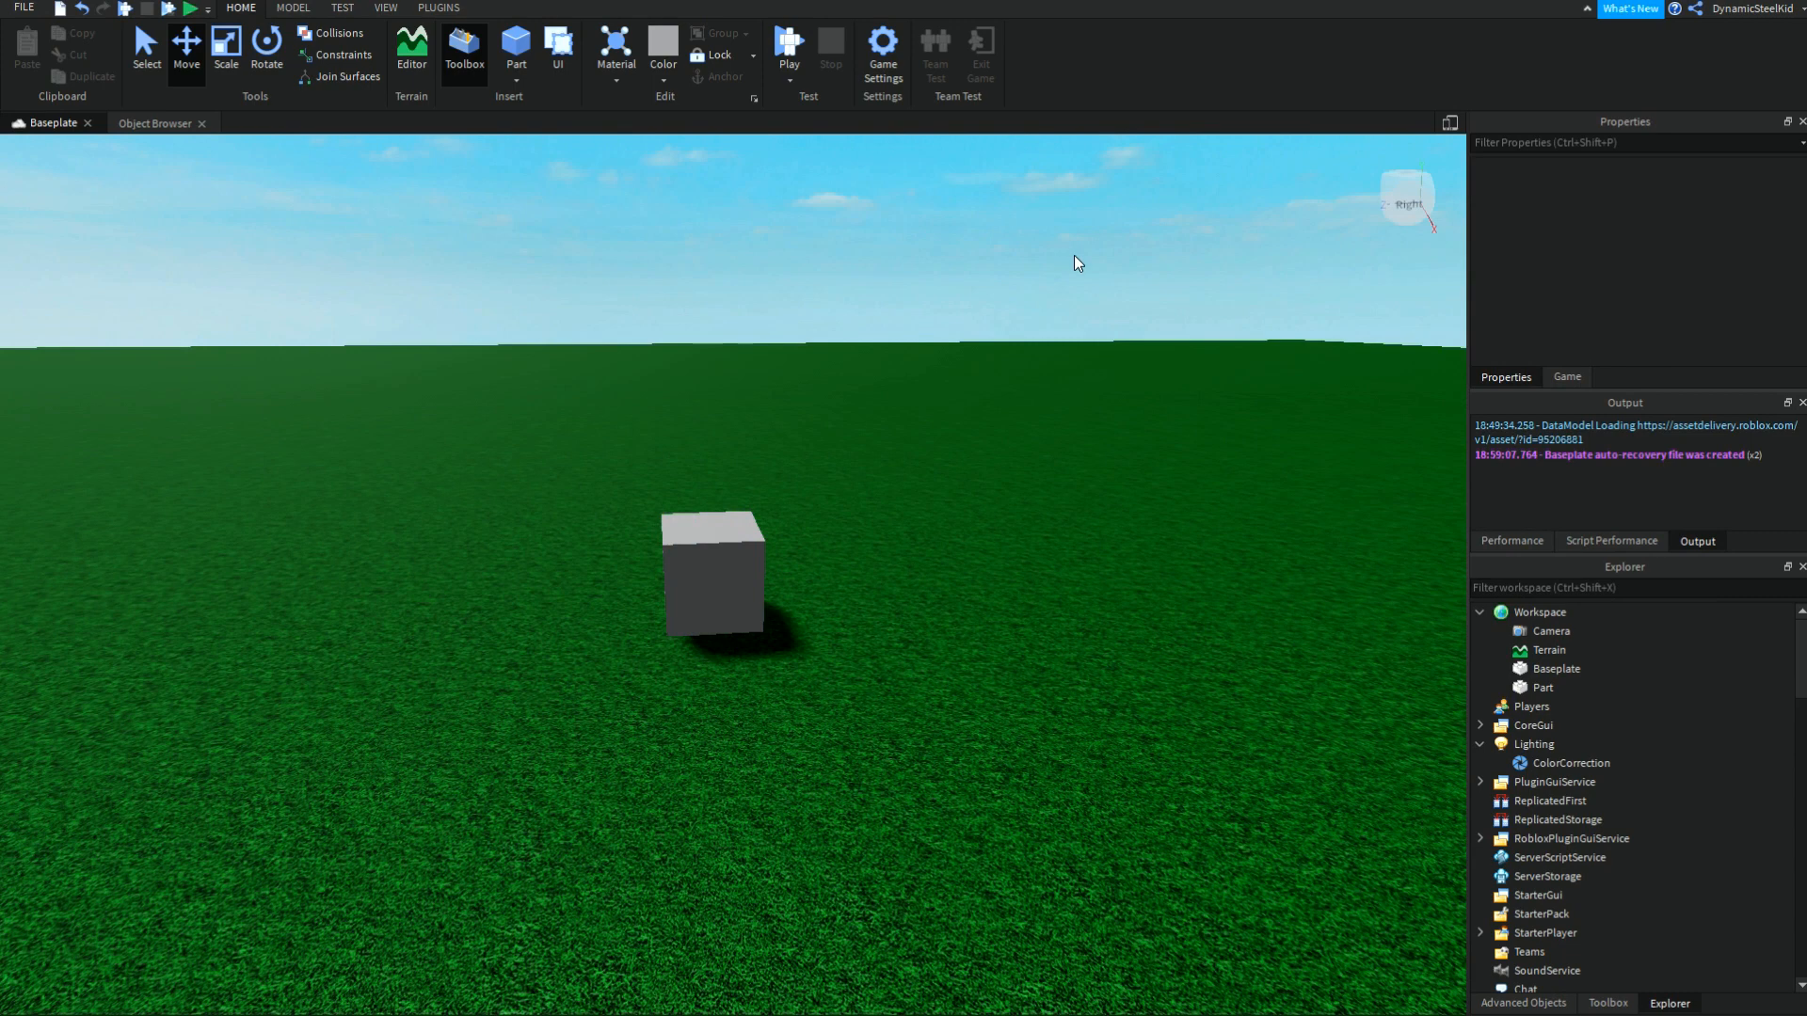
pyautogui.moveTo(1160, 252)
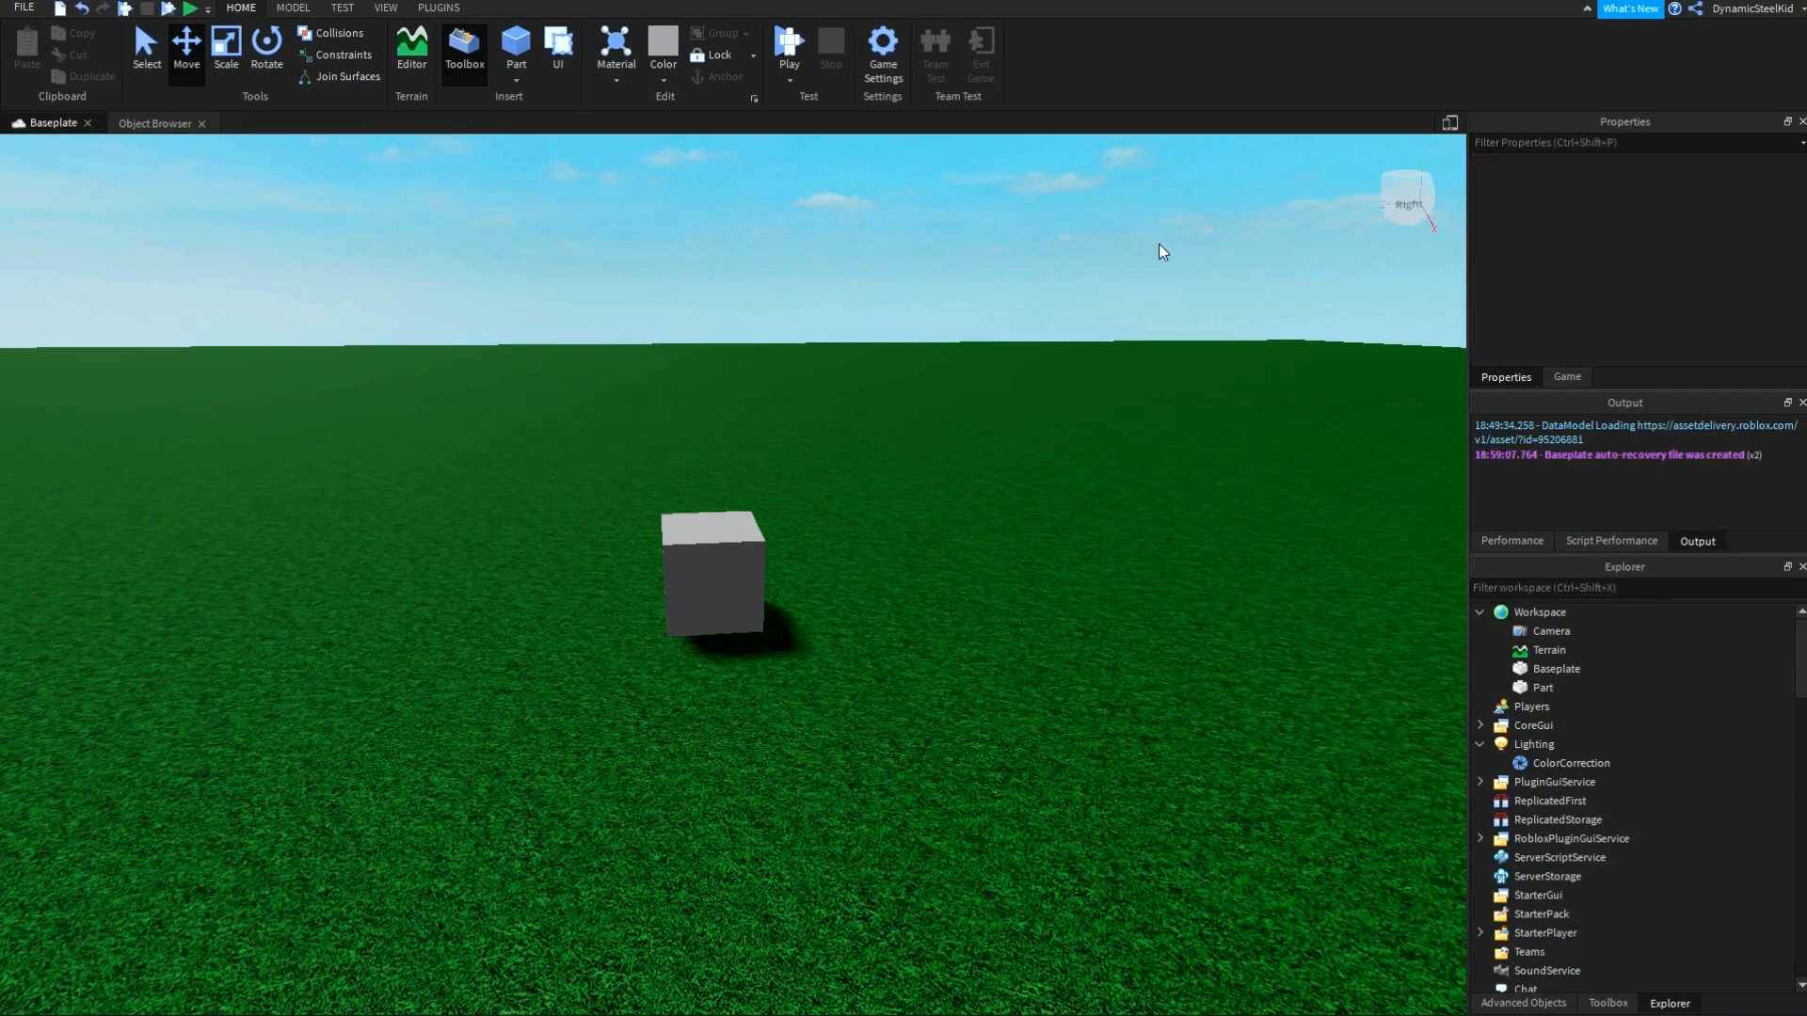
pyautogui.moveTo(1404, 278)
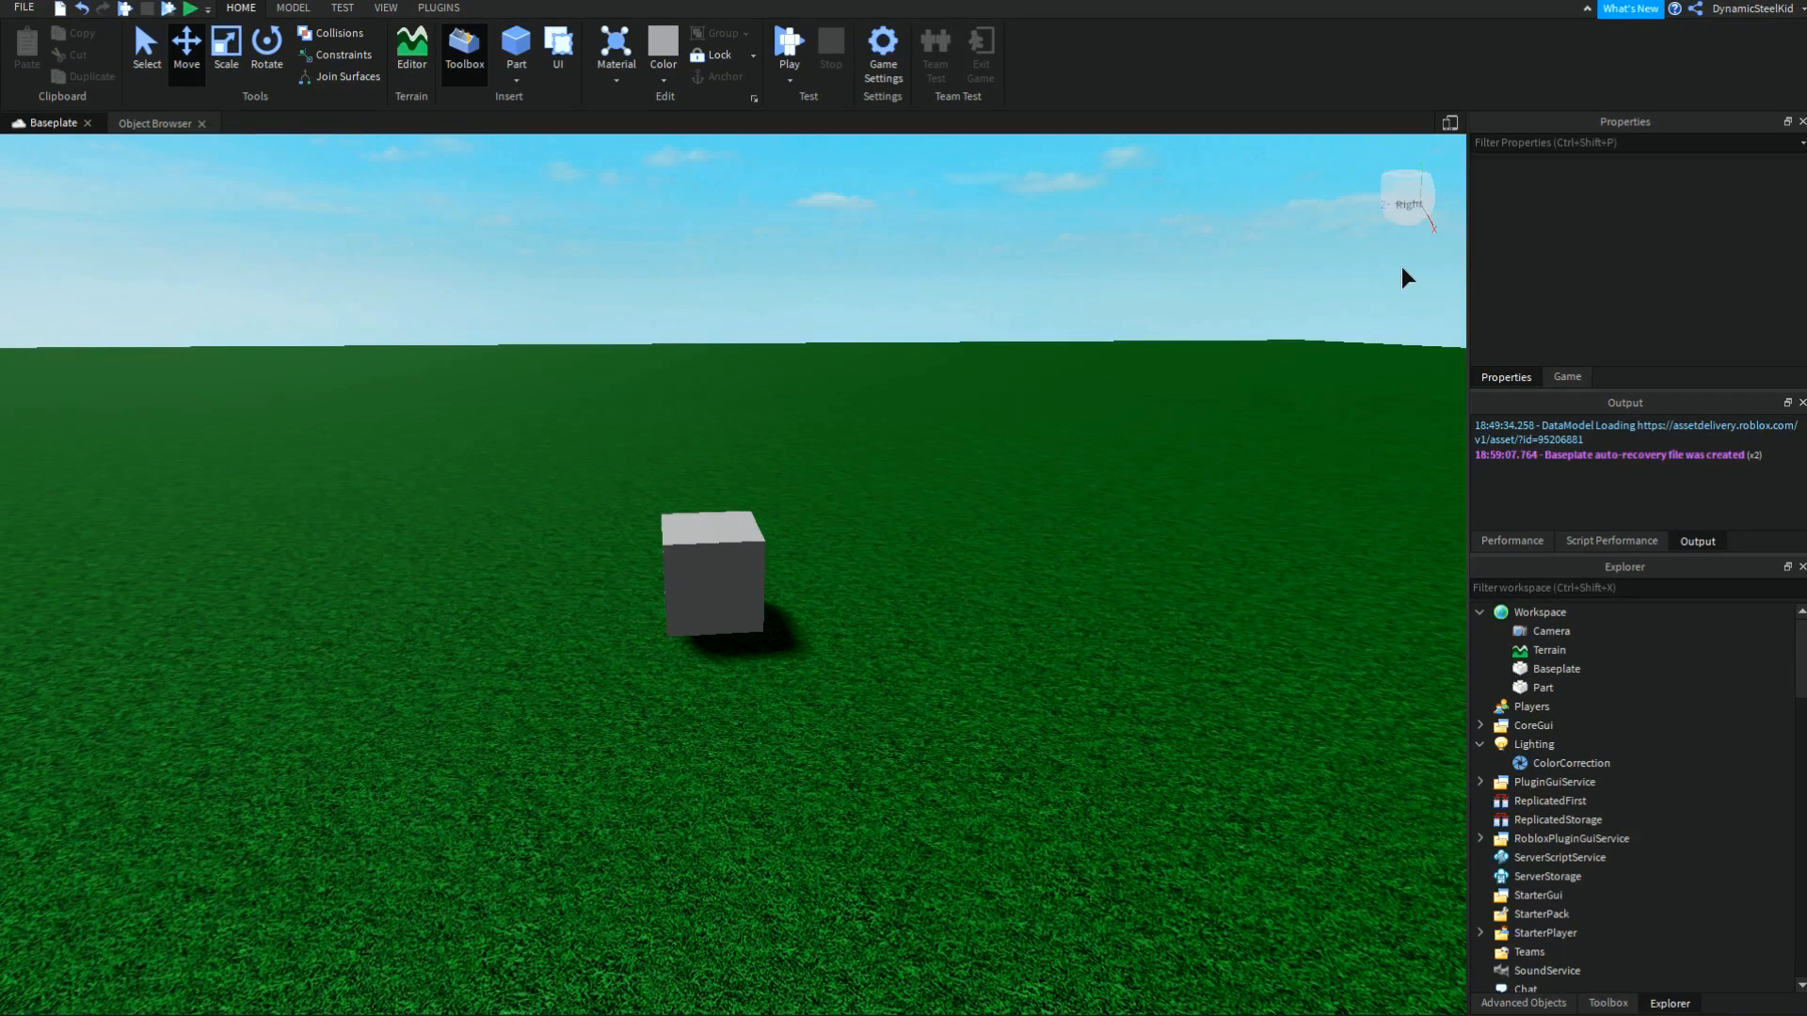
pyautogui.moveTo(913, 358)
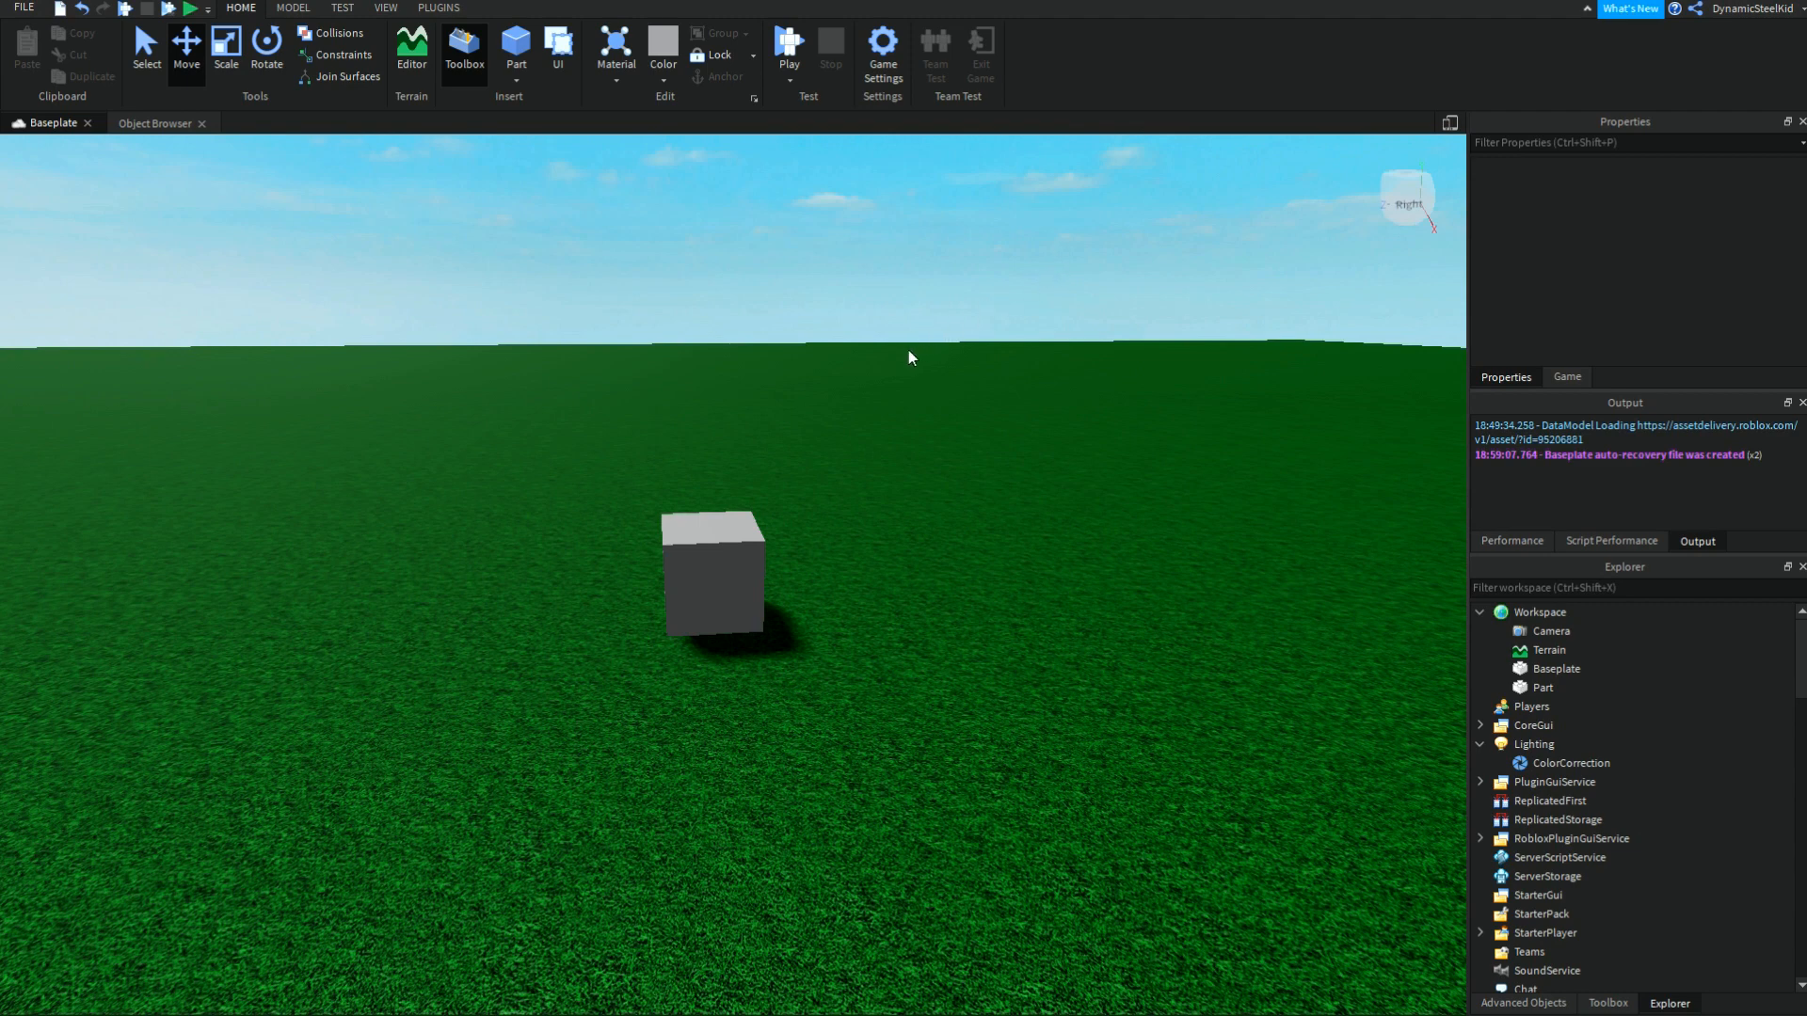
pyautogui.moveTo(749, 416)
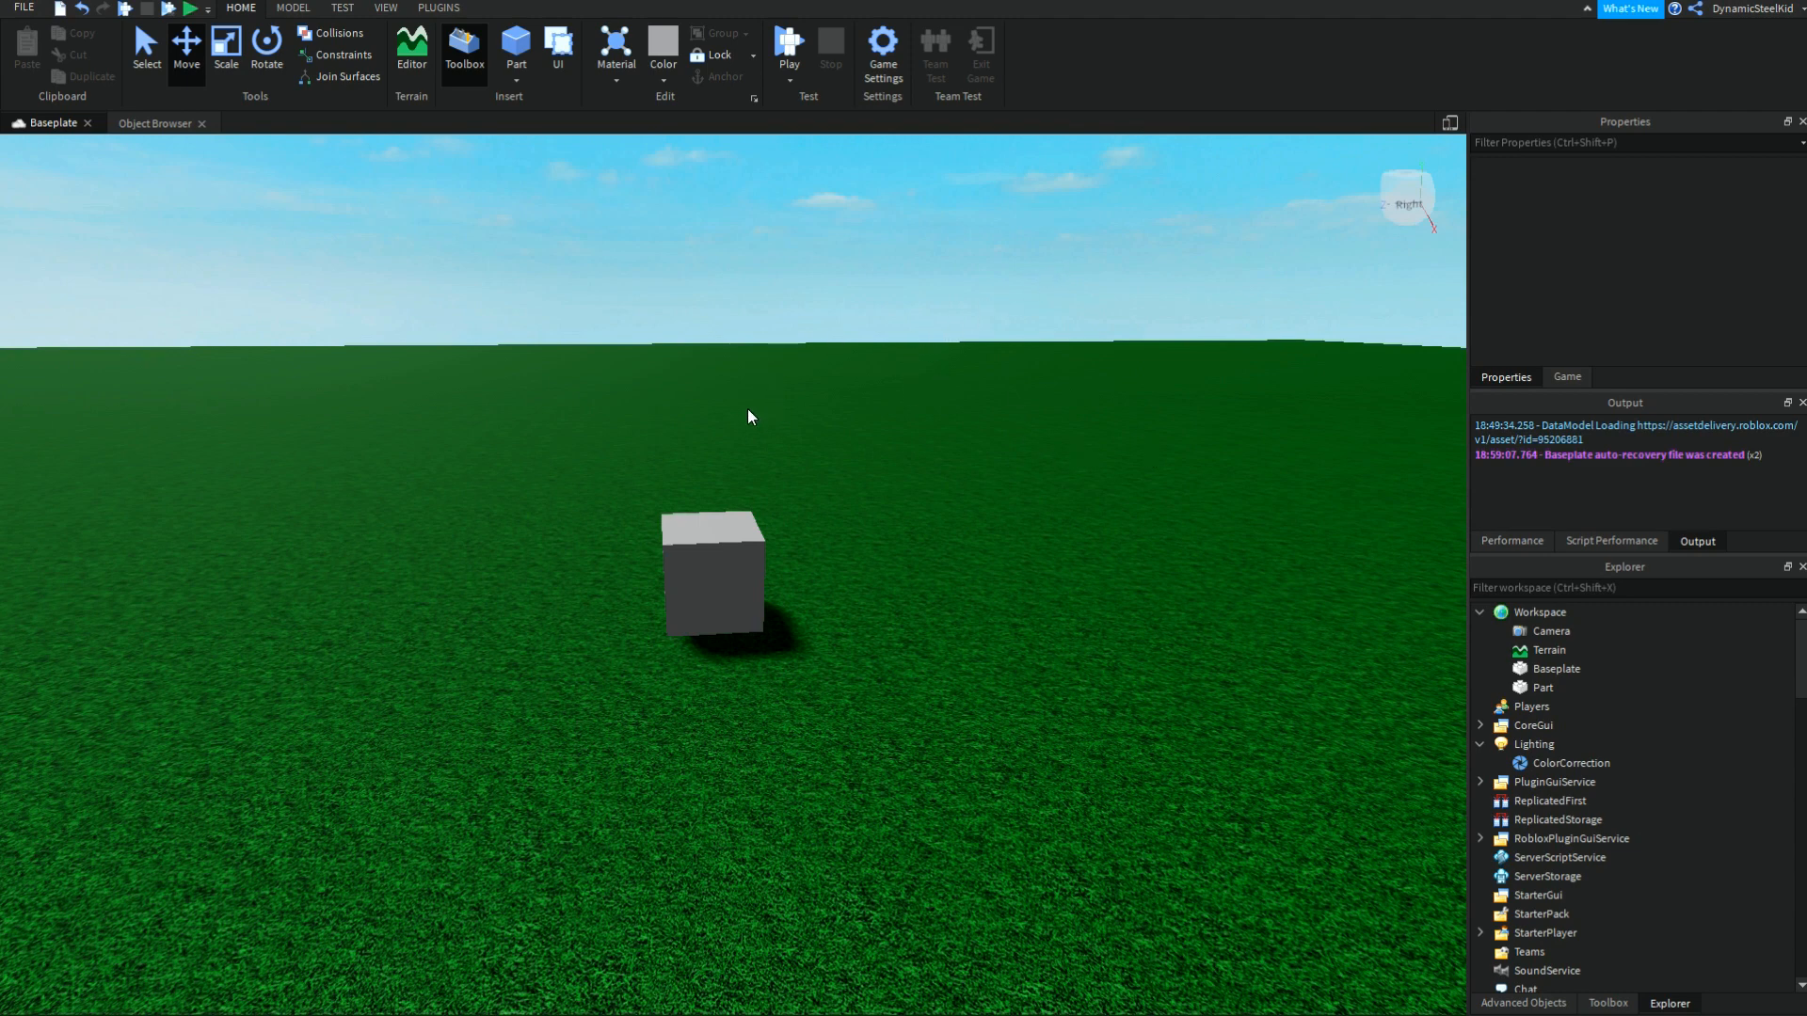
pyautogui.click(19, 8)
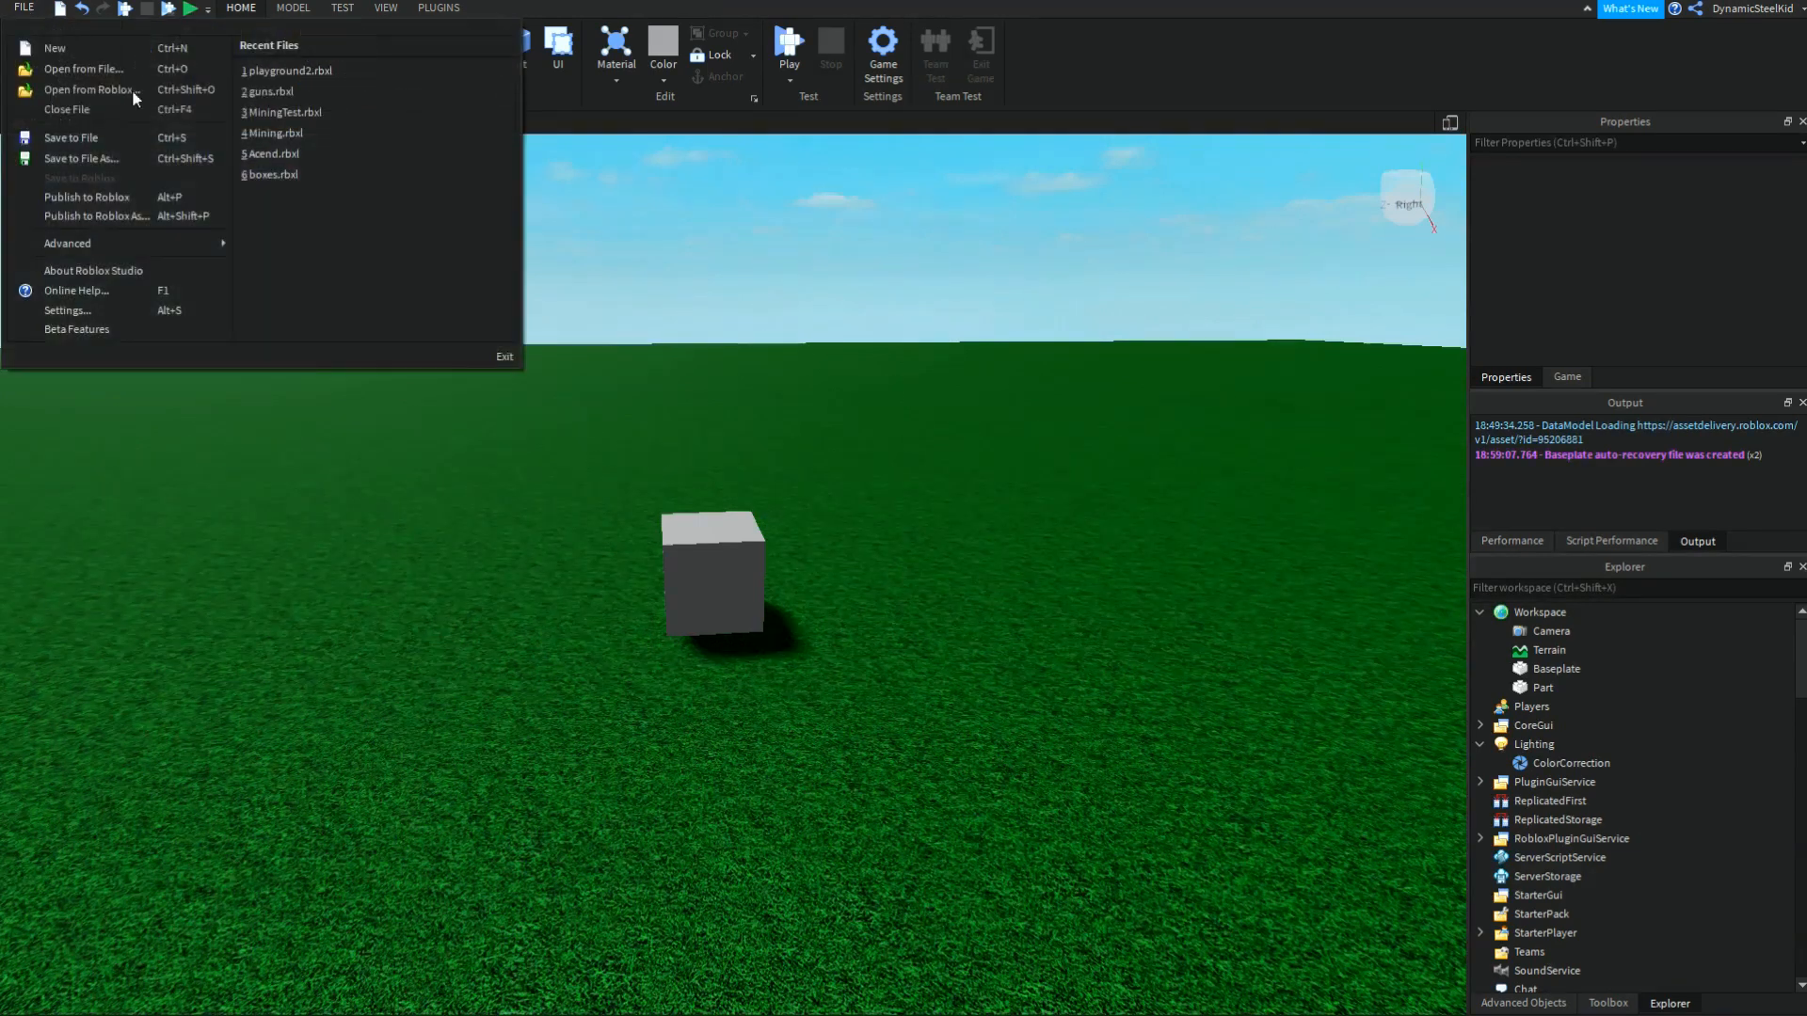
# Step: Open Studio Settings from FILE and accept the settings-change warning
pyautogui.click(68, 310)
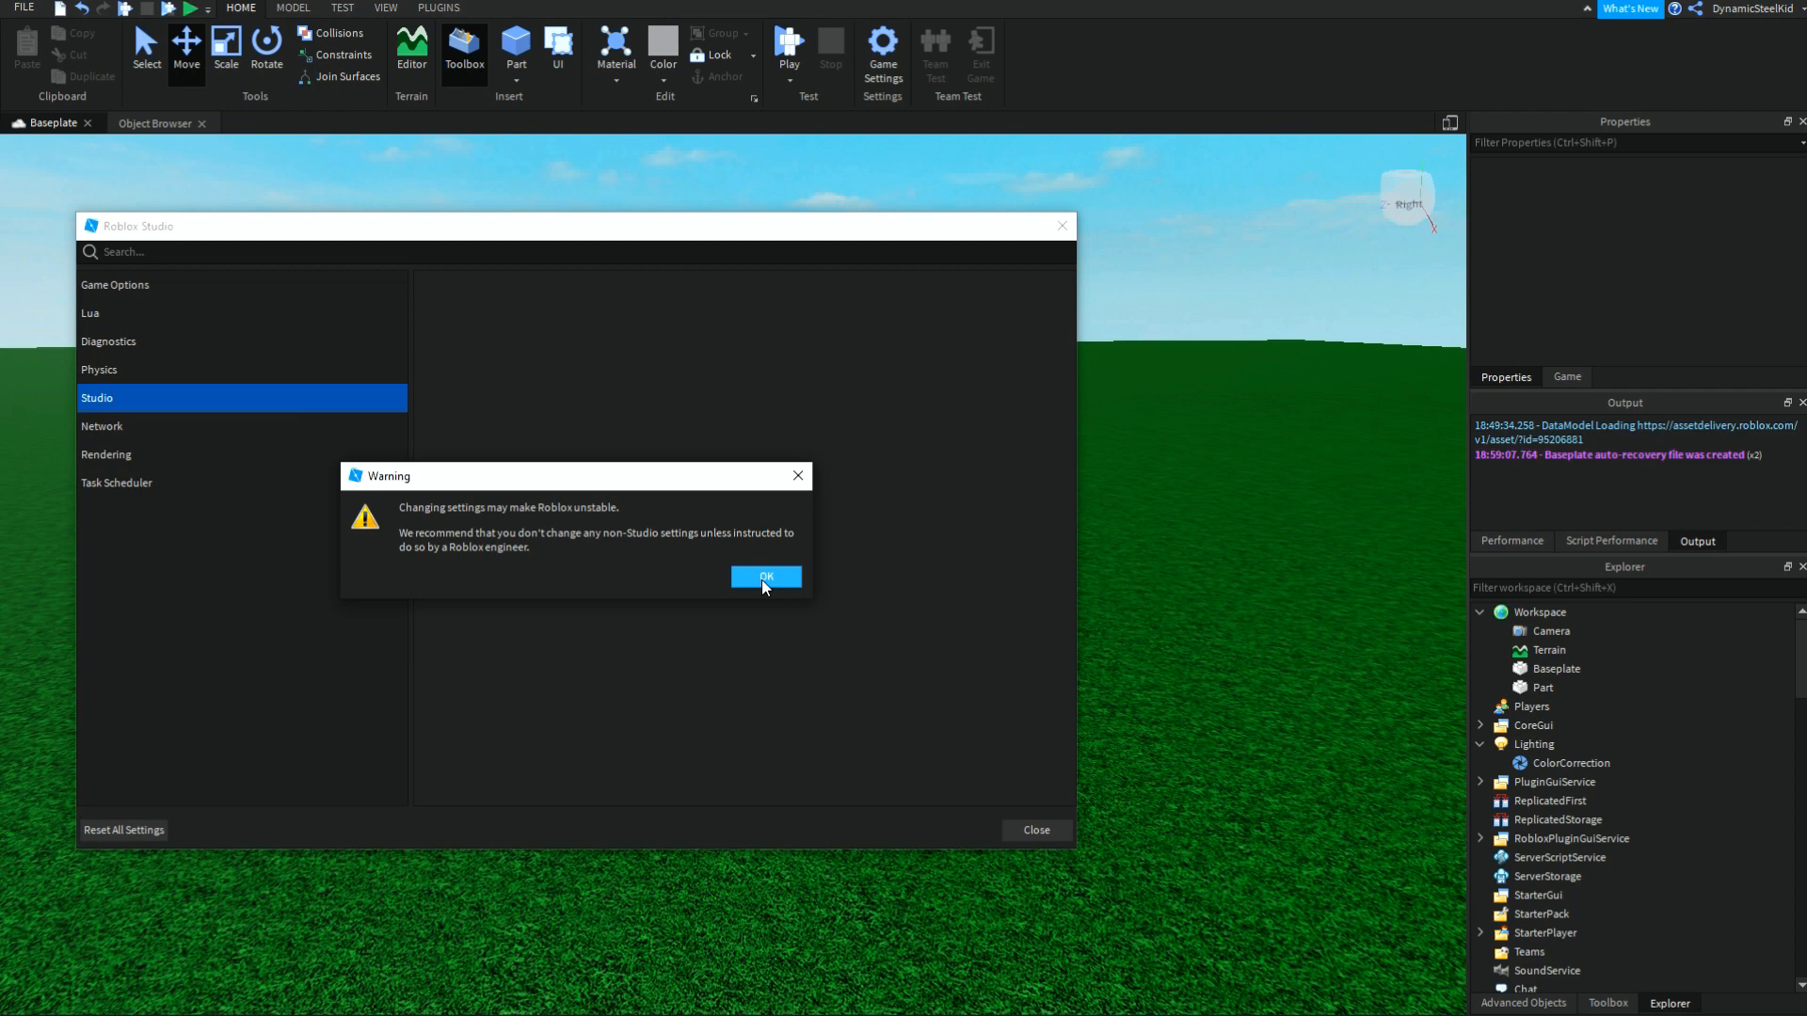
pyautogui.moveTo(772, 587)
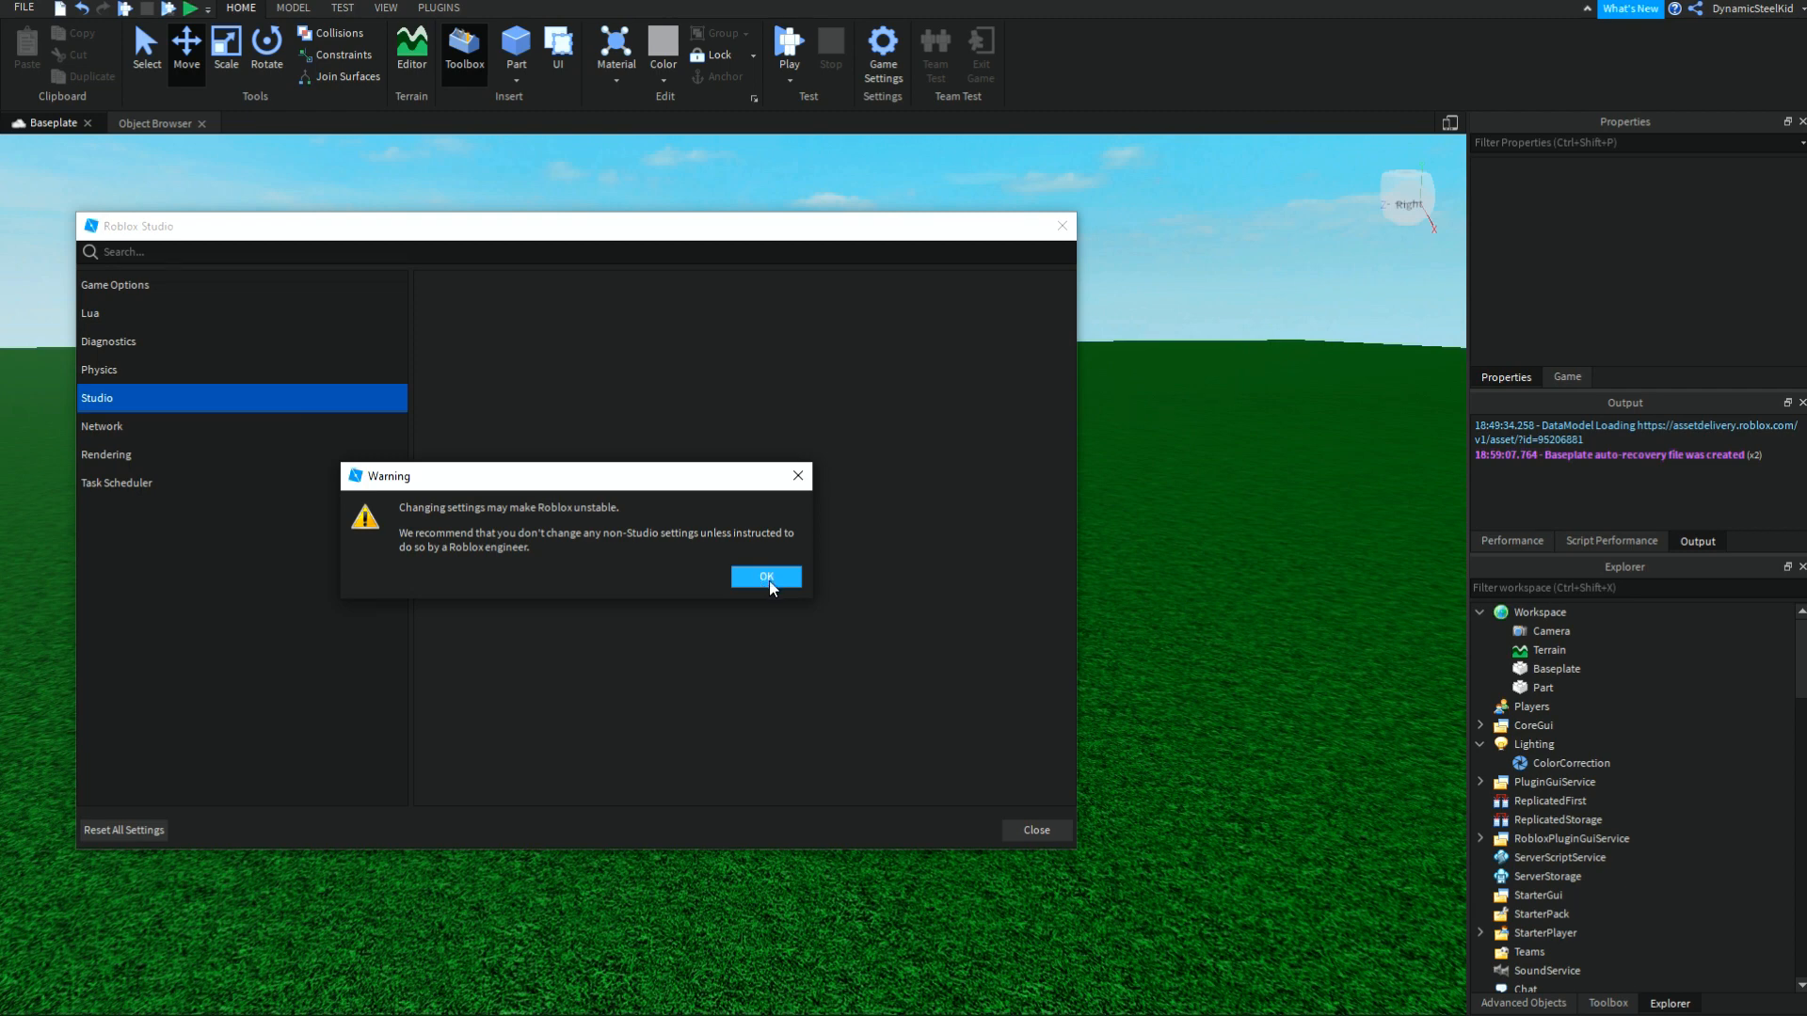
pyautogui.click(766, 578)
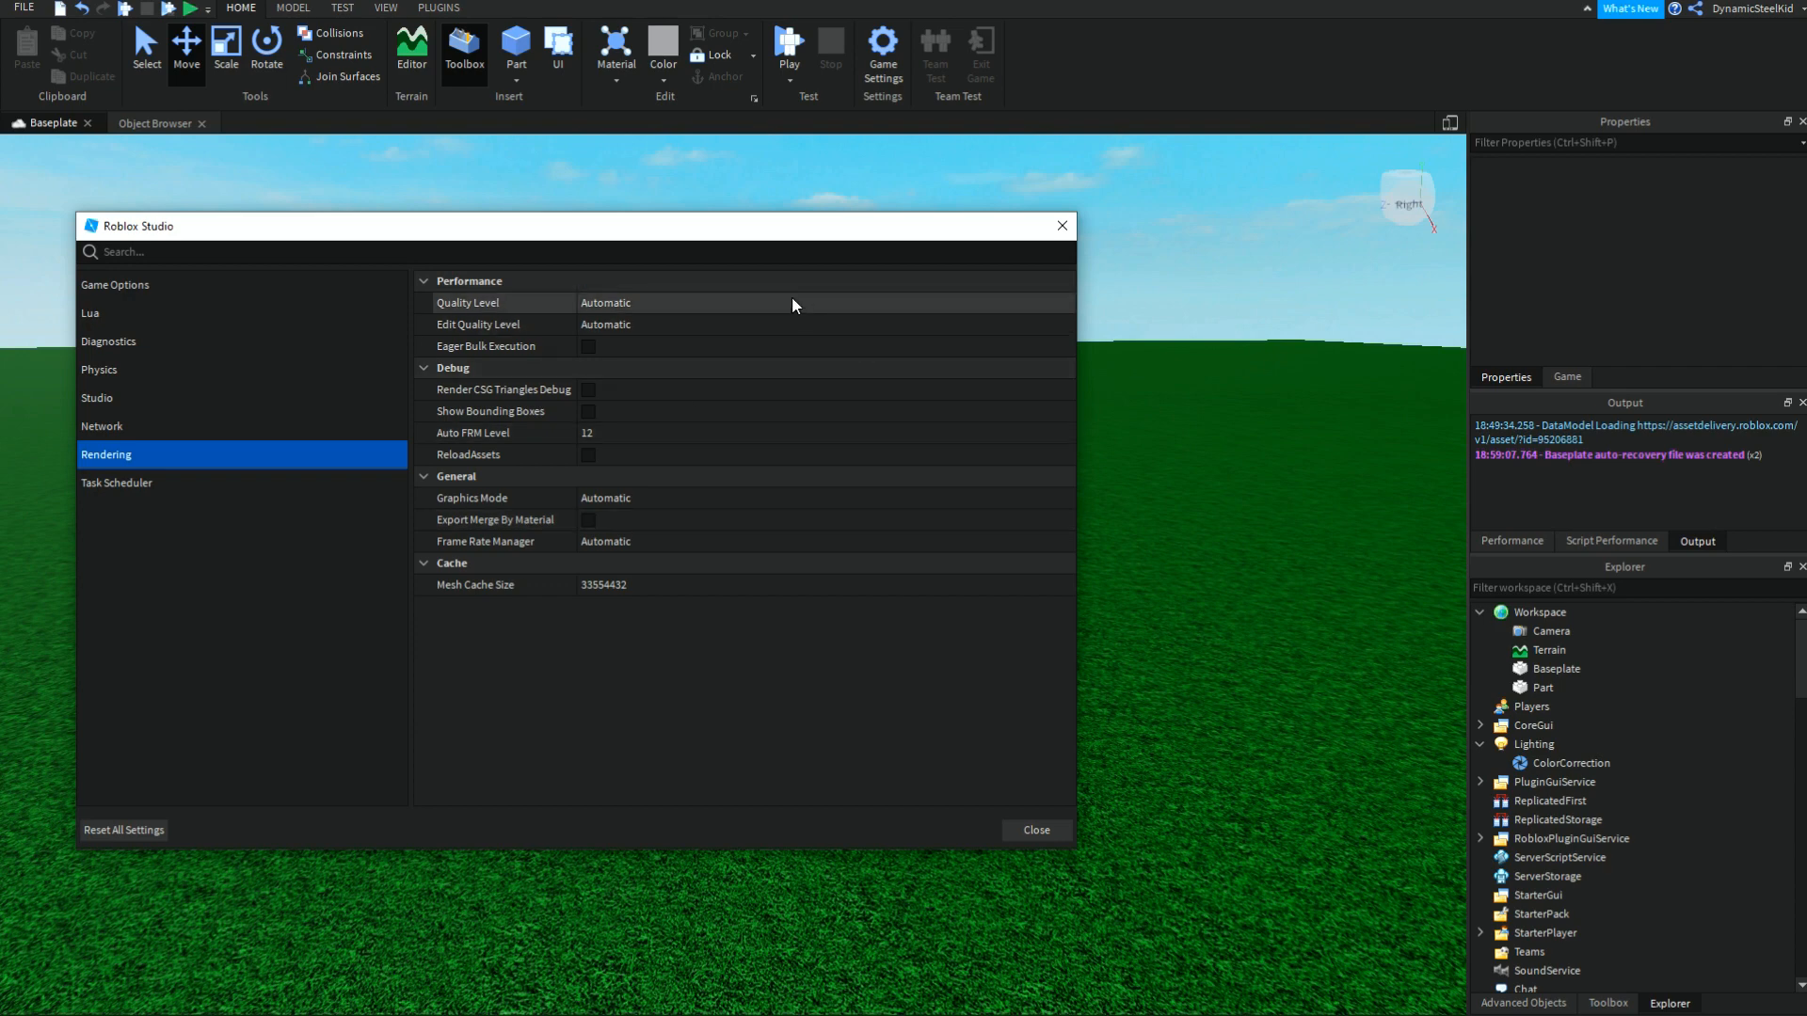
pyautogui.moveTo(789, 312)
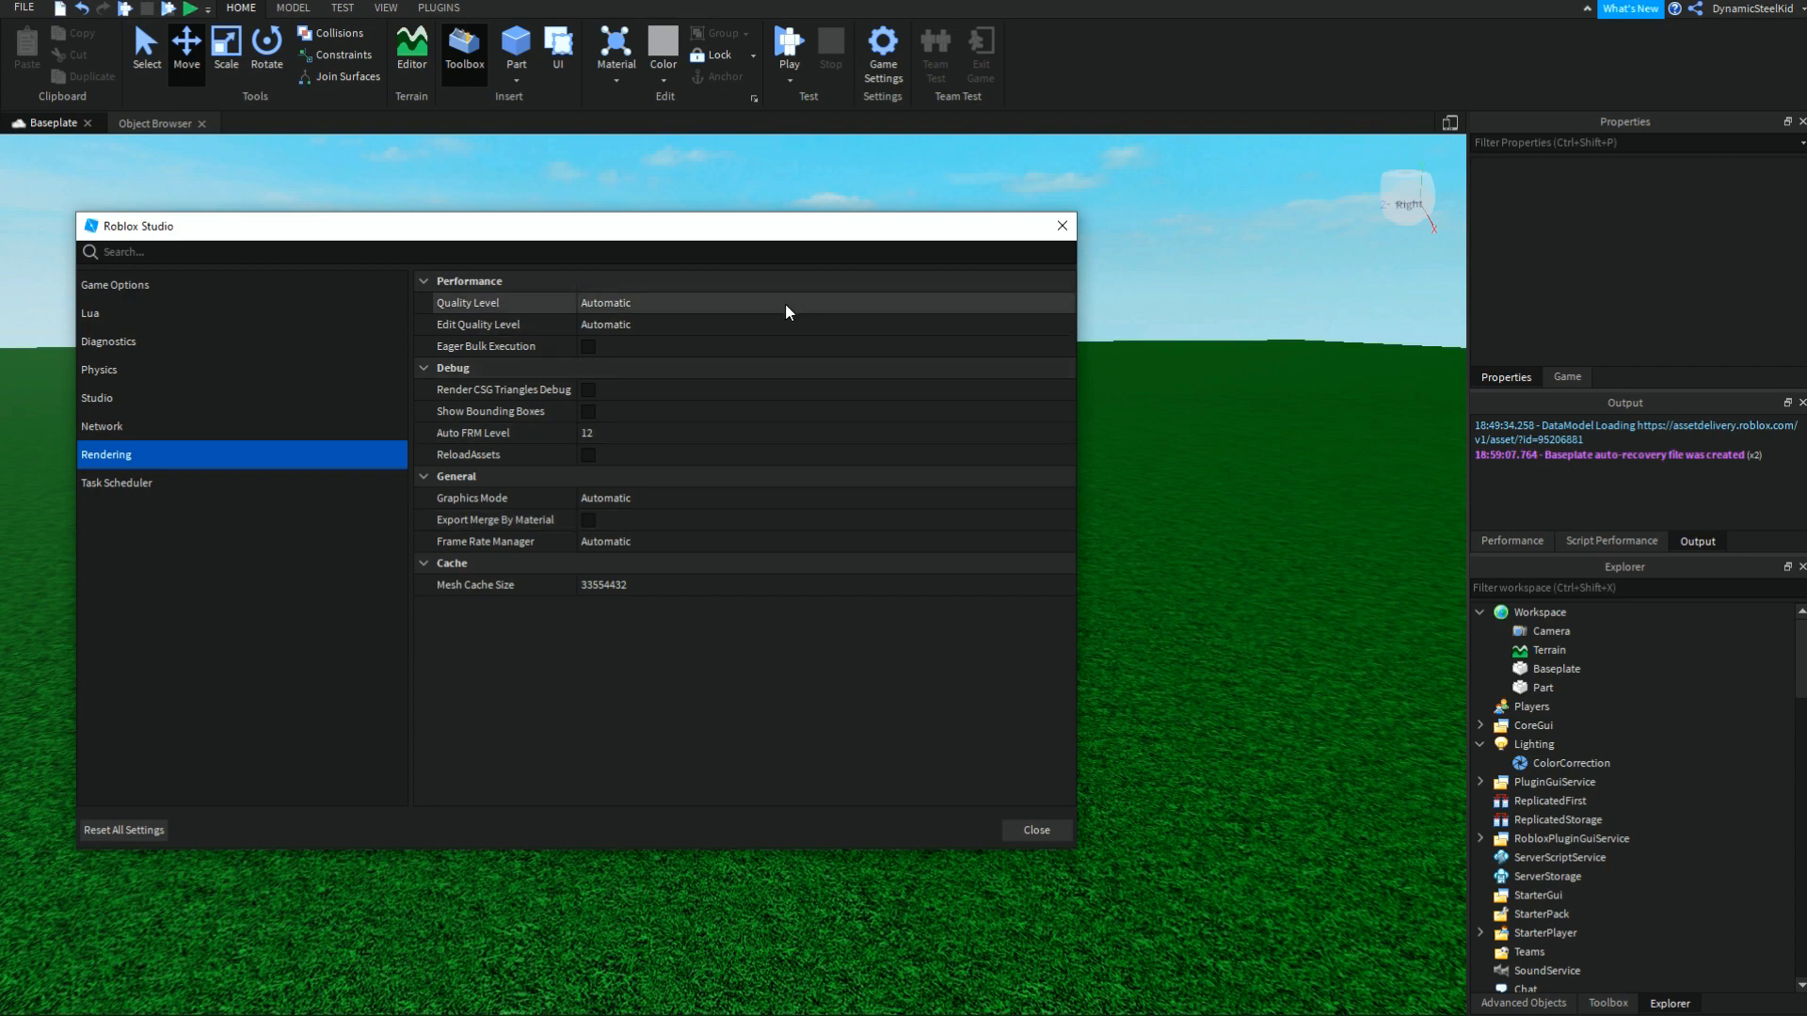
pyautogui.moveTo(740, 308)
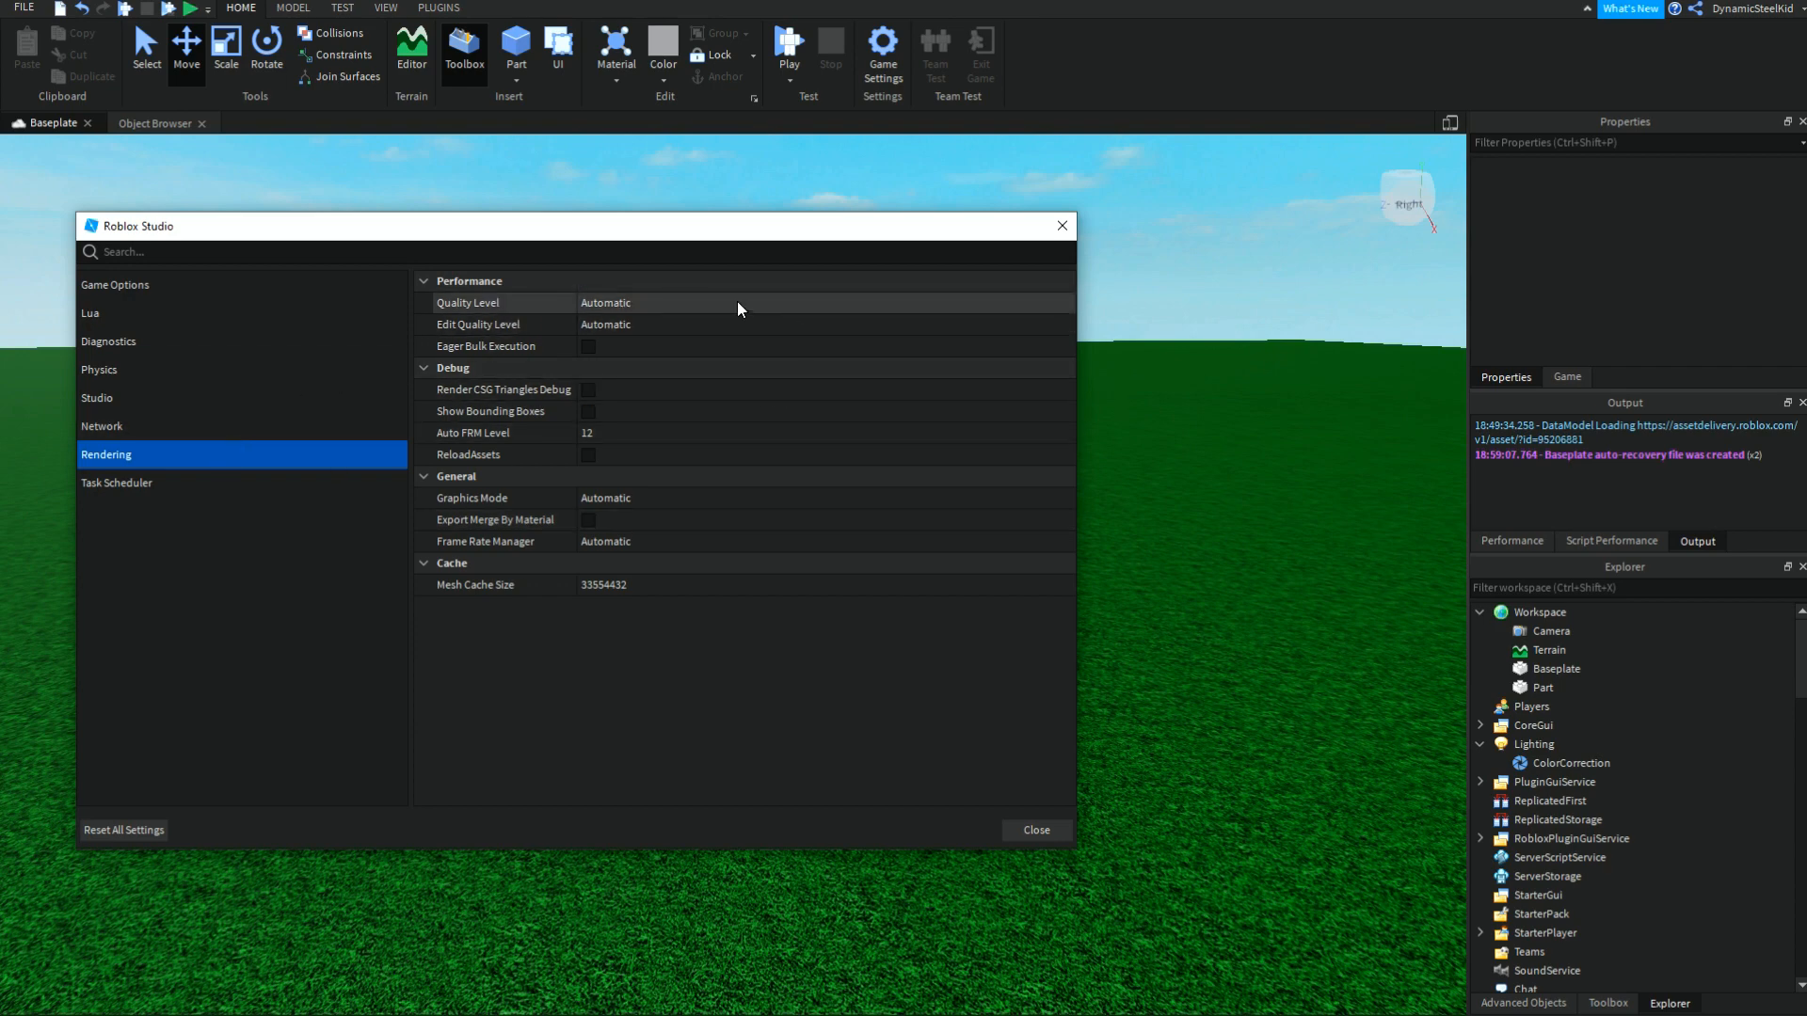
pyautogui.moveTo(599, 456)
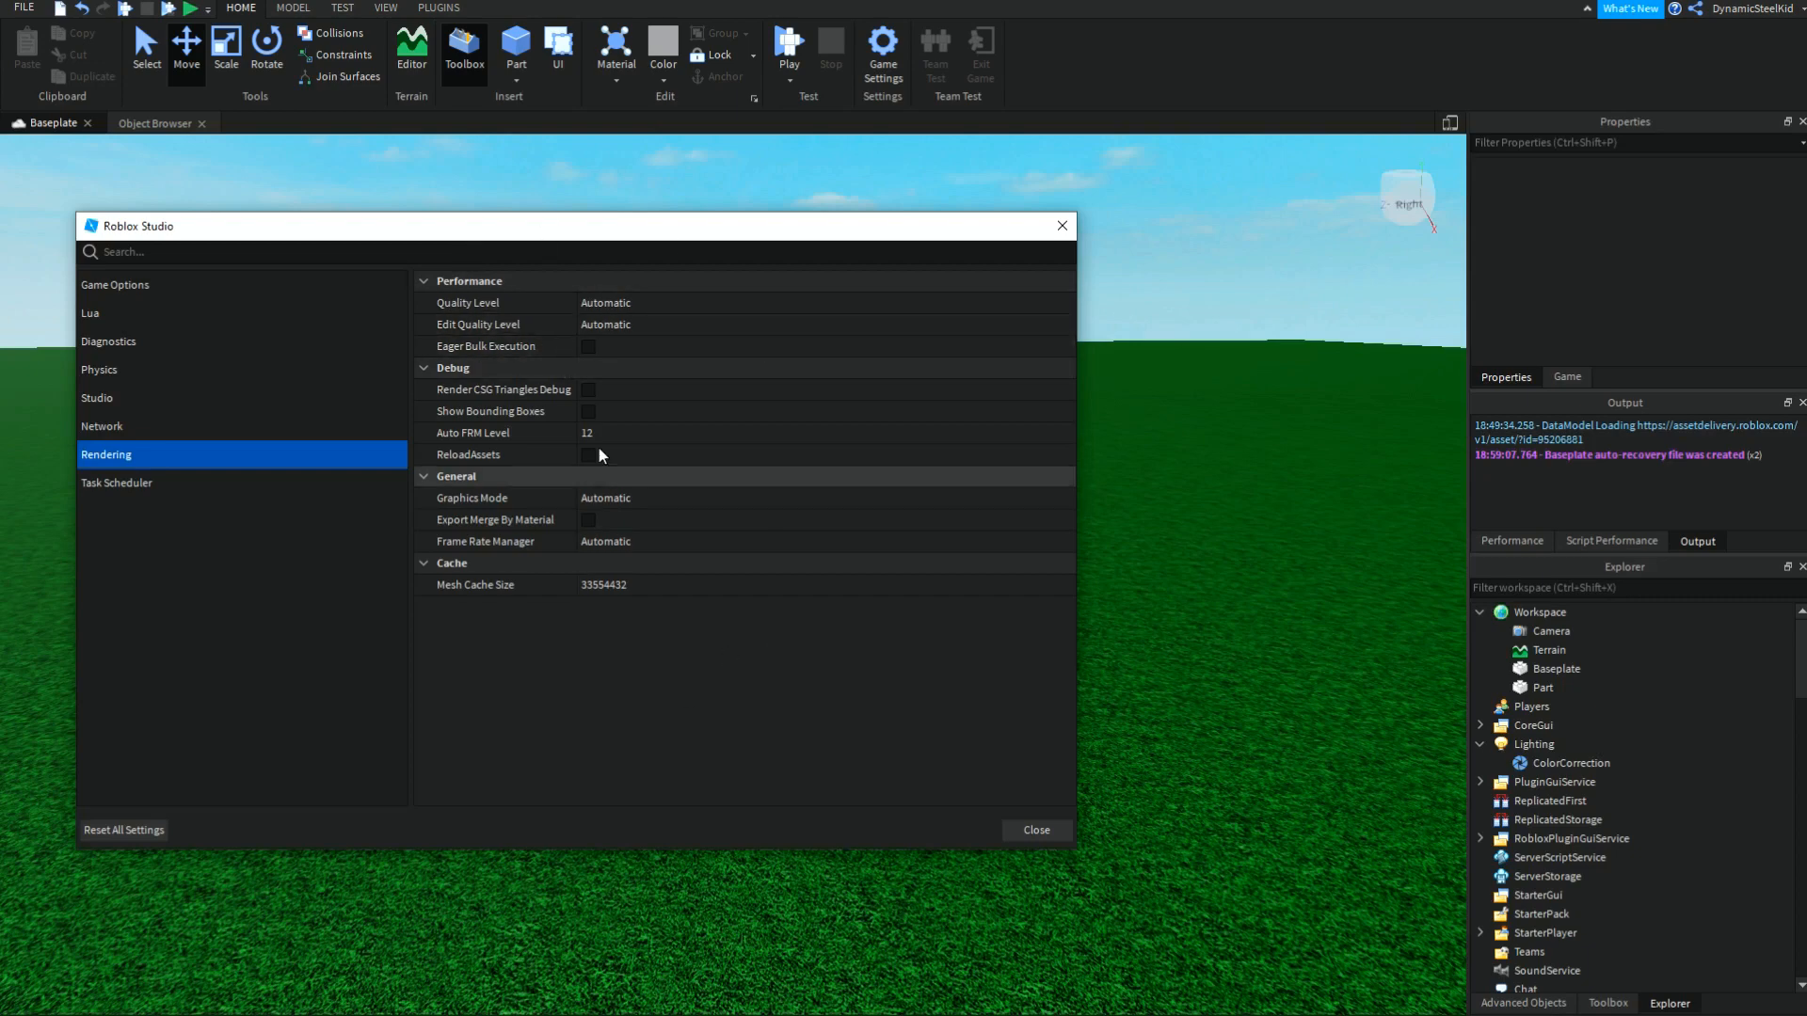
pyautogui.moveTo(636, 330)
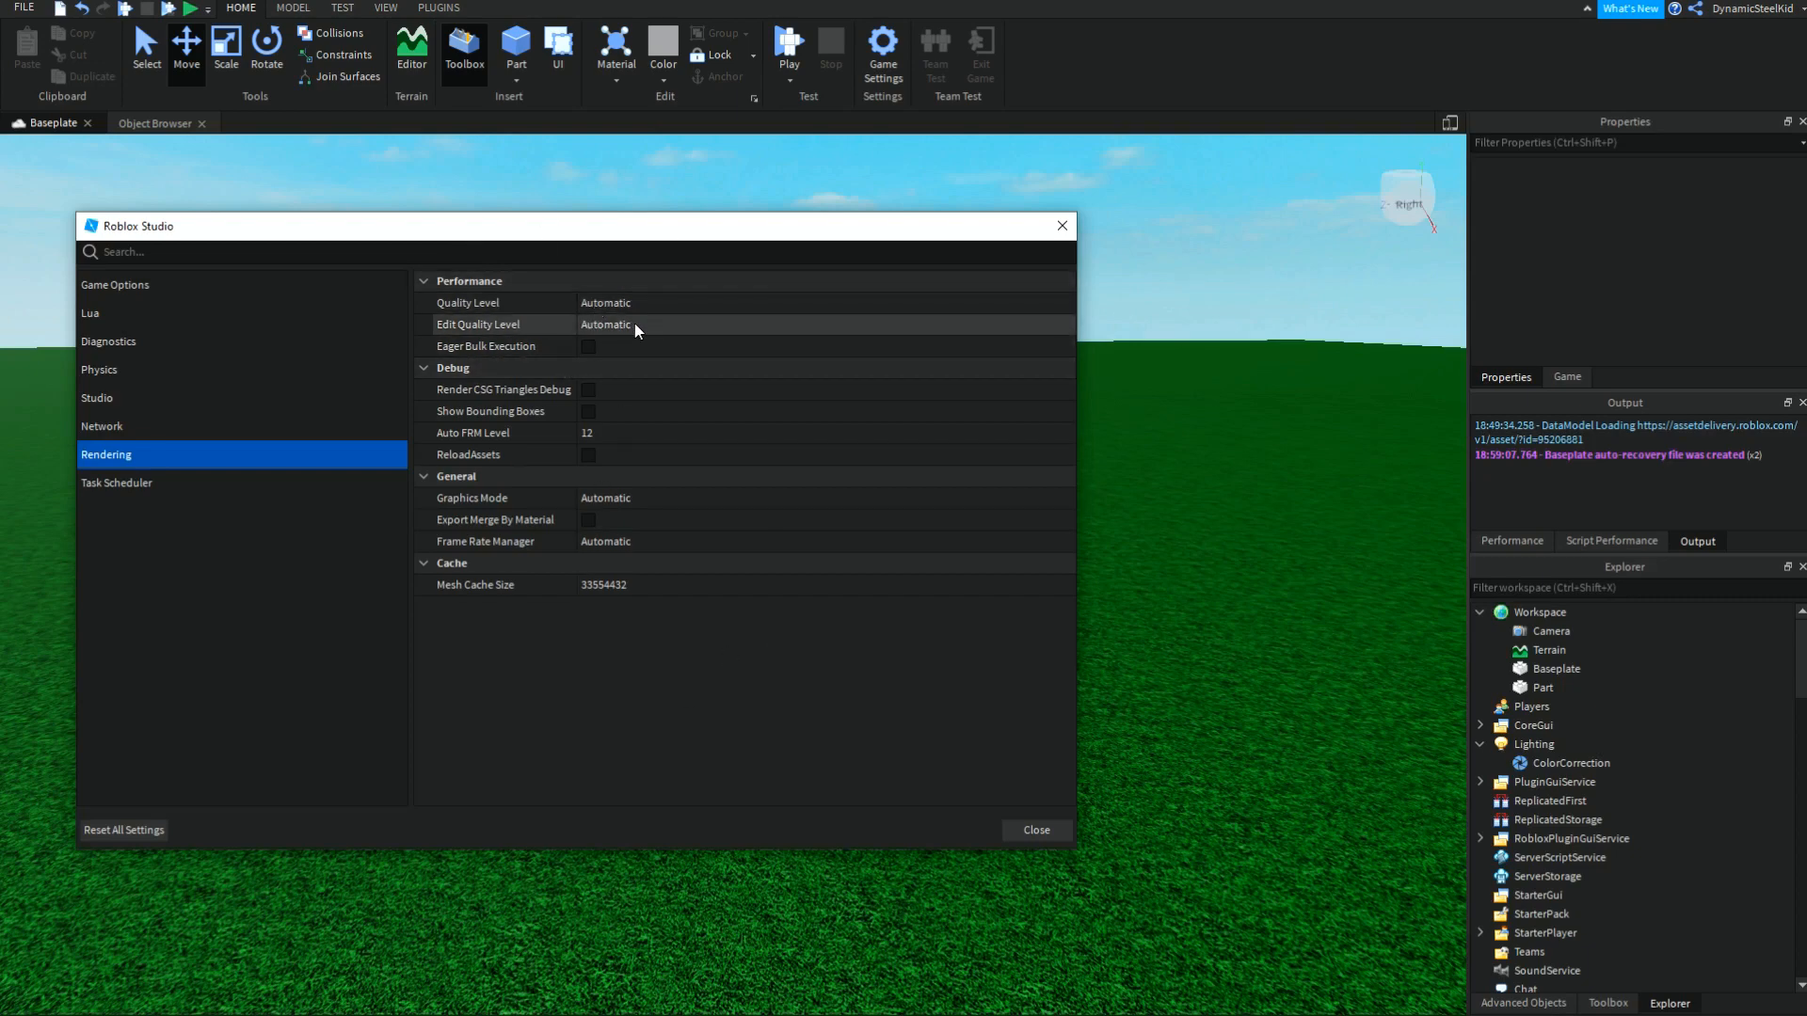
pyautogui.moveTo(640, 309)
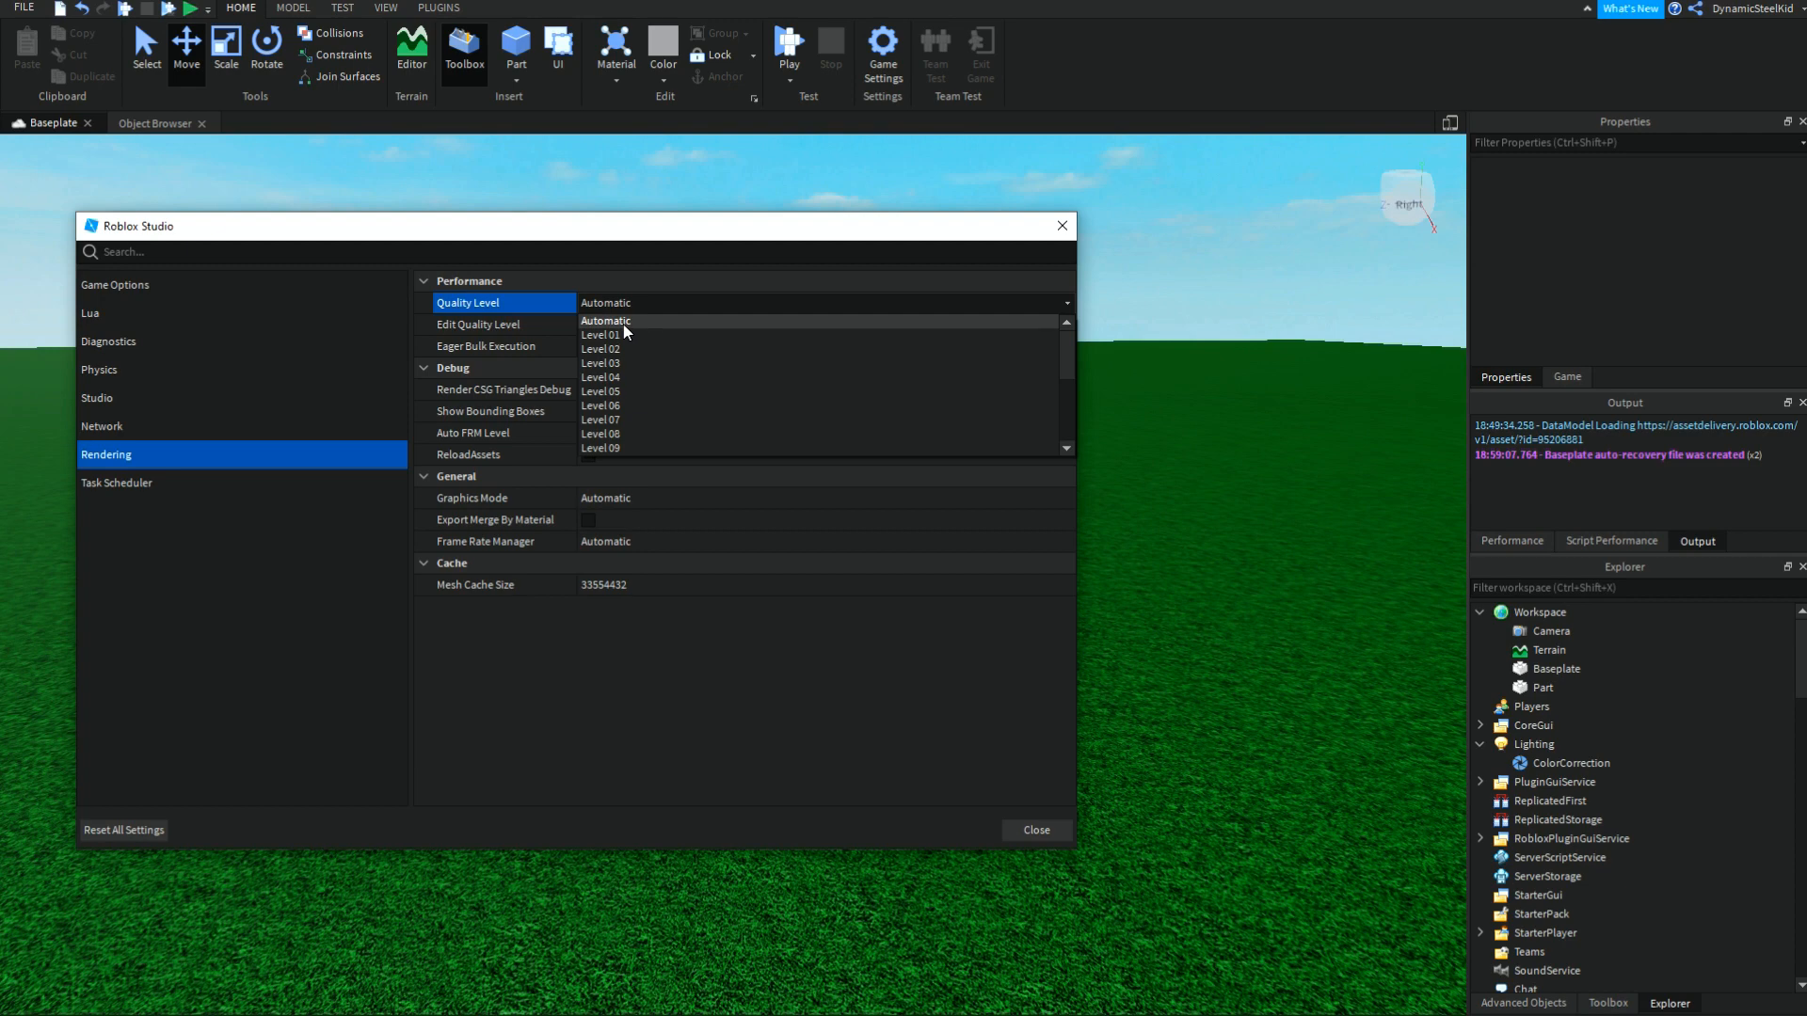
# Step: Set Edit Quality Level to Level 06 and Quality Level to Automatic, then close settings
pyautogui.click(604, 320)
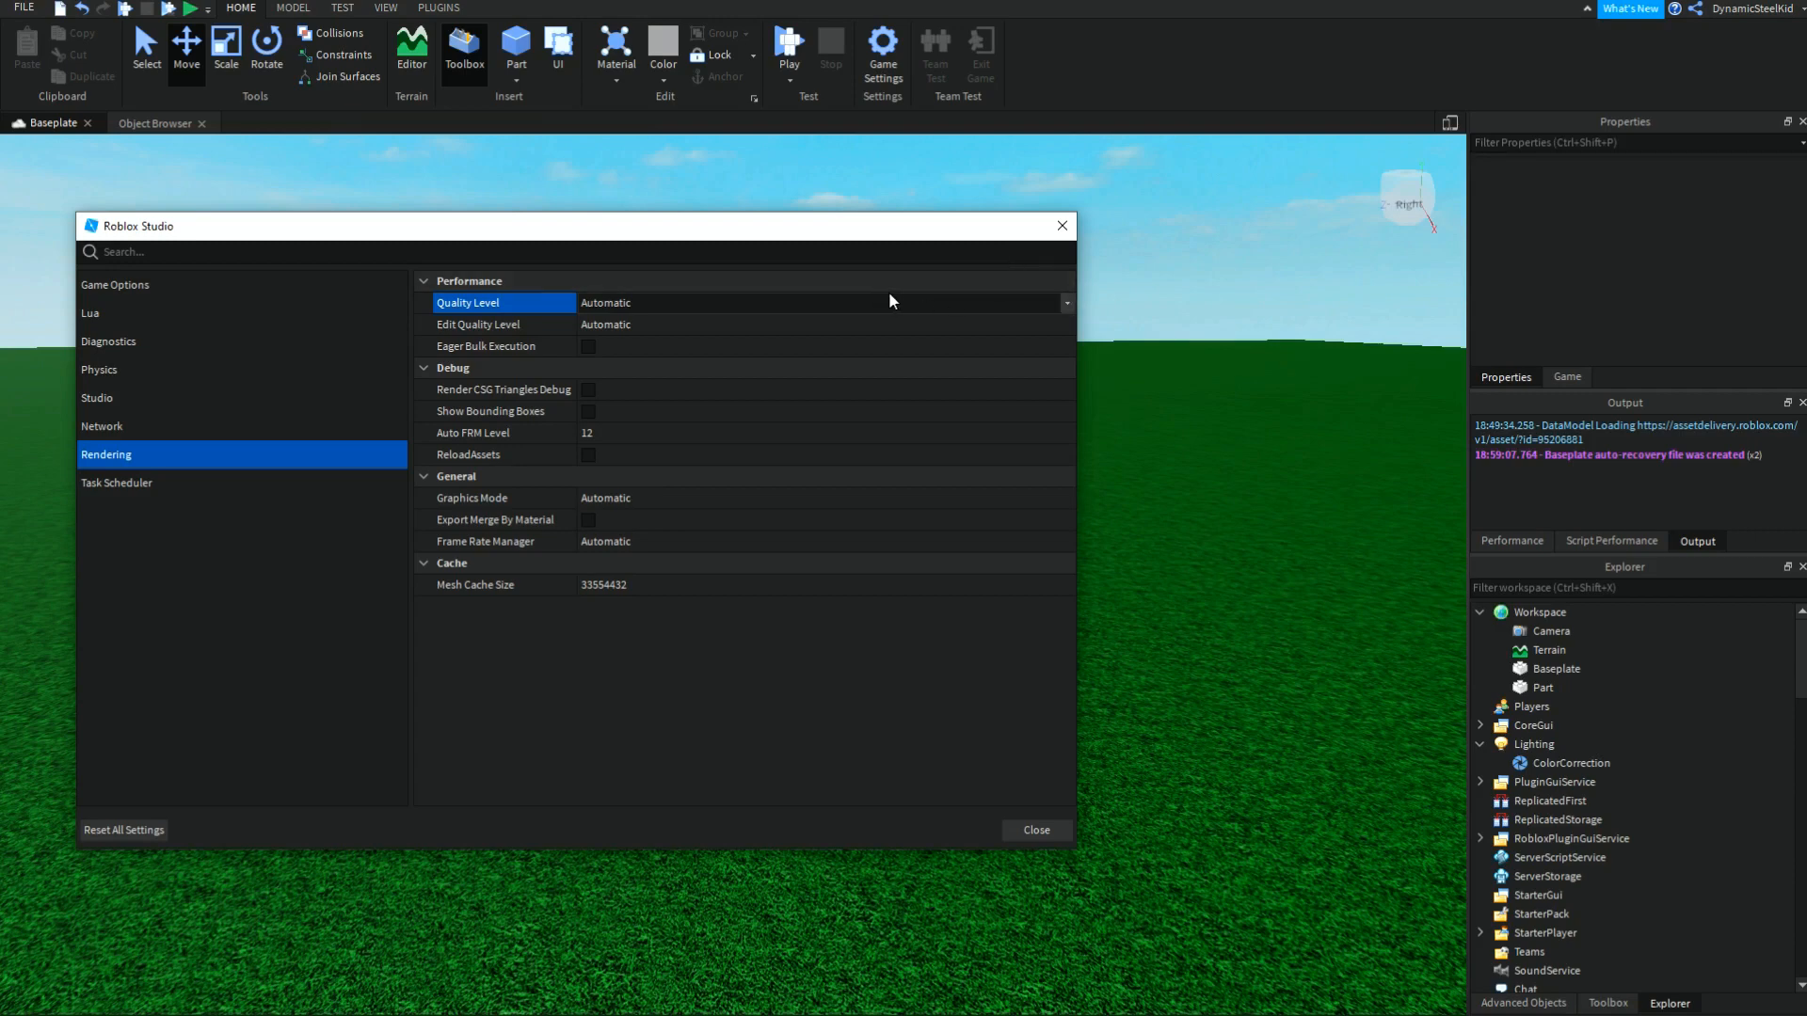
pyautogui.moveTo(866, 321)
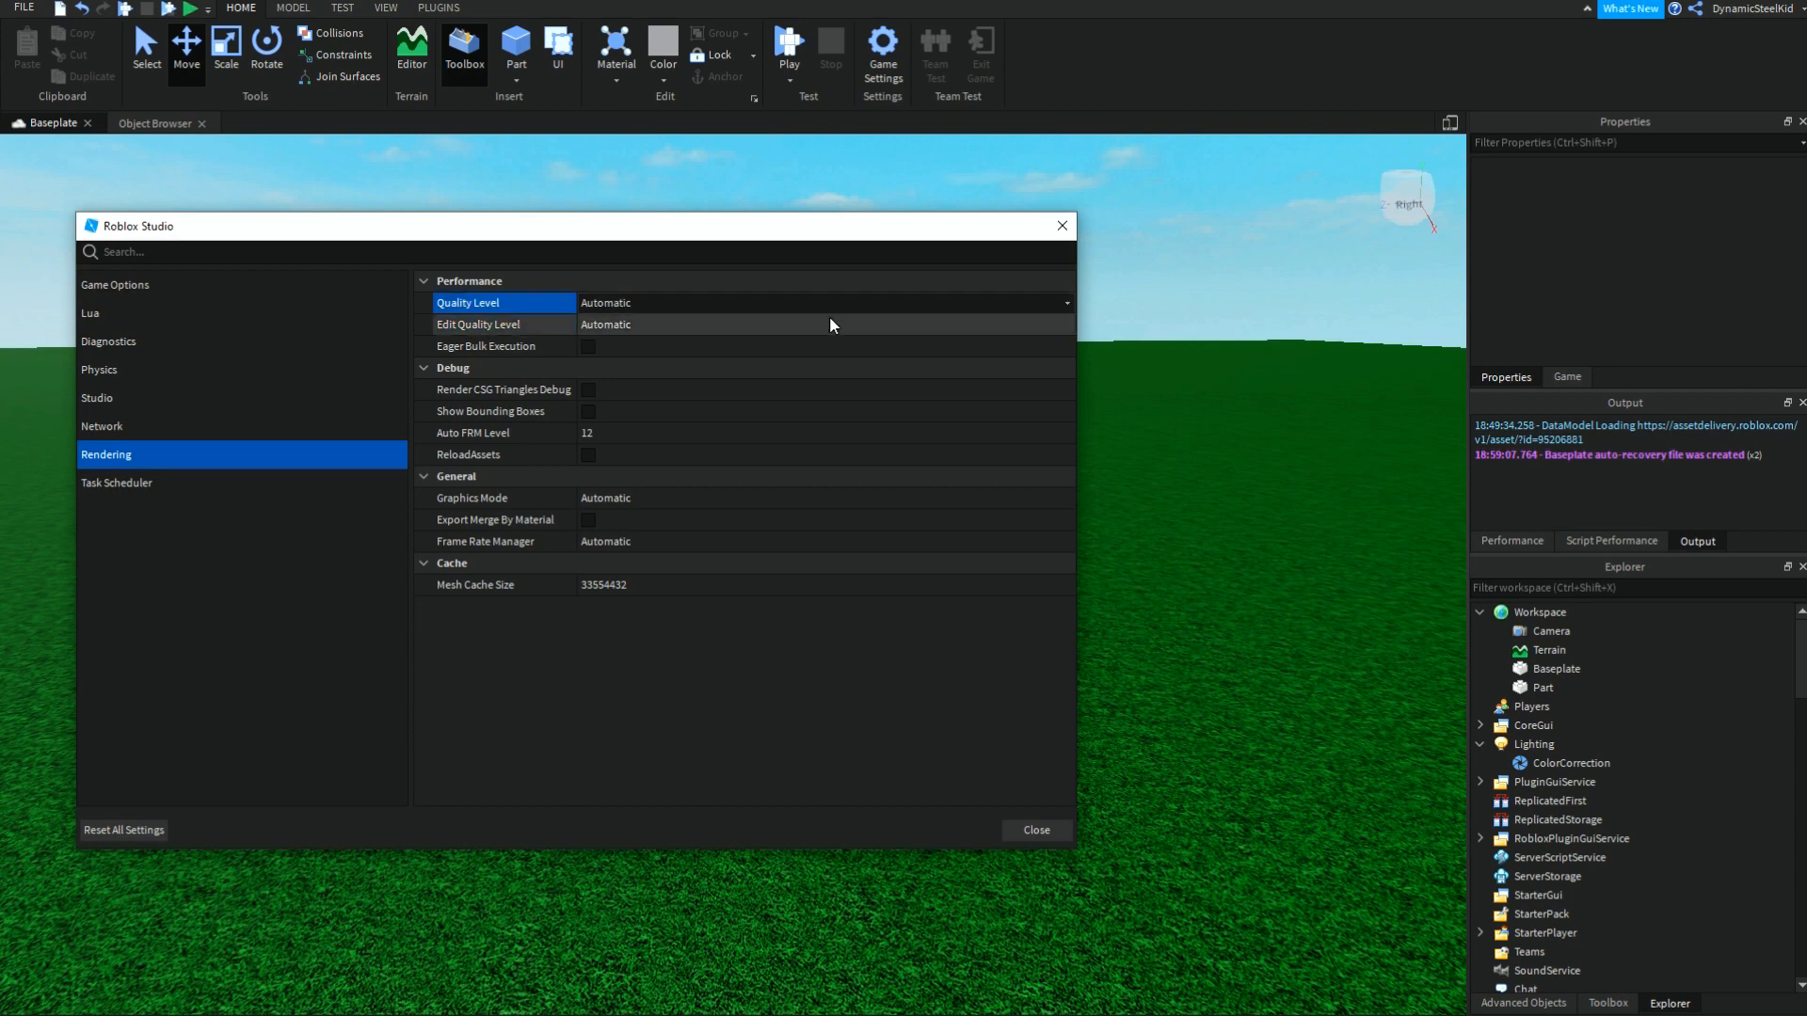
pyautogui.click(822, 323)
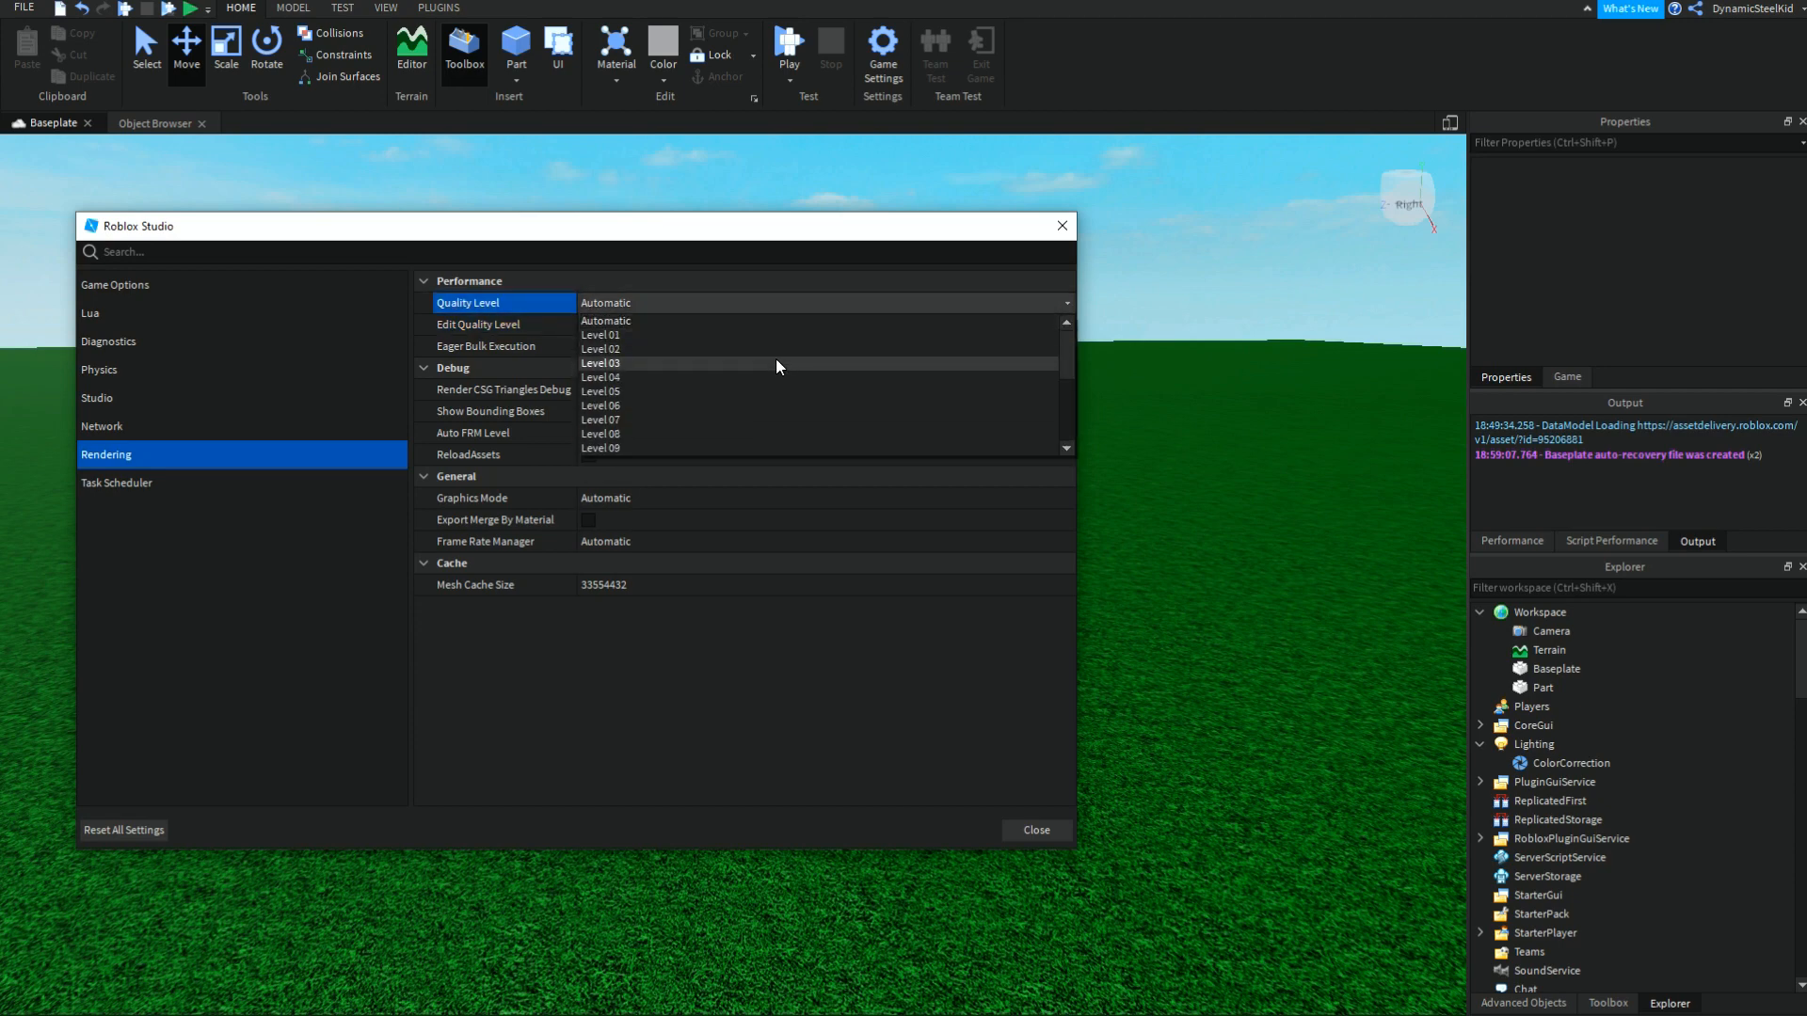
pyautogui.scroll(-3)
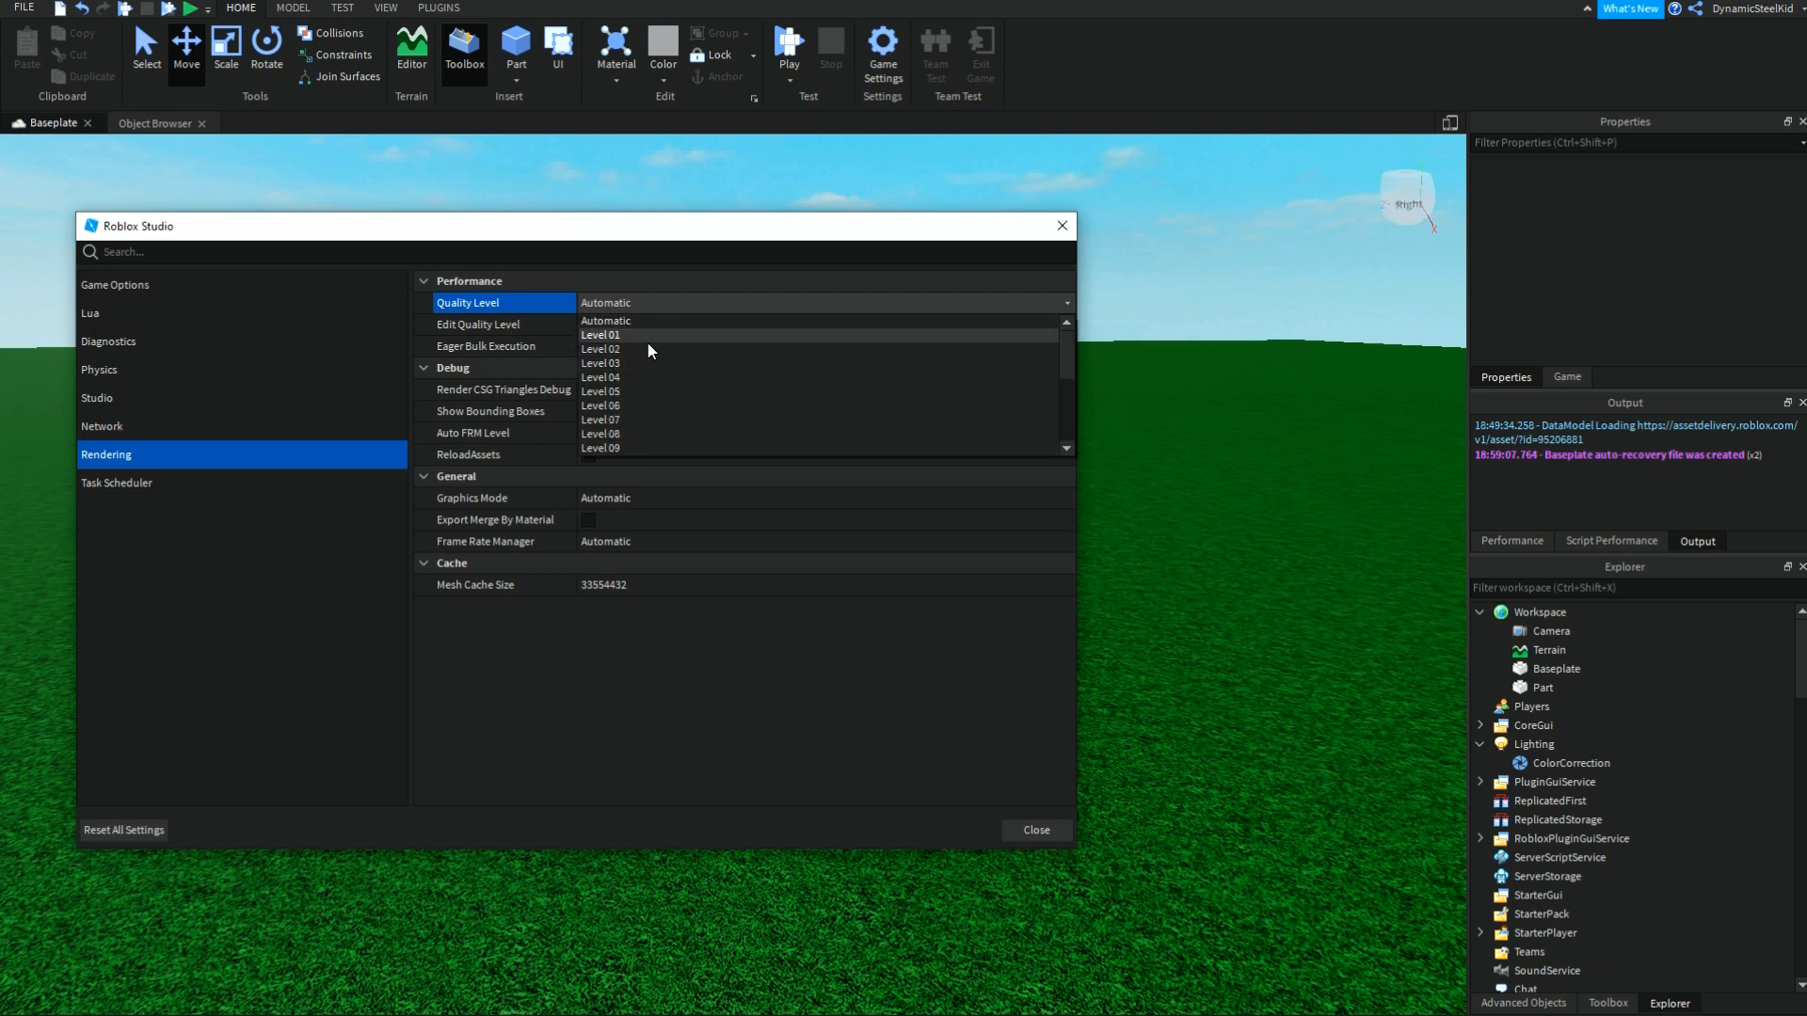
pyautogui.moveTo(617, 369)
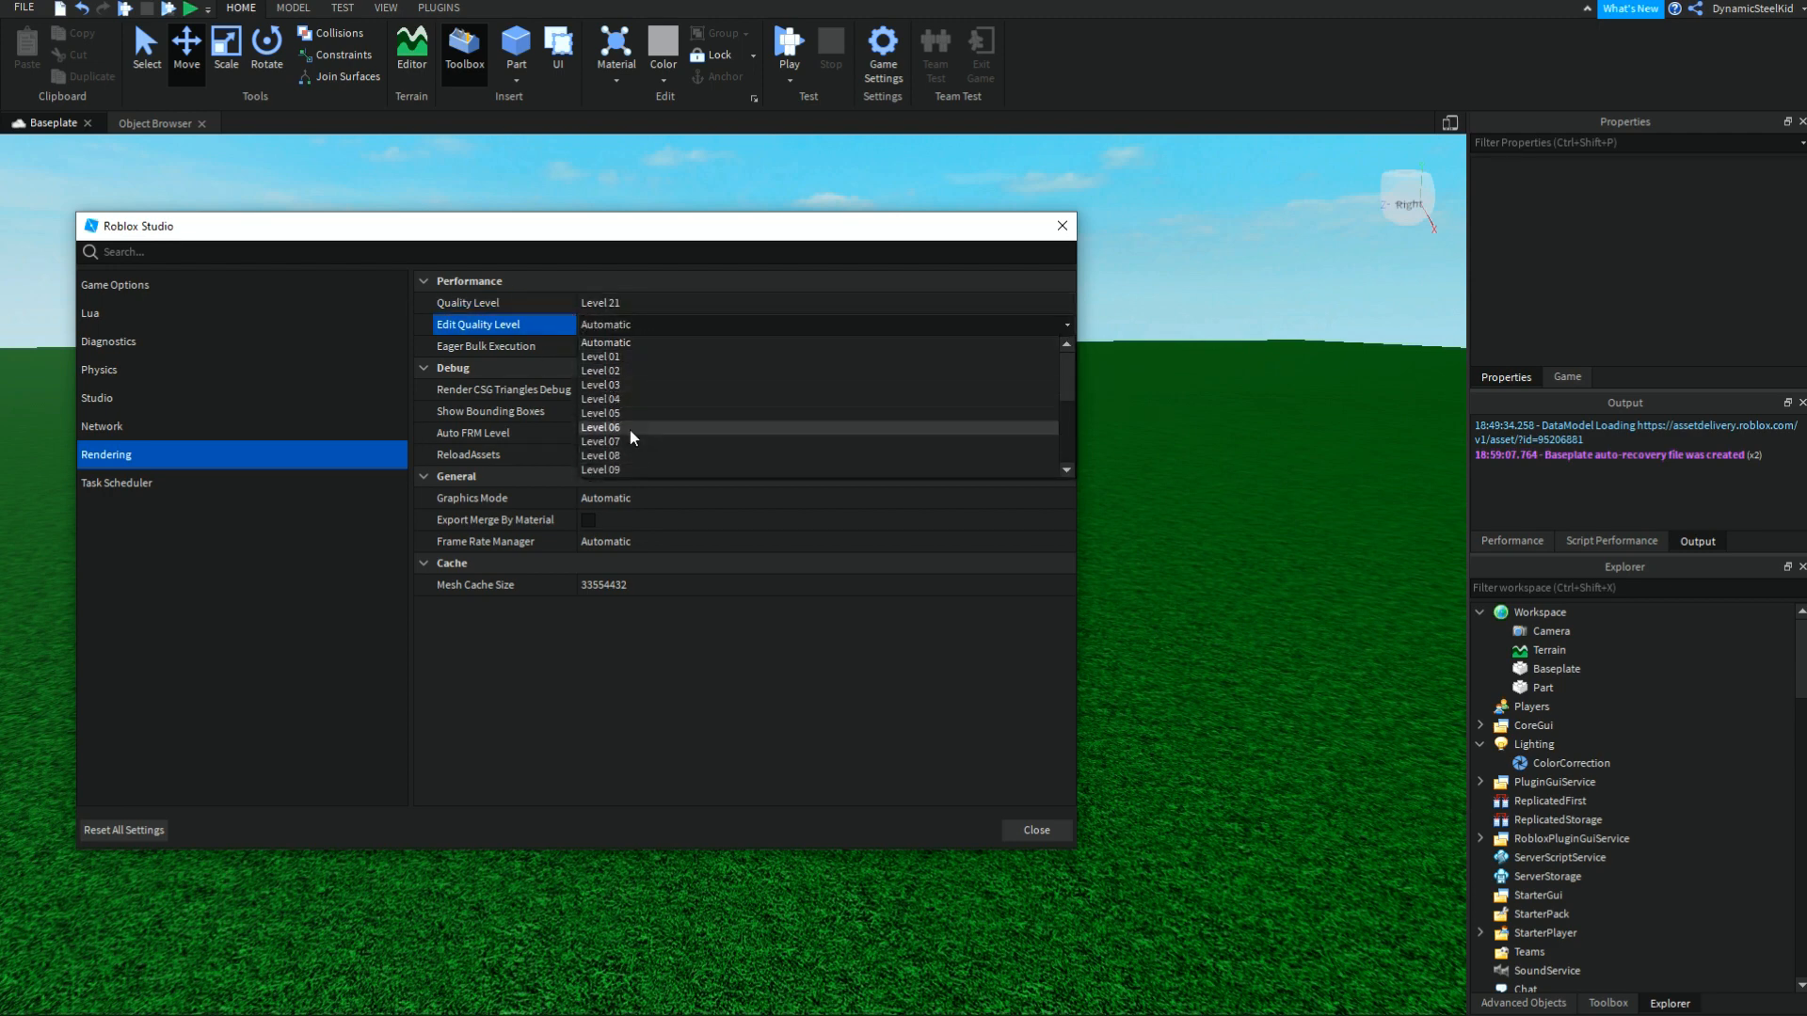
pyautogui.click(600, 427)
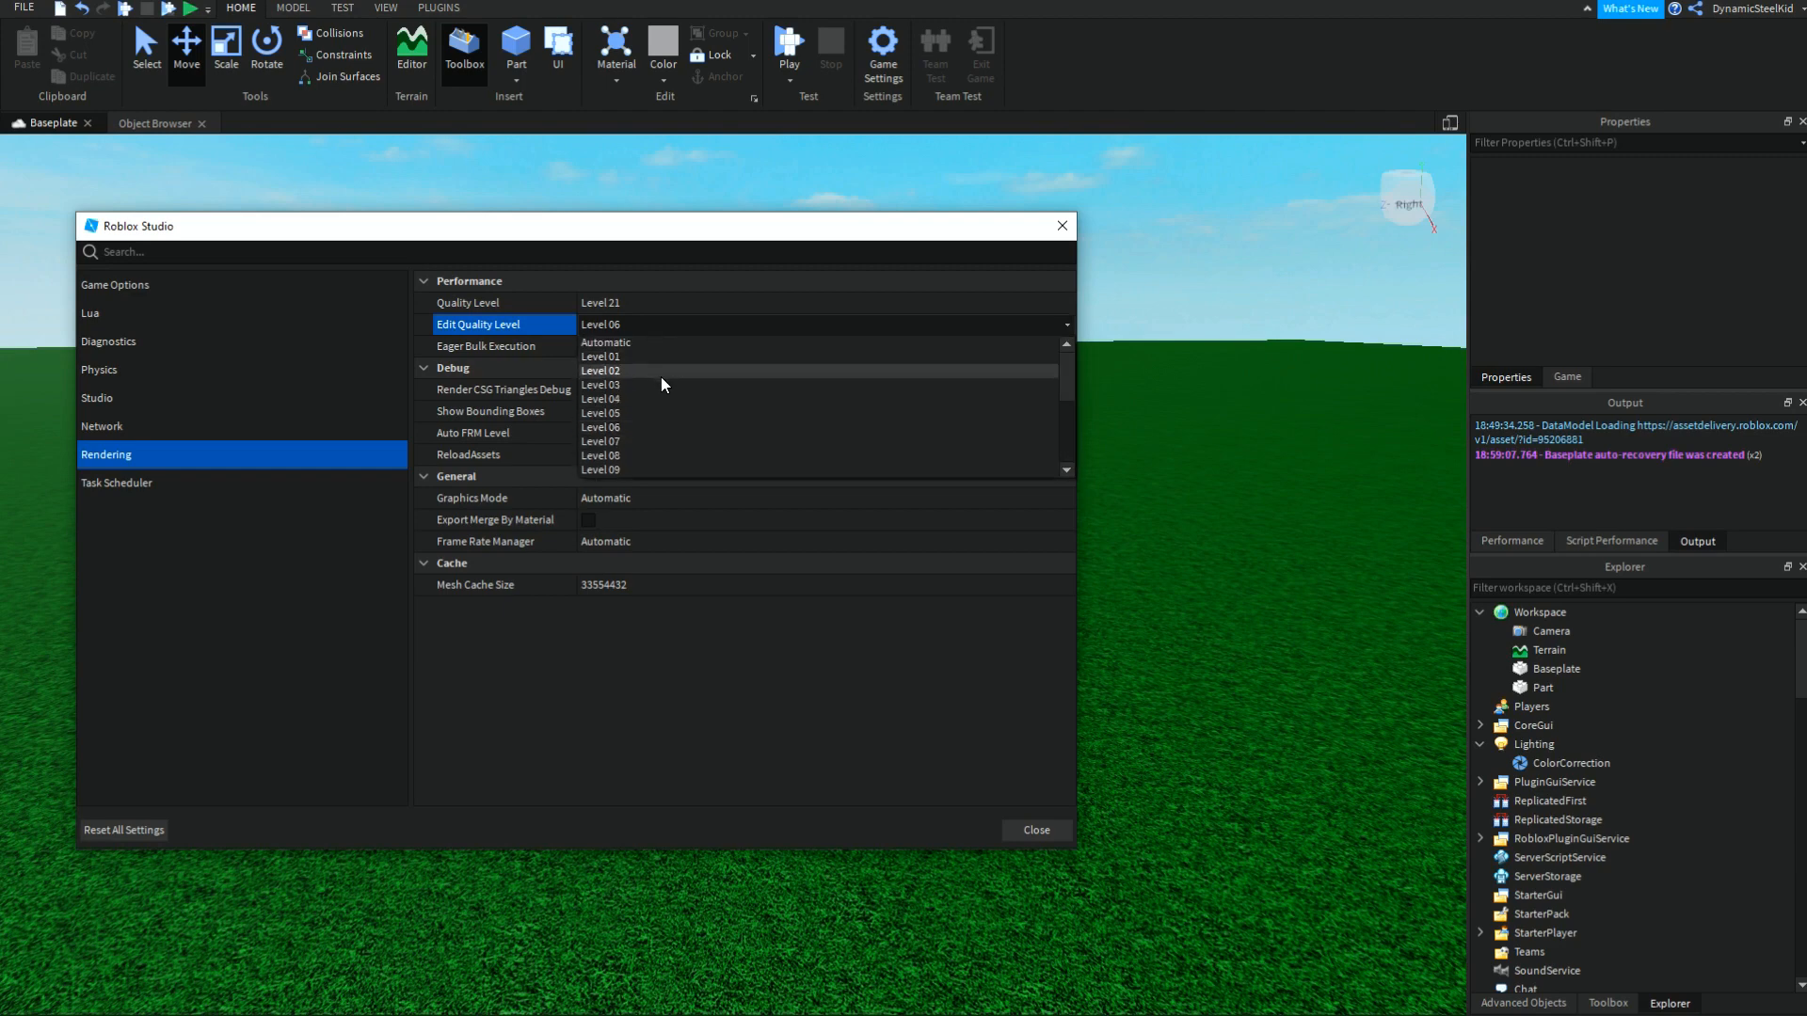
pyautogui.click(606, 342)
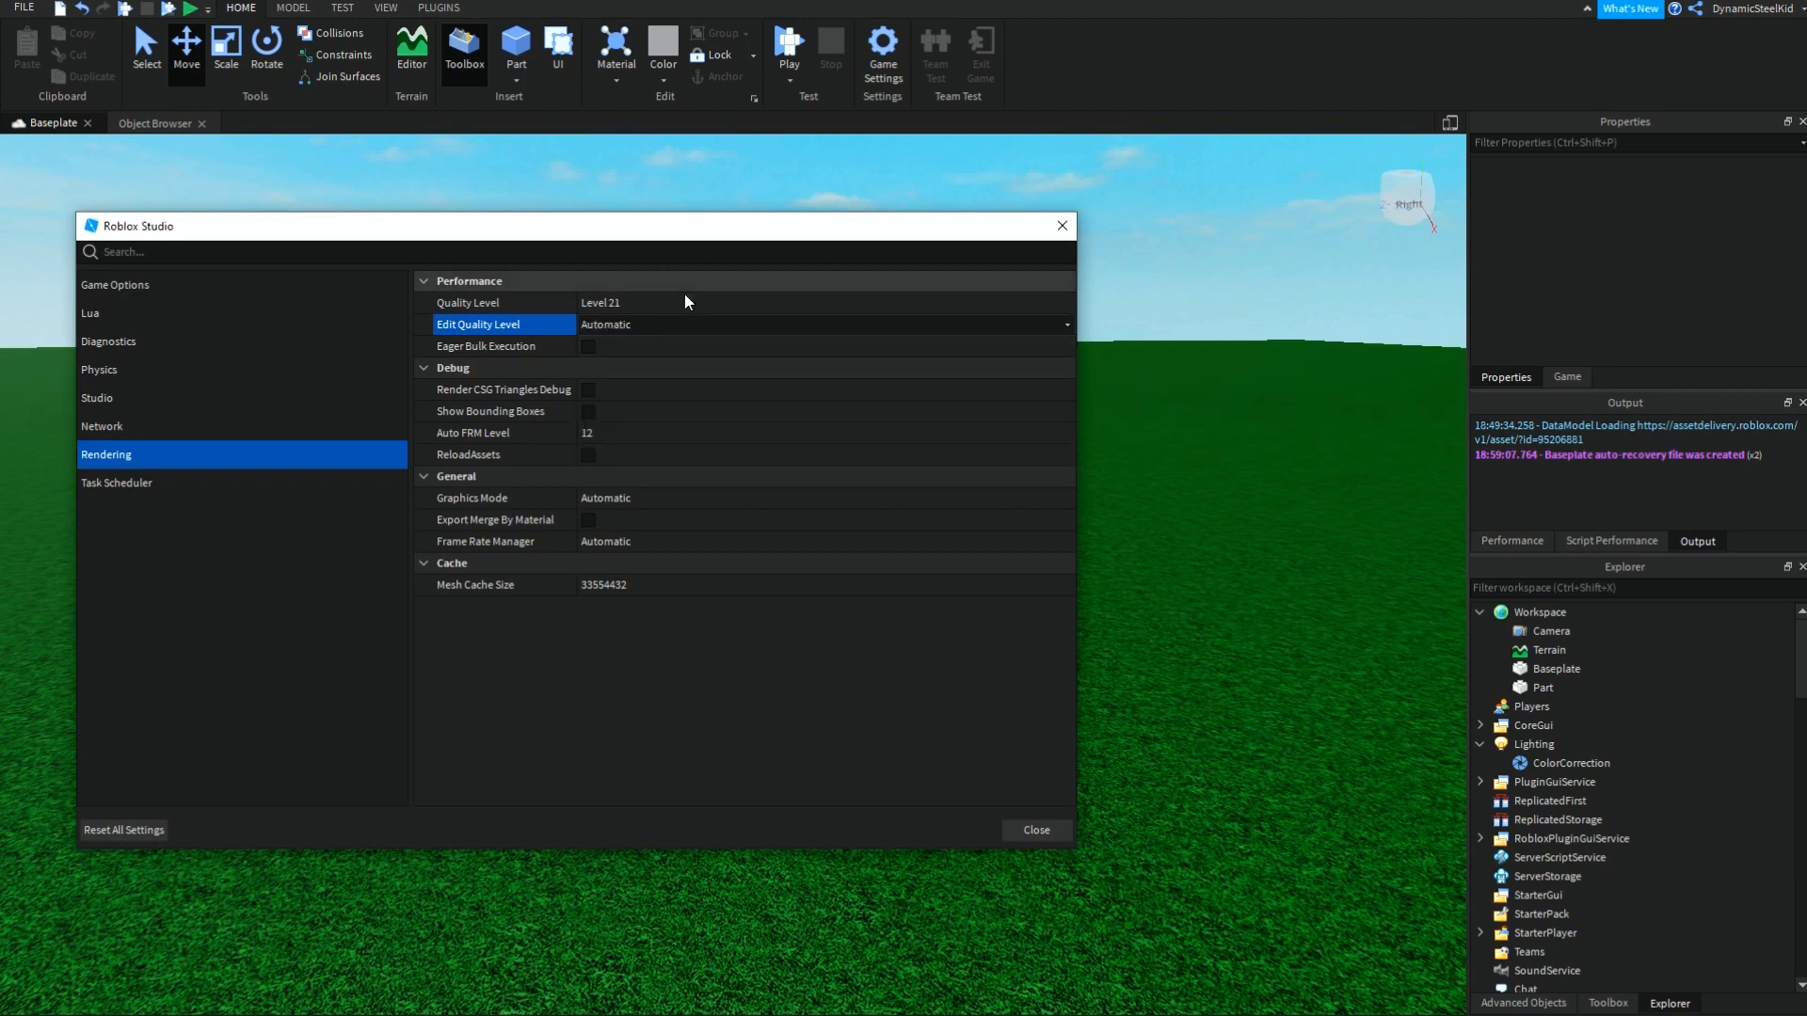
pyautogui.click(824, 301)
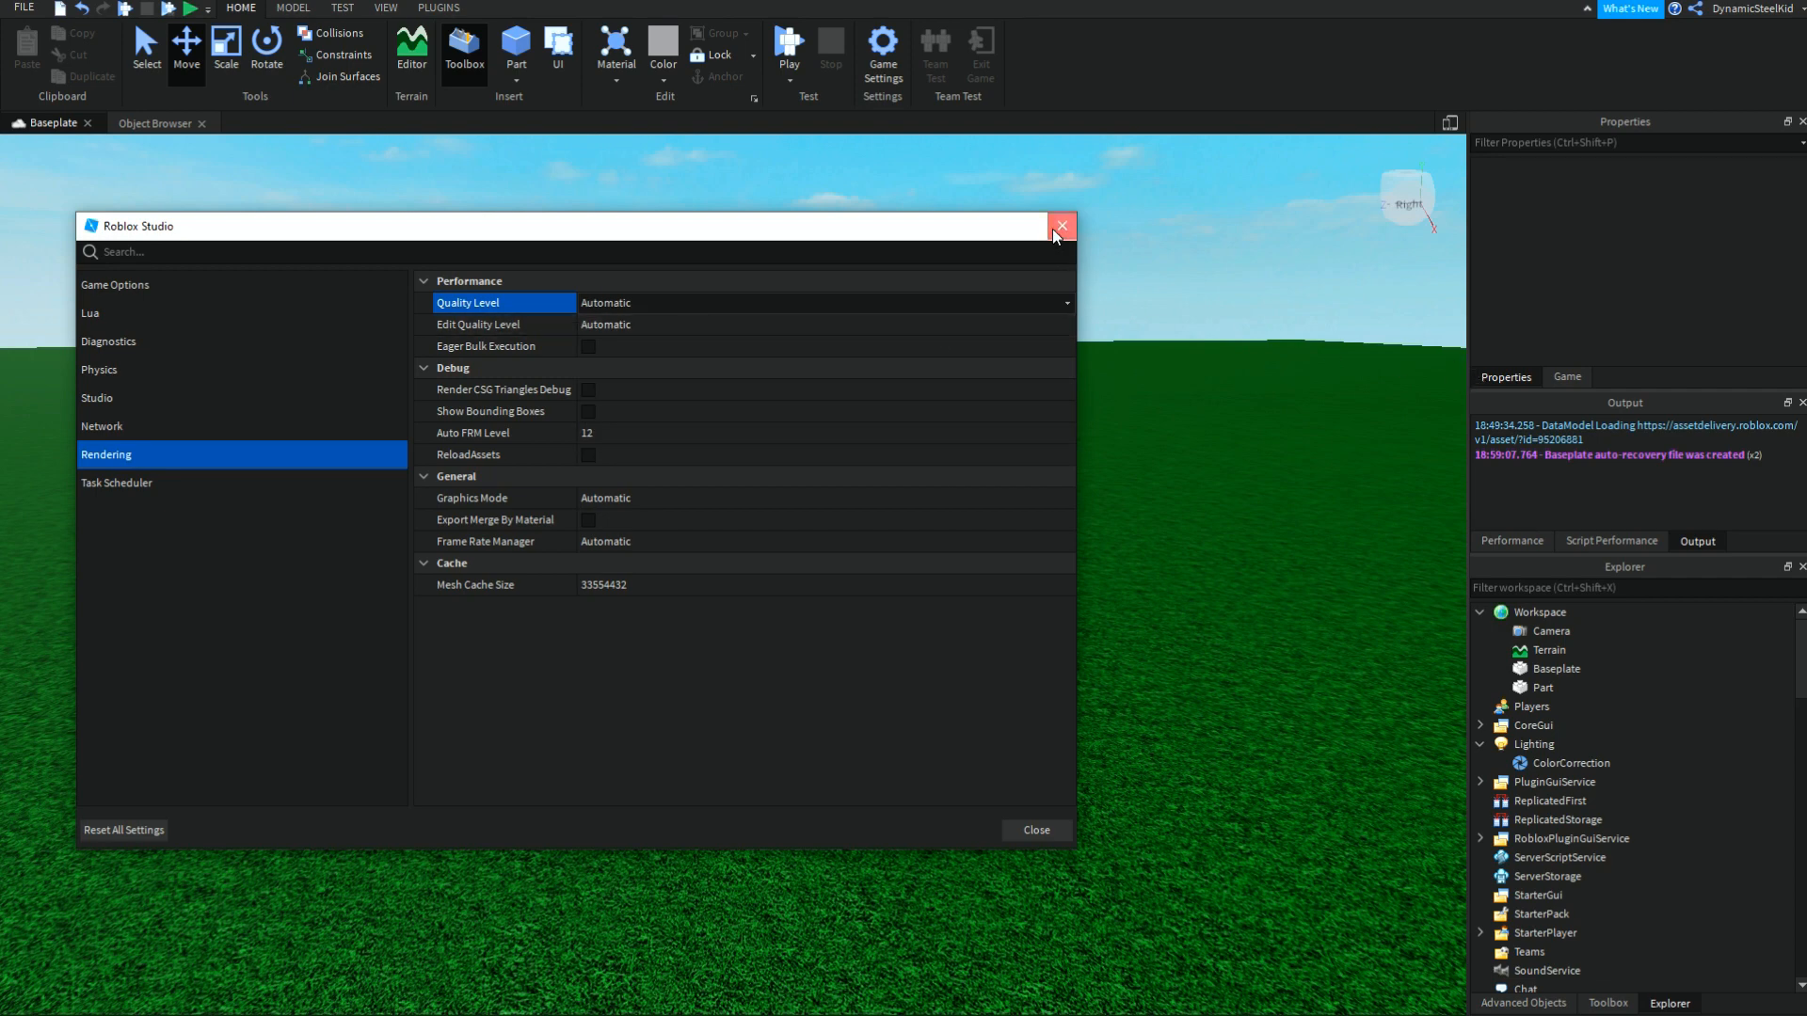
pyautogui.click(1062, 226)
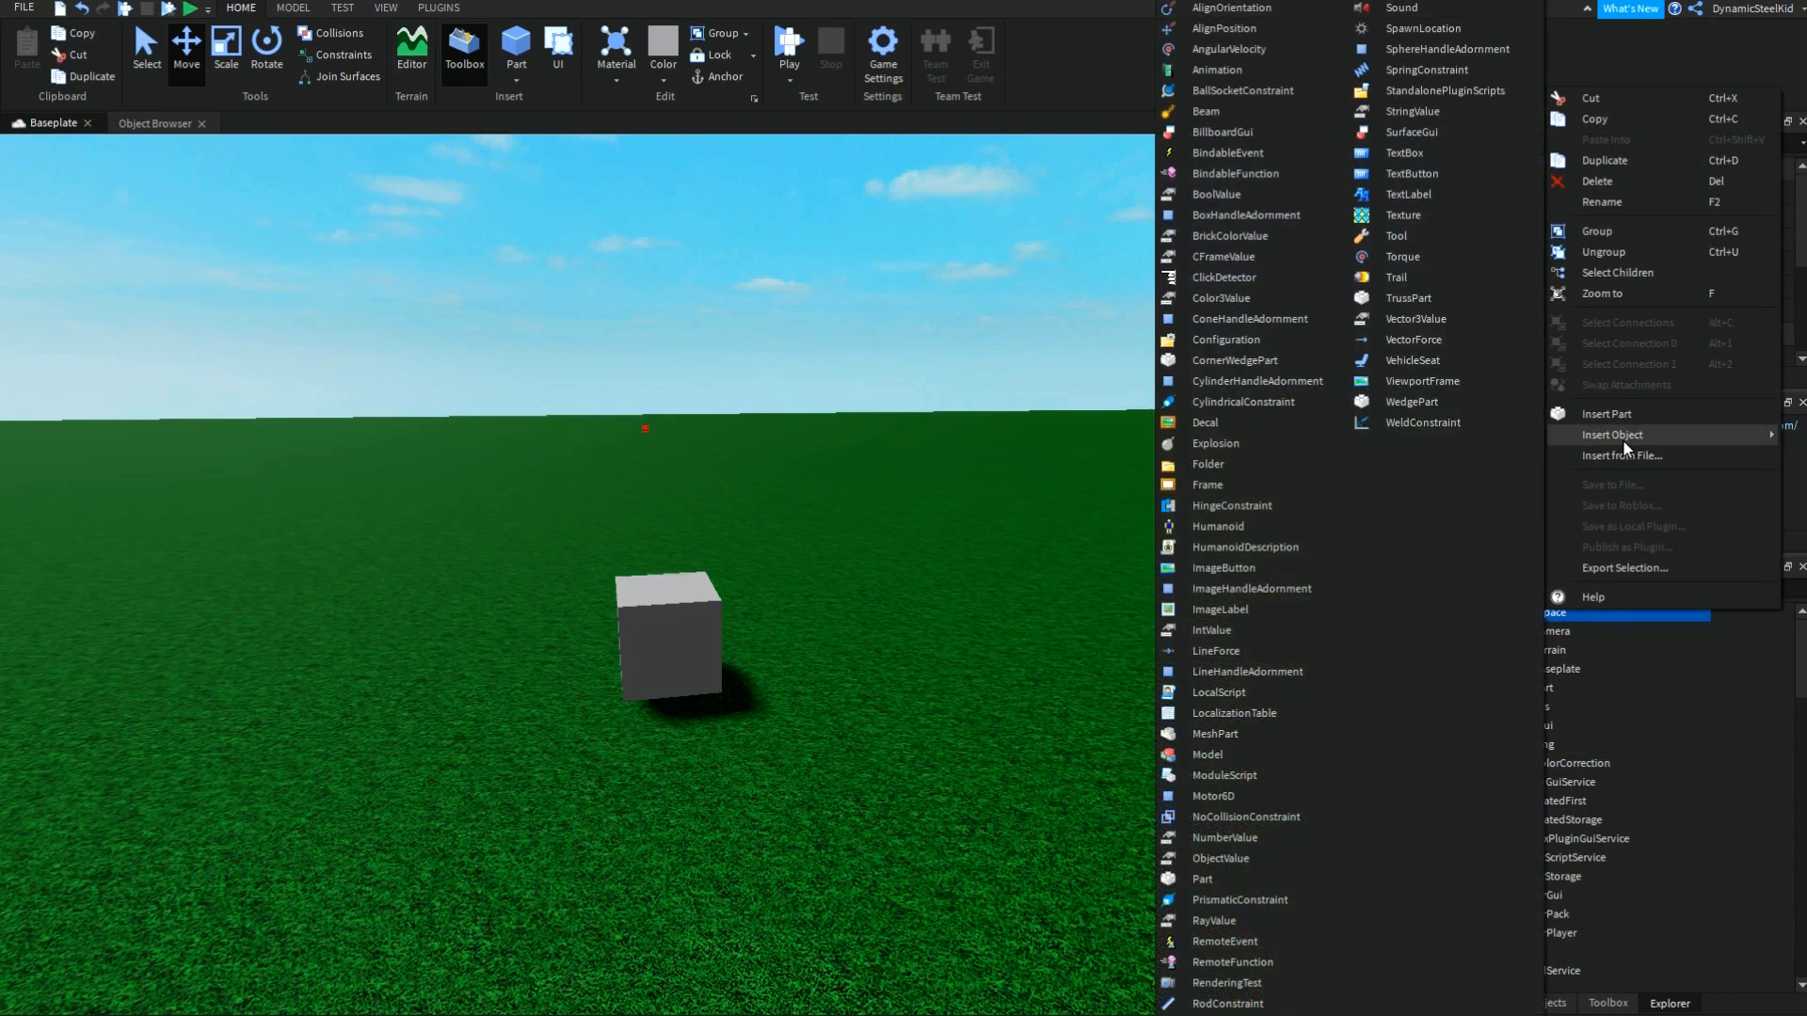
pyautogui.moveTo(1193, 736)
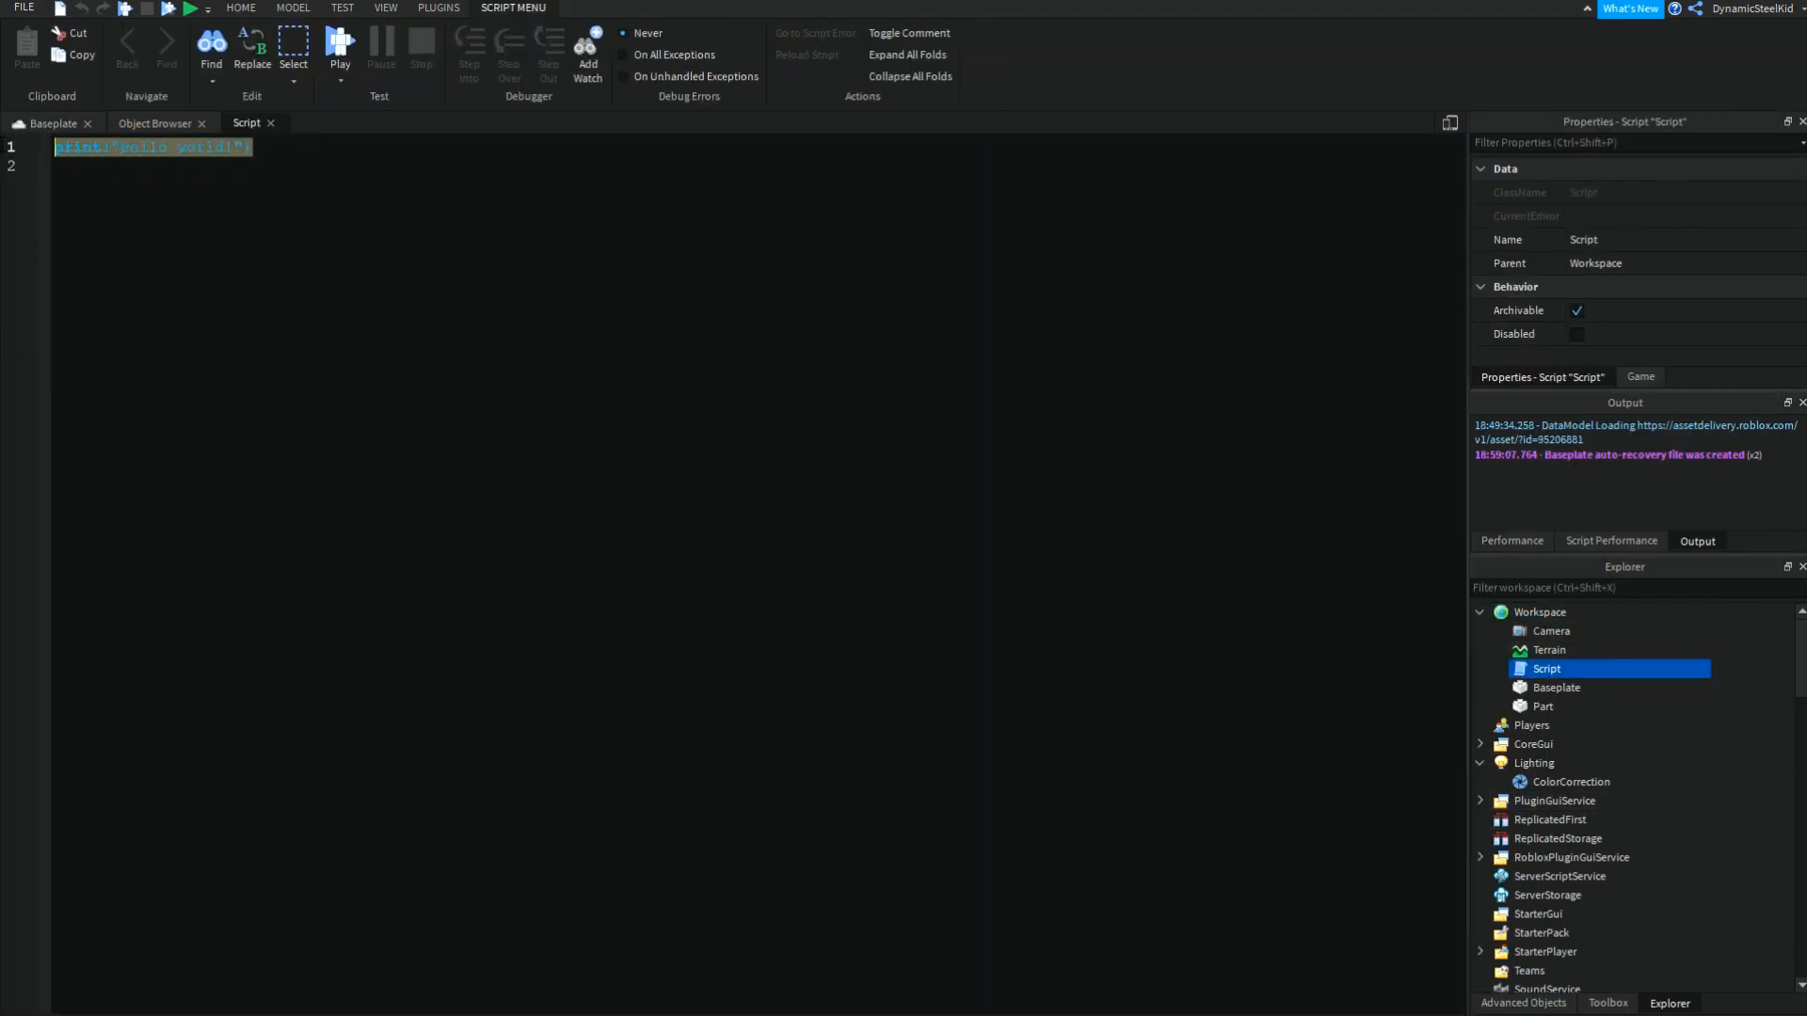
# Step: Write while true do print("hi") wait() end in the script and select it to duplicate
pyautogui.write('while true do')
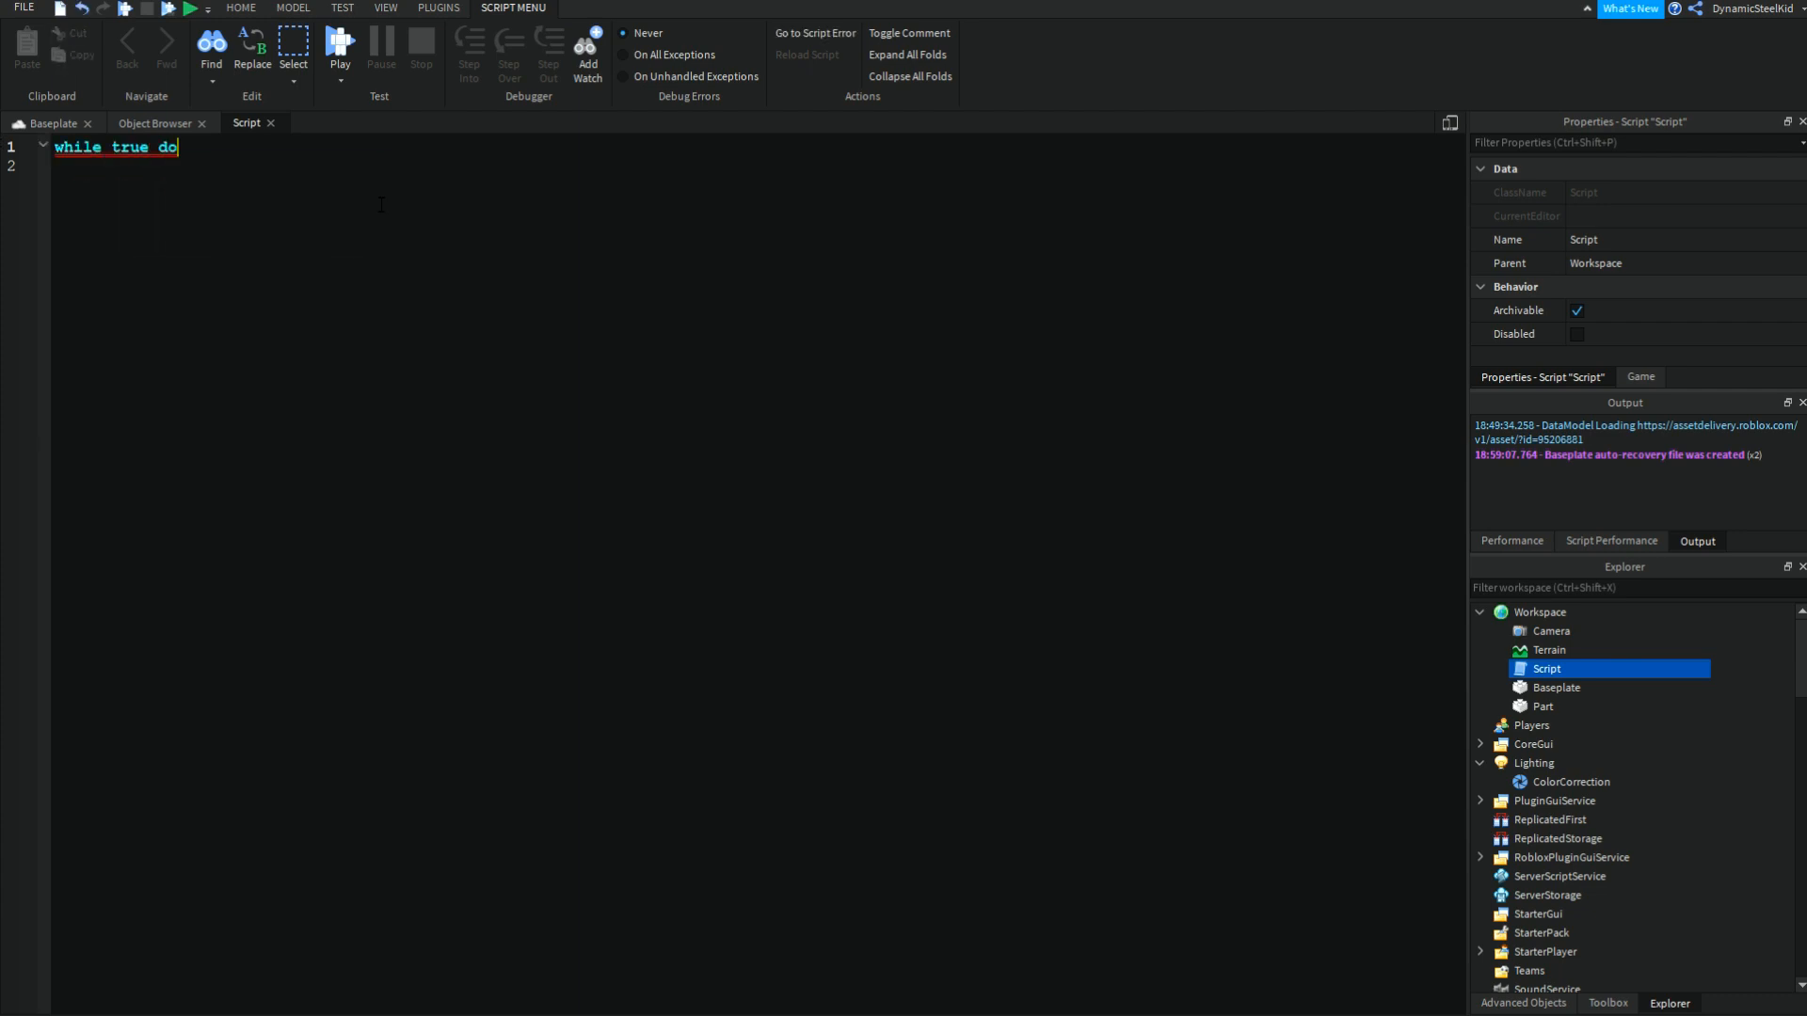
pyautogui.press('Enter')
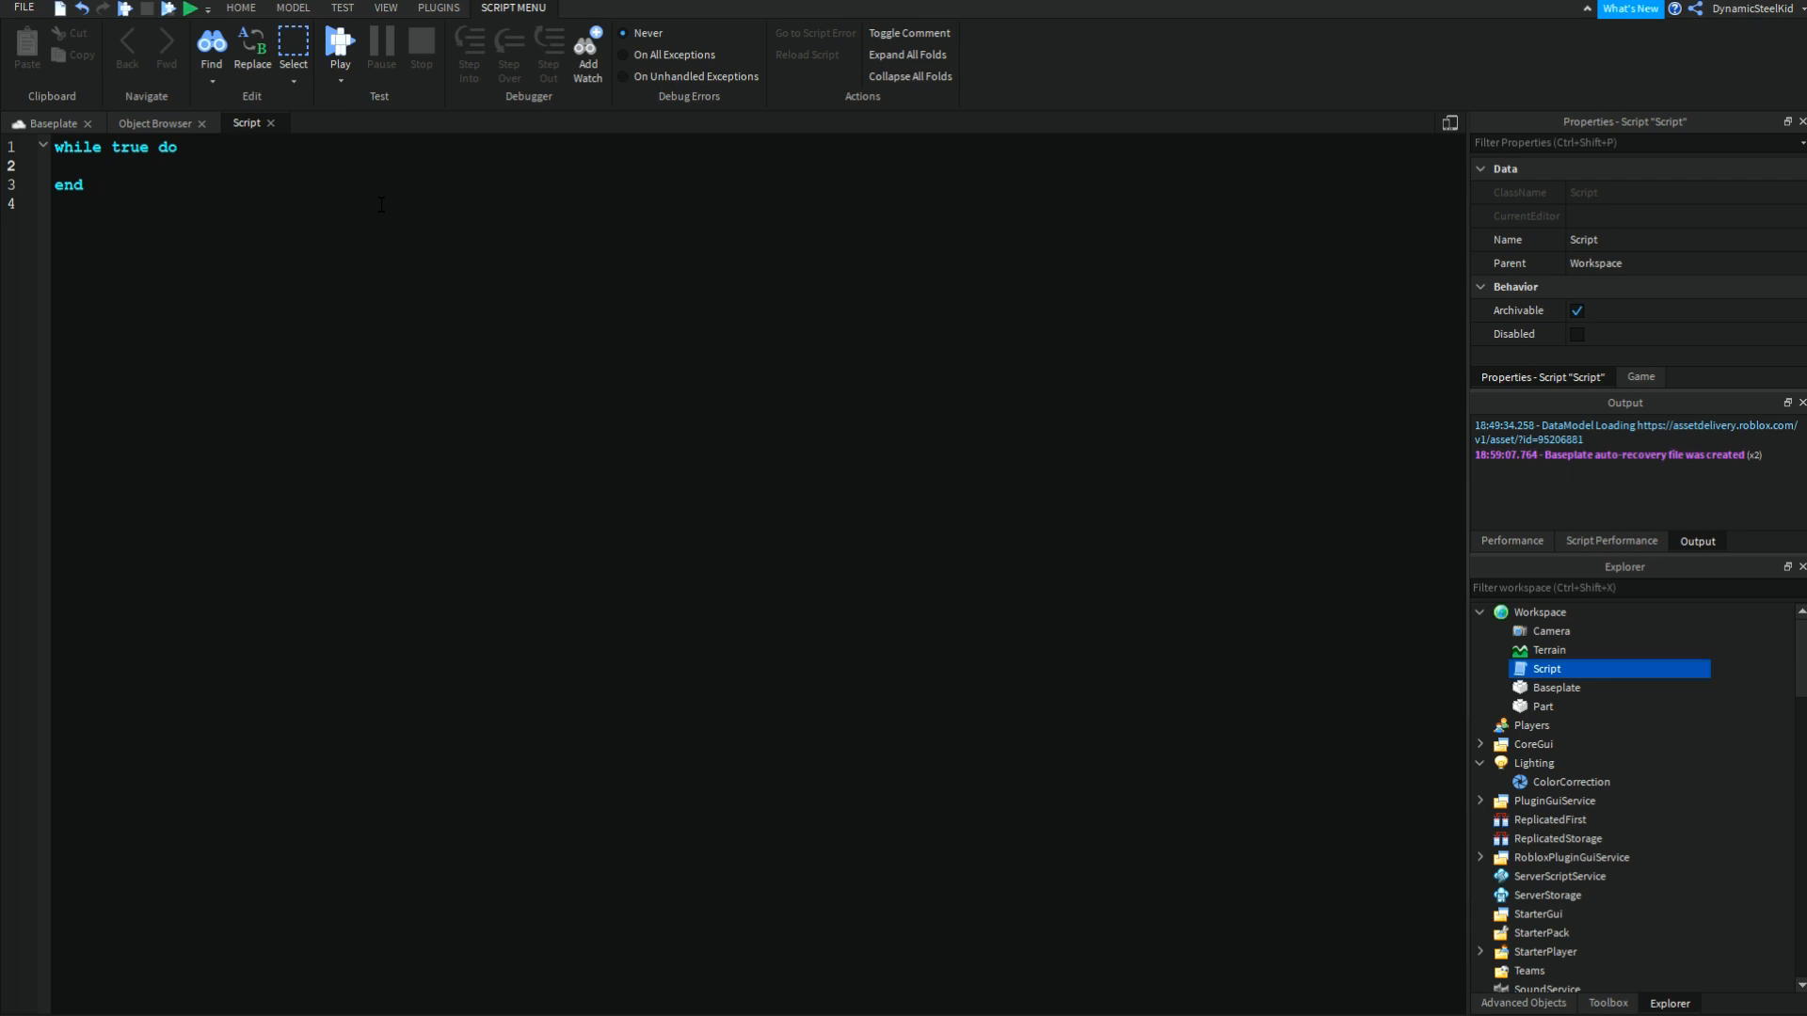
pyautogui.write('print("")')
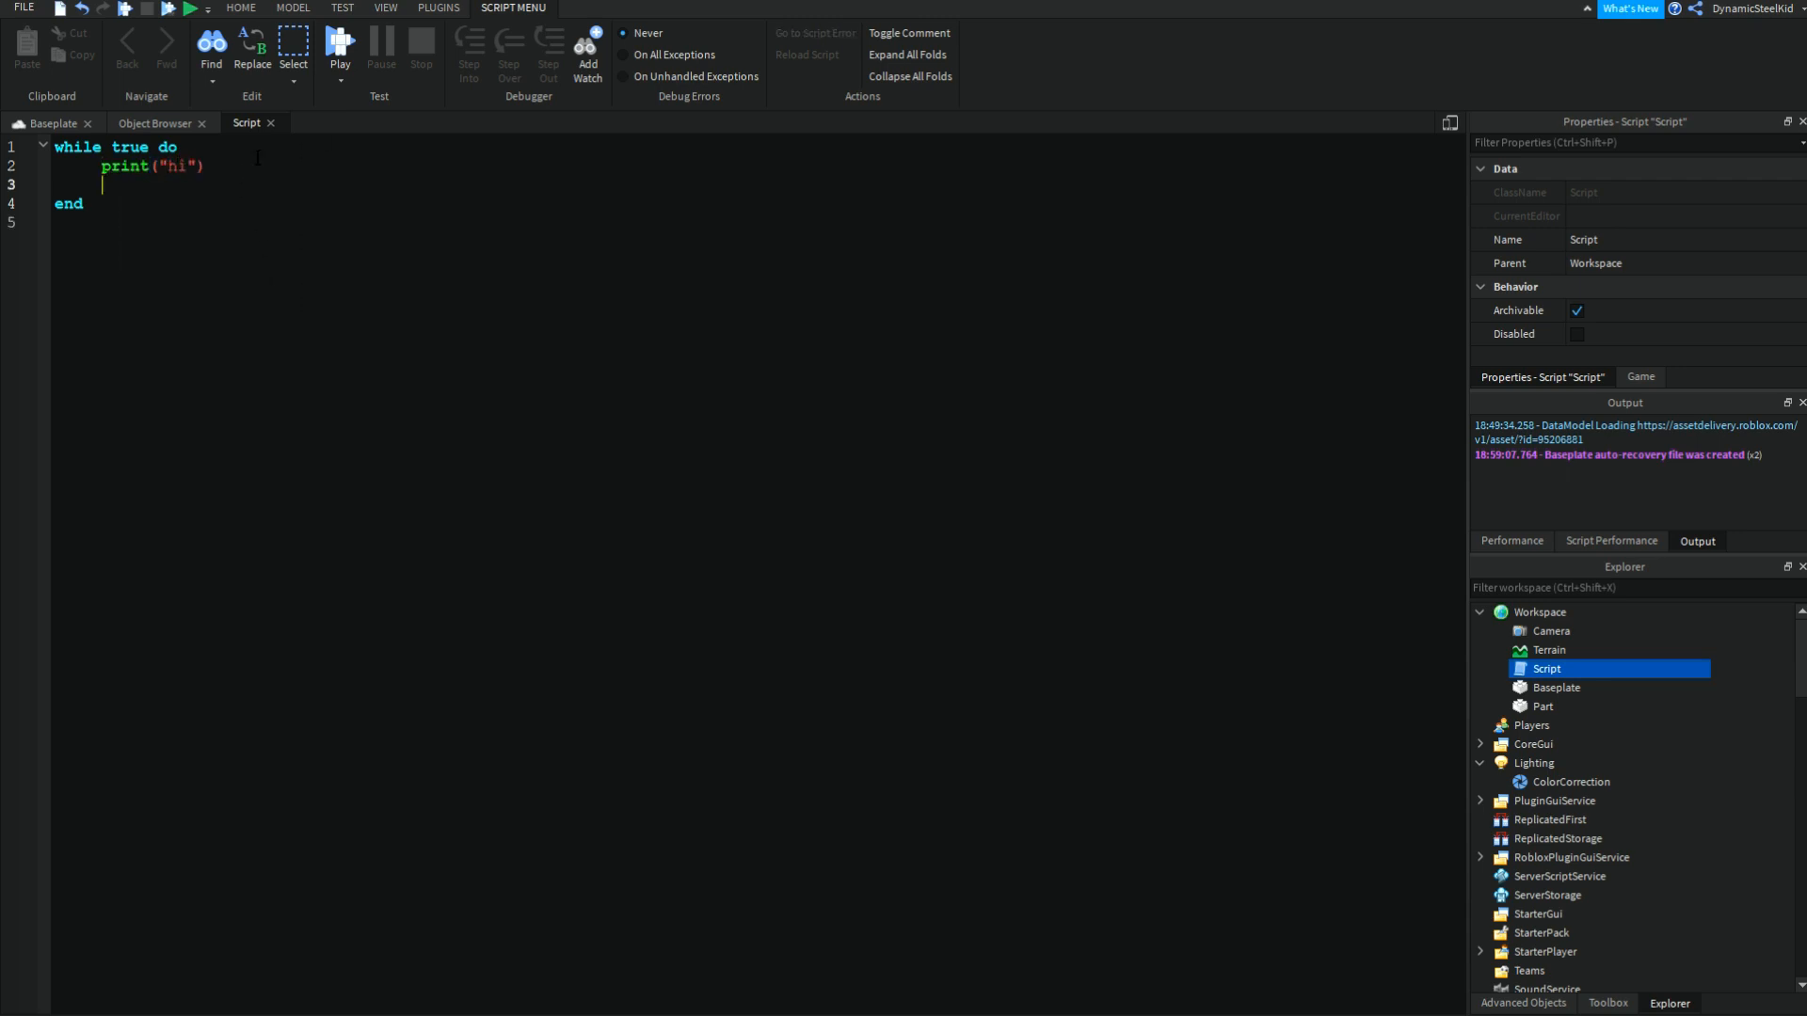
pyautogui.write('wait()')
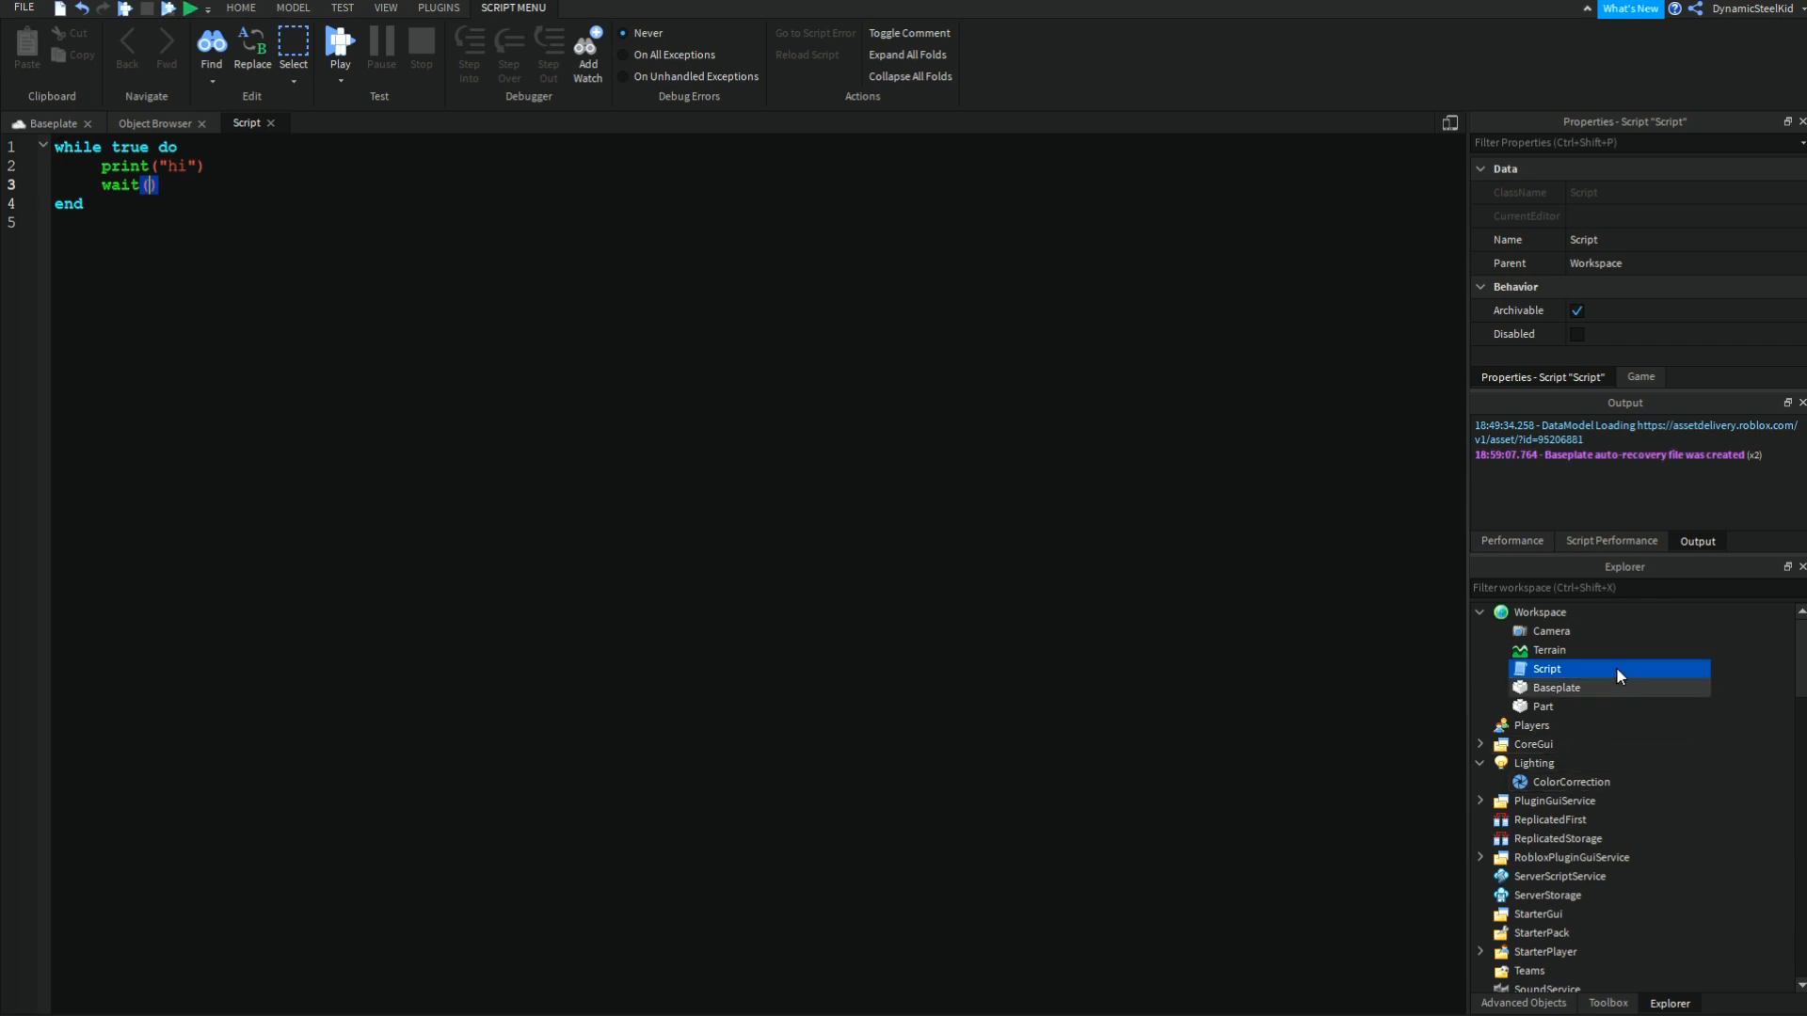
pyautogui.click(1546, 687)
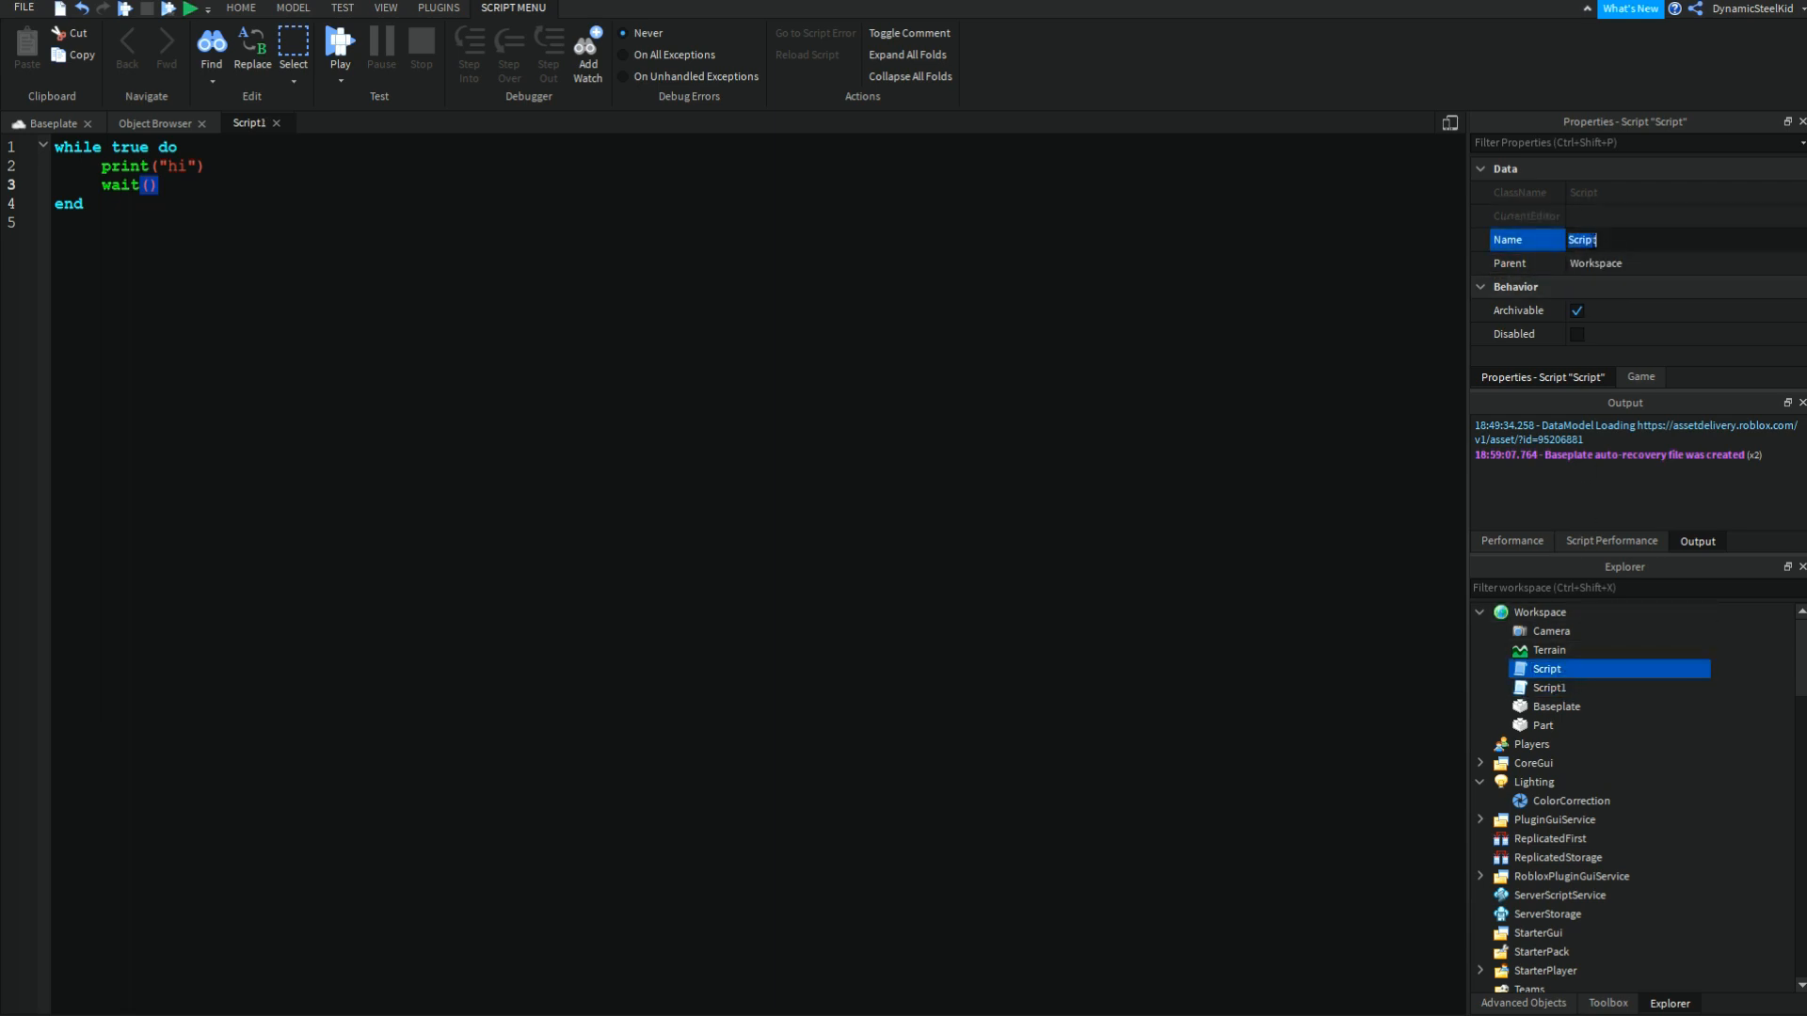
# Step: Rename the original script to Script2 and change Script1's message to bye
pyautogui.write('Script2')
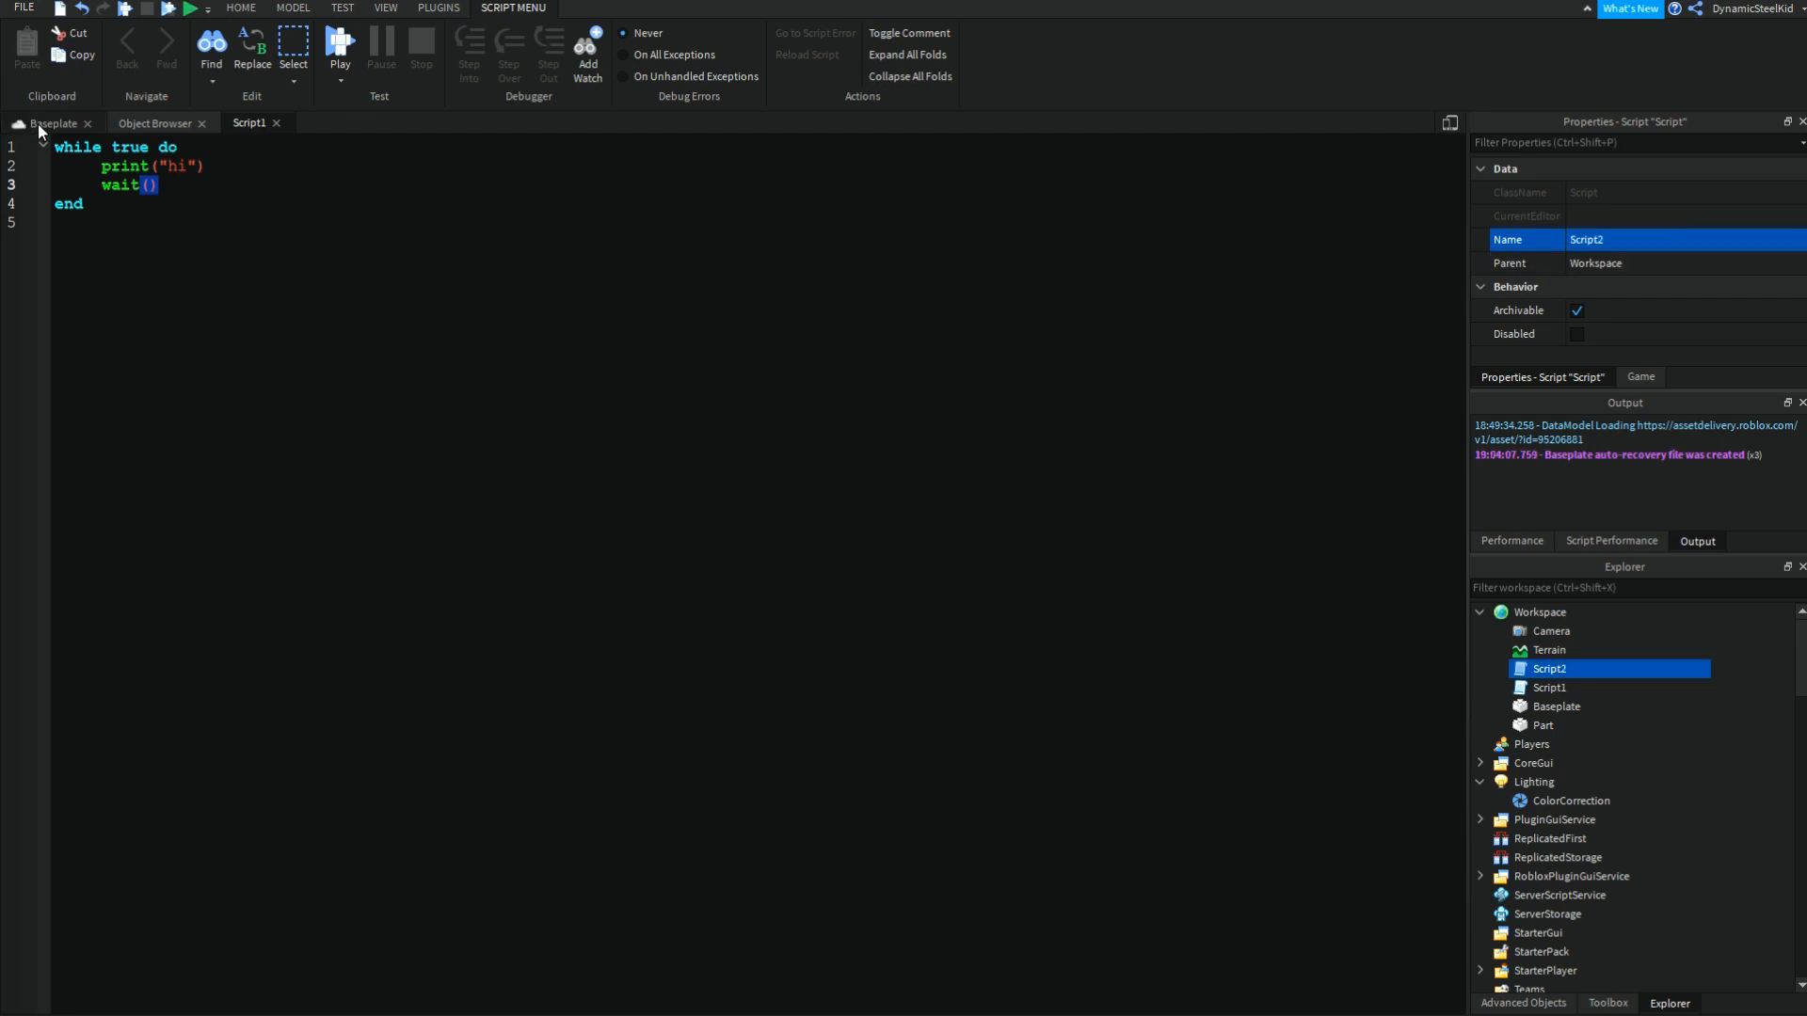
pyautogui.click(1550, 687)
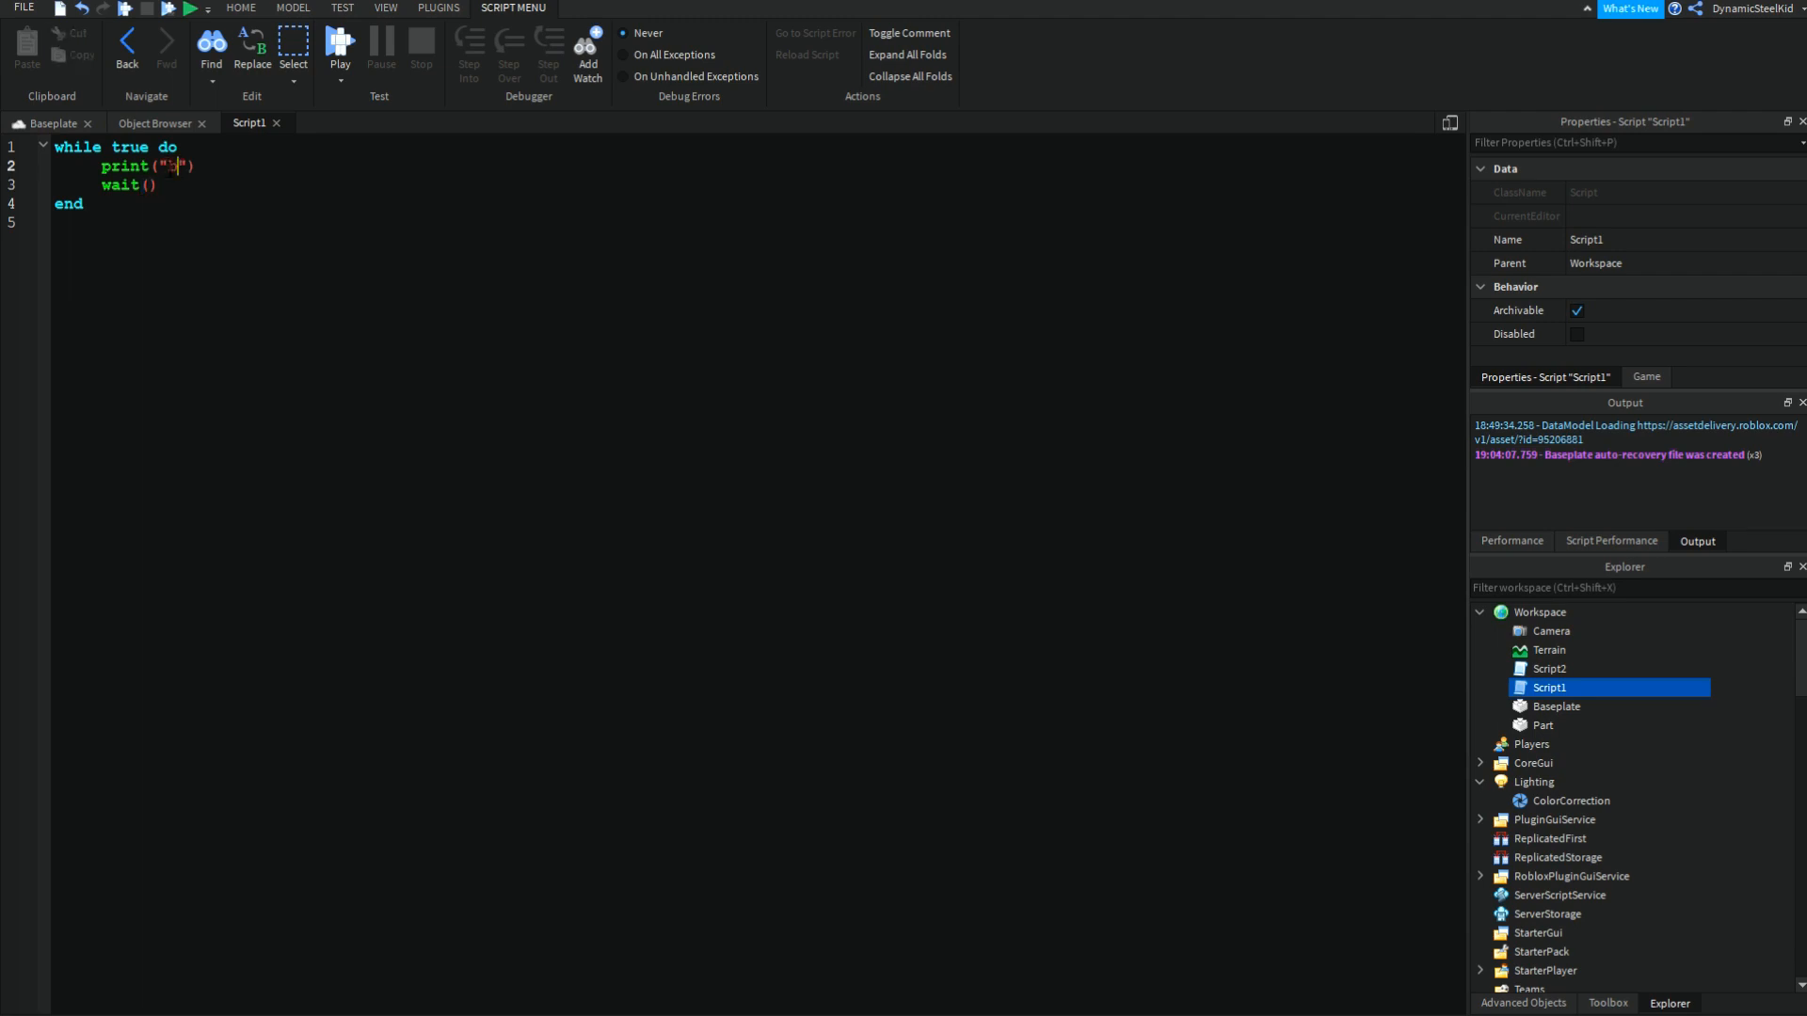
pyautogui.write('bye')
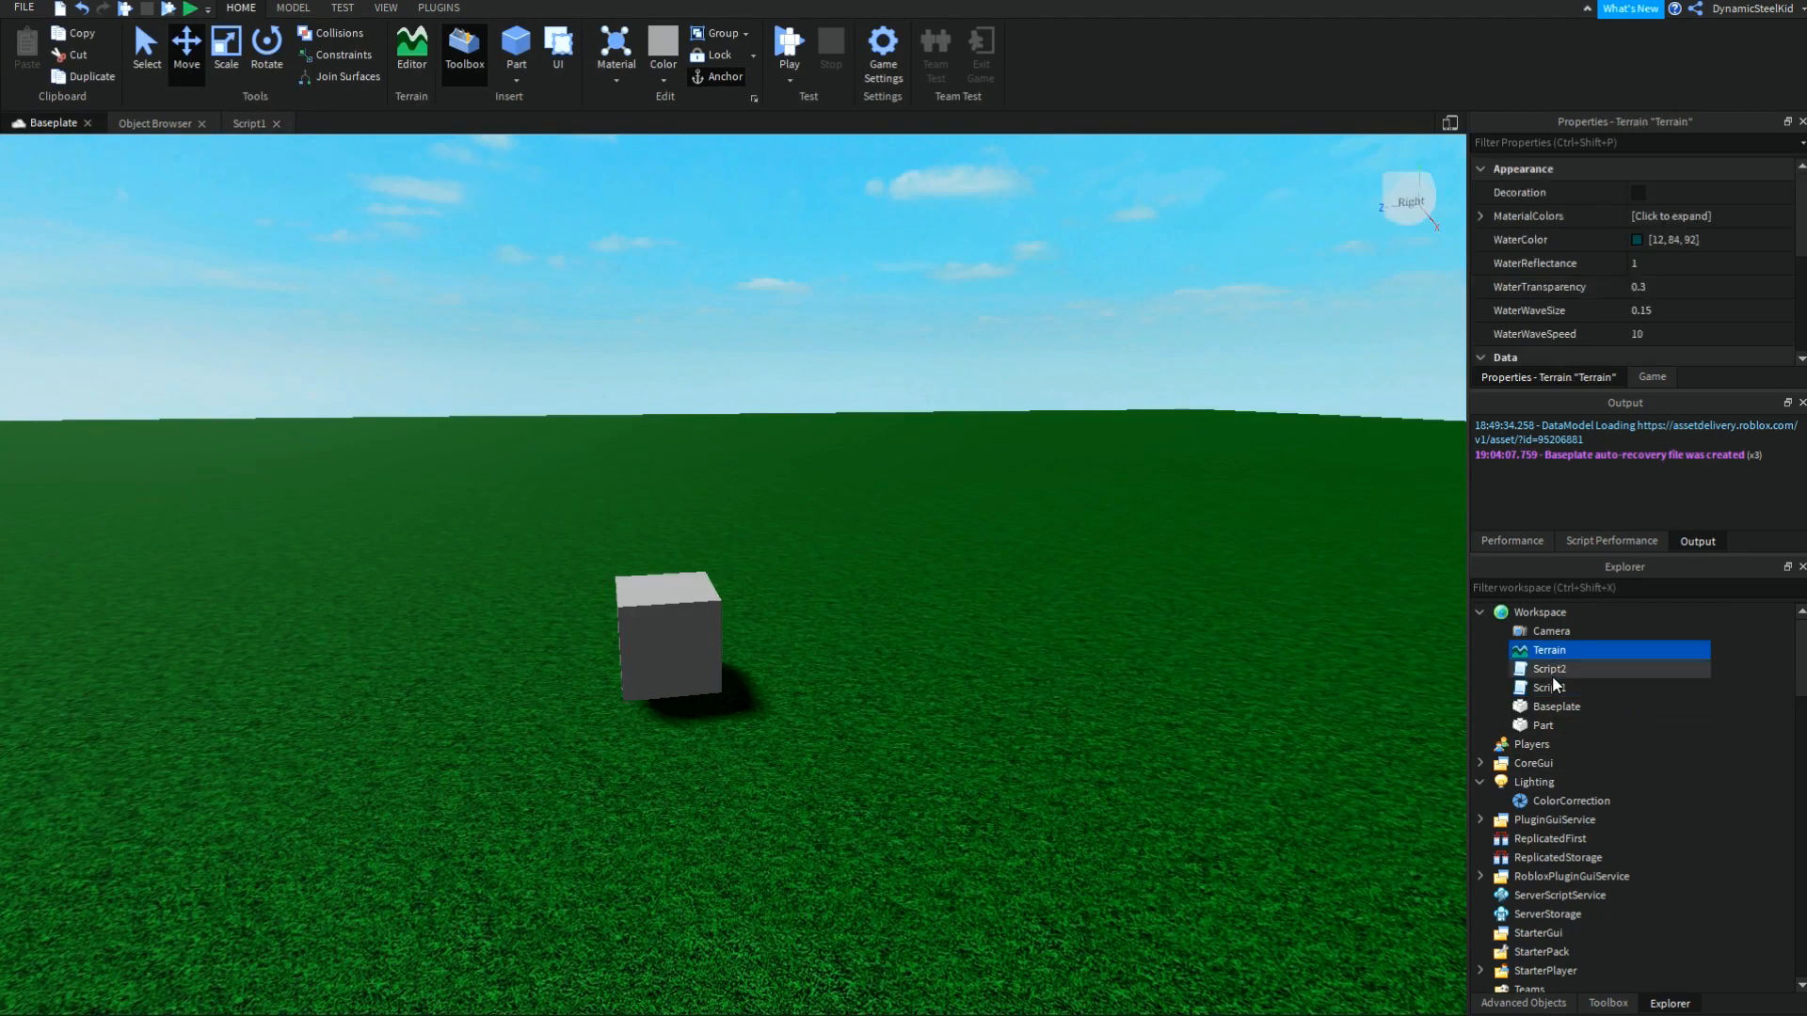
# Step: Switch between Script1 and Script2 to compare their bye and hi loops
pyautogui.doubleClick(1550, 687)
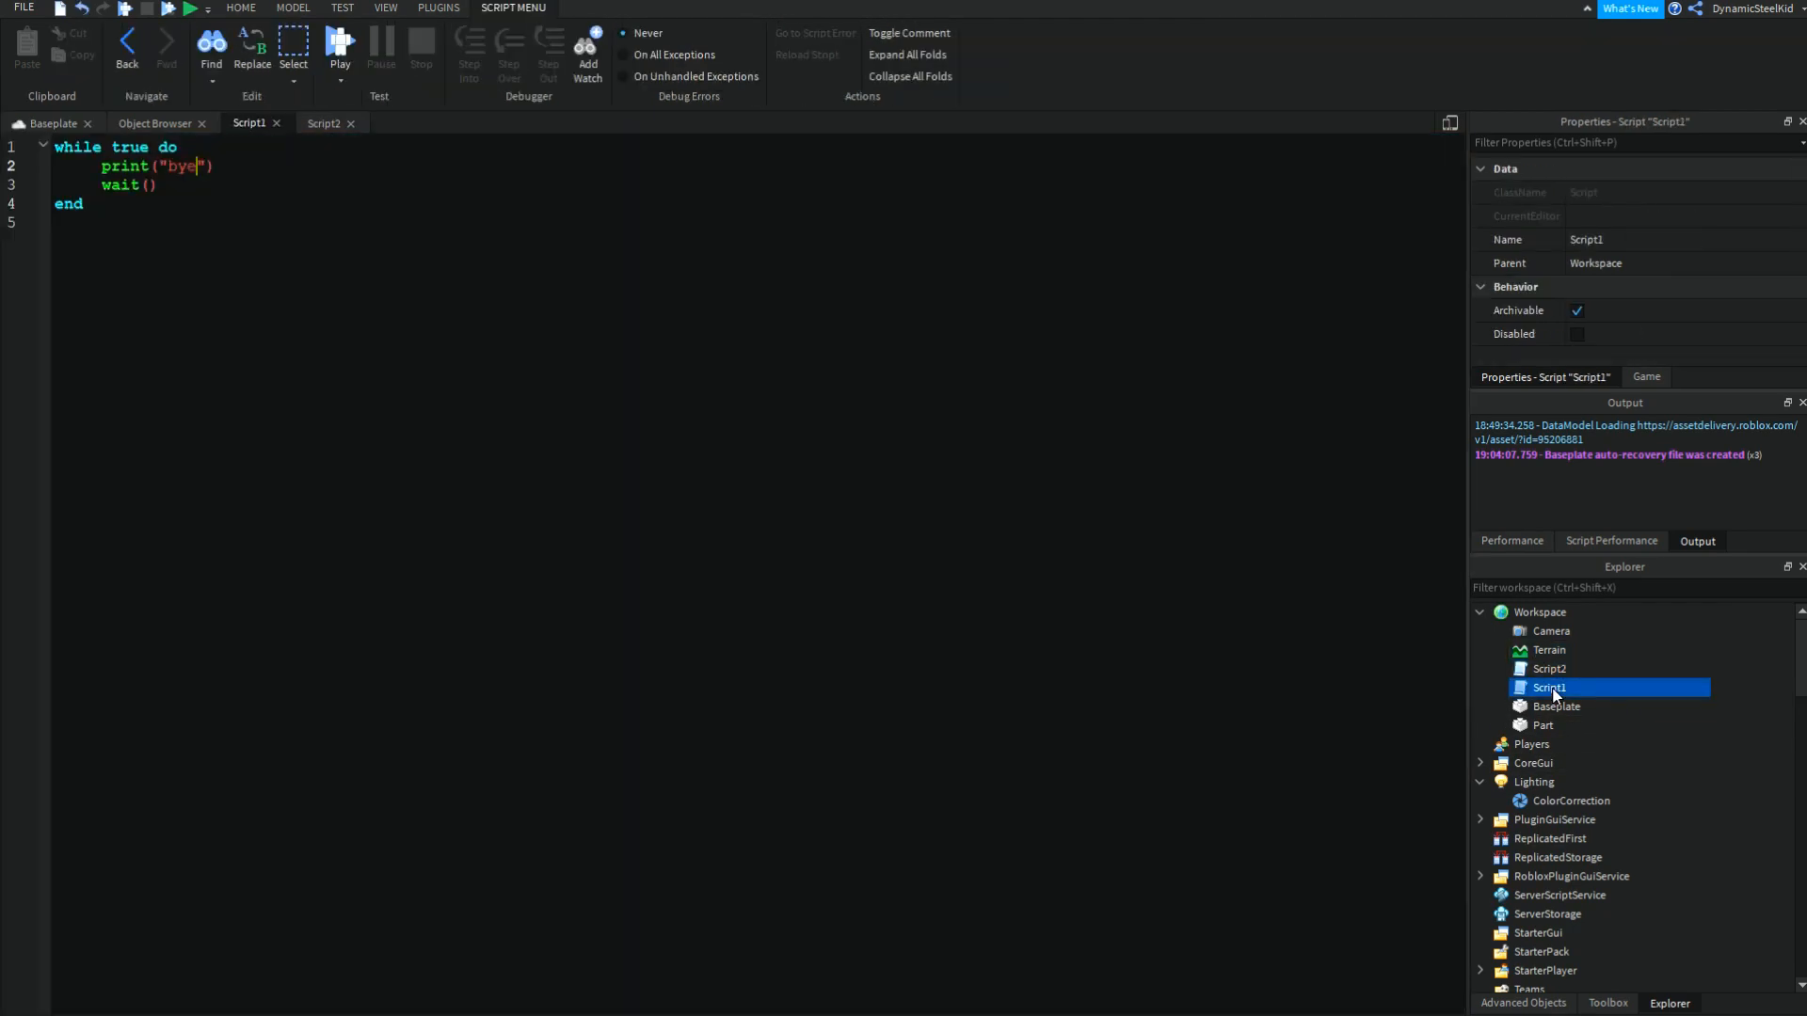
pyautogui.click(1551, 668)
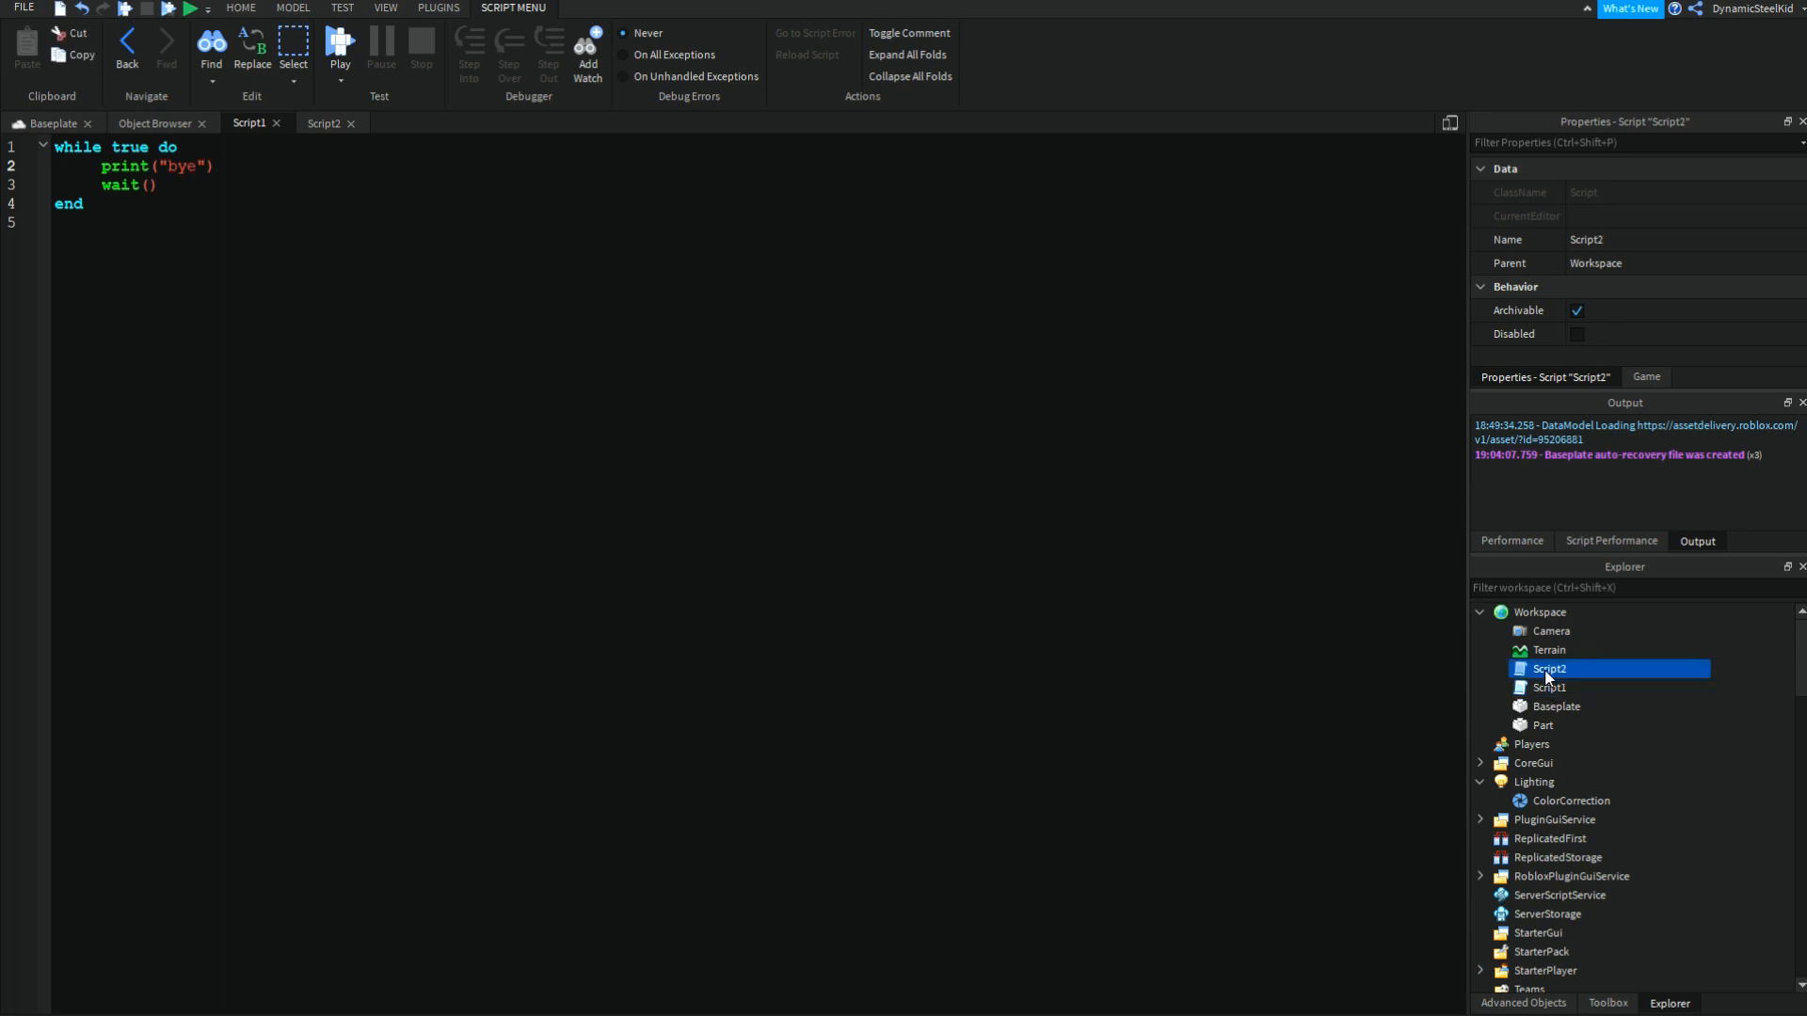
pyautogui.click(1548, 686)
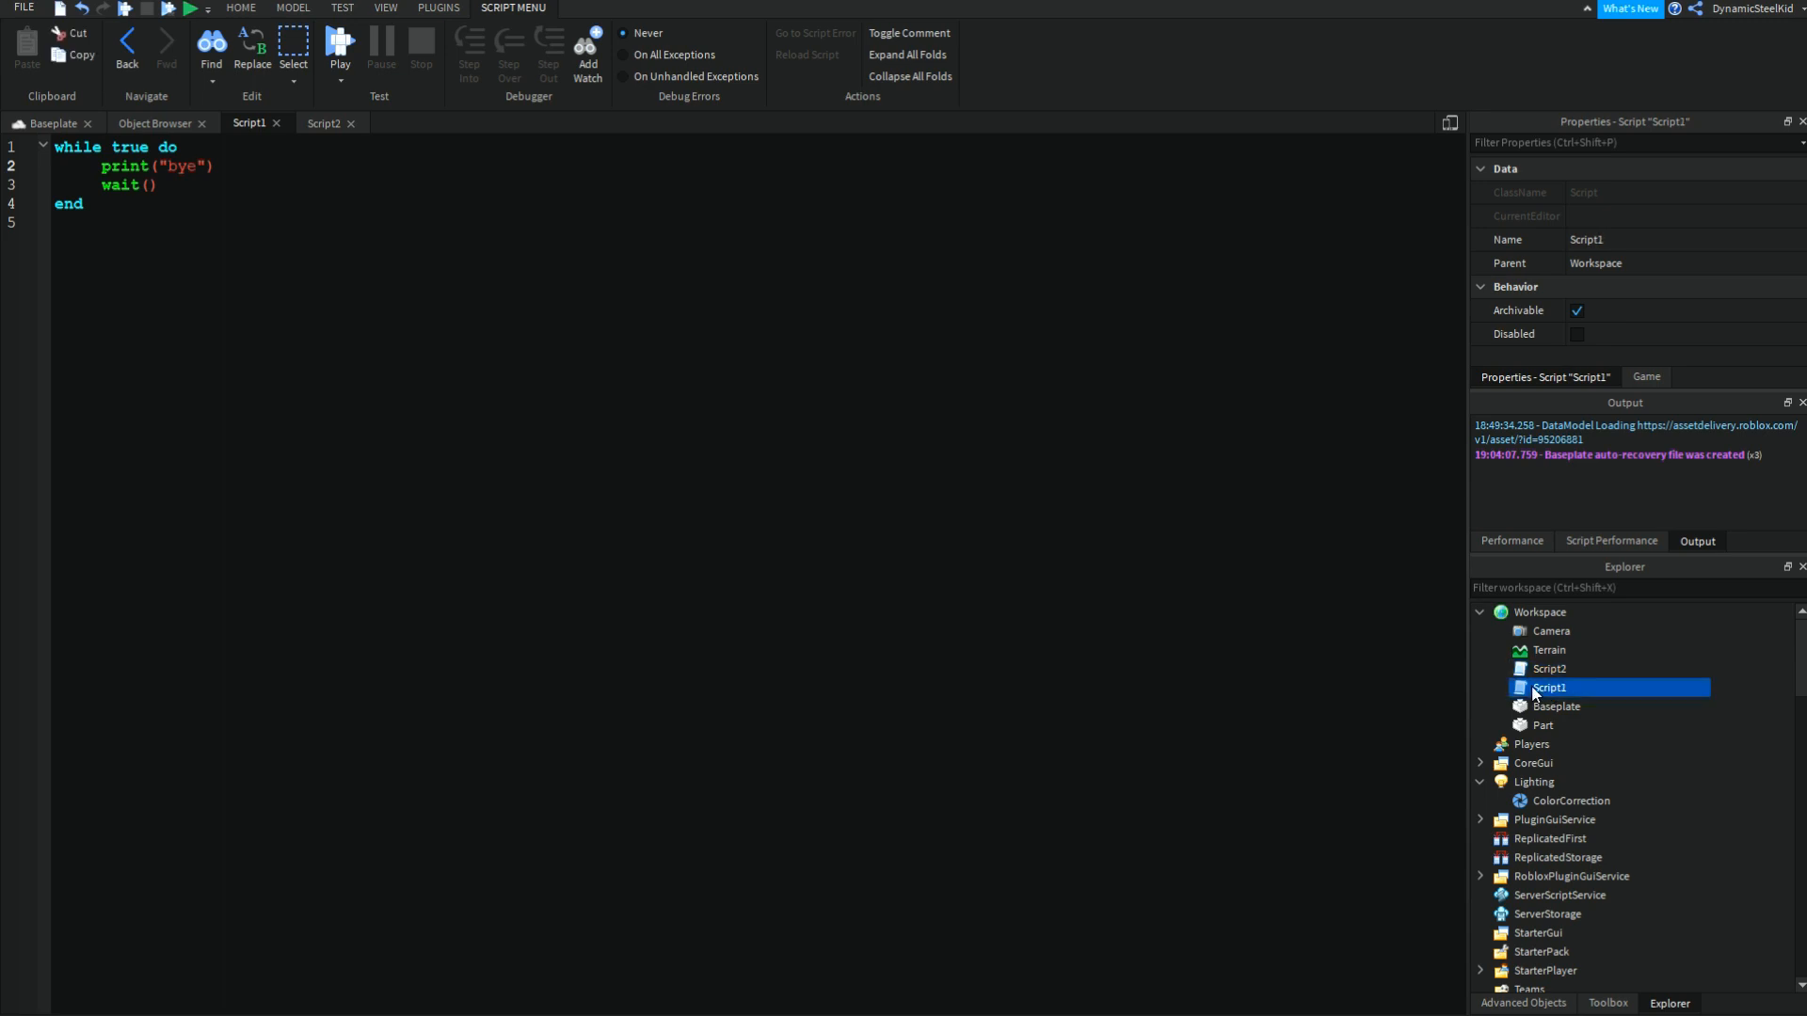
pyautogui.click(1551, 668)
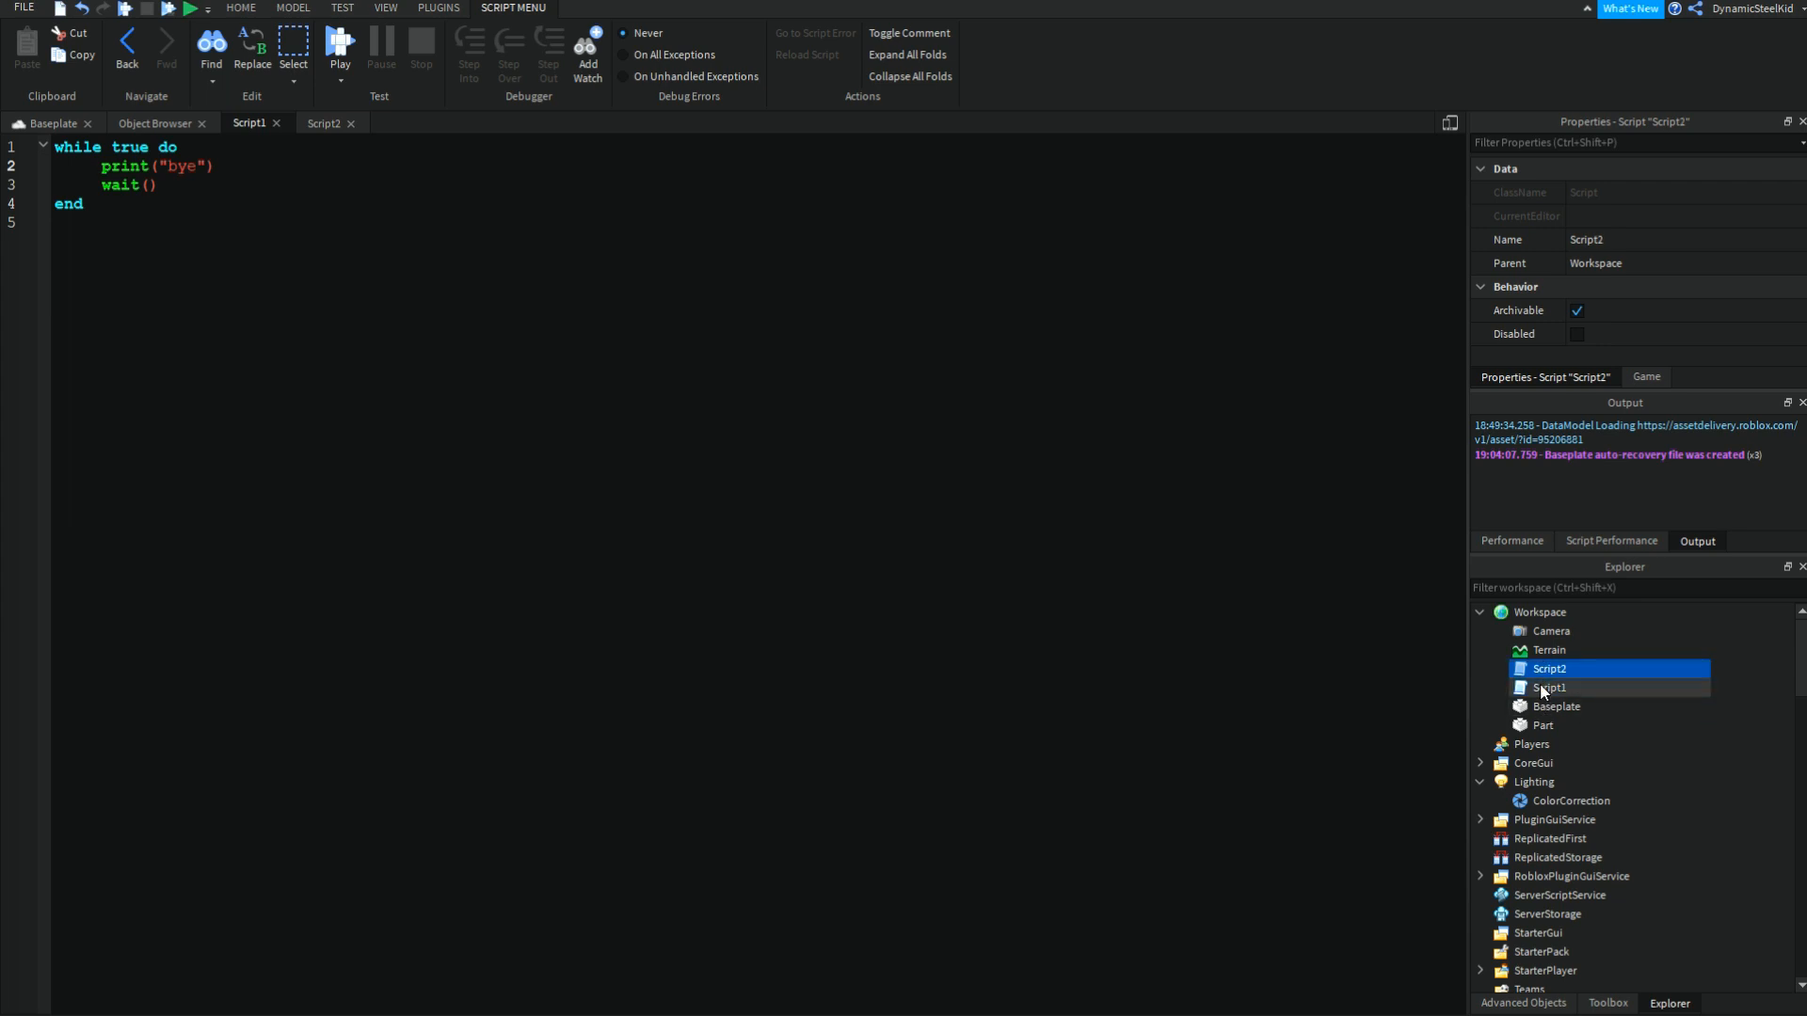
pyautogui.click(1549, 687)
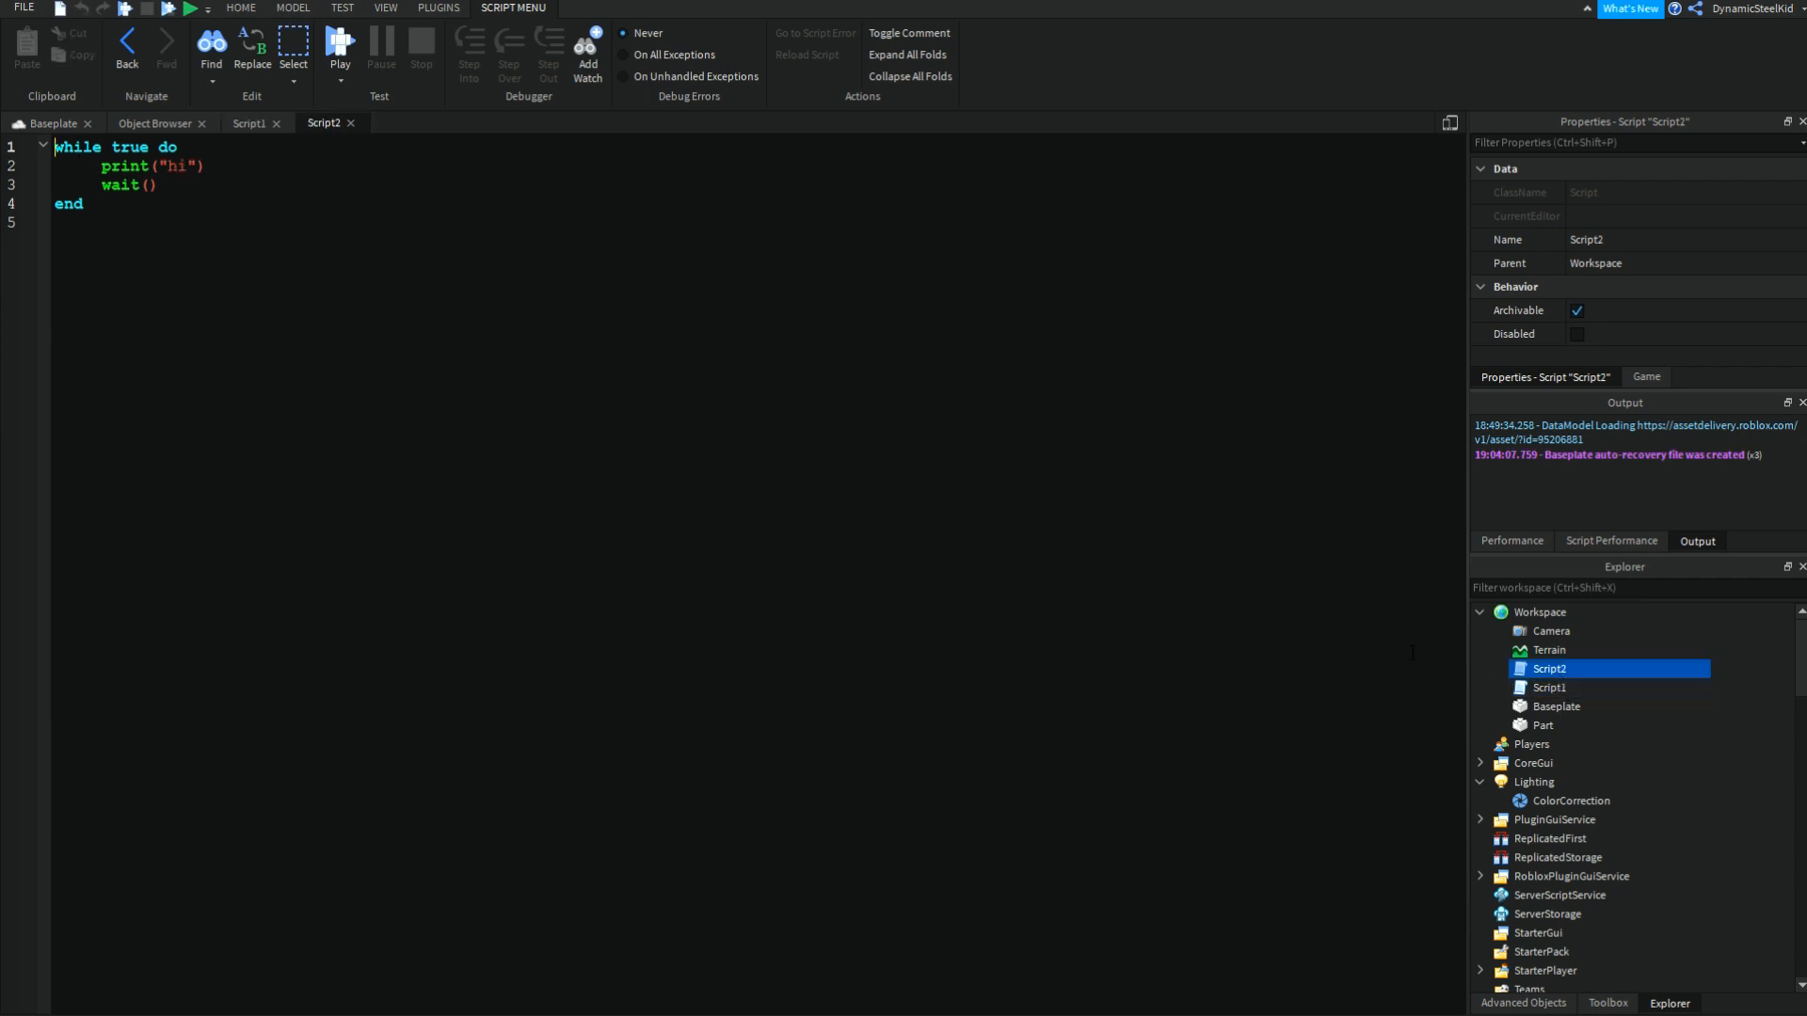
pyautogui.click(1550, 687)
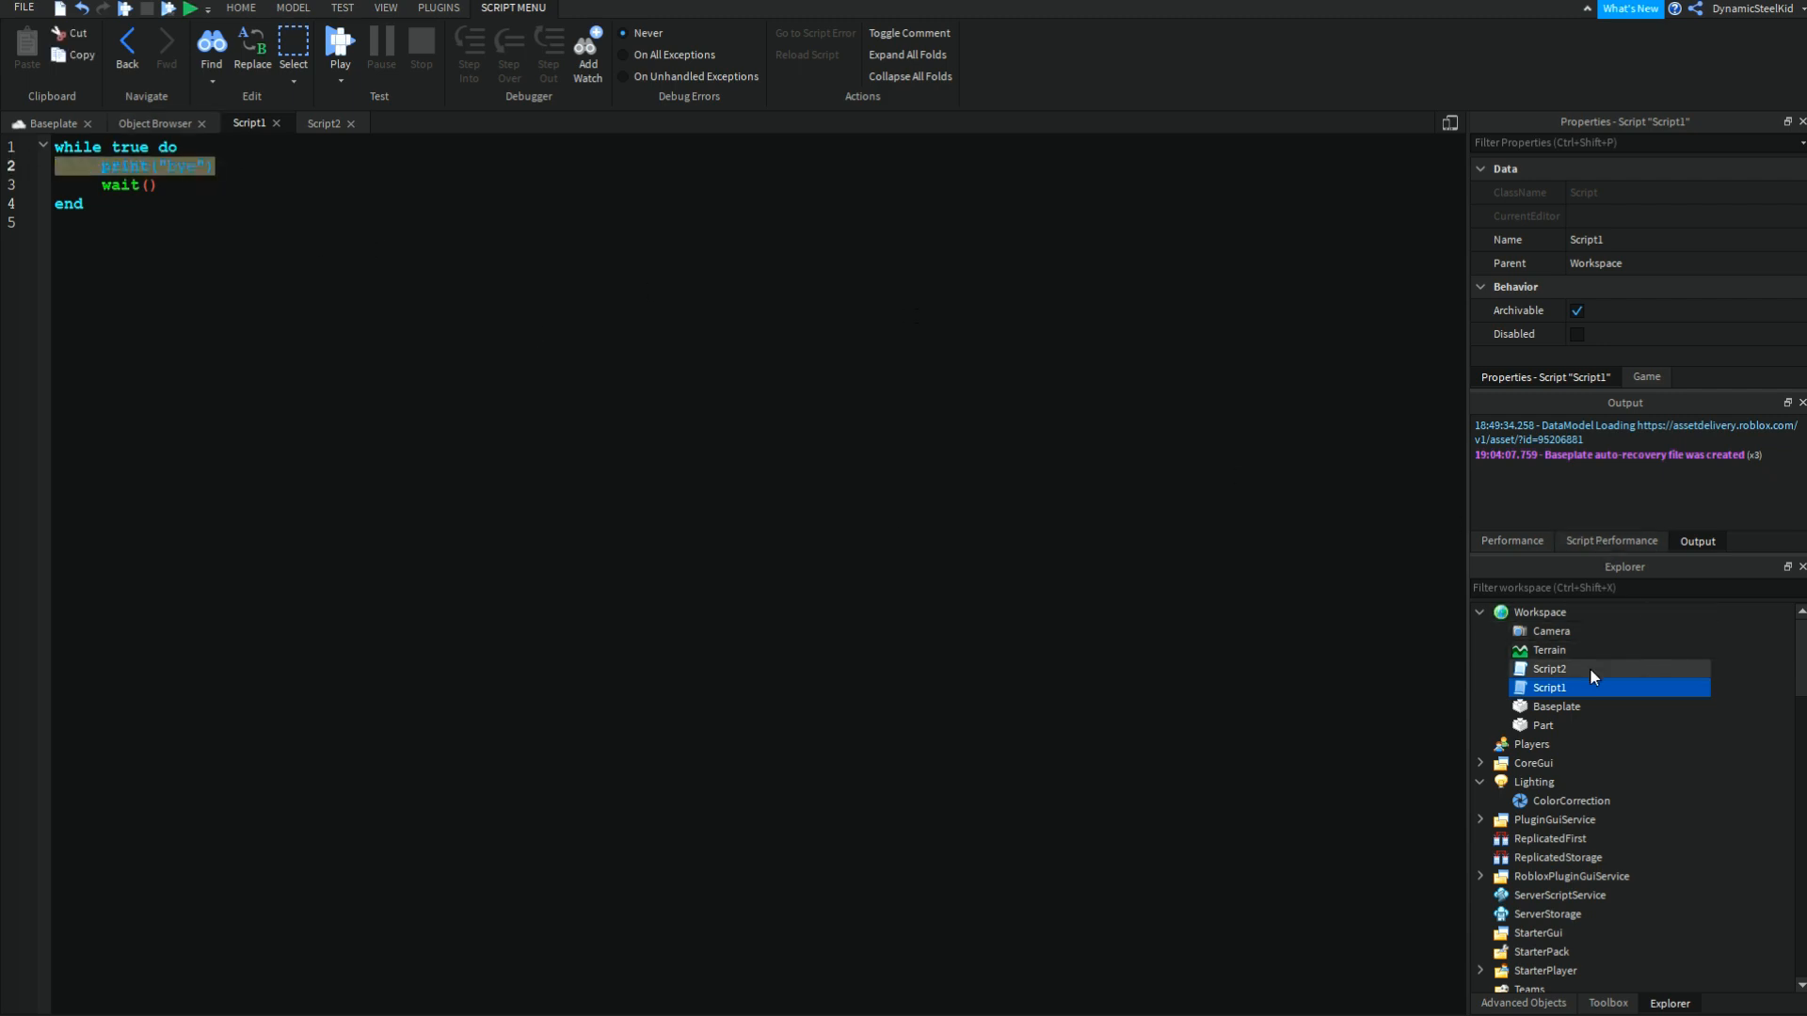
# Step: Add print("bye") after print("hi") in Script2's loop, then select Script1 for removal
pyautogui.click(1551, 668)
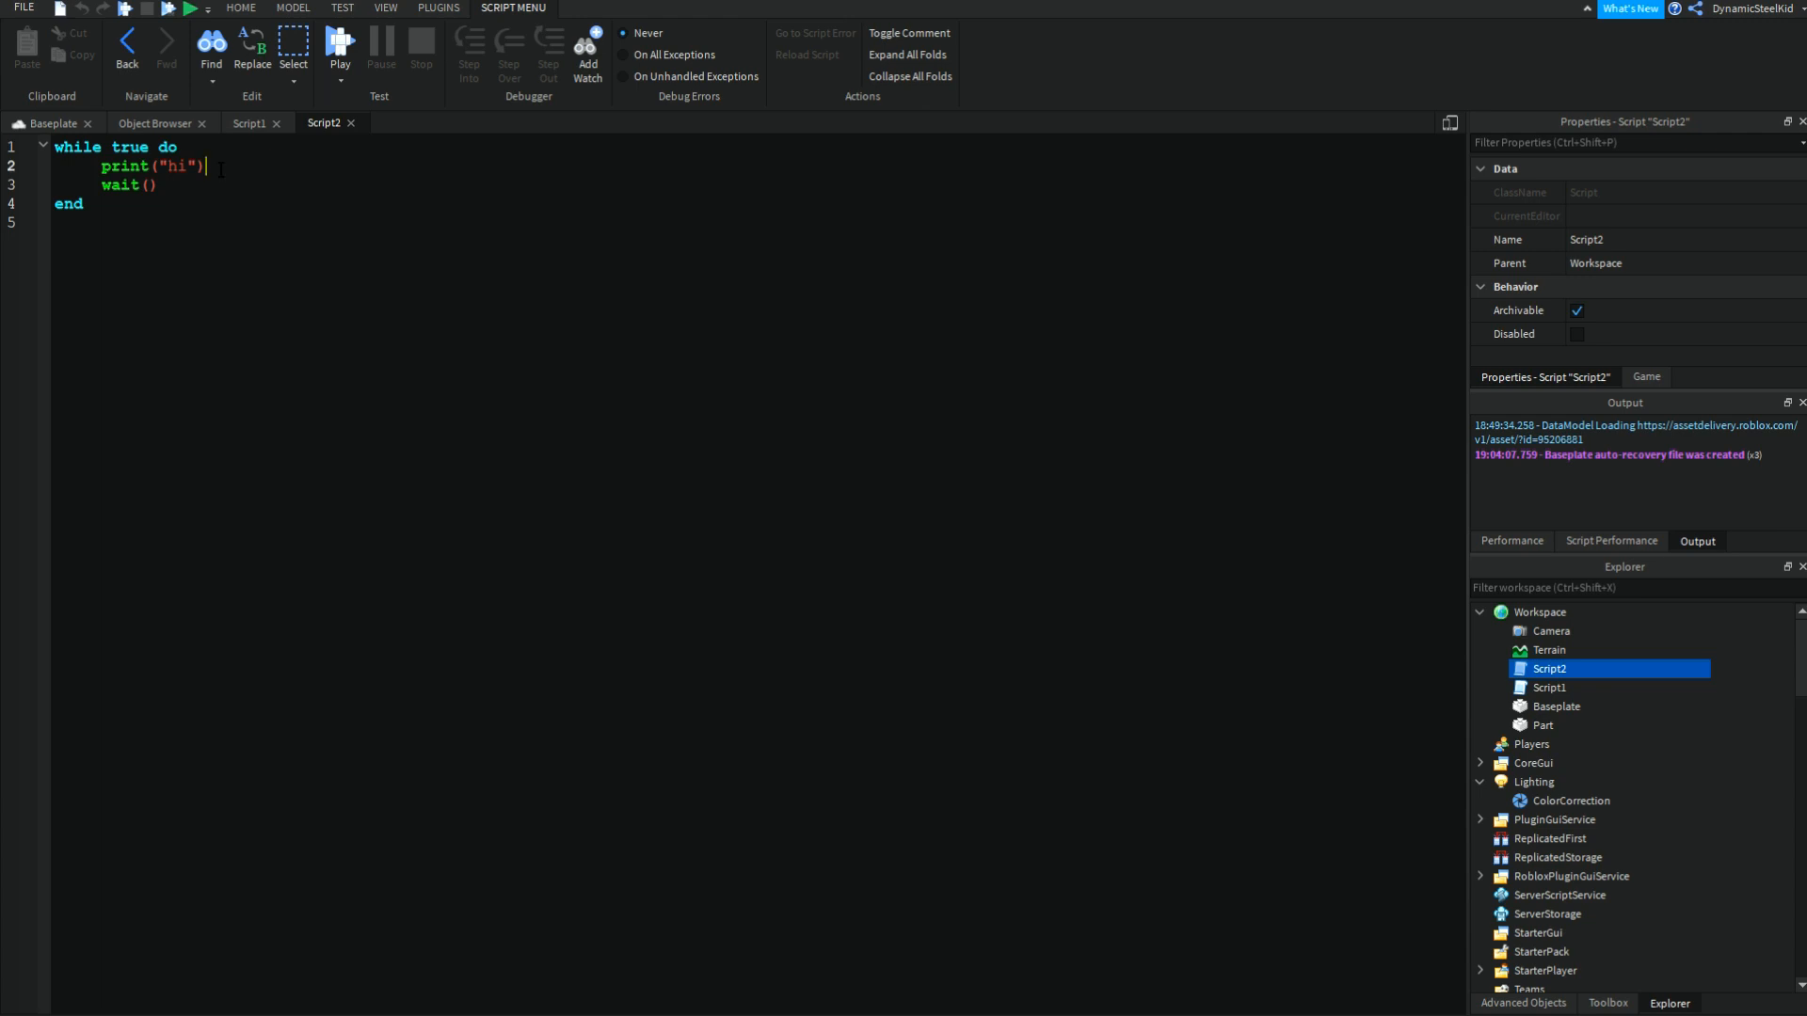
pyautogui.write('print("")')
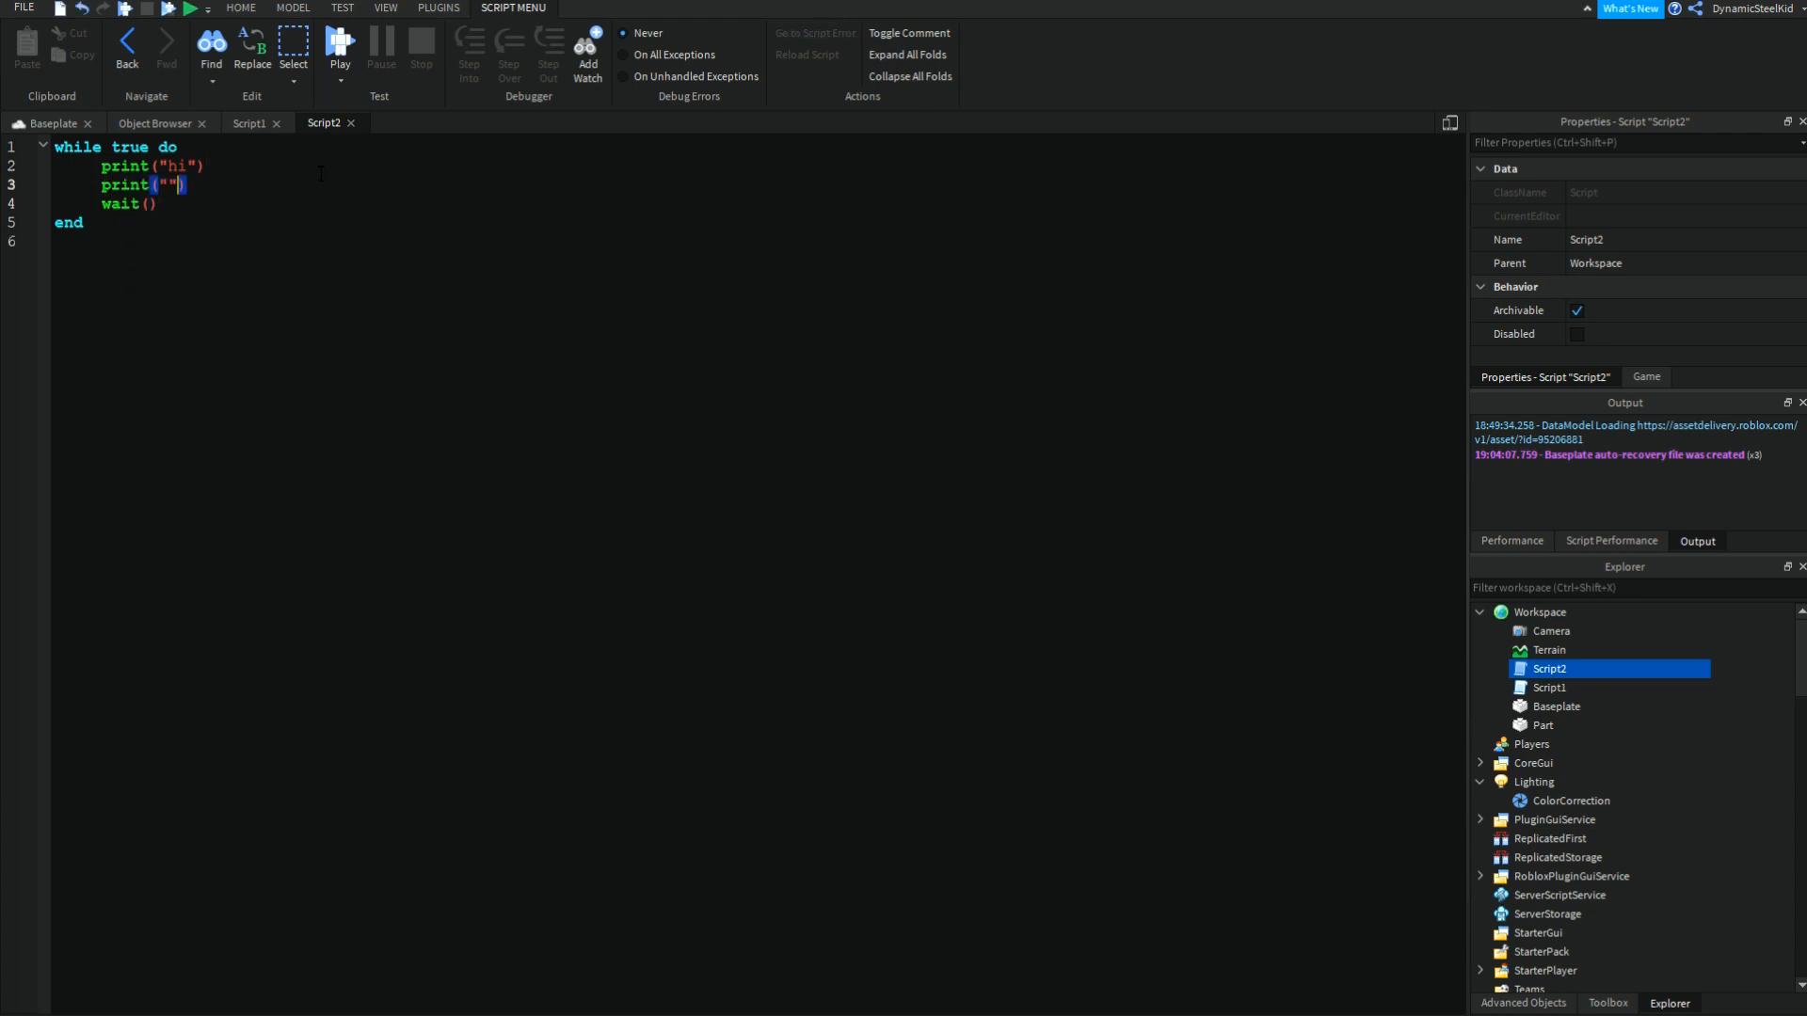
pyautogui.write('byr')
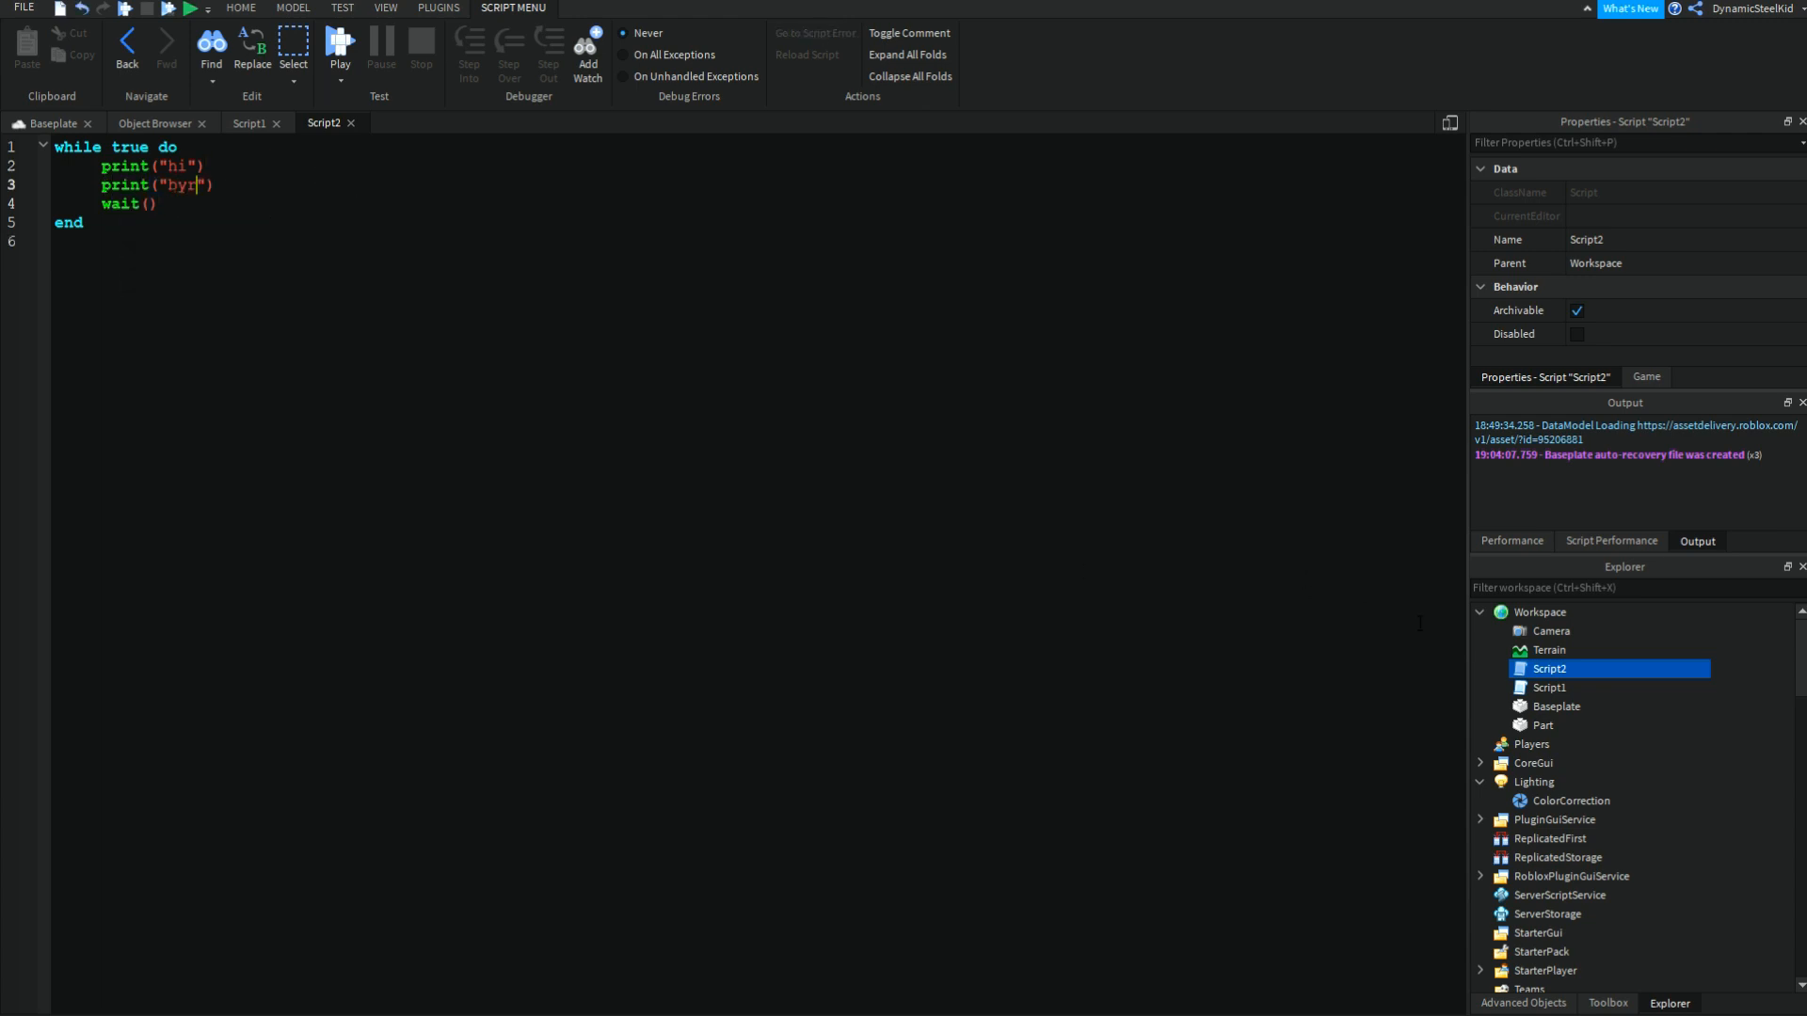
pyautogui.click(1551, 687)
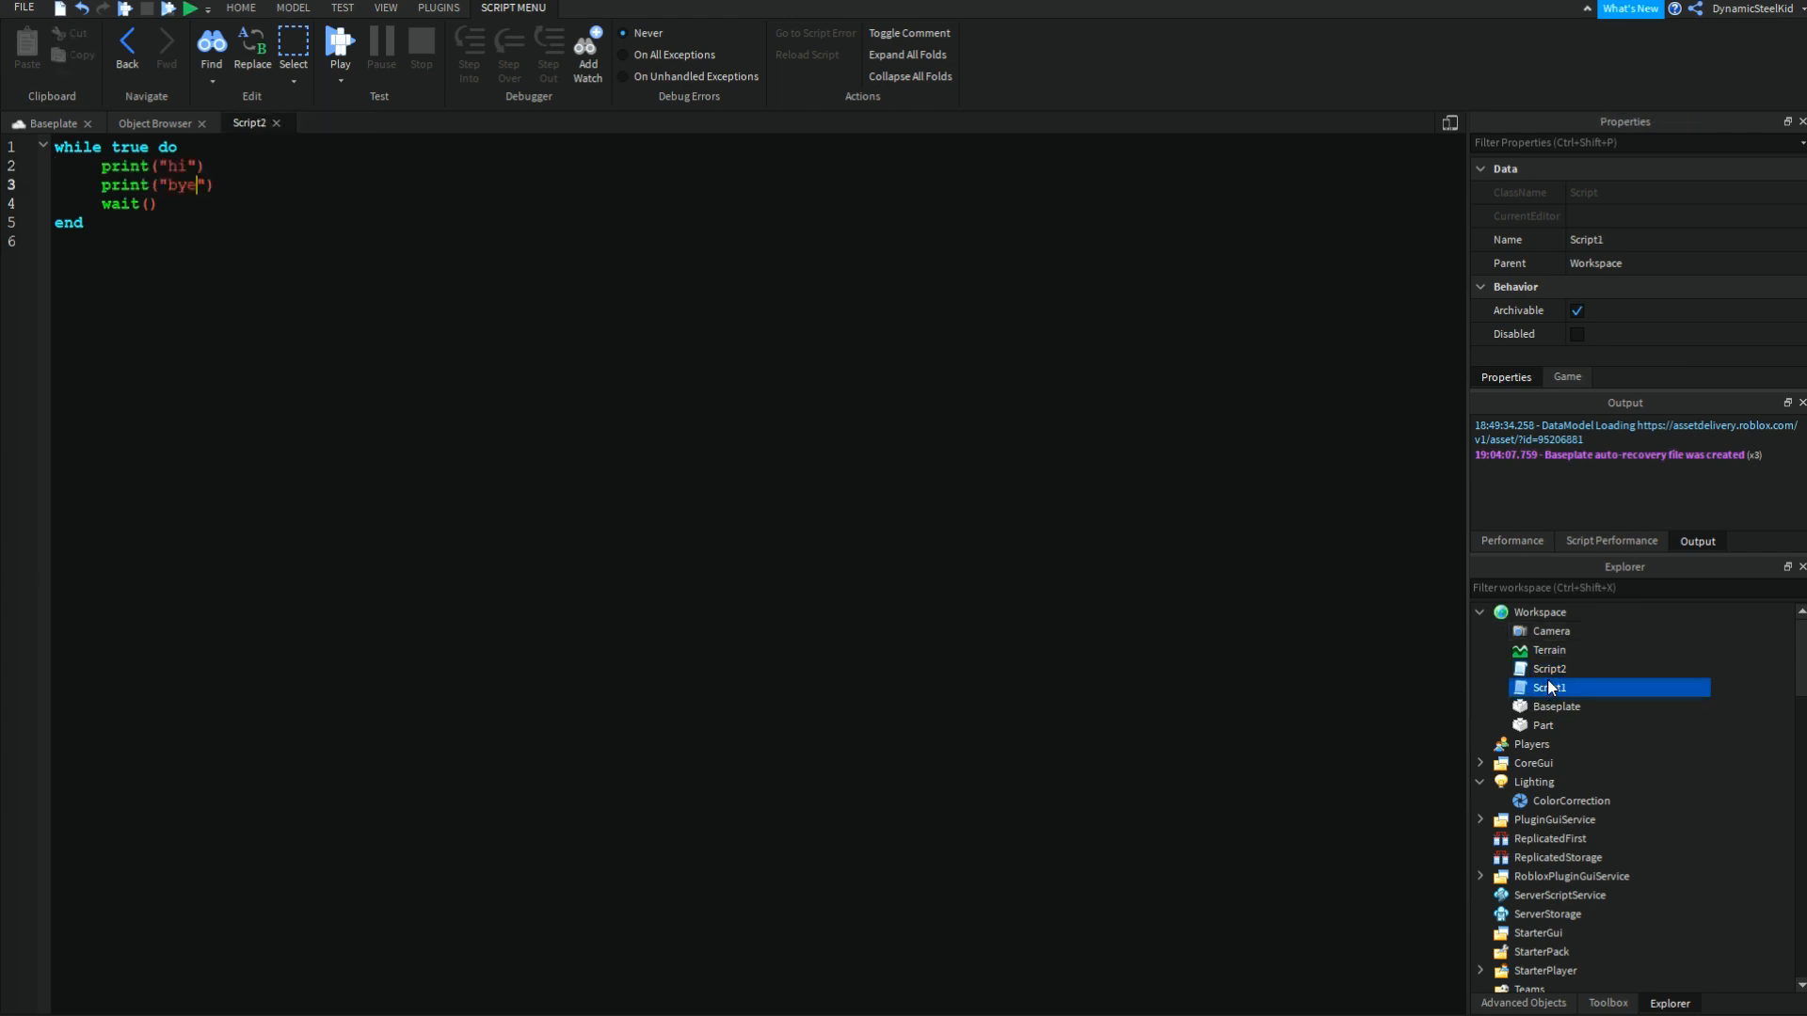
pyautogui.click(1550, 668)
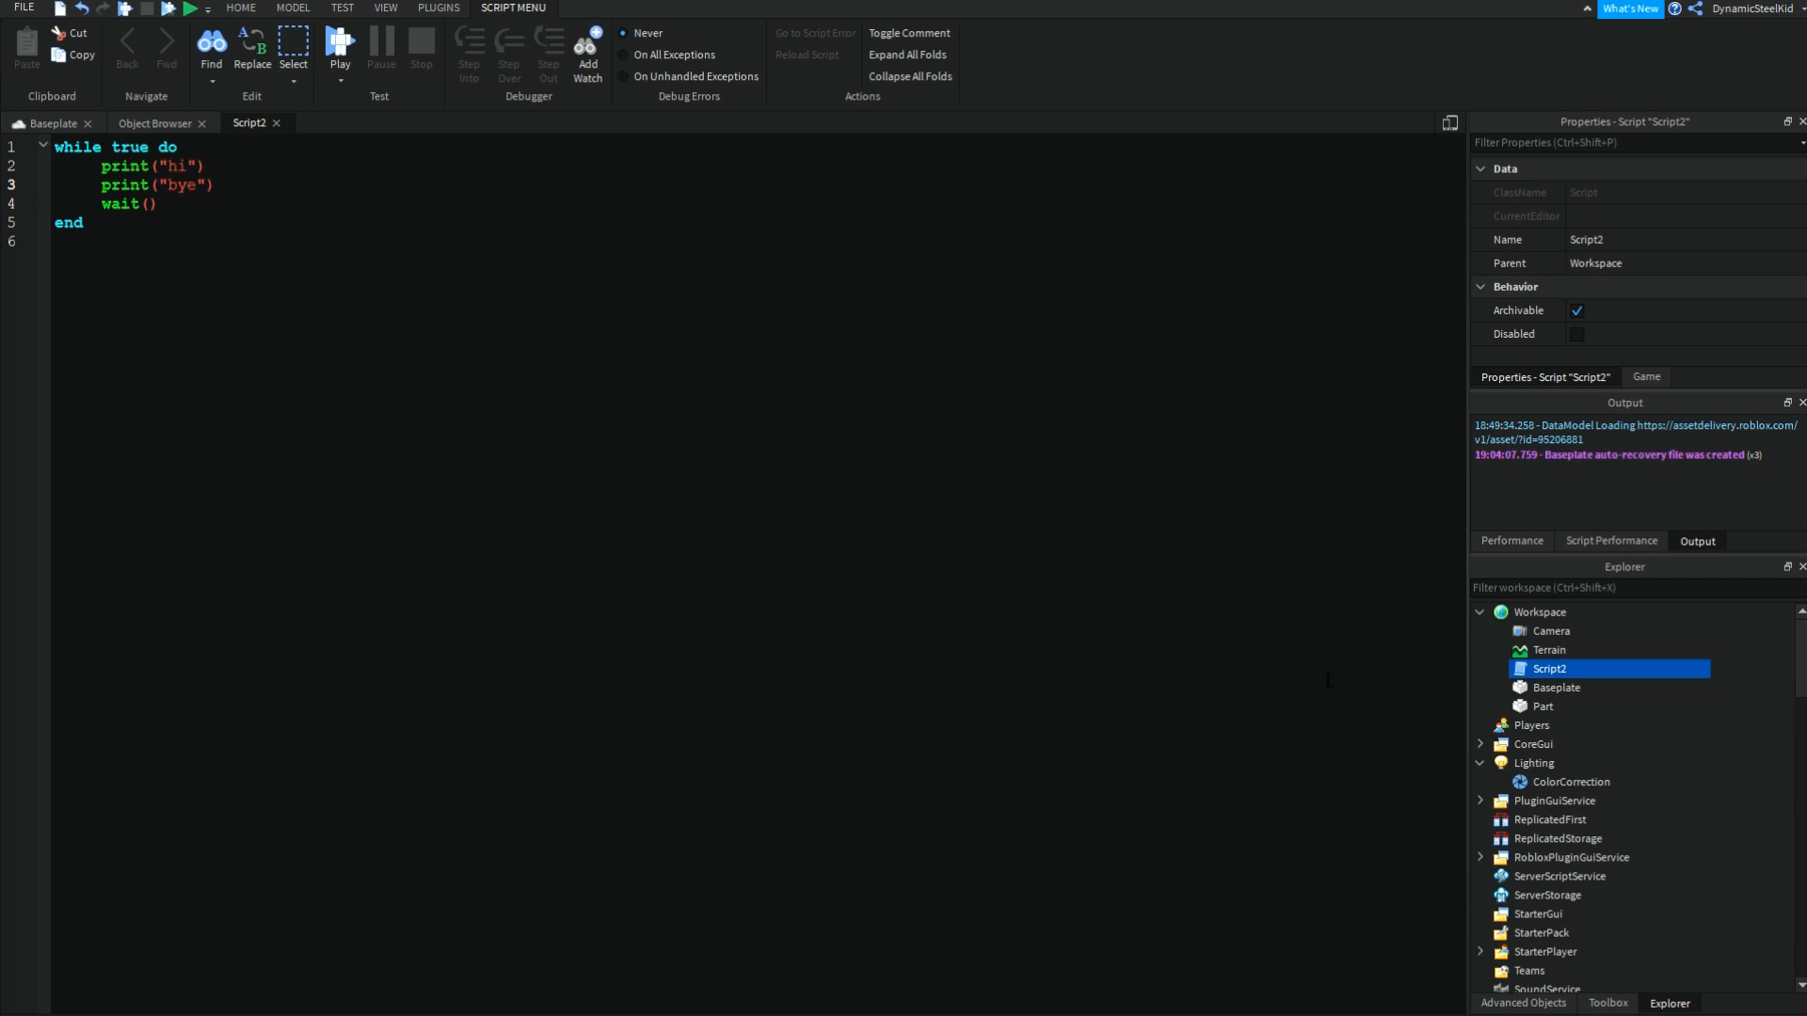
pyautogui.moveTo(1673, 651)
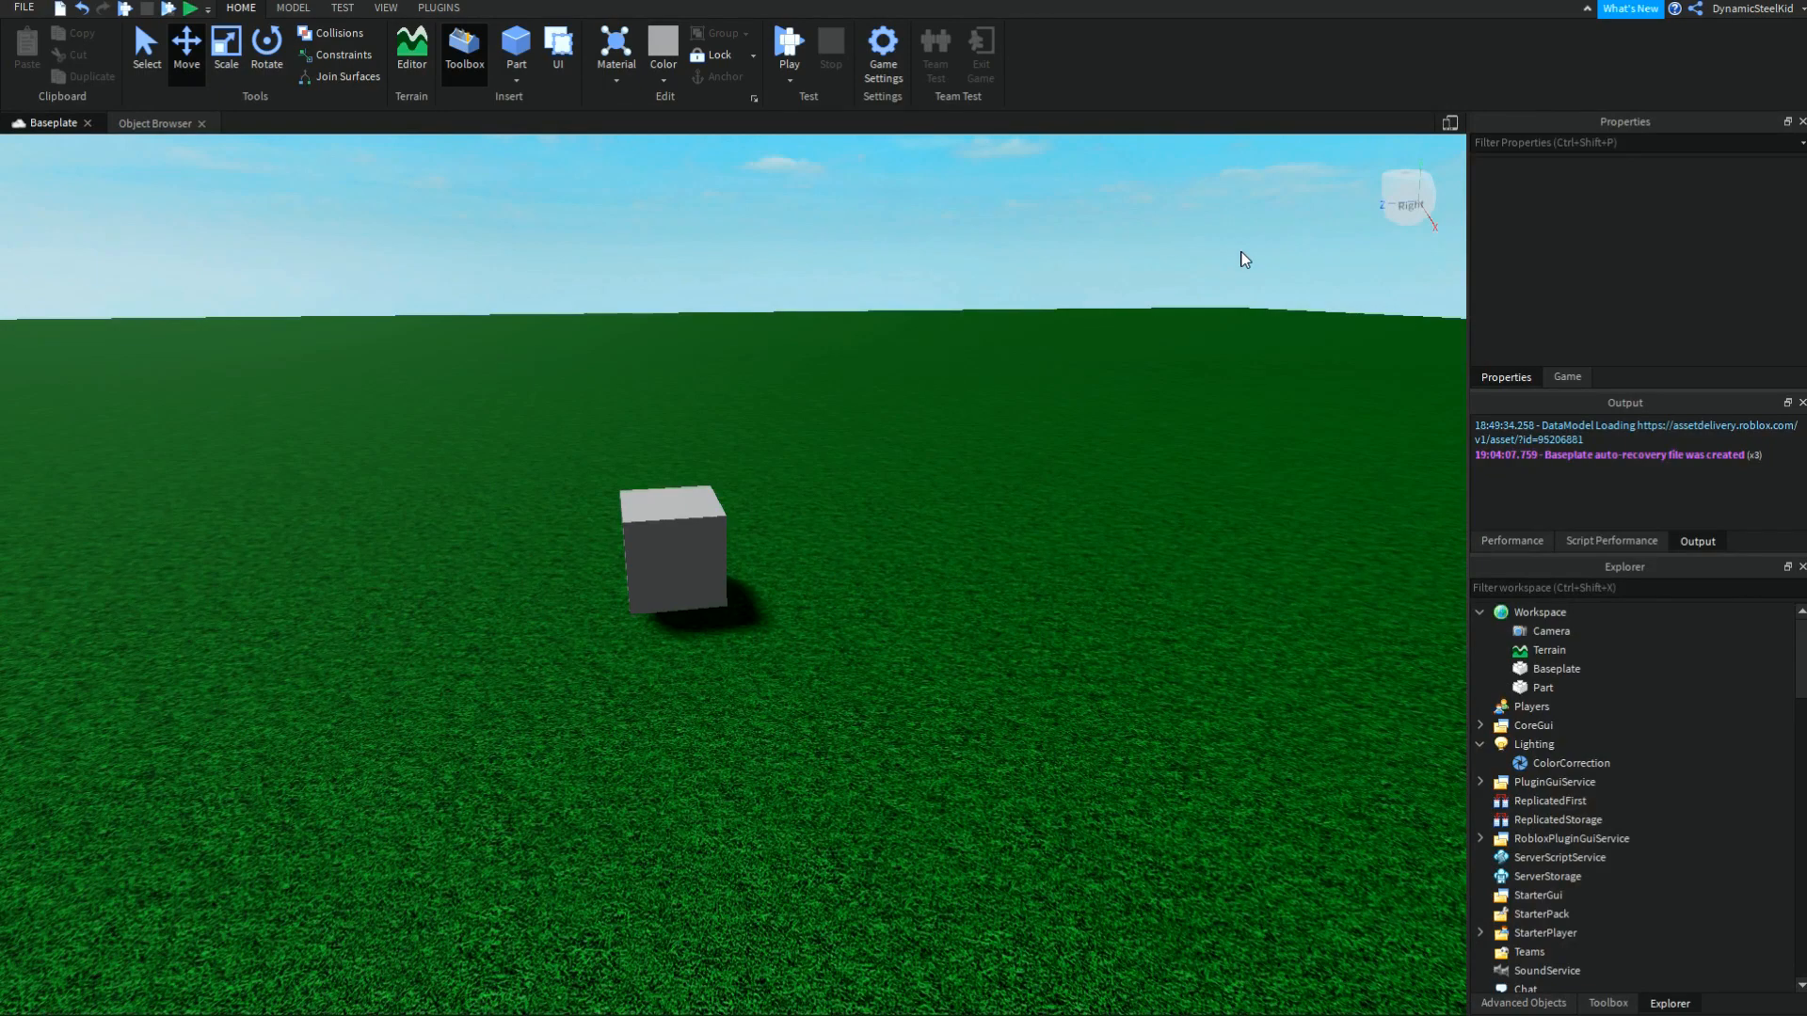
pyautogui.moveTo(1074, 423)
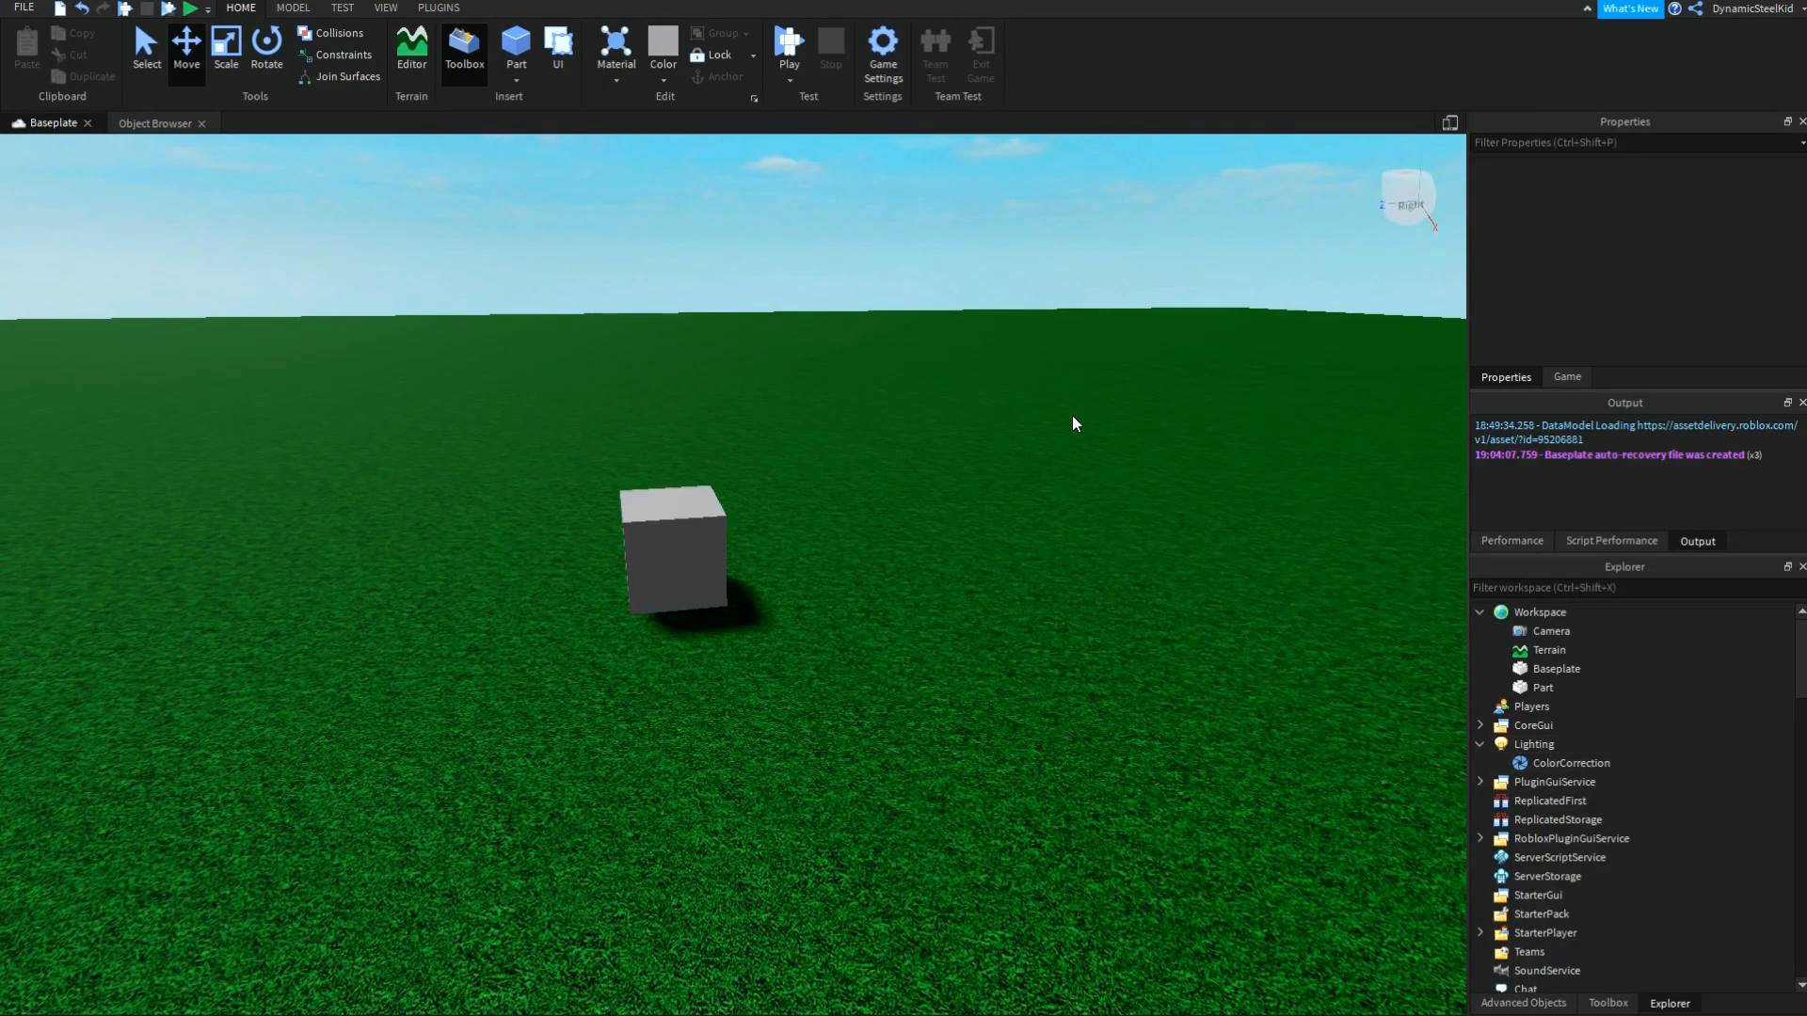